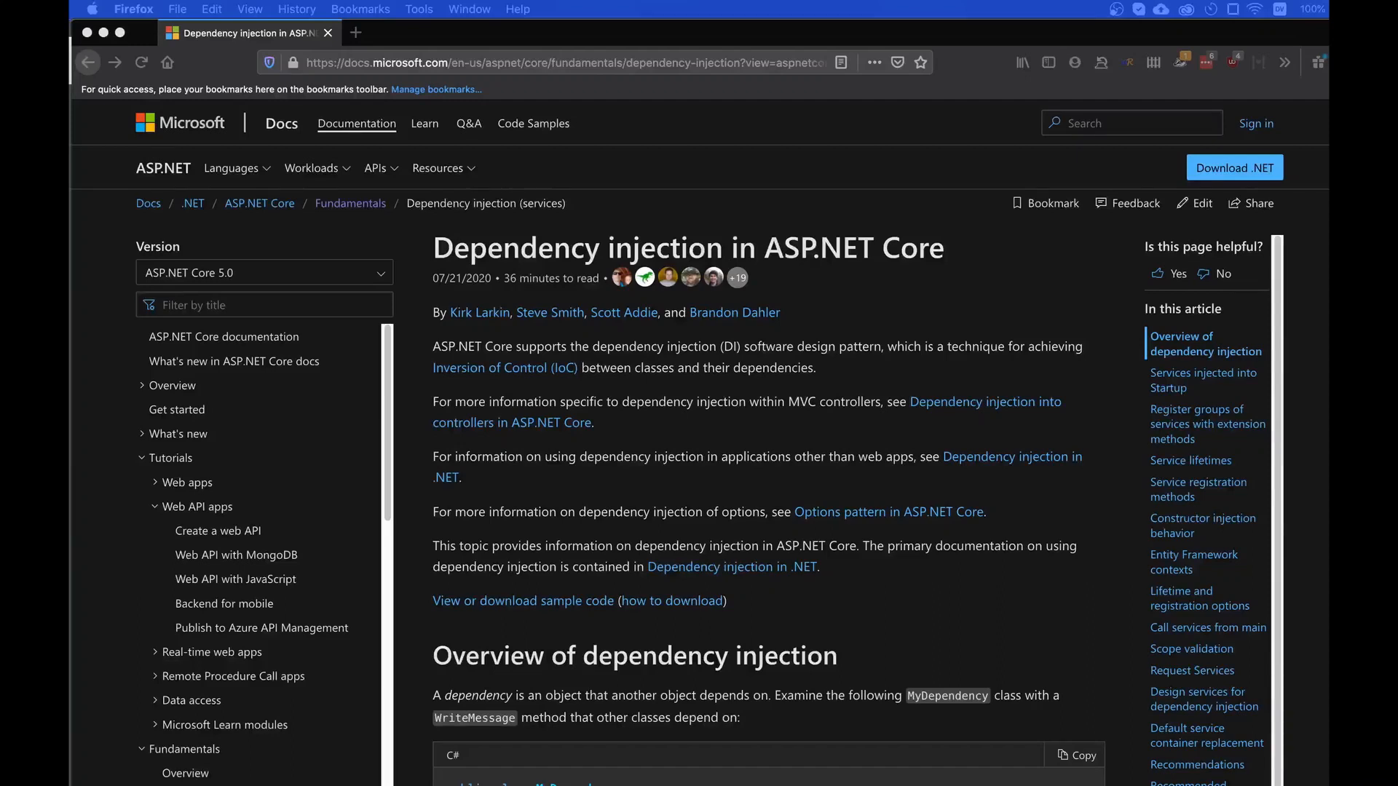
{"action": "mouse_move", "coordinate": [787, 366]}
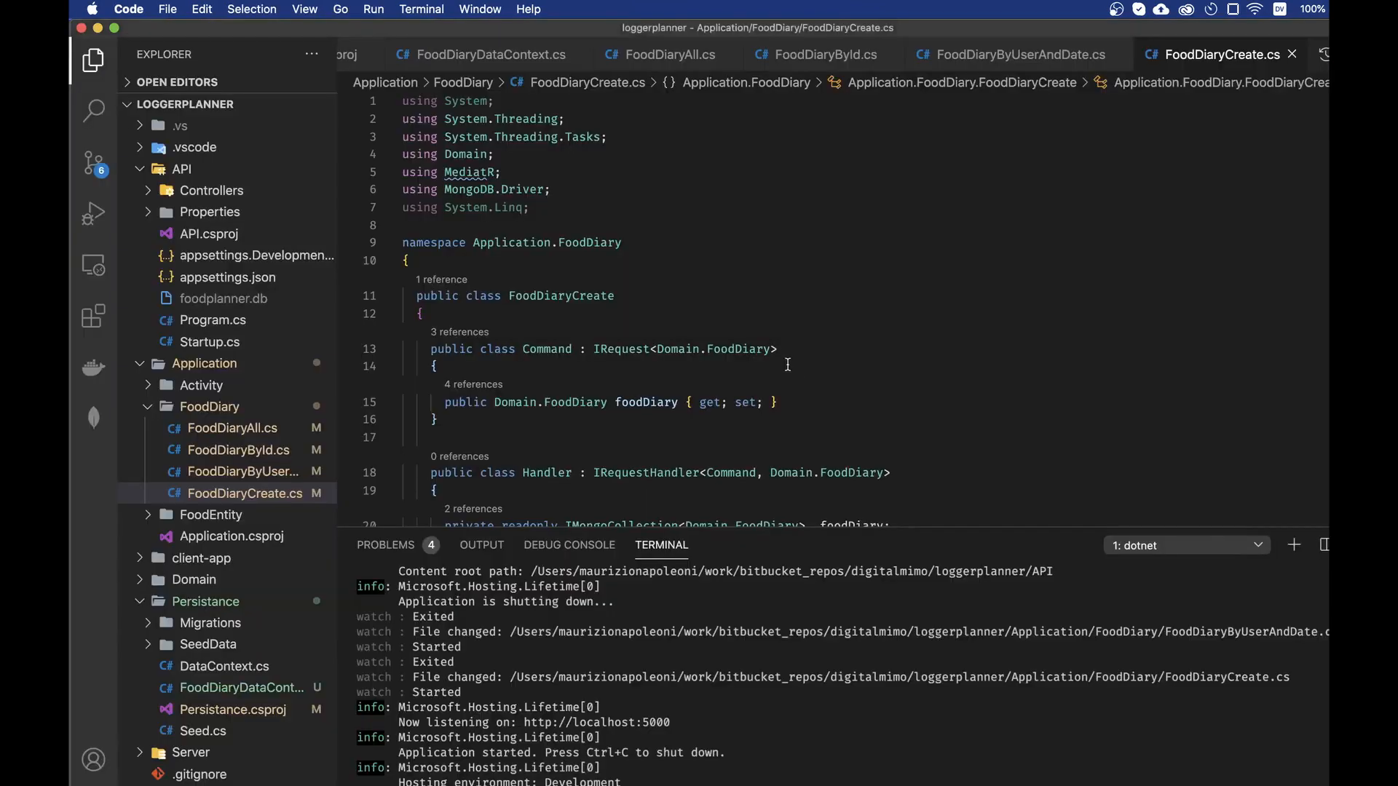
Open Startup.cs at ConfigureServices, where the MongoDB settings singleton, MediatR and CORS are registered.
{"action": "scroll", "scroll_direction": "down", "scroll_amount": 3}
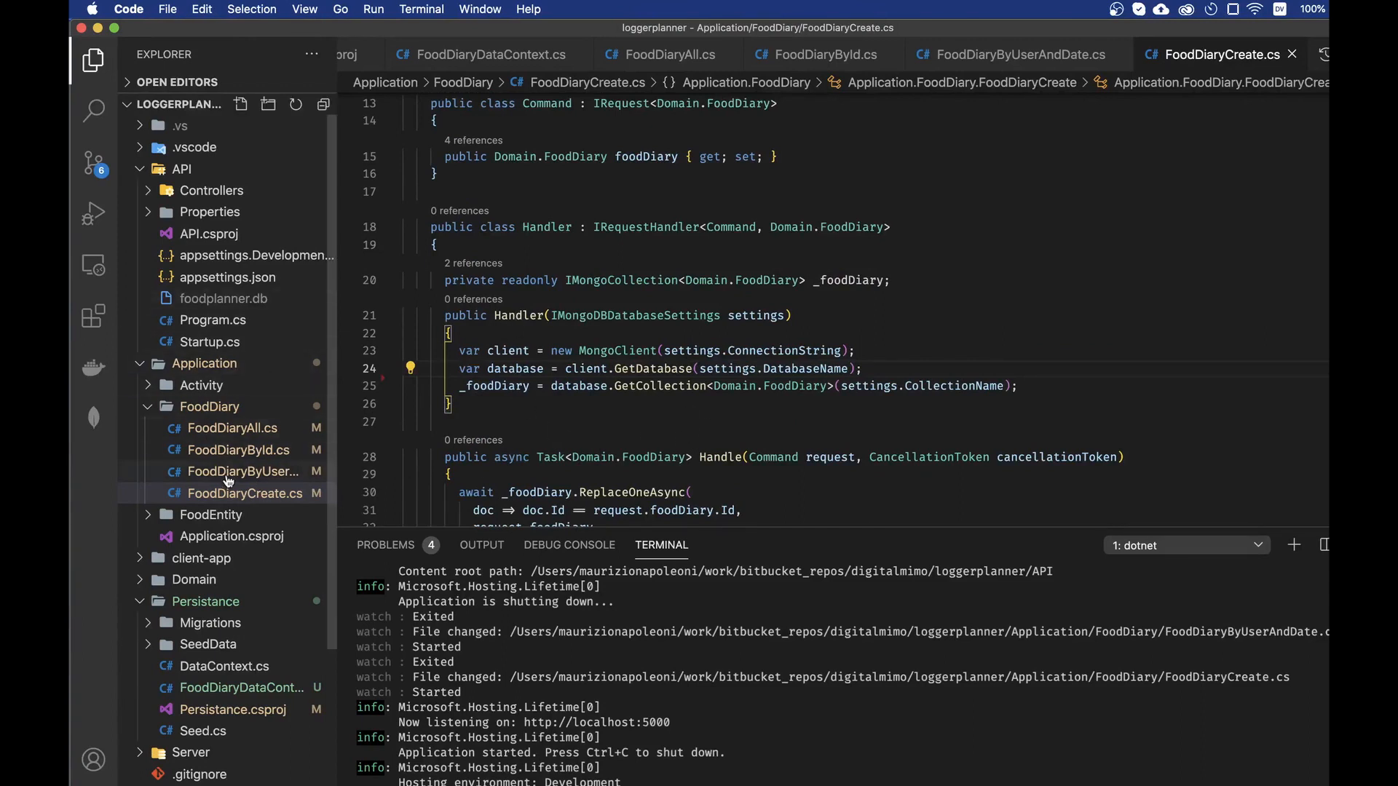
{"action": "mouse_move", "coordinate": [227, 428]}
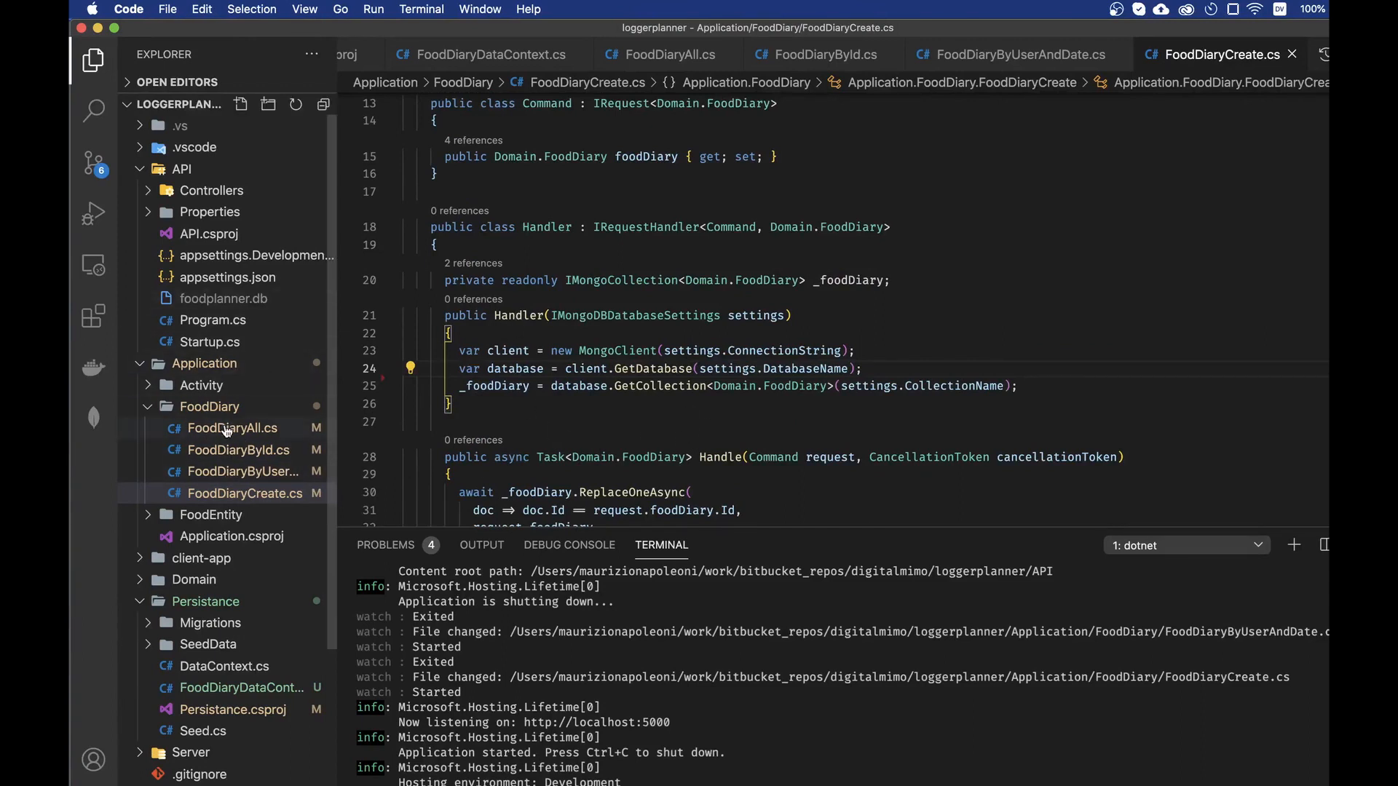
{"action": "left_click", "coordinate": [497, 420]}
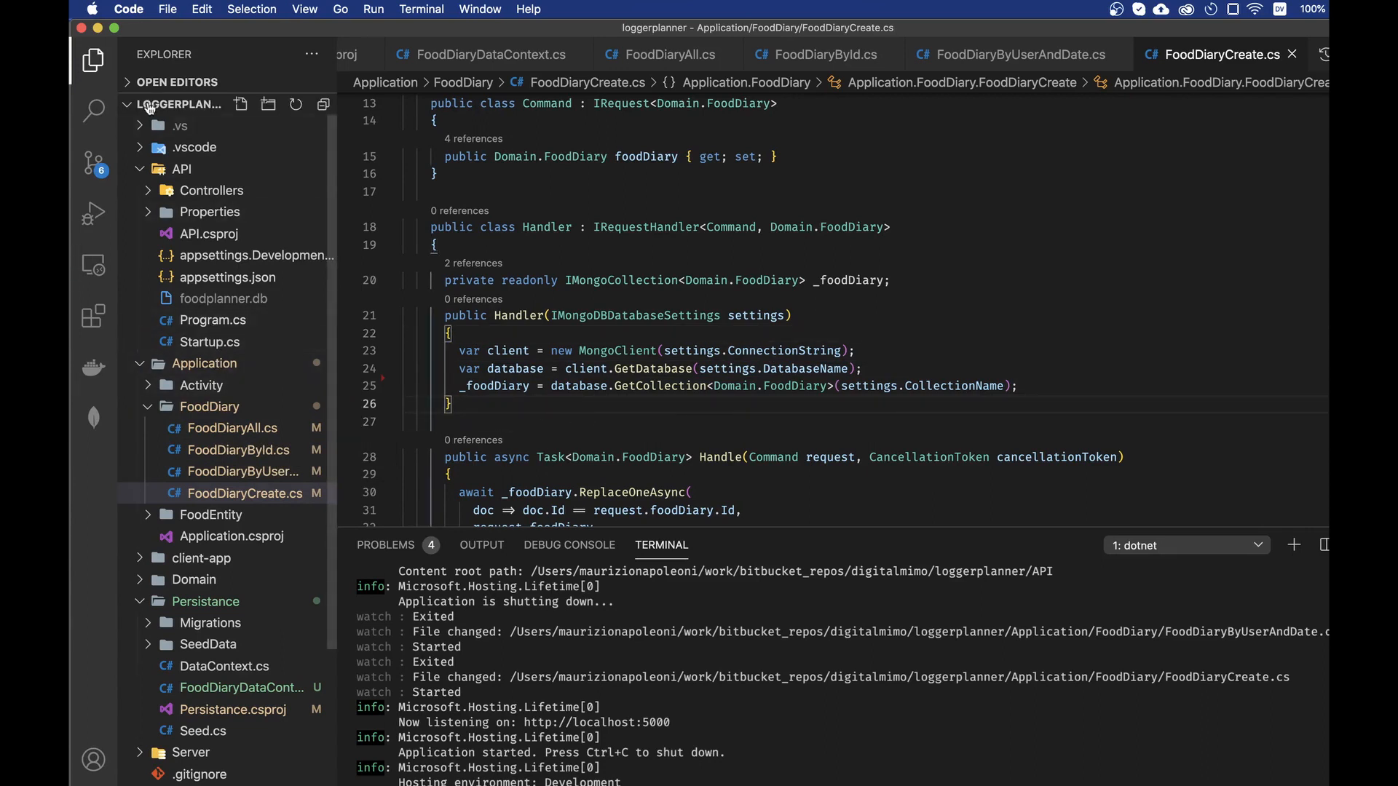
{"action": "left_click", "coordinate": [210, 341]}
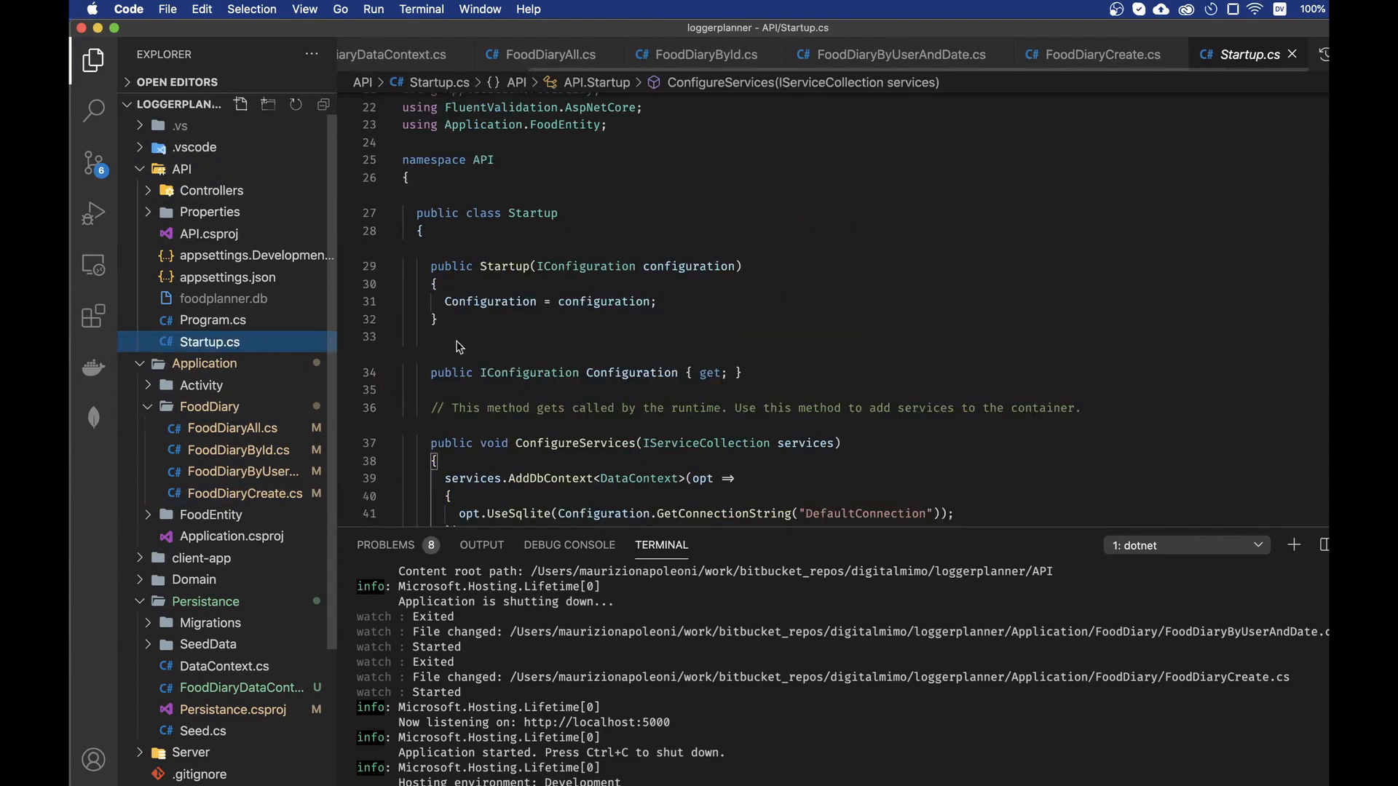
{"action": "scroll", "scroll_direction": "down", "scroll_amount": 3}
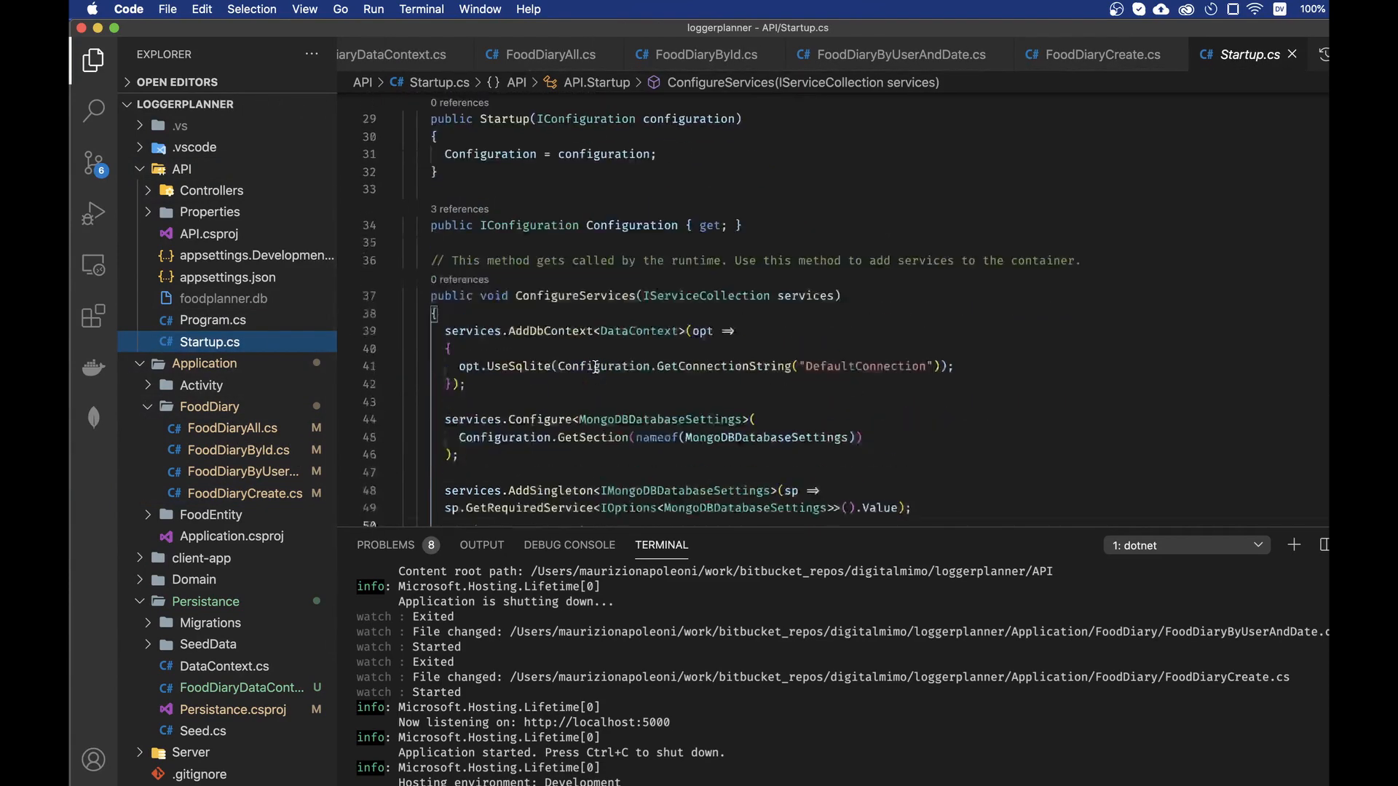
{"action": "scroll", "scroll_direction": "down", "scroll_amount": 3}
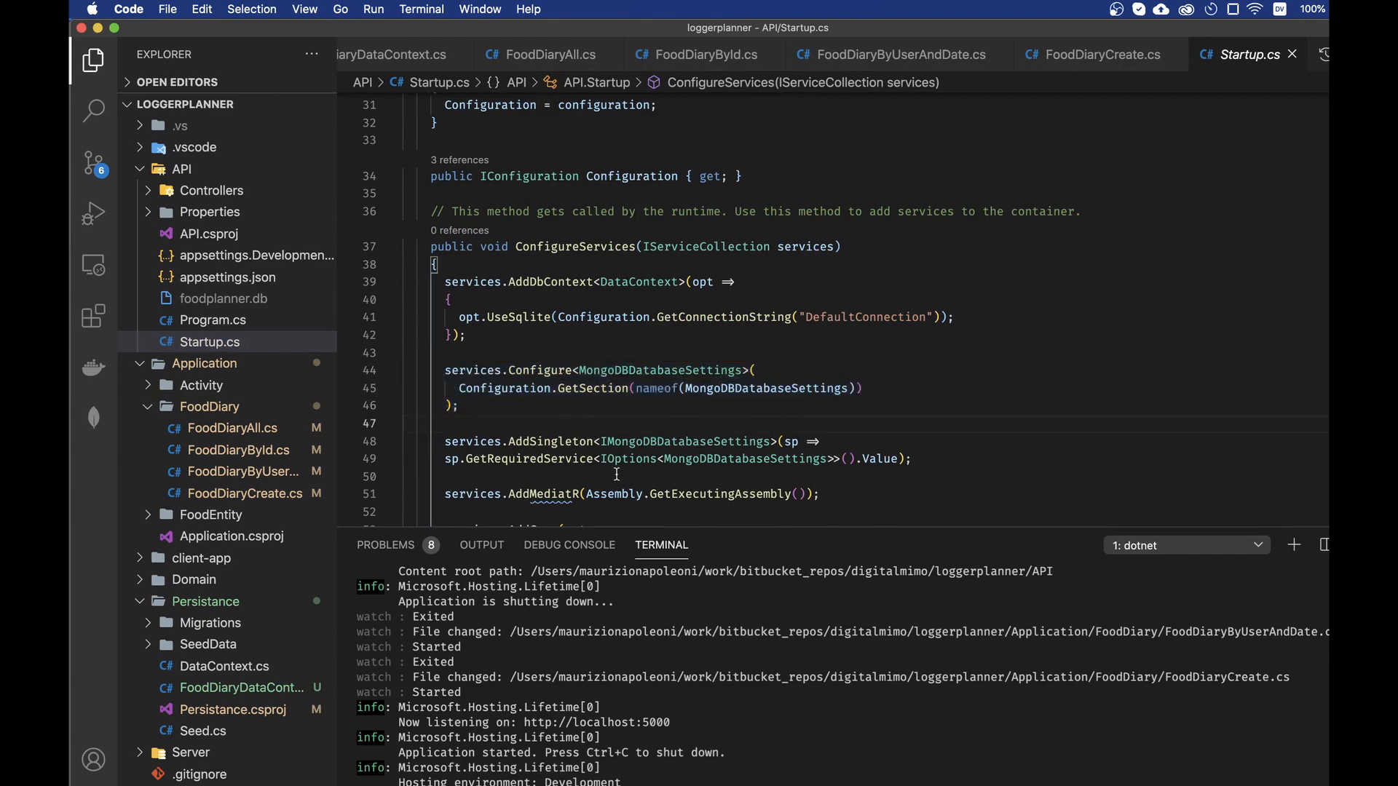
{"action": "left_click", "coordinate": [882, 440]}
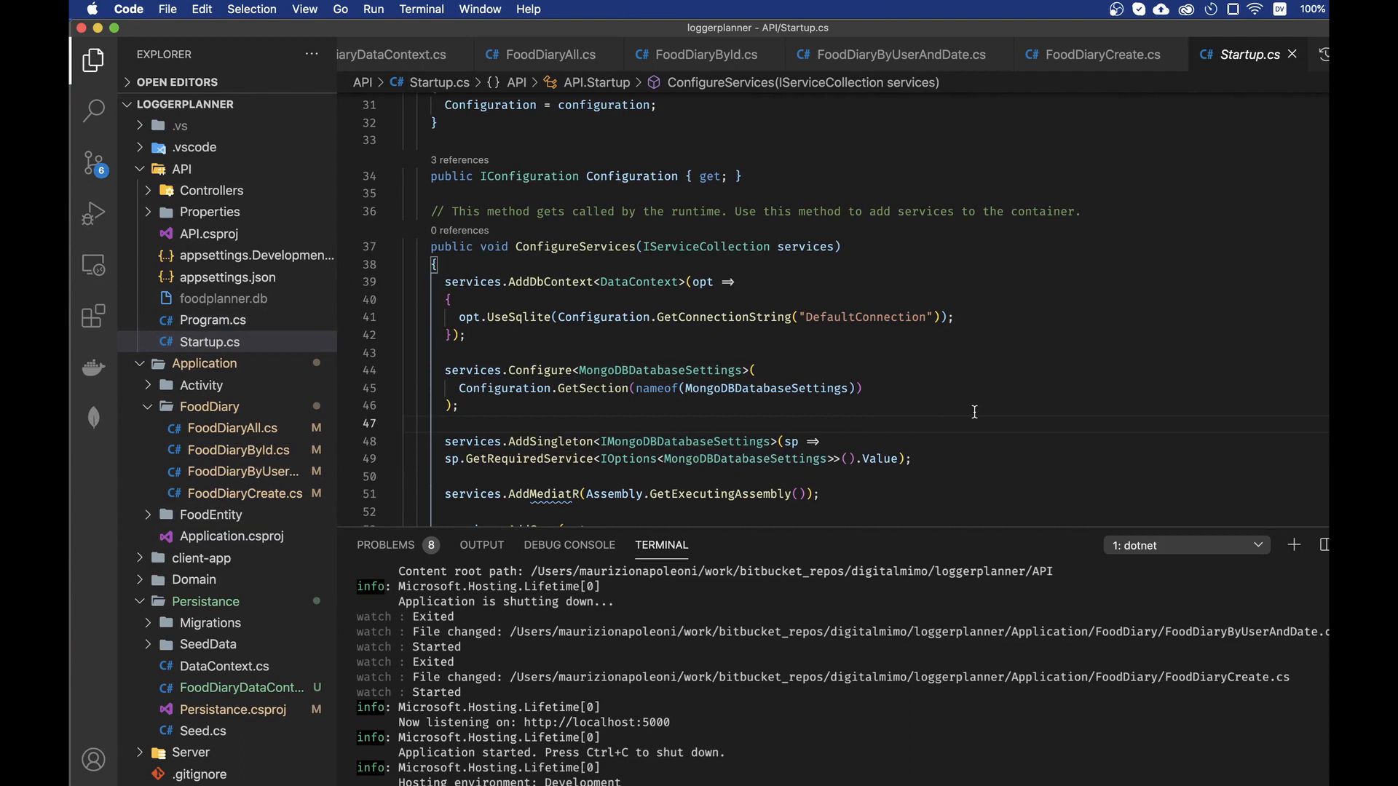
{"action": "mouse_move", "coordinate": [771, 51]}
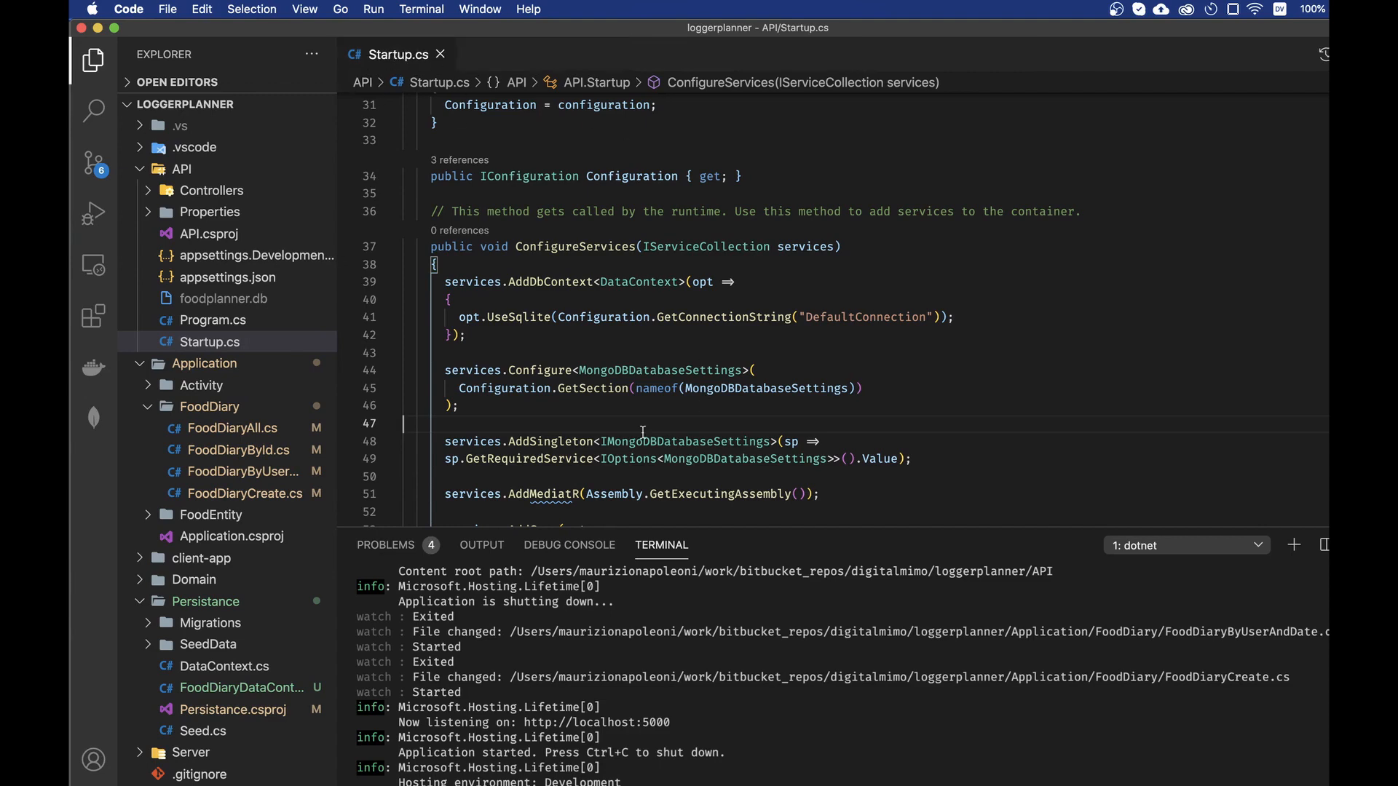
{"action": "scroll", "scroll_direction": "down", "scroll_amount": 3}
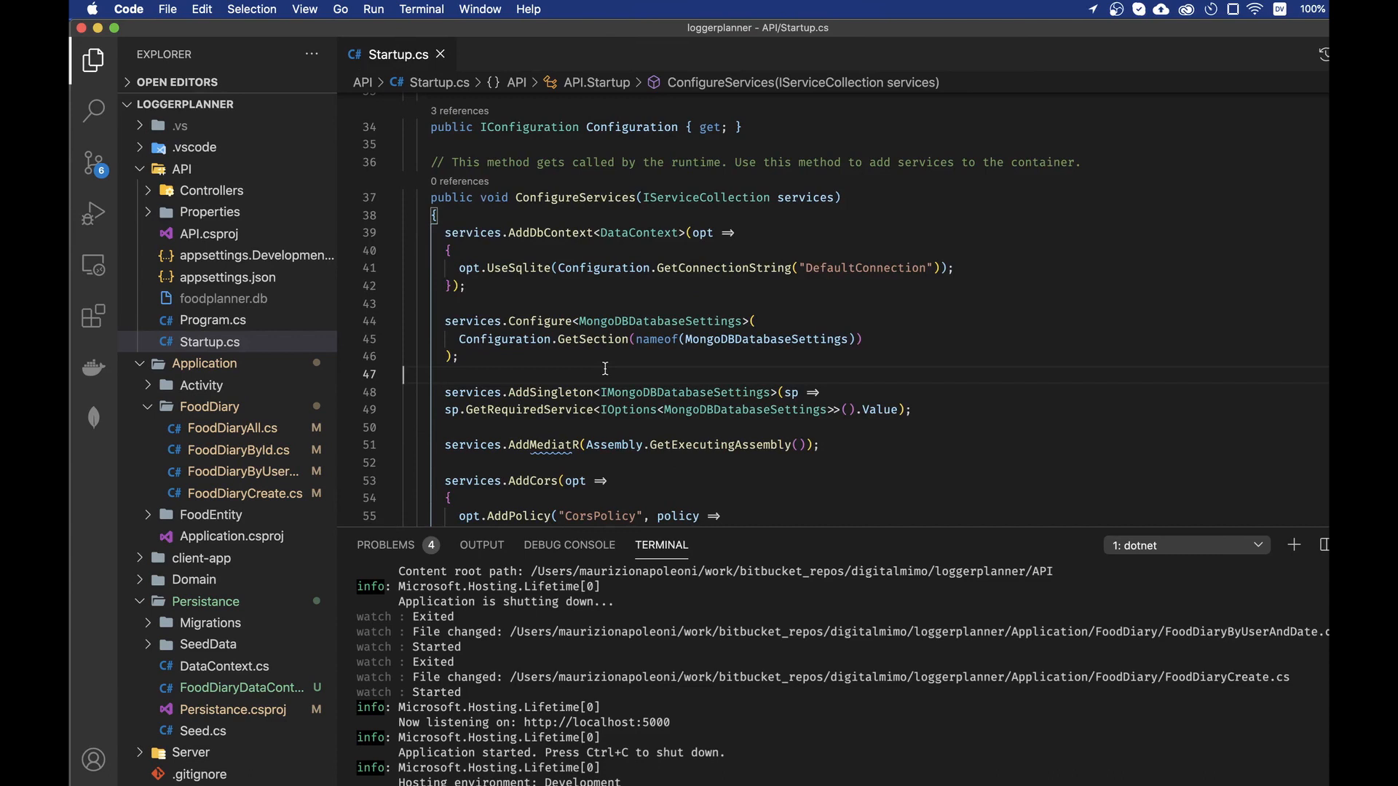
{"action": "mouse_move", "coordinate": [432, 459]}
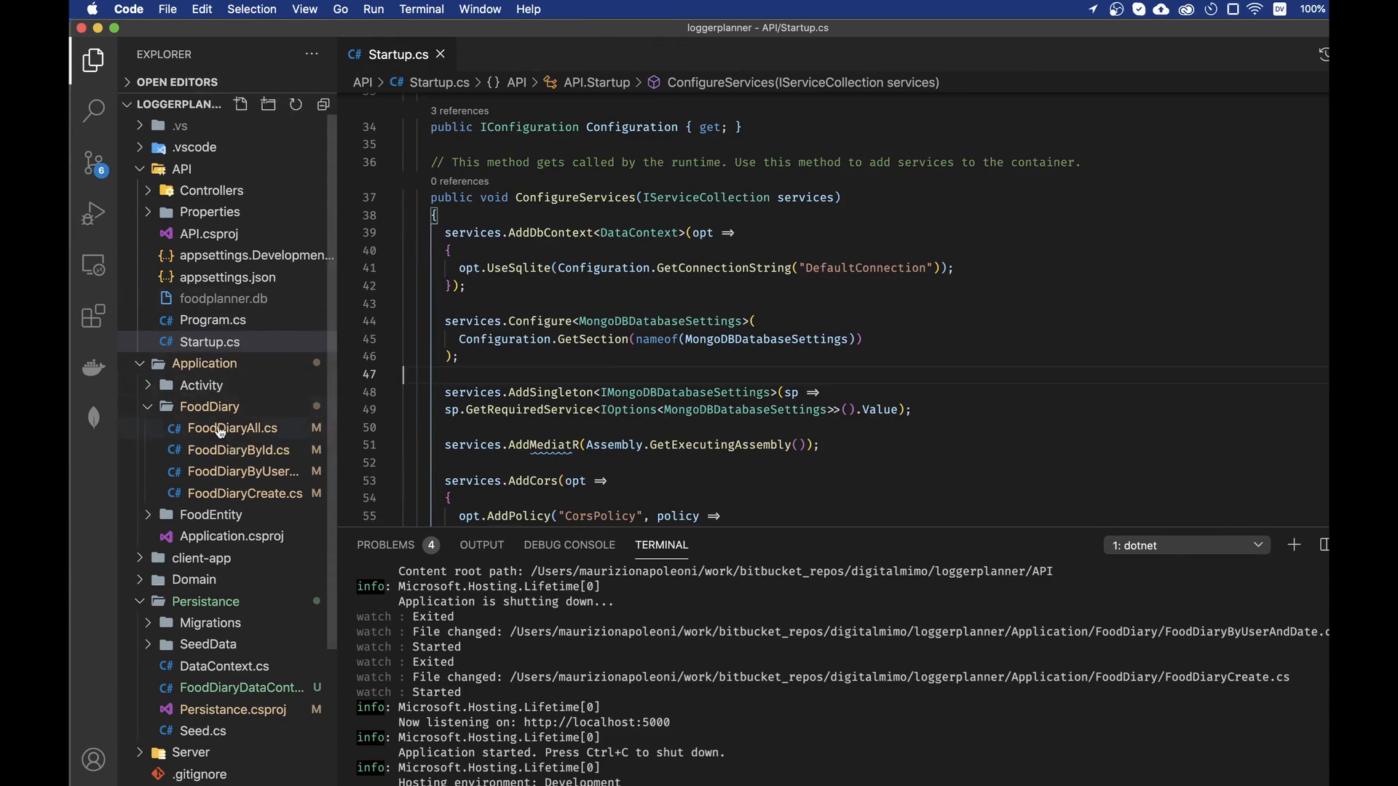
Open FoodDiaryAll.cs at its Handler constructor and highlight every use of _foodDiary.
{"action": "left_click", "coordinate": [233, 428]}
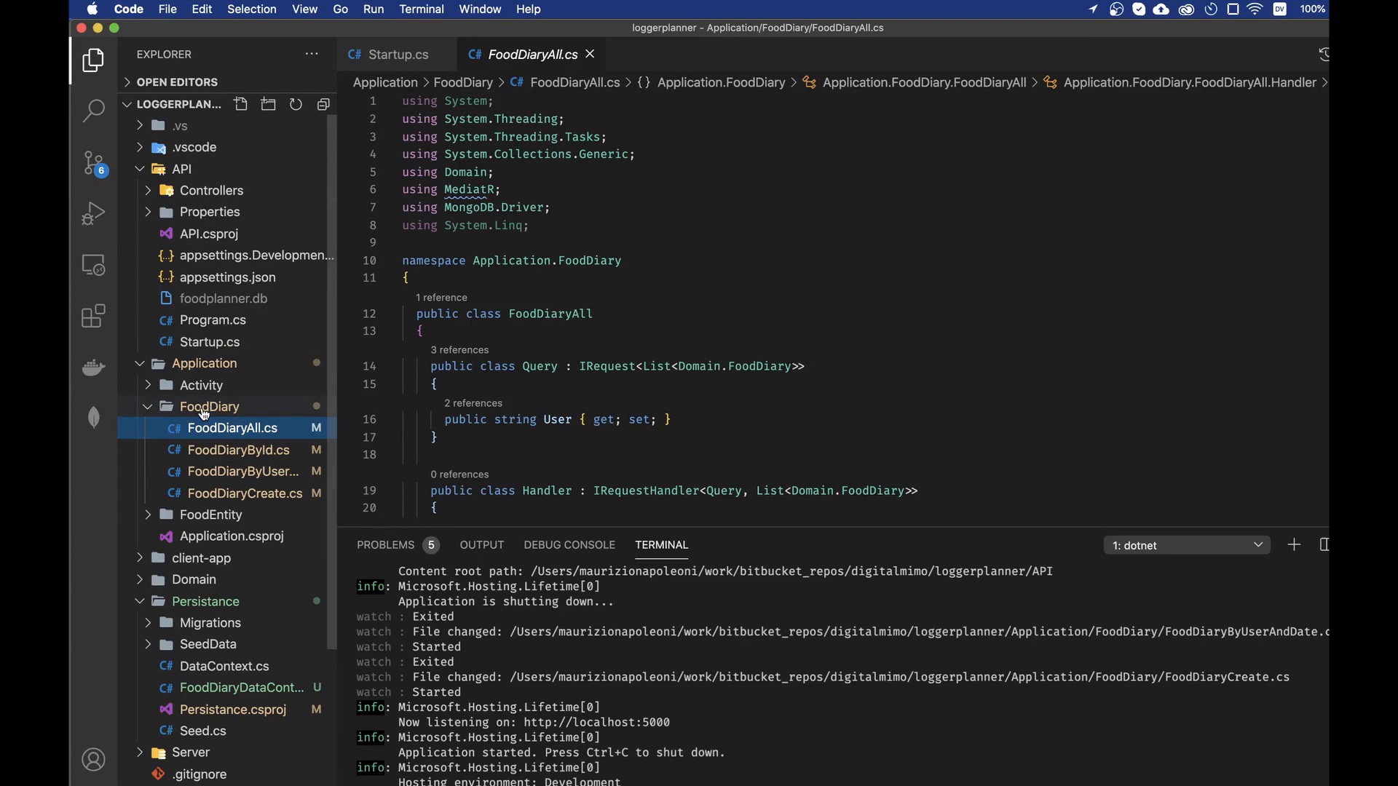
{"action": "scroll", "scroll_direction": "down", "scroll_amount": 3}
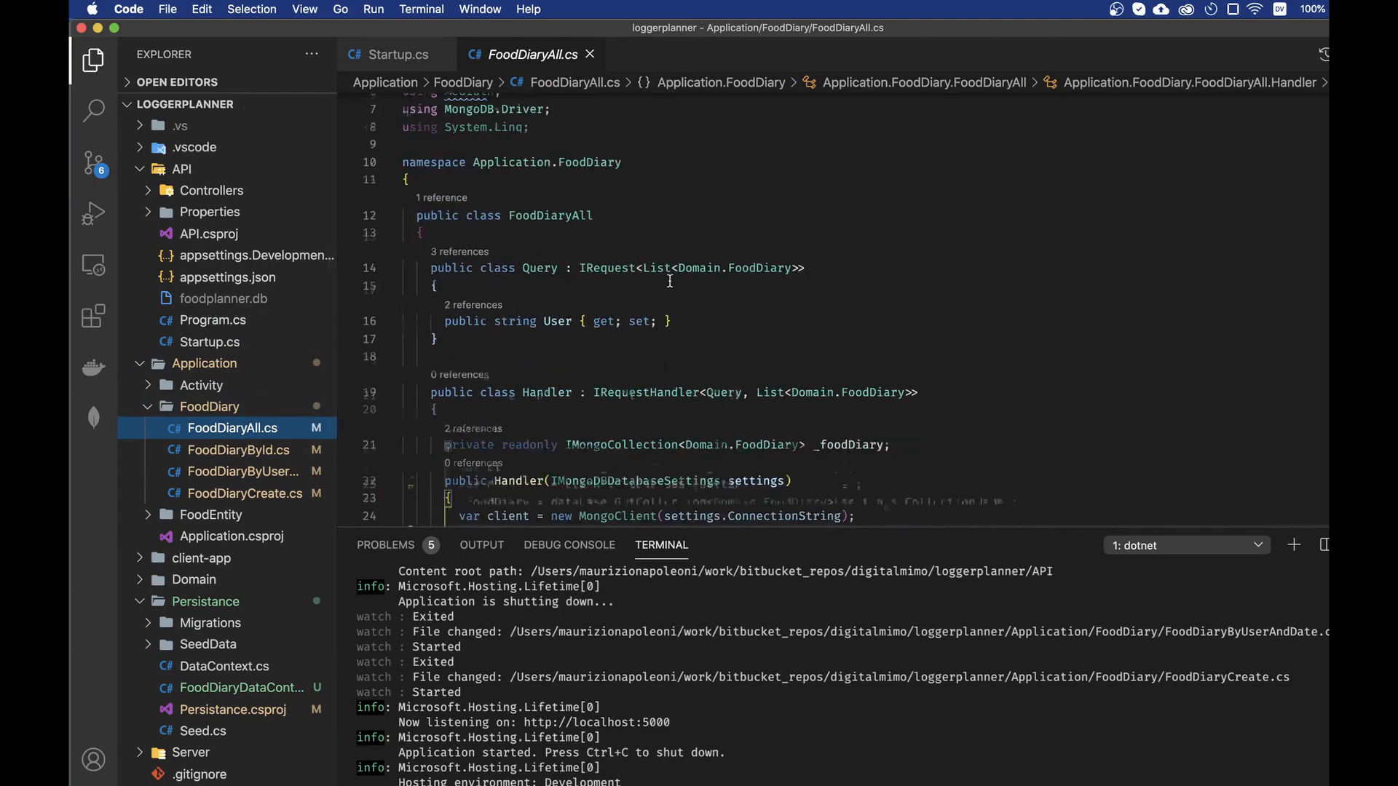
{"action": "scroll", "scroll_direction": "down", "scroll_amount": 3}
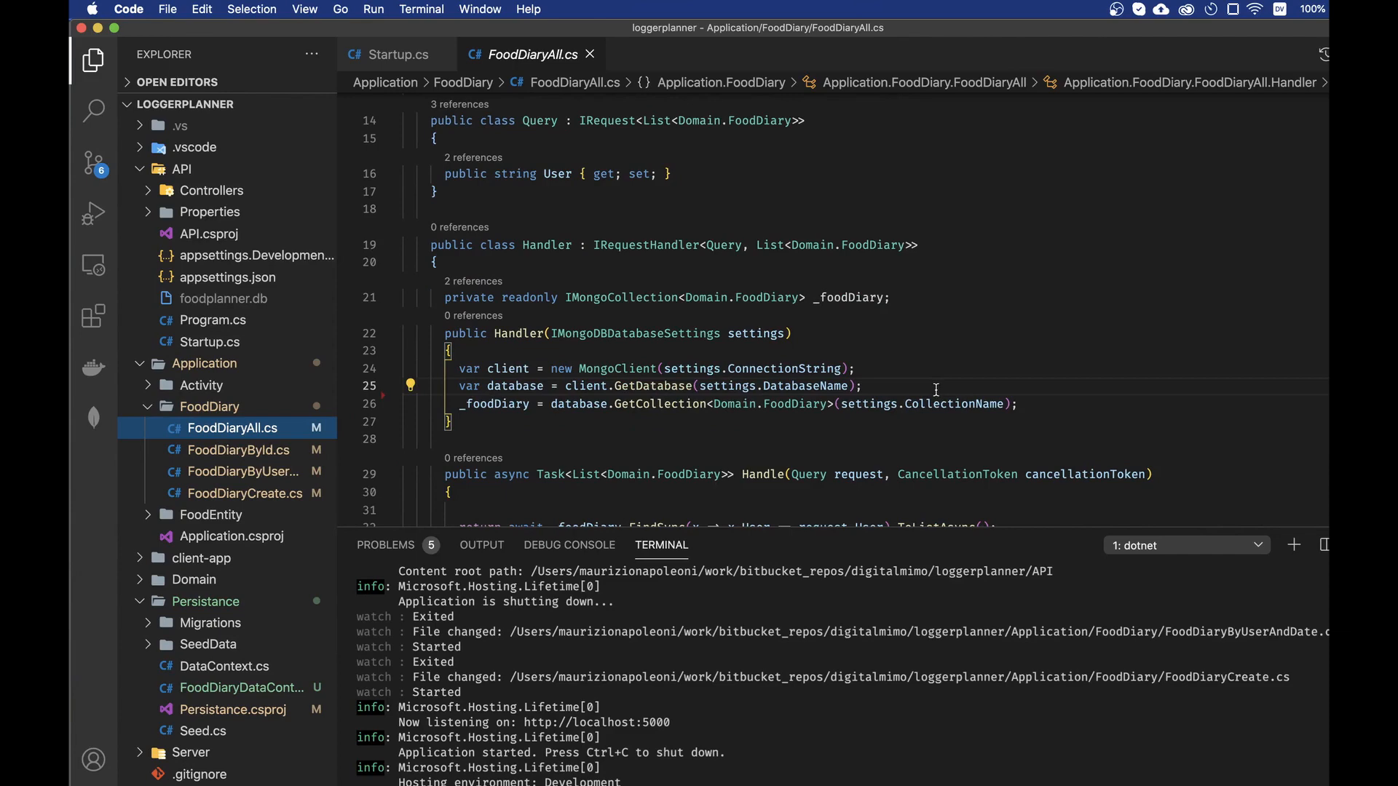
{"action": "scroll", "scroll_direction": "down", "scroll_amount": 3}
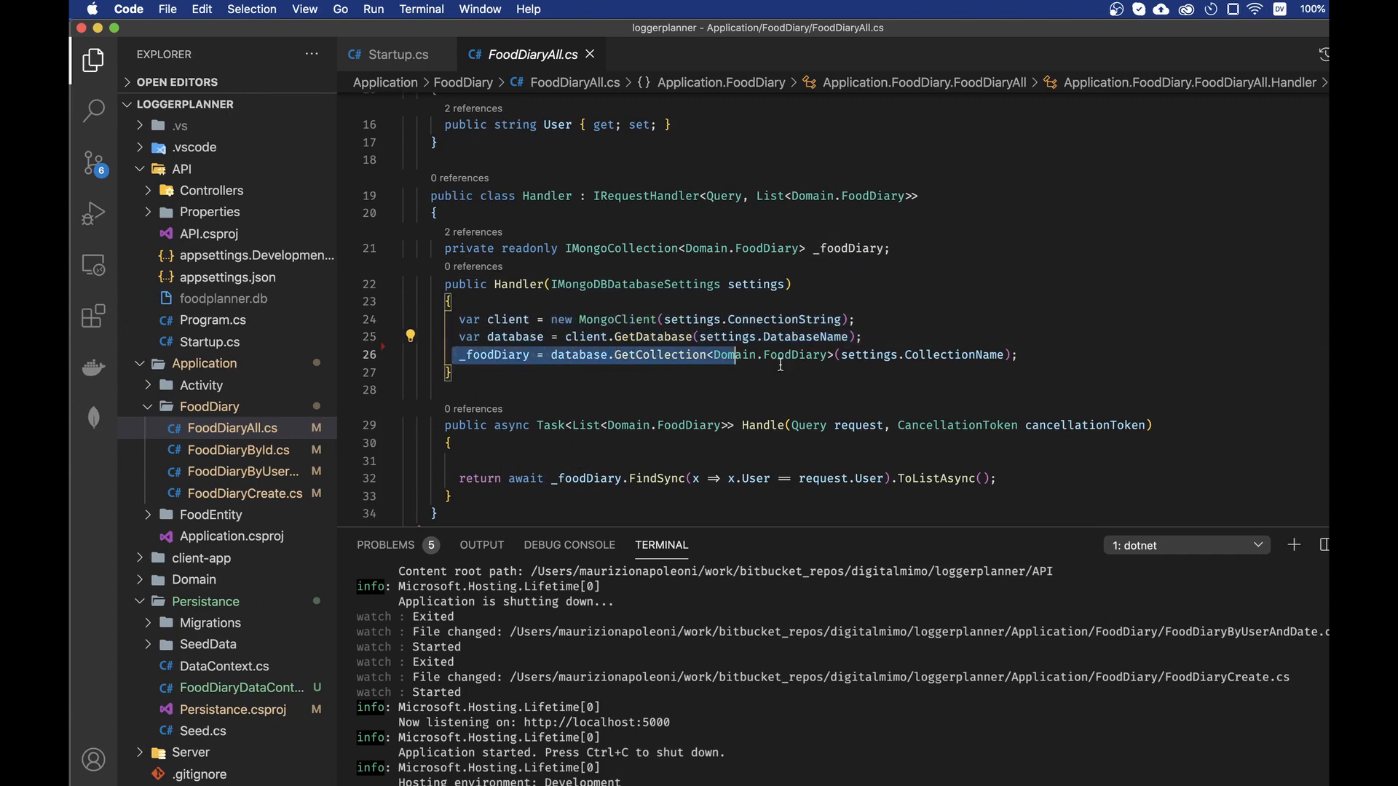
{"action": "scroll", "scroll_direction": "up", "scroll_amount": 3}
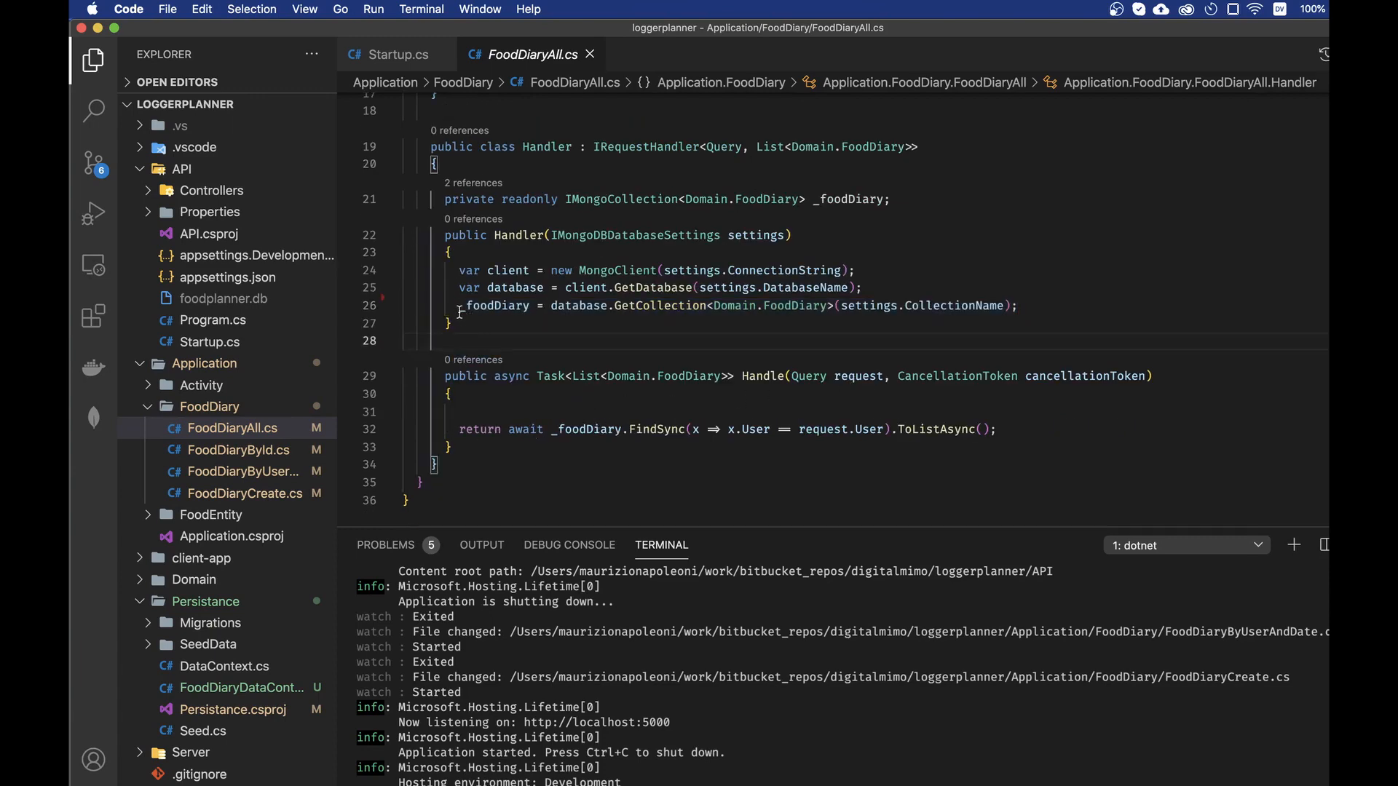
{"action": "double_click", "coordinate": [496, 306]}
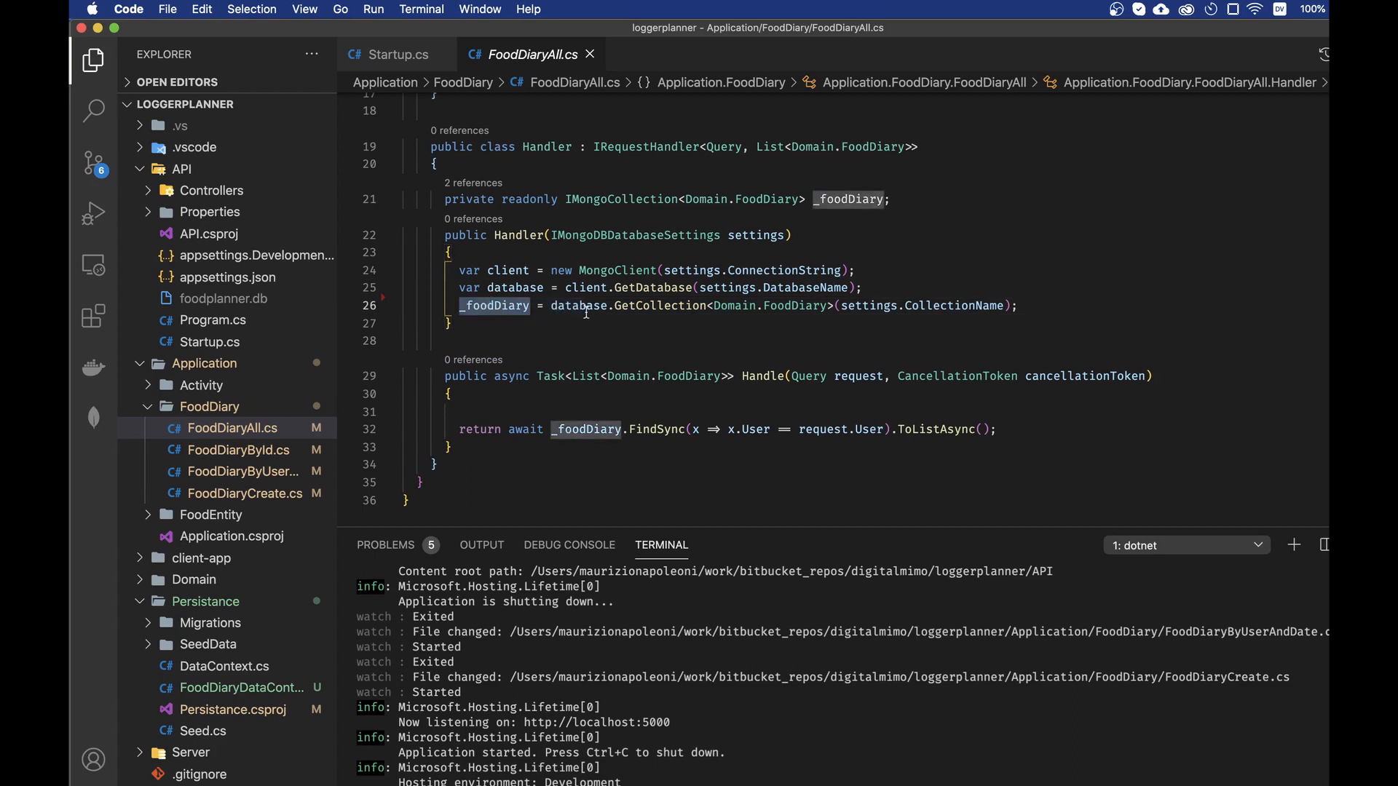
{"action": "mouse_move", "coordinate": [634, 460]}
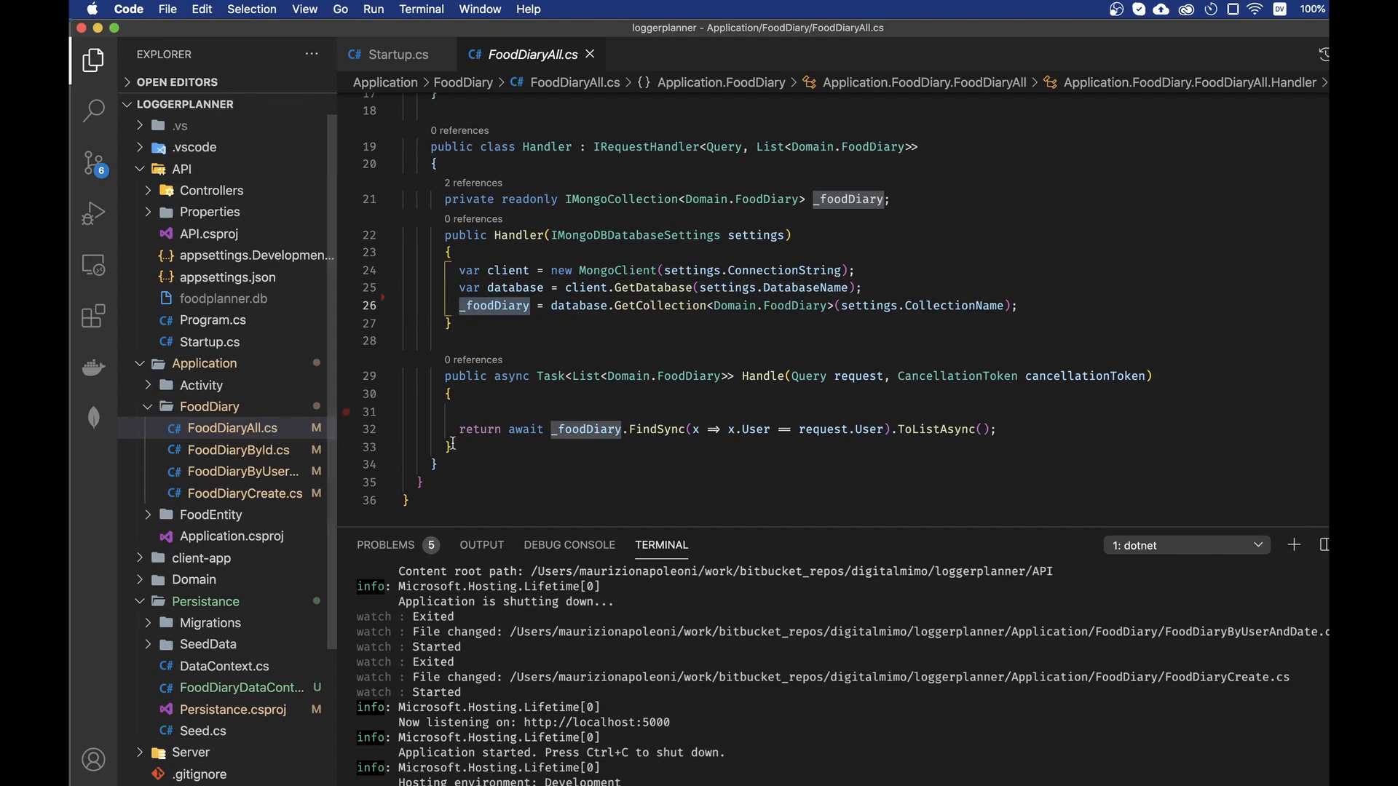
Inspect the FoodDiaryById, FoodDiaryByUserAndDate and FoodDiaryCreate handler constructors.
{"action": "left_click", "coordinate": [238, 449]}
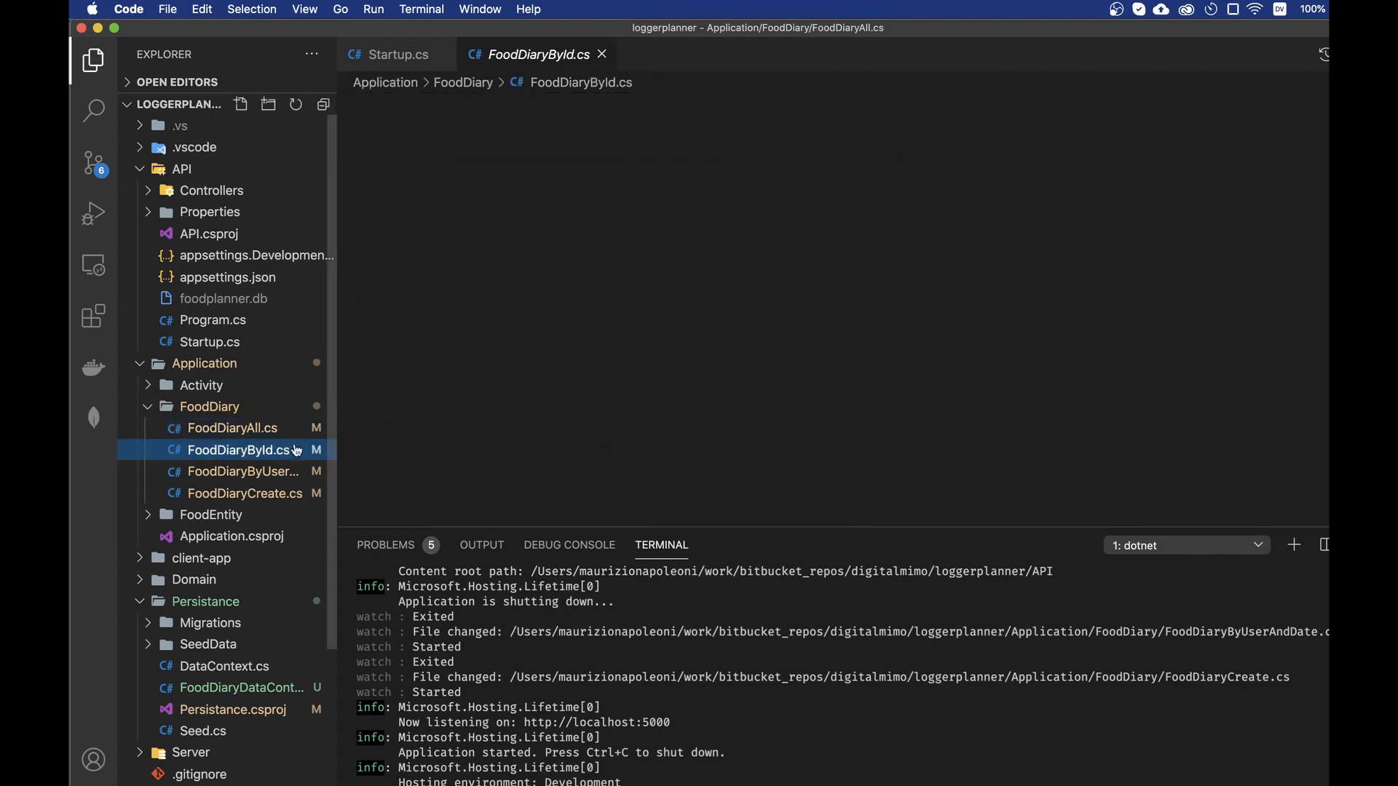
{"action": "left_click", "coordinate": [238, 450]}
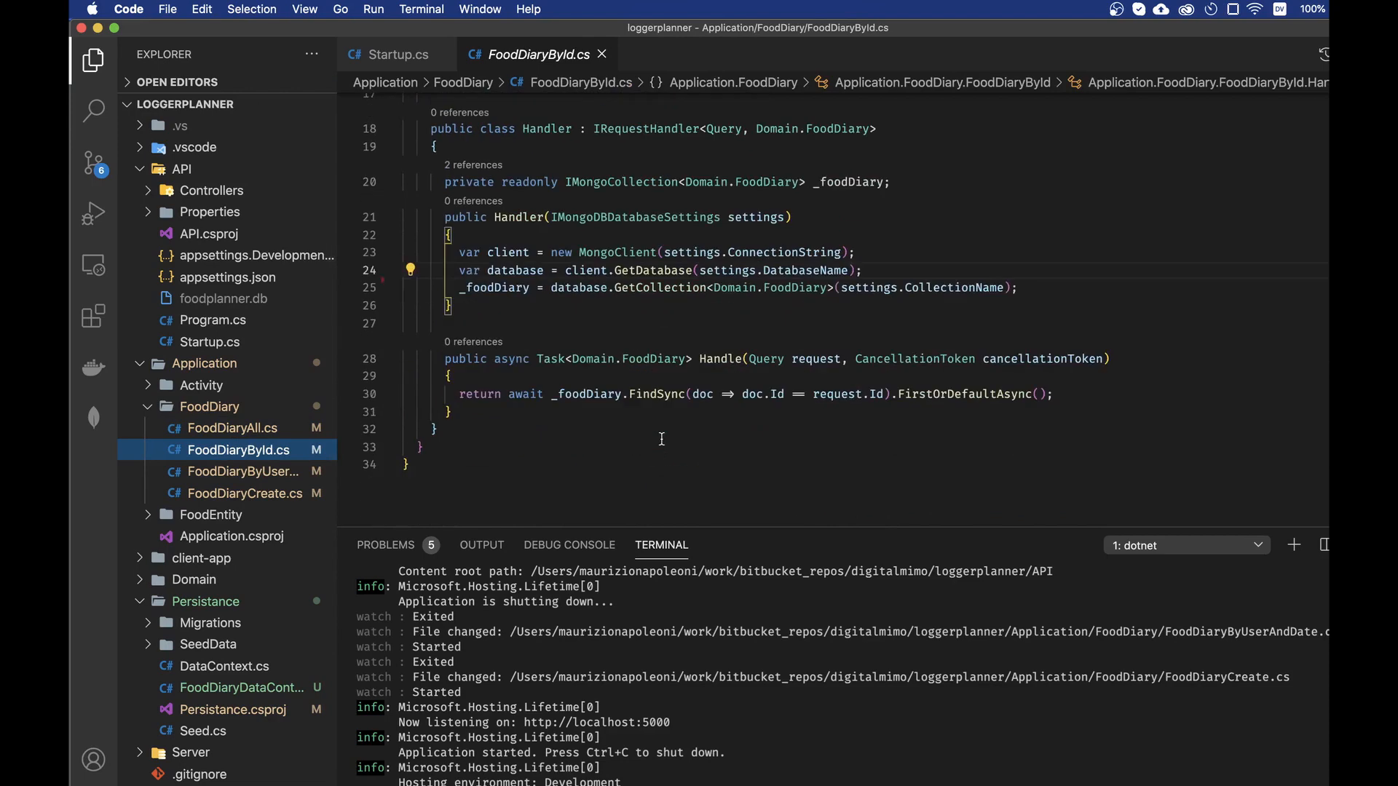
{"action": "left_click", "coordinate": [238, 471]}
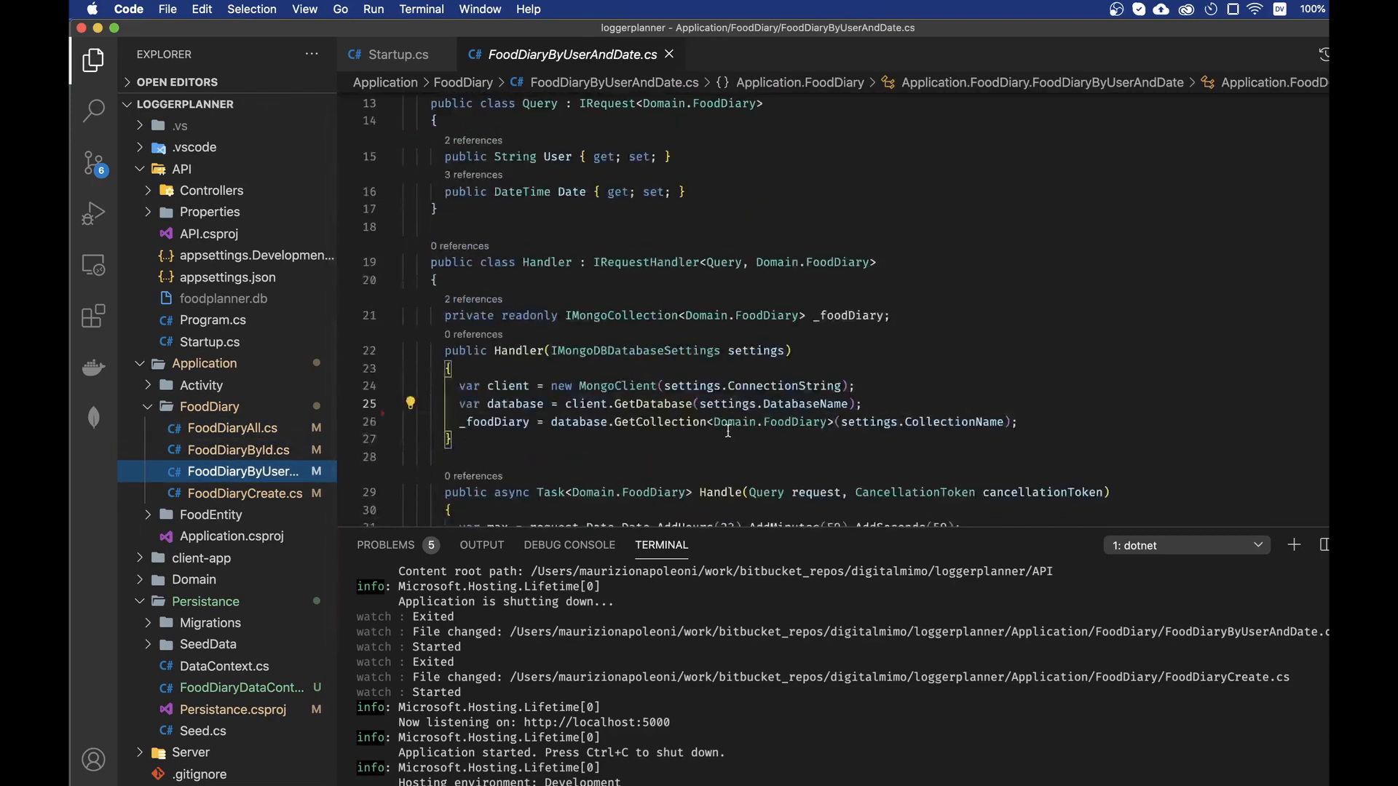
{"action": "scroll", "scroll_direction": "down", "scroll_amount": 3}
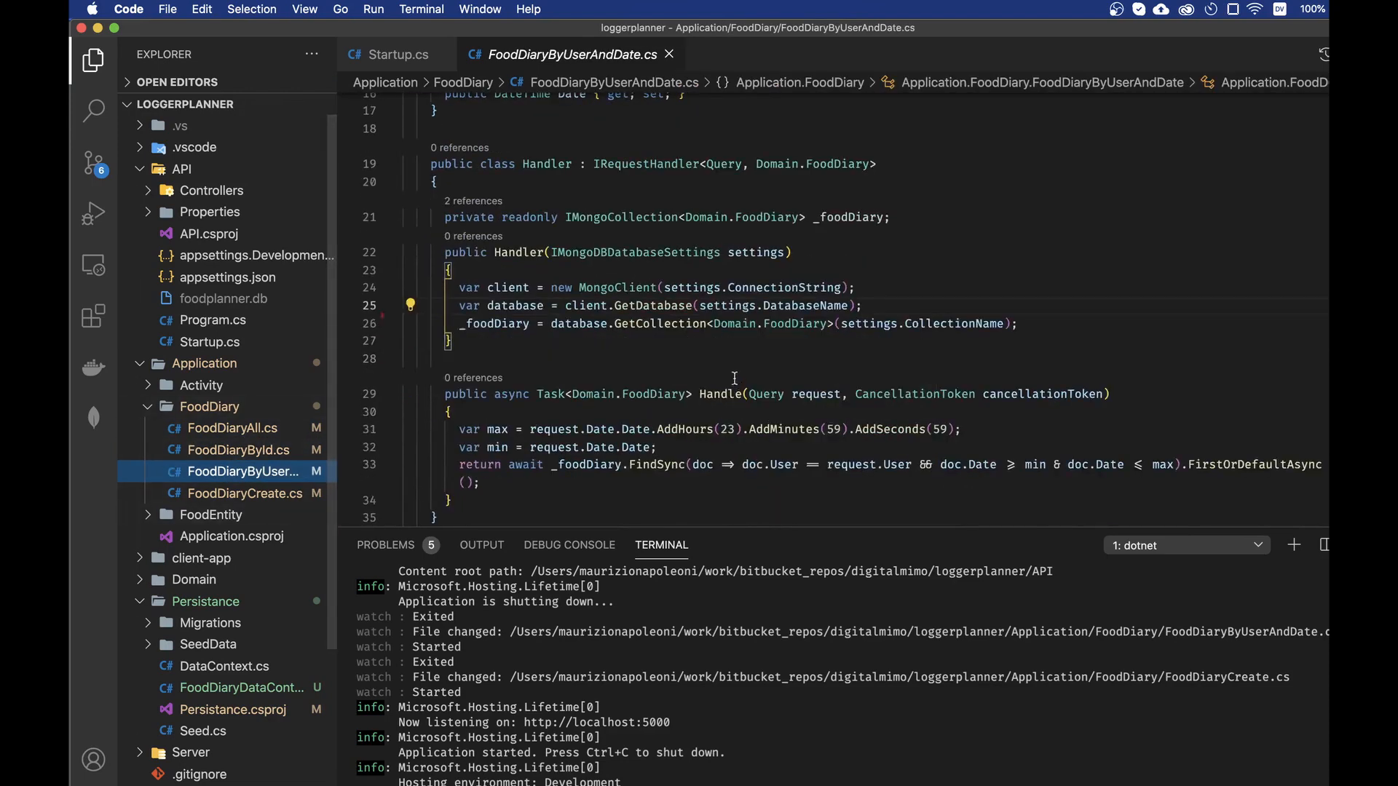
{"action": "left_click", "coordinate": [242, 493]}
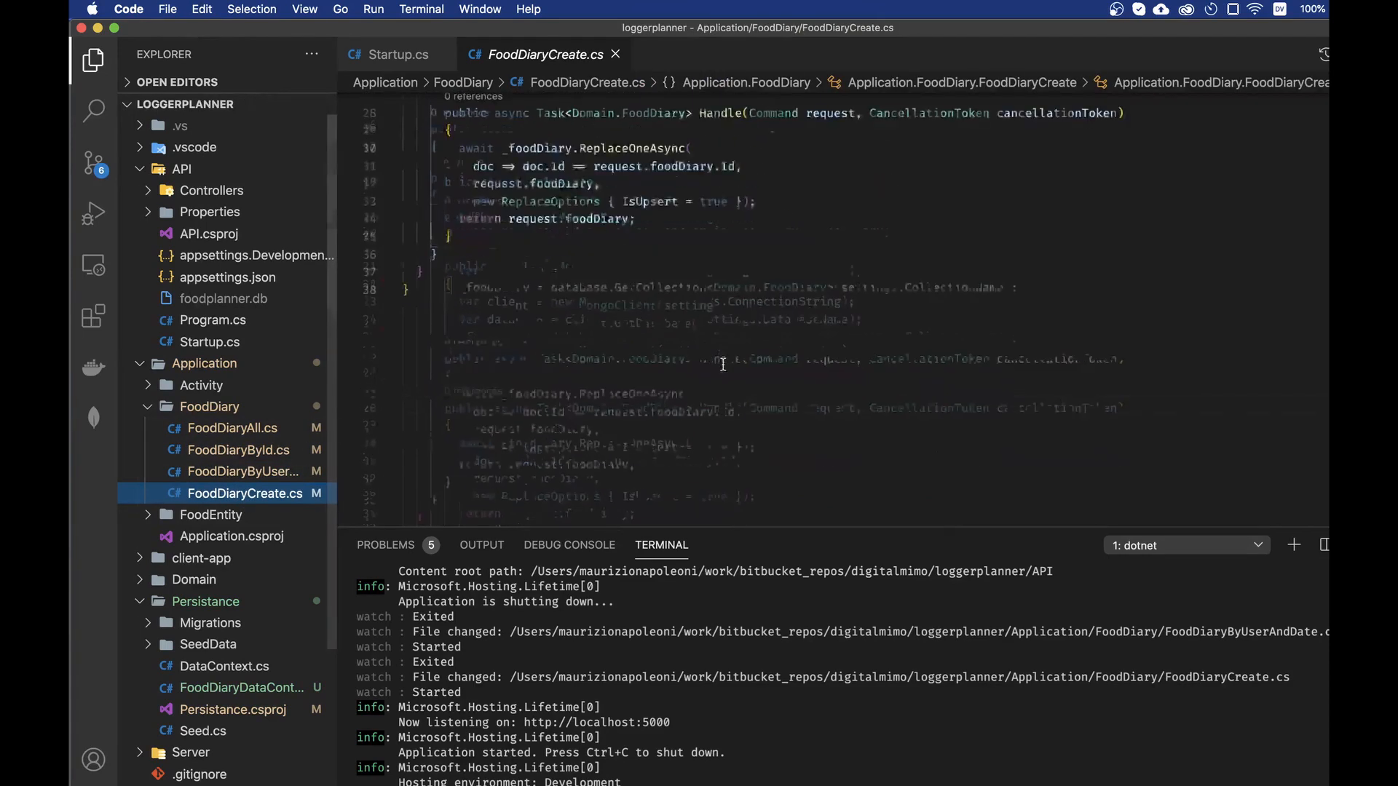
{"action": "scroll", "scroll_direction": "up", "scroll_amount": 3}
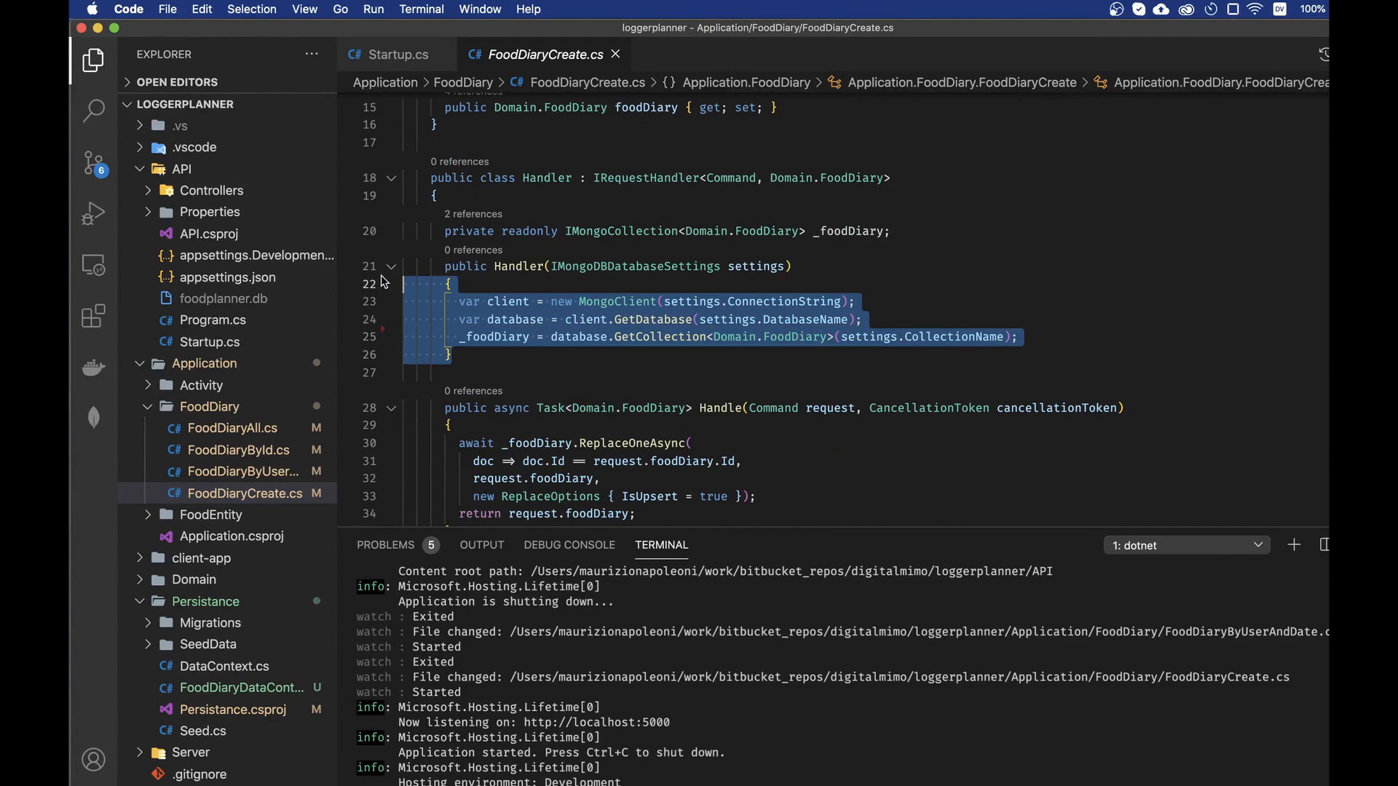
{"action": "left_click", "coordinate": [758, 338]}
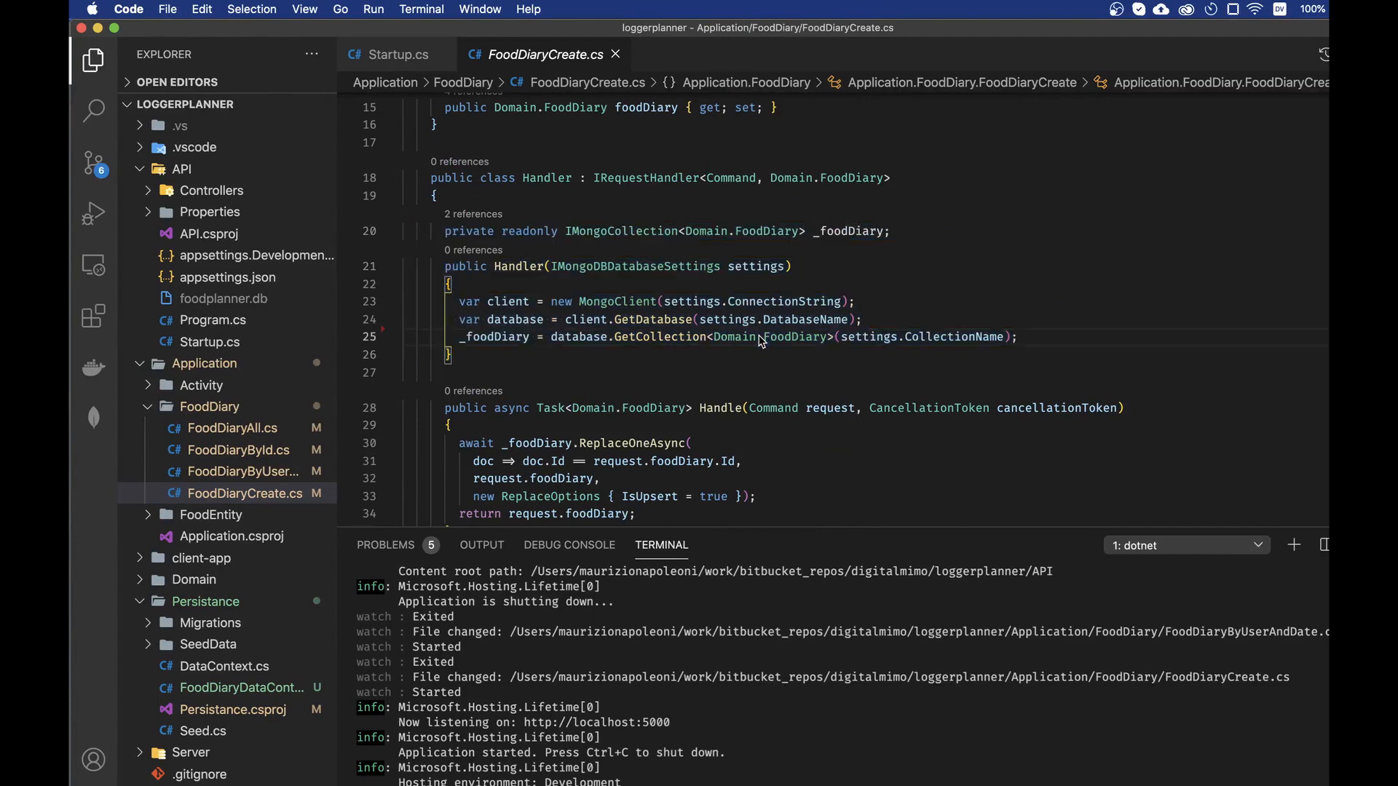
{"action": "mouse_move", "coordinate": [604, 357]}
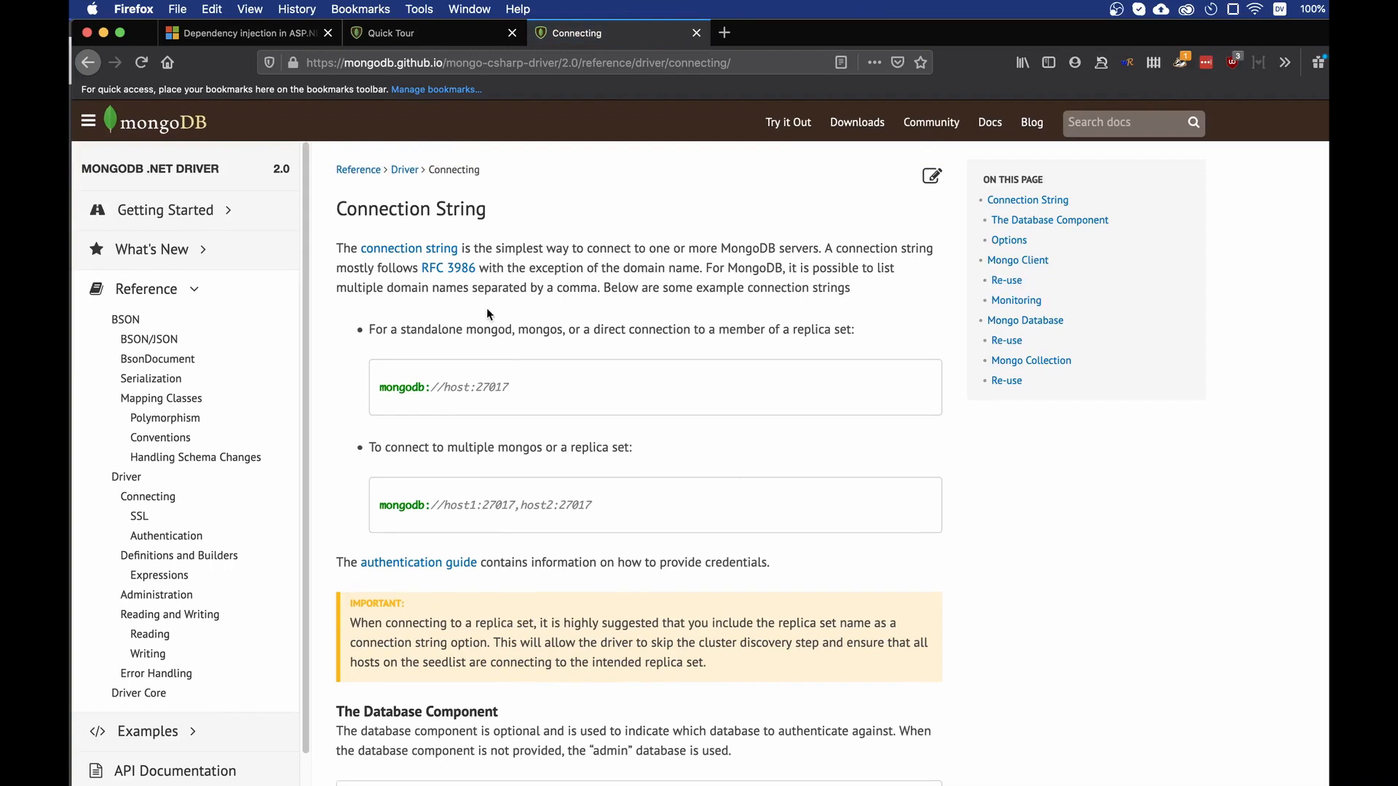
{"action": "scroll", "scroll_direction": "down", "scroll_amount": 3}
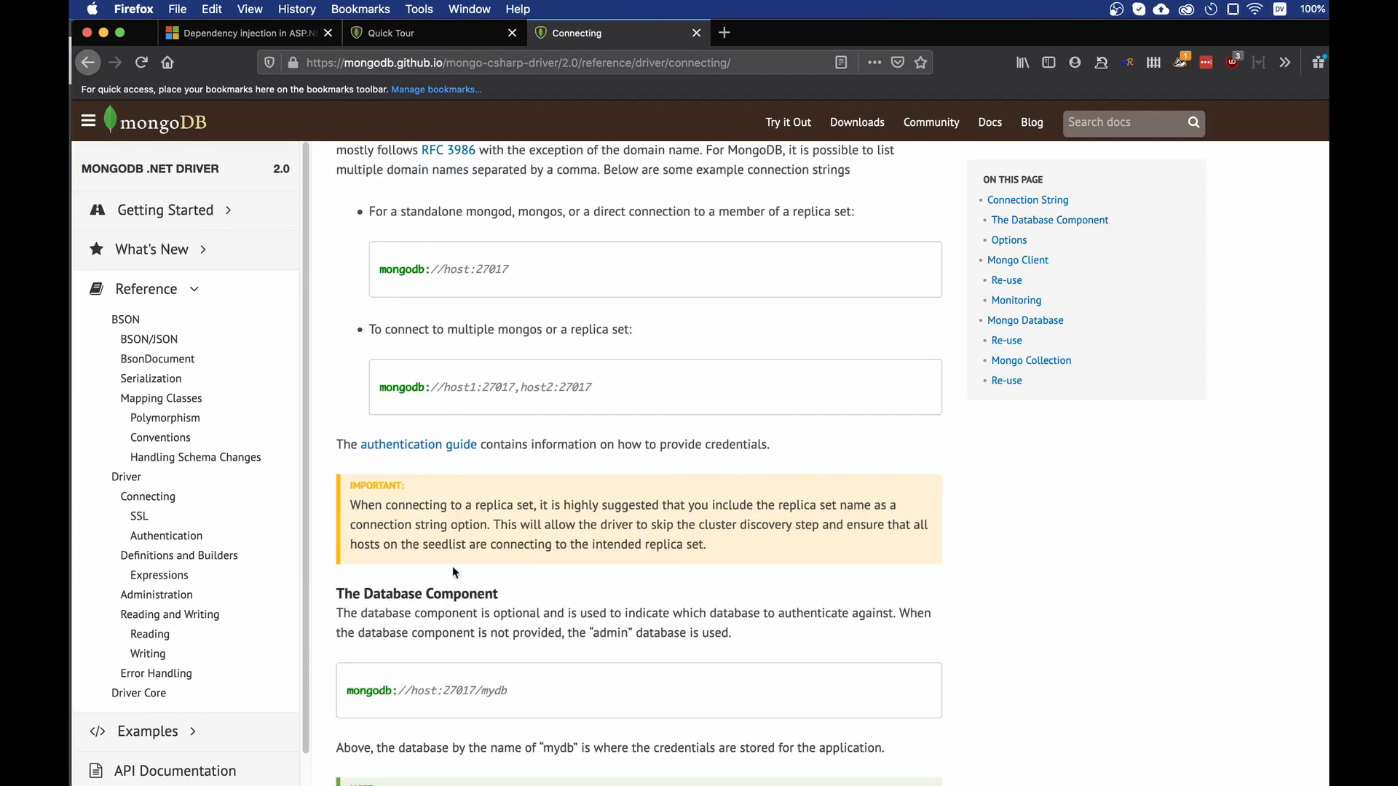
{"action": "scroll", "scroll_direction": "down", "scroll_amount": 3}
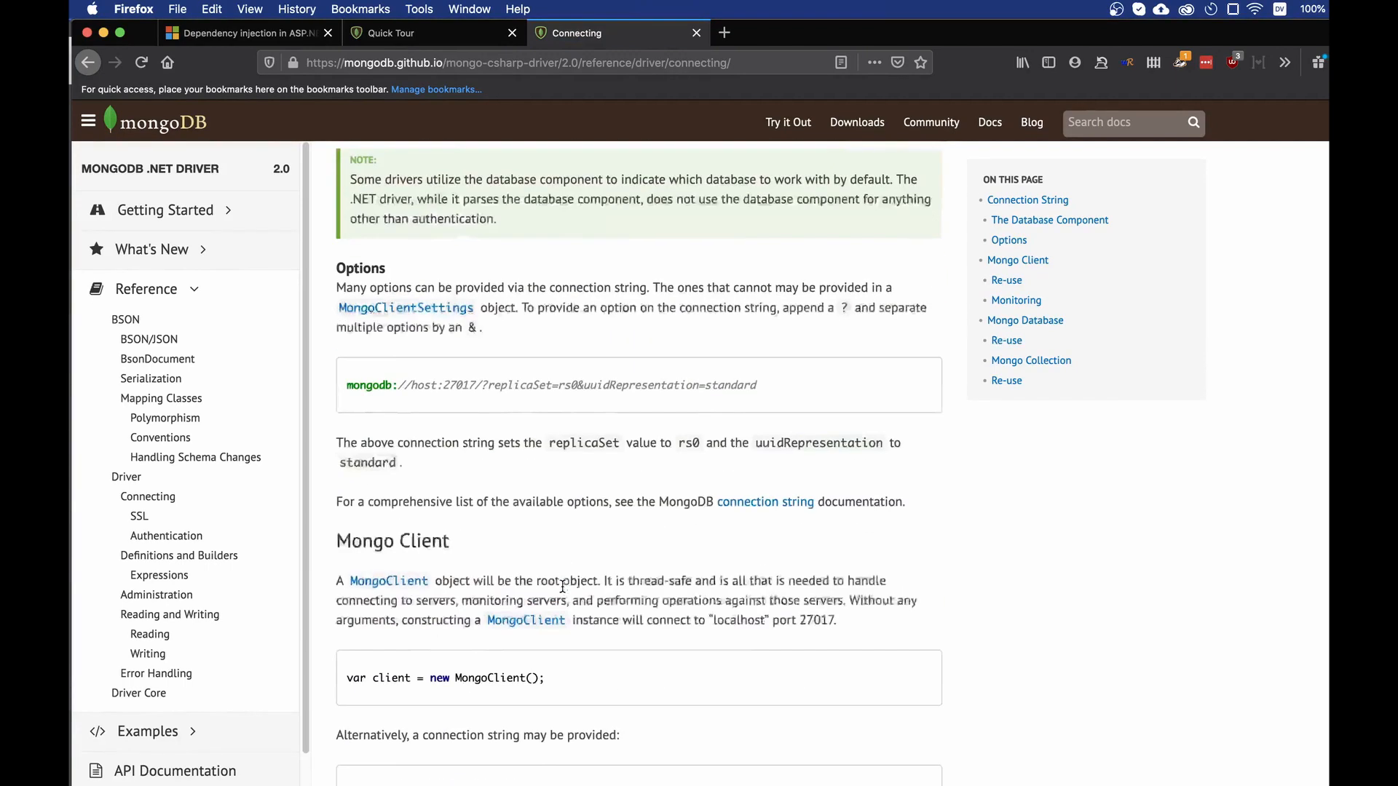
{"action": "scroll", "scroll_direction": "down", "scroll_amount": 3}
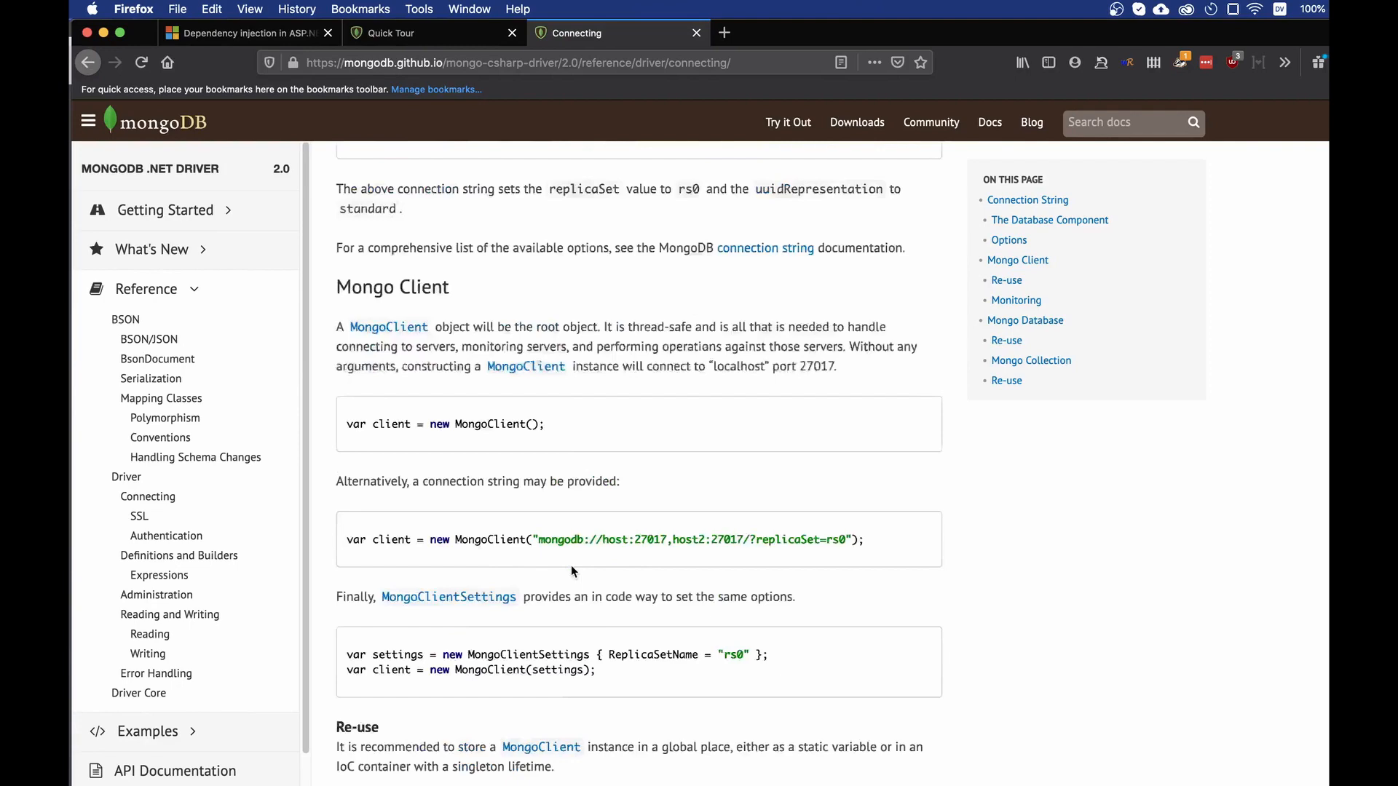
{"action": "scroll", "scroll_direction": "down", "scroll_amount": 3}
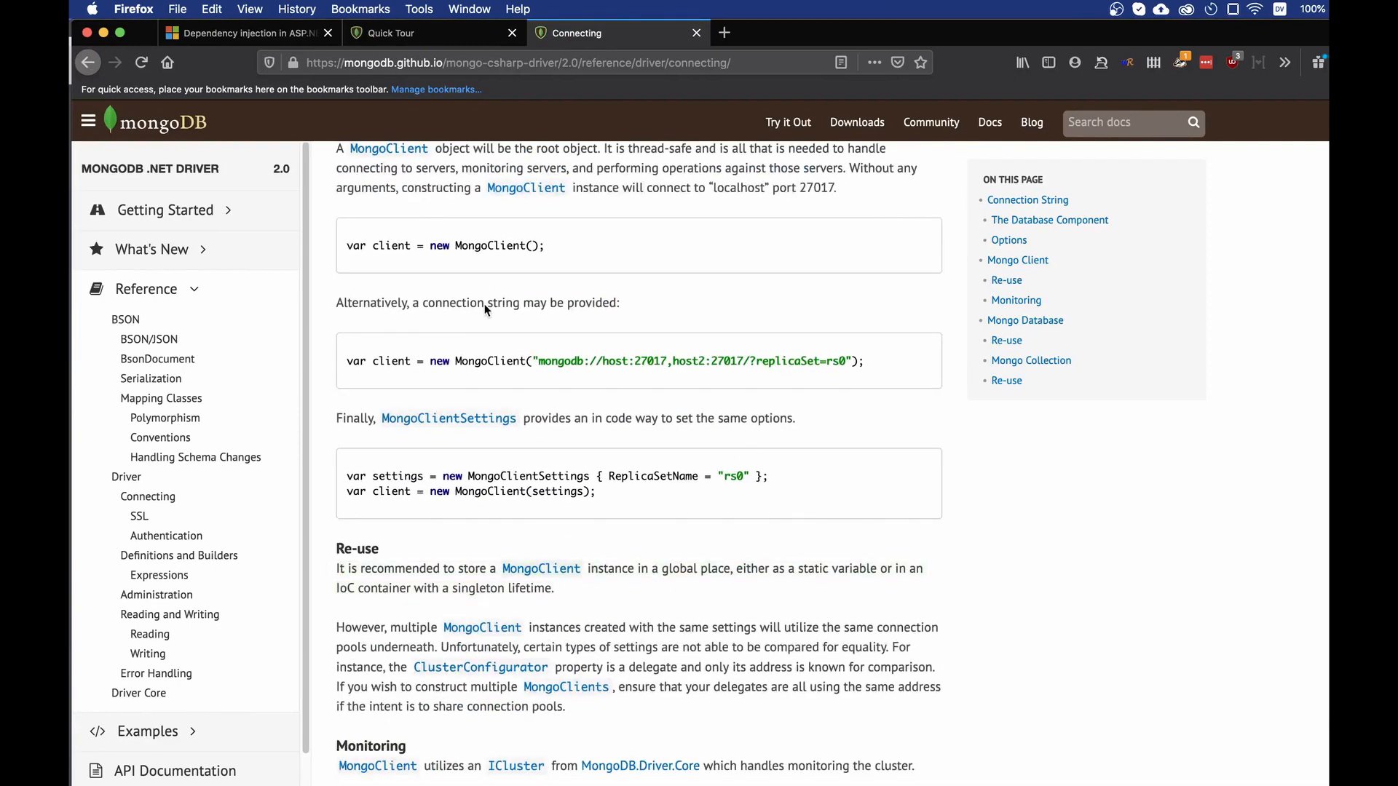
{"action": "mouse_move", "coordinate": [388, 587]}
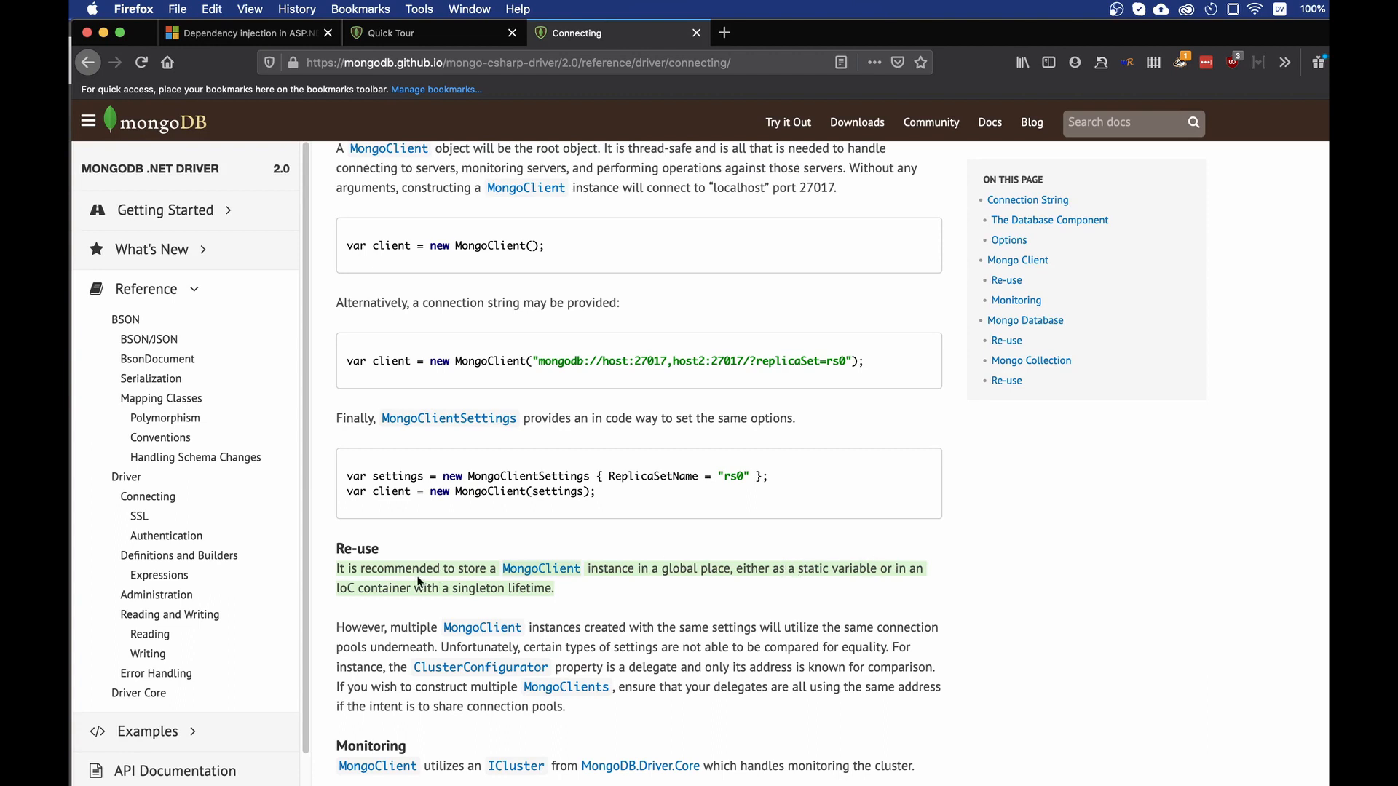
{"action": "mouse_move", "coordinate": [519, 588]}
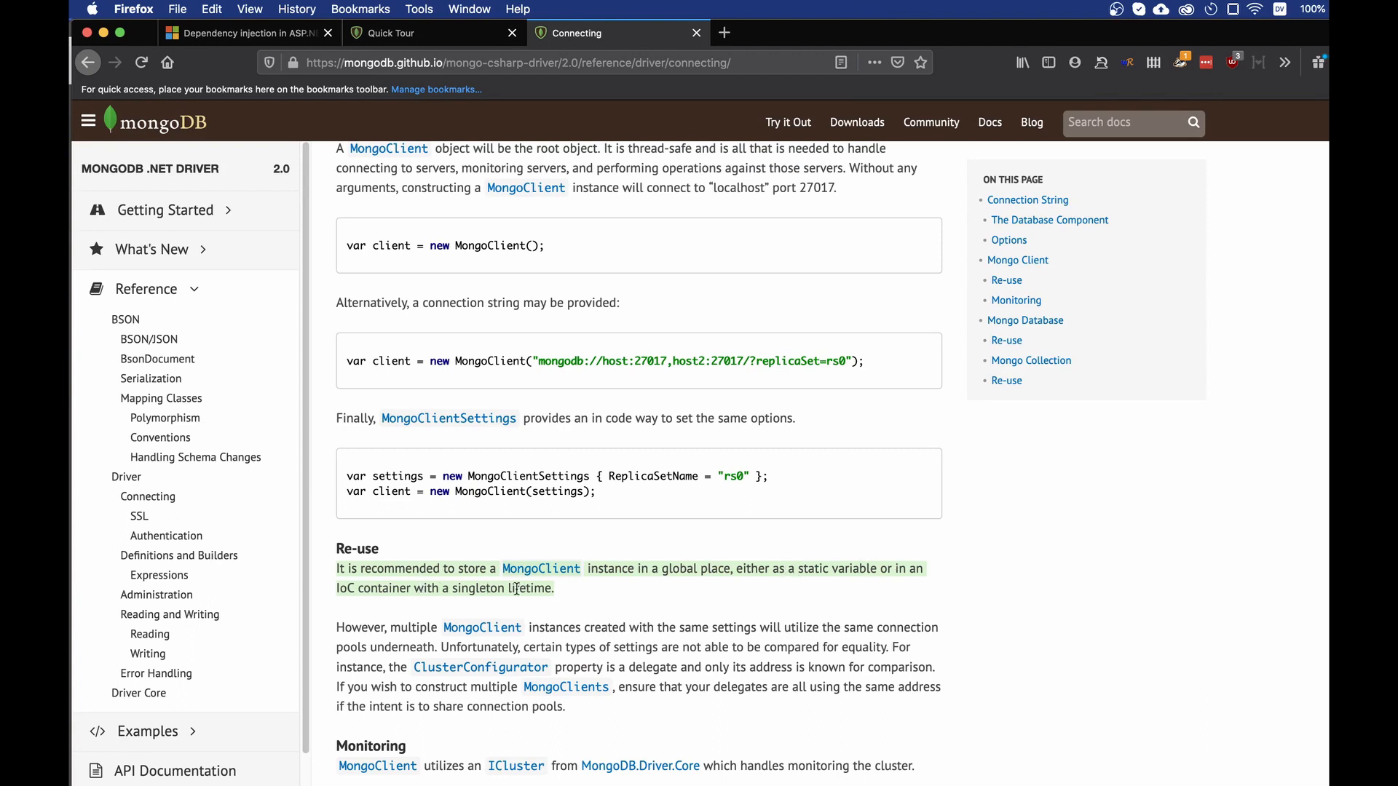
{"action": "mouse_move", "coordinate": [582, 595]}
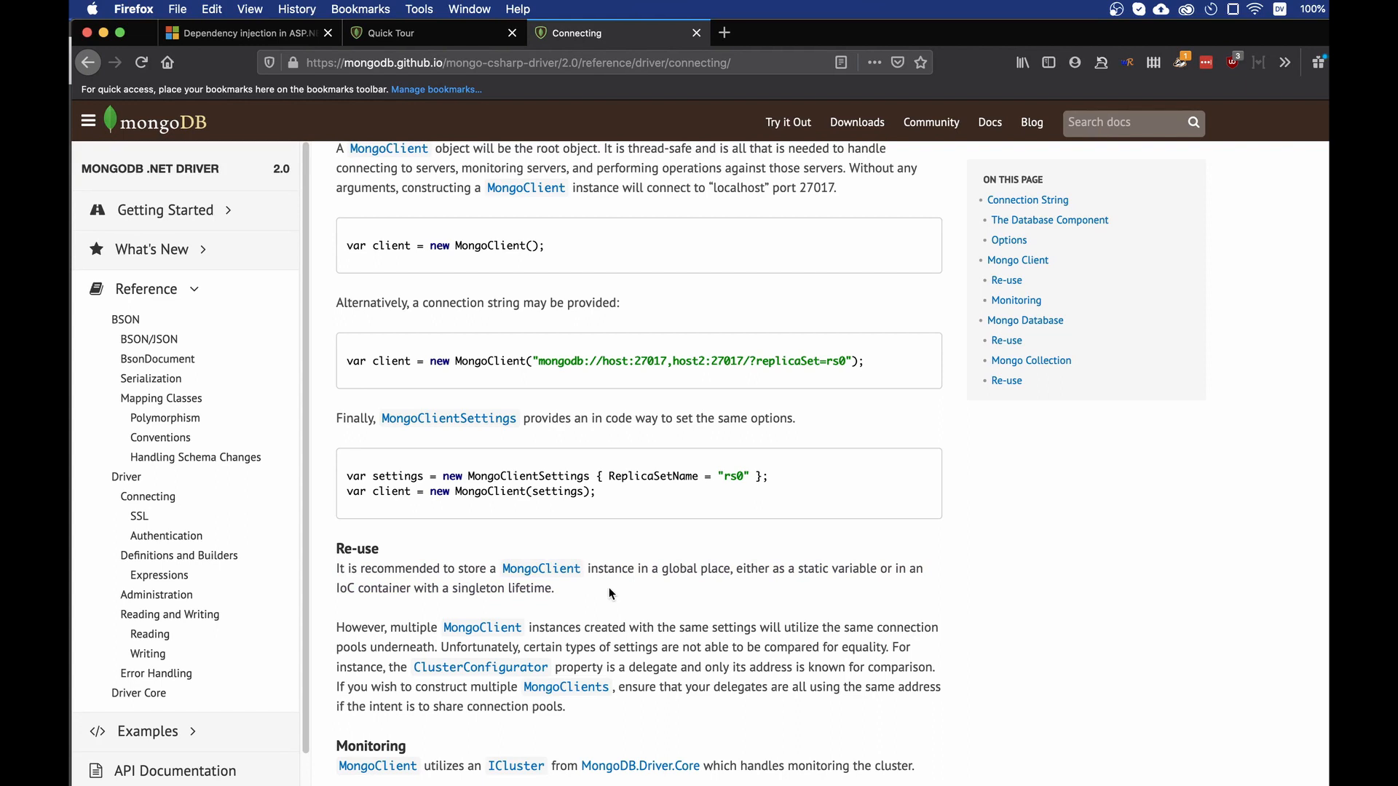
{"action": "scroll", "scroll_direction": "down", "scroll_amount": 3}
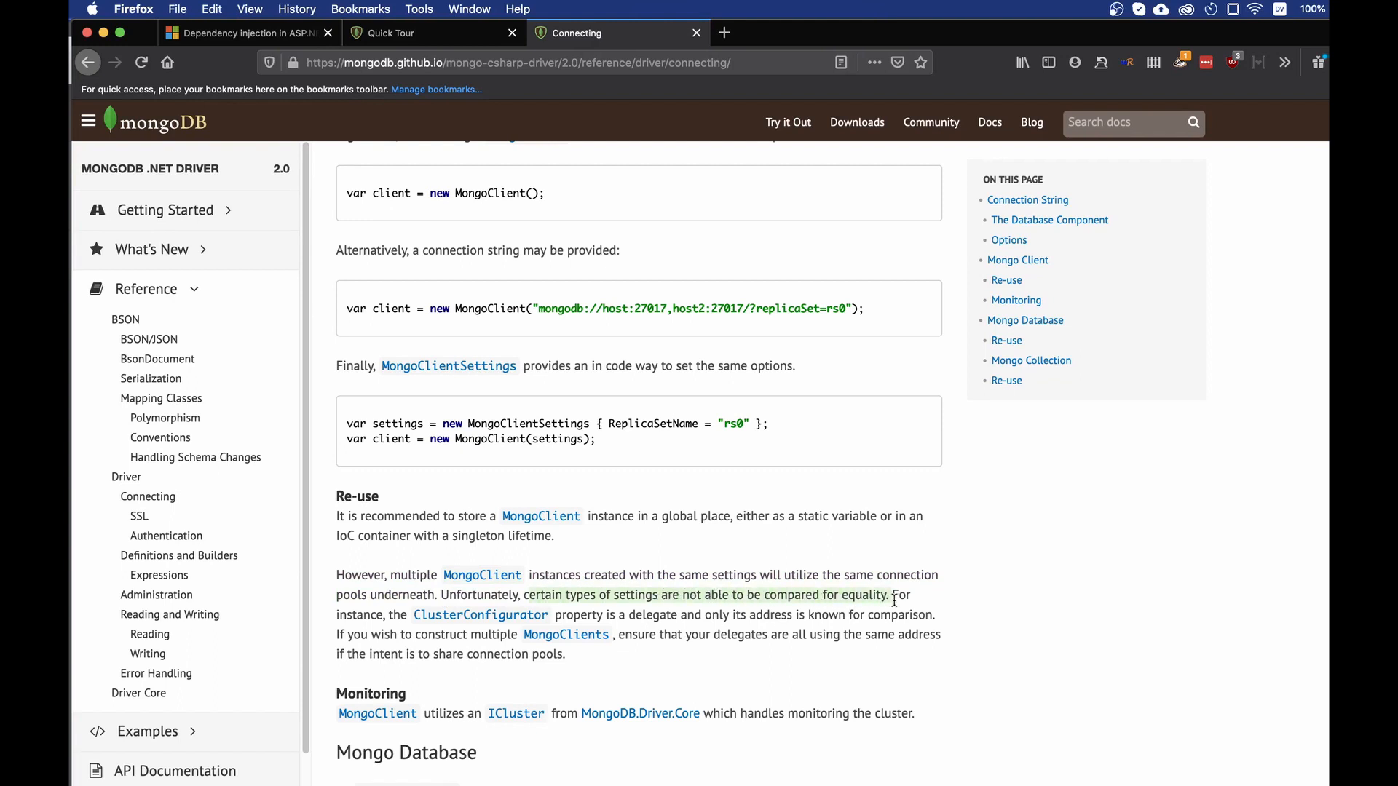
{"action": "mouse_move", "coordinate": [480, 614]}
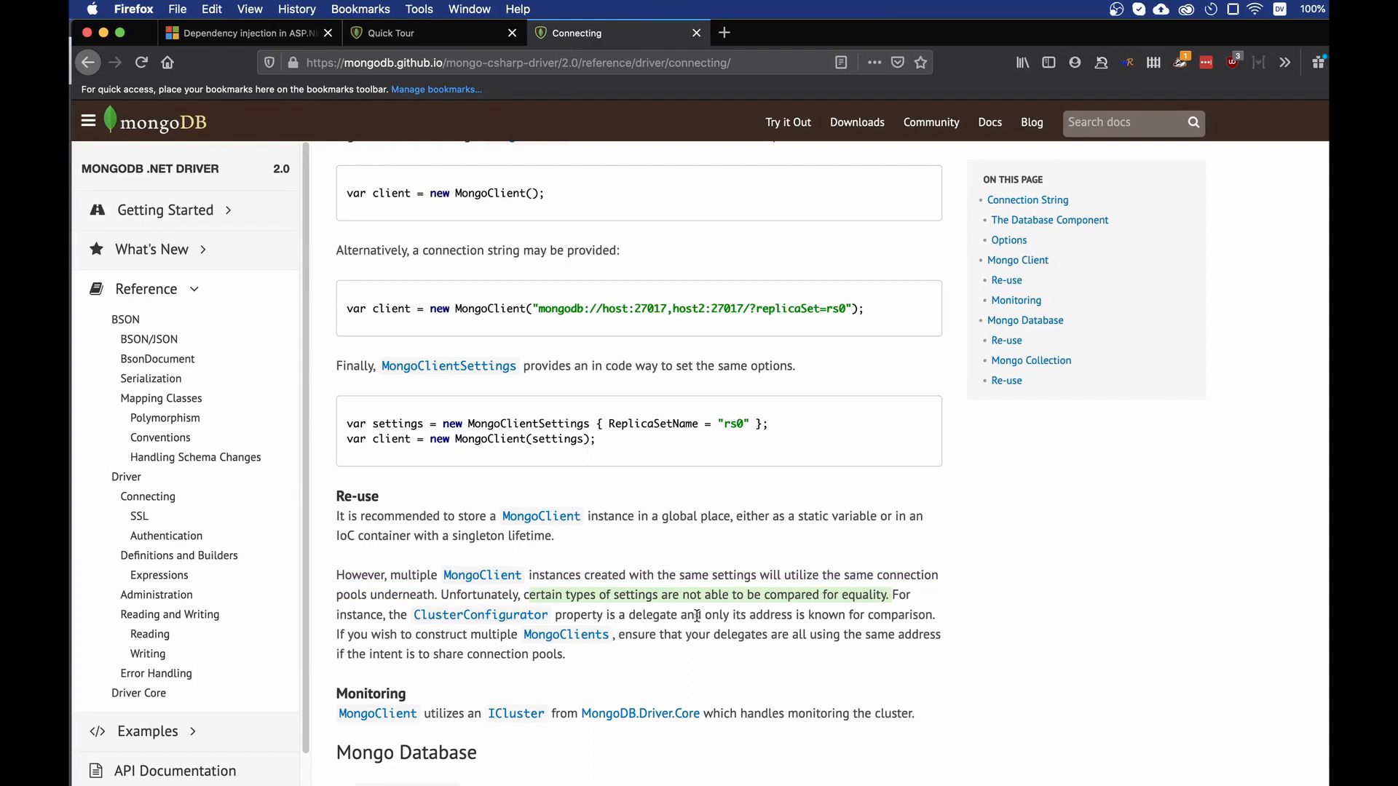
{"action": "mouse_move", "coordinate": [704, 620]}
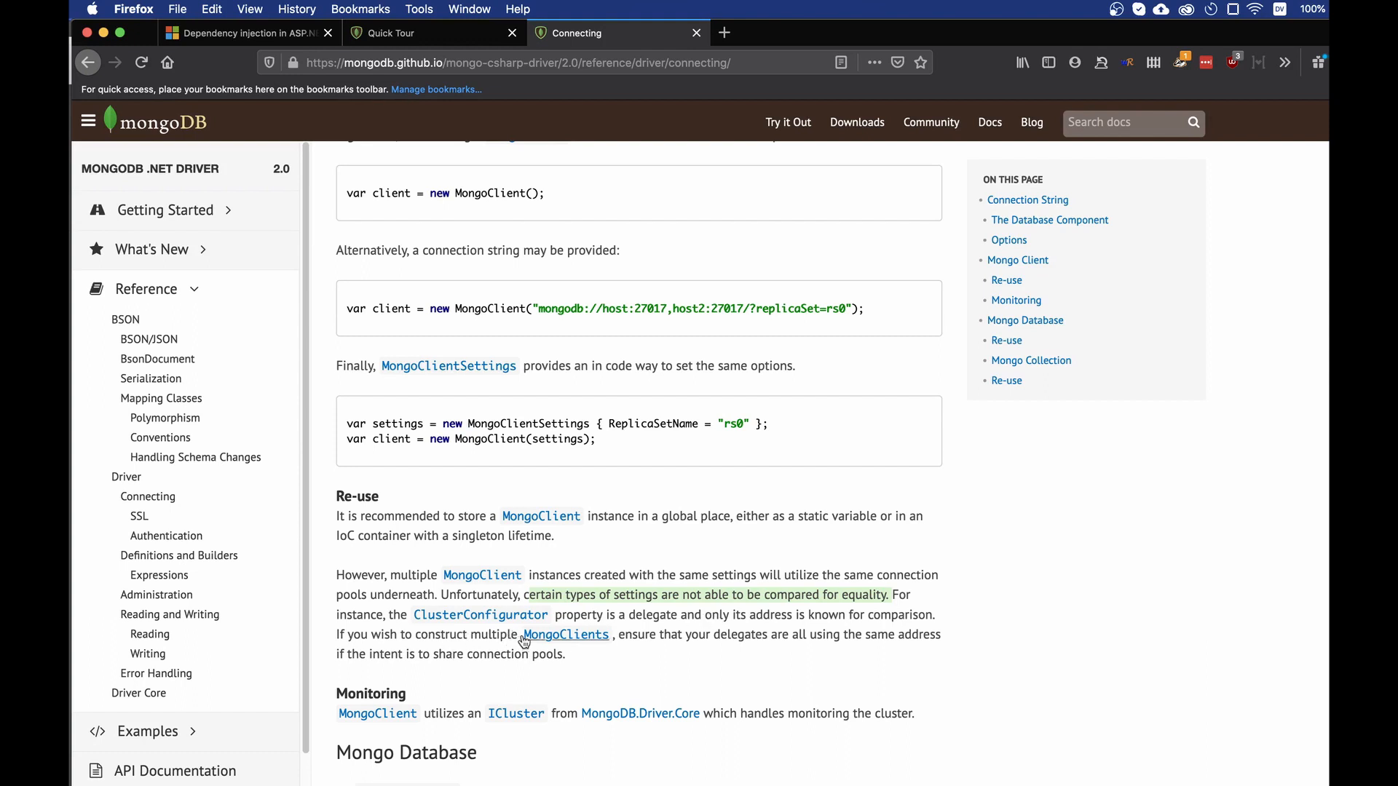
{"action": "mouse_move", "coordinate": [664, 652]}
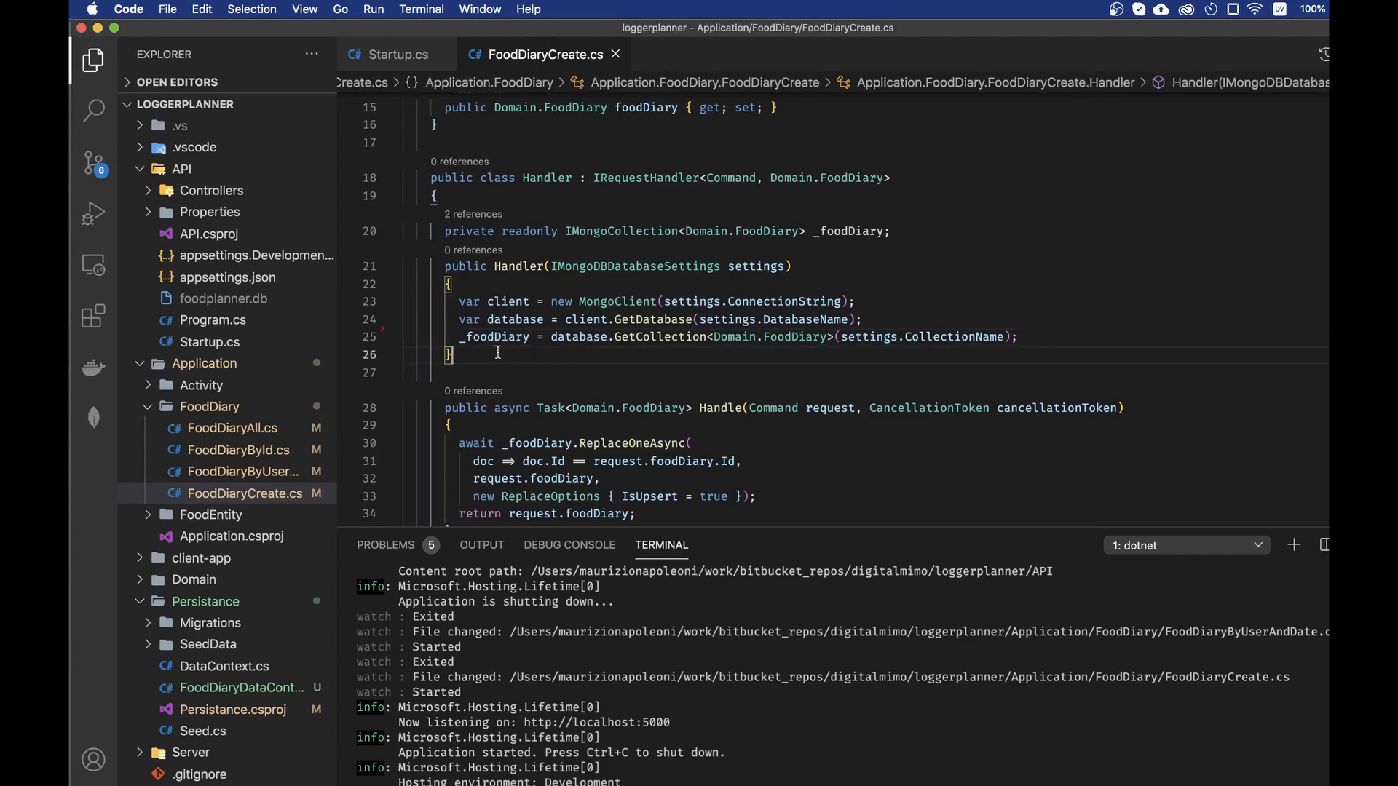
Select IMongoDBDatabaseSettings in FoodDiaryCreate's constructor, then view its registration in Startup.cs.
{"action": "left_click", "coordinate": [606, 408]}
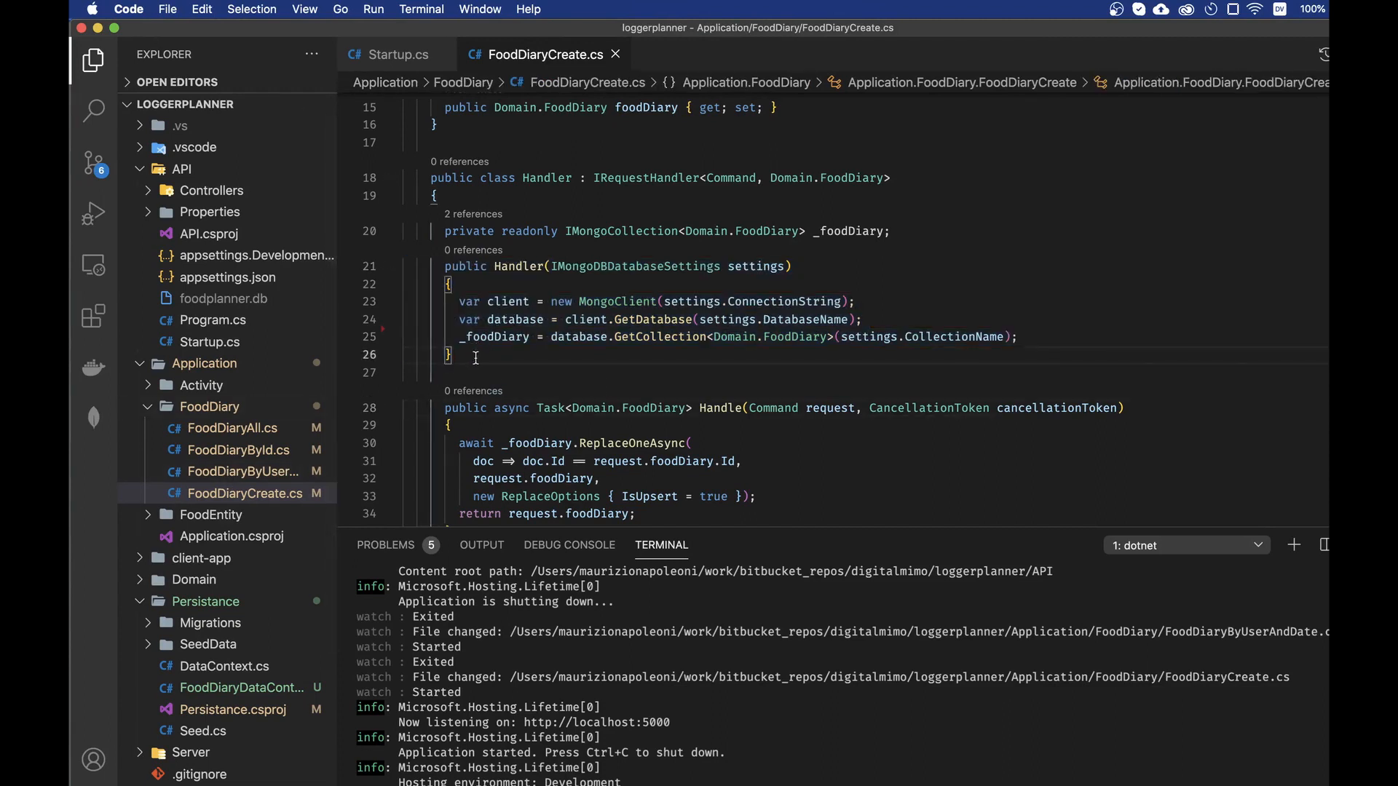
{"action": "double_click", "coordinate": [635, 266]}
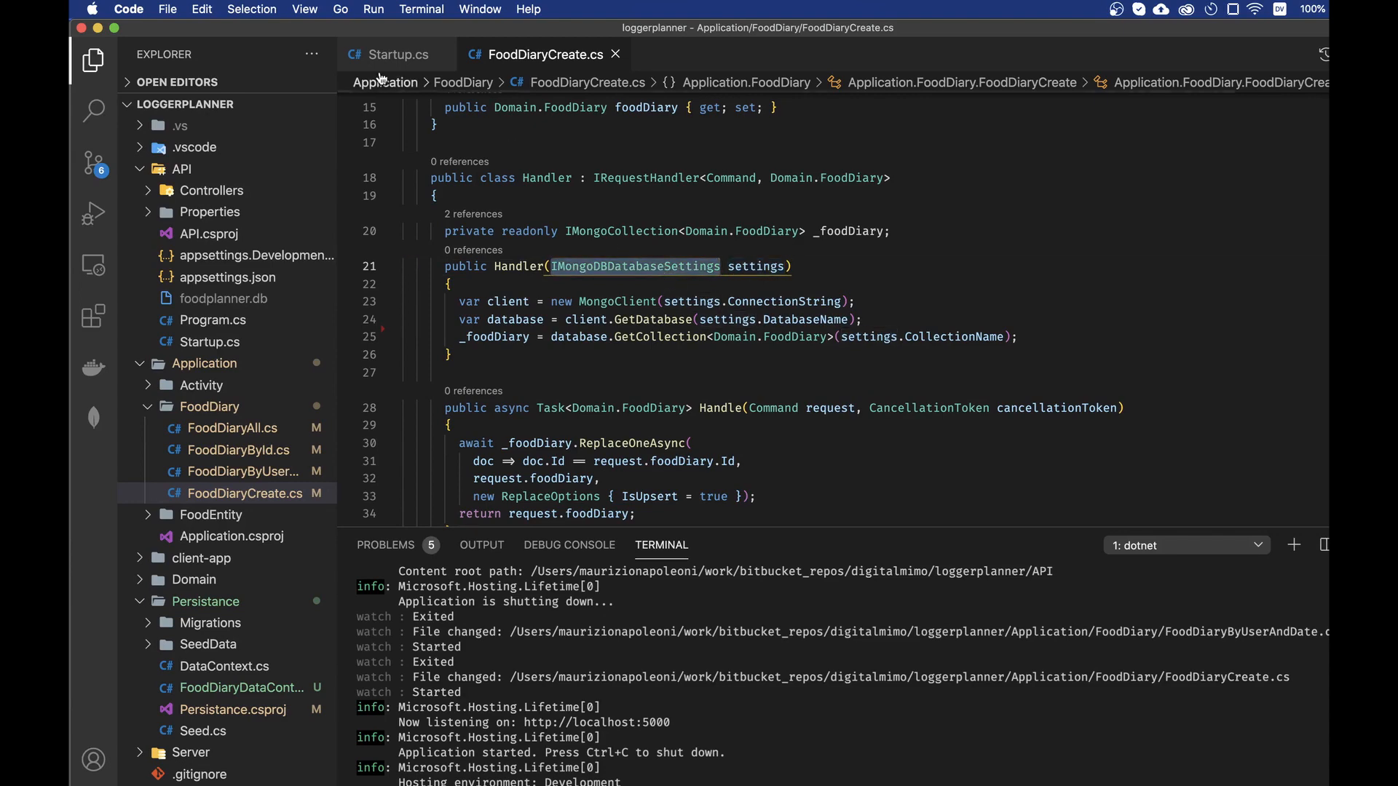
{"action": "left_click", "coordinate": [396, 54]}
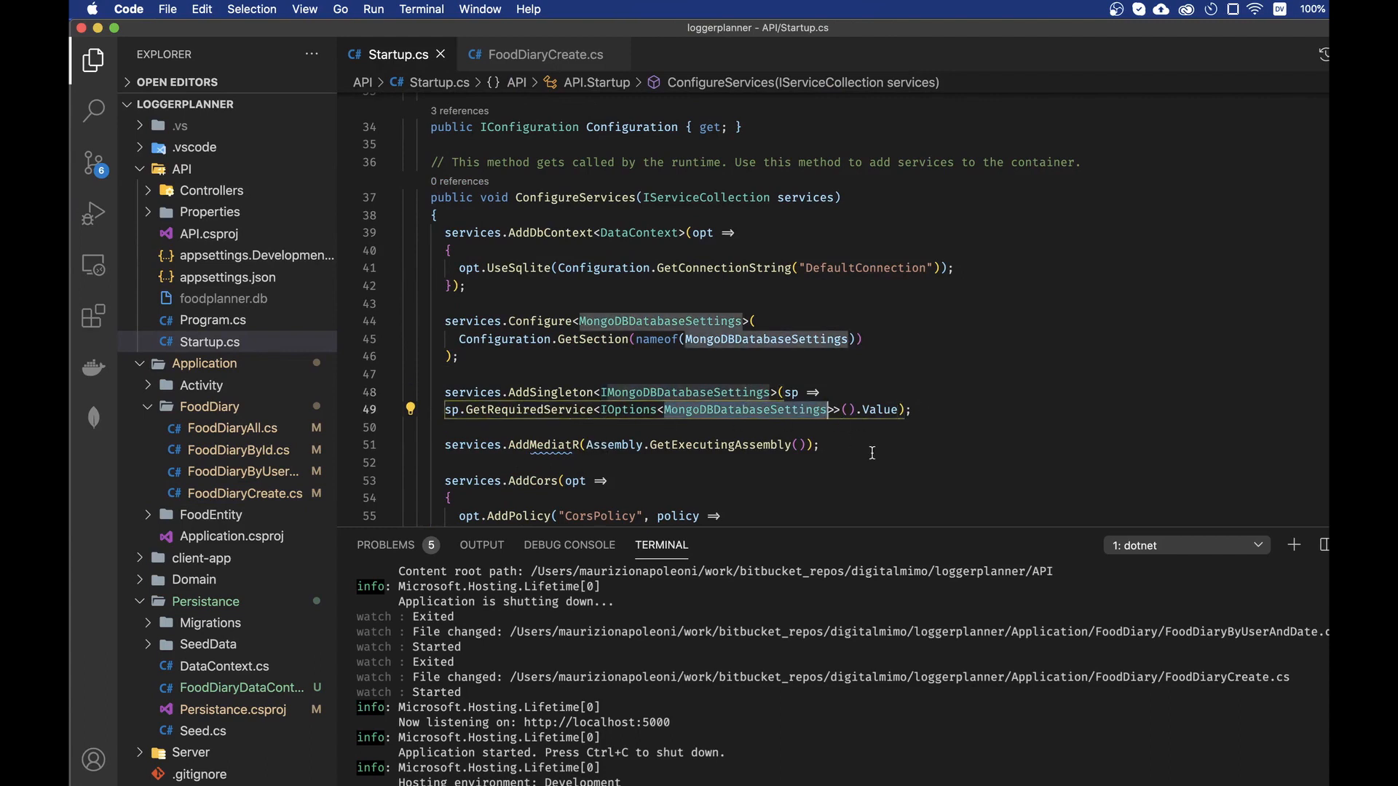
{"action": "mouse_move", "coordinate": [234, 299]}
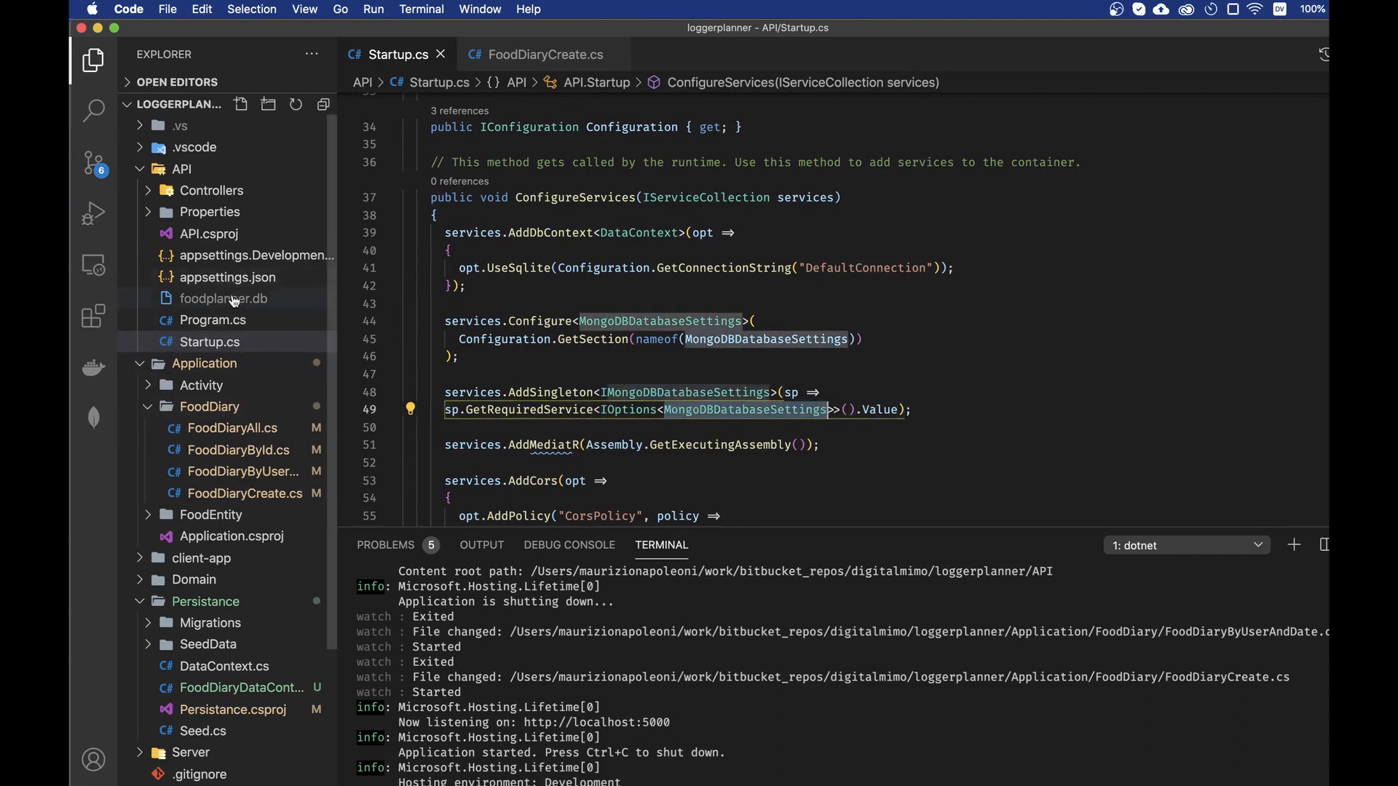
Review appsettings.json's MongoDBDatabaseSettings section, then revisit FoodDiaryCreate.cs and Startup.cs.
{"action": "left_click", "coordinate": [228, 277]}
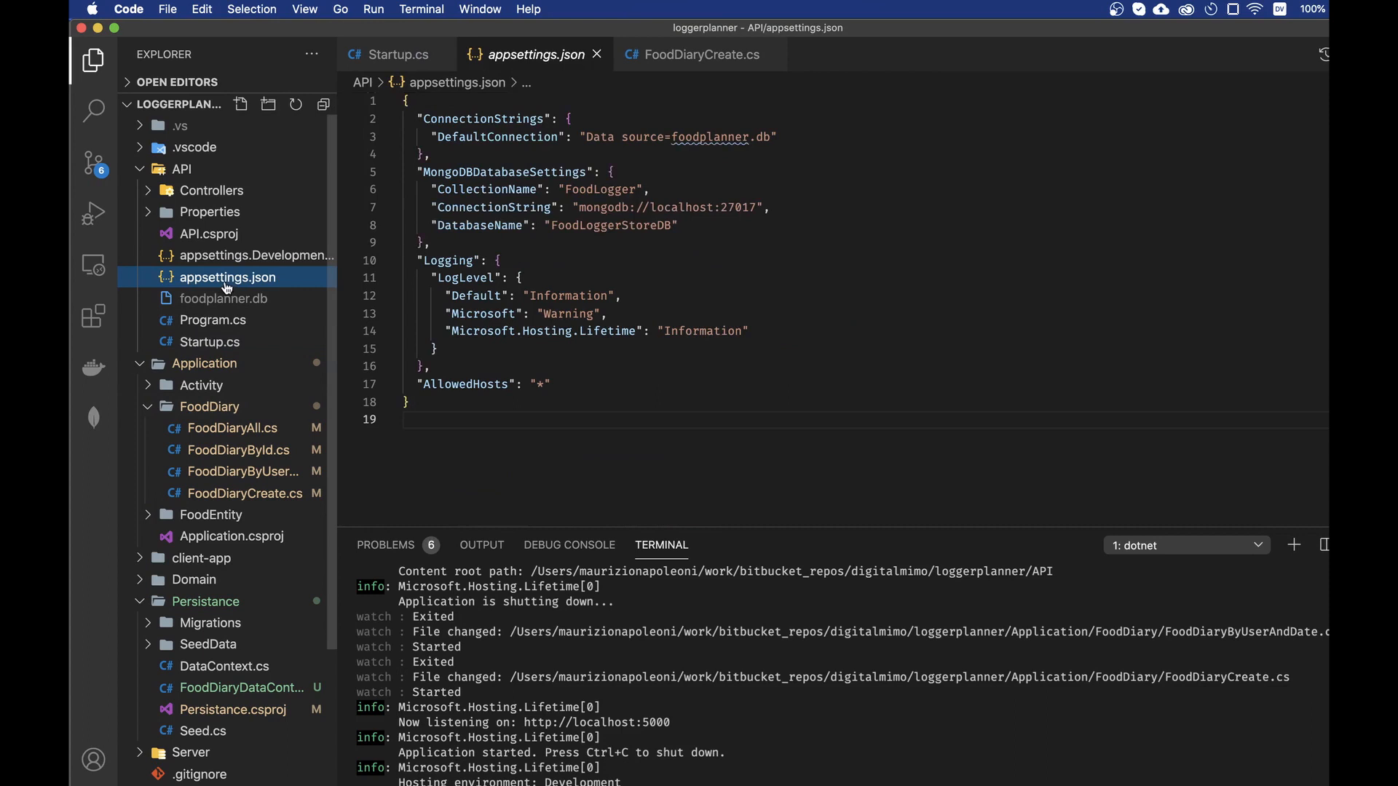
{"action": "left_click", "coordinate": [610, 225]}
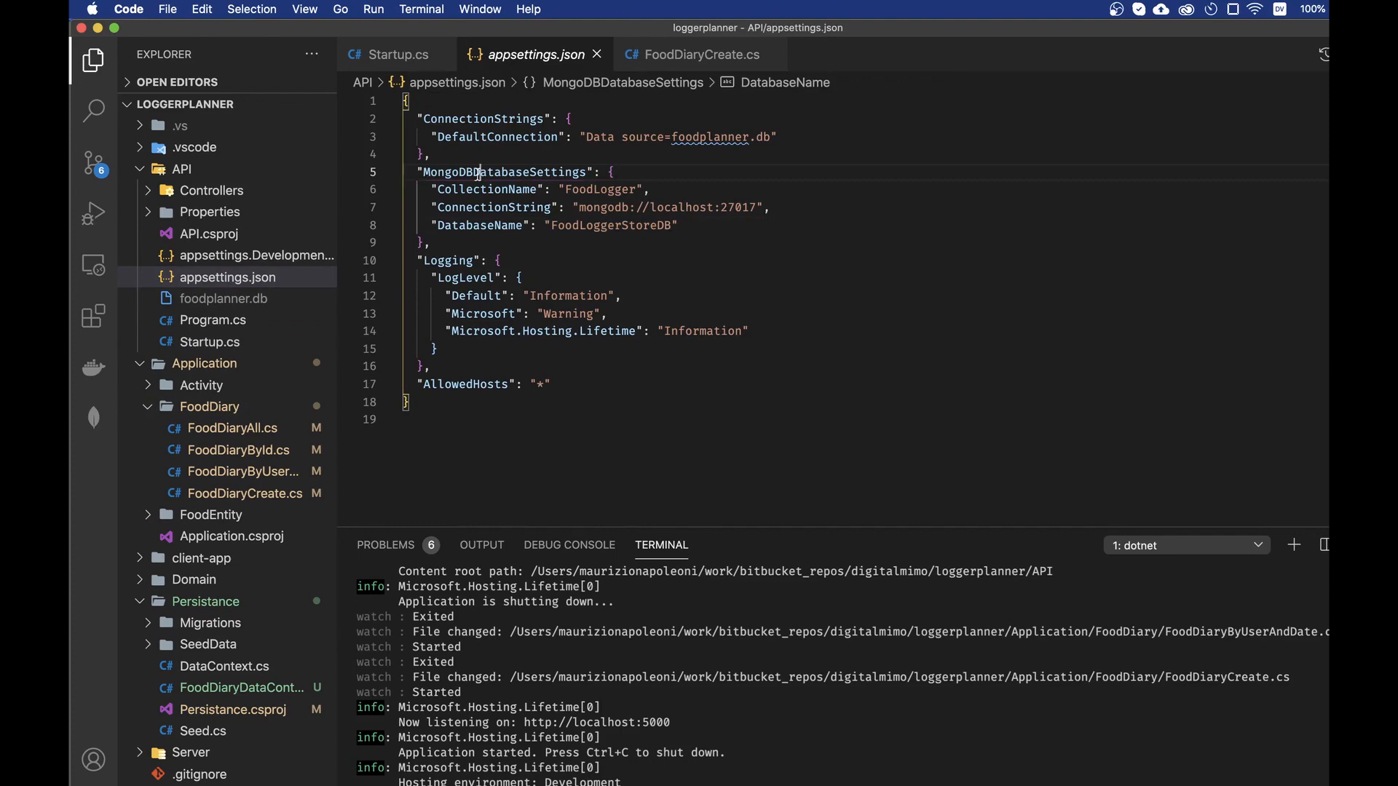
{"action": "left_click", "coordinate": [701, 55]}
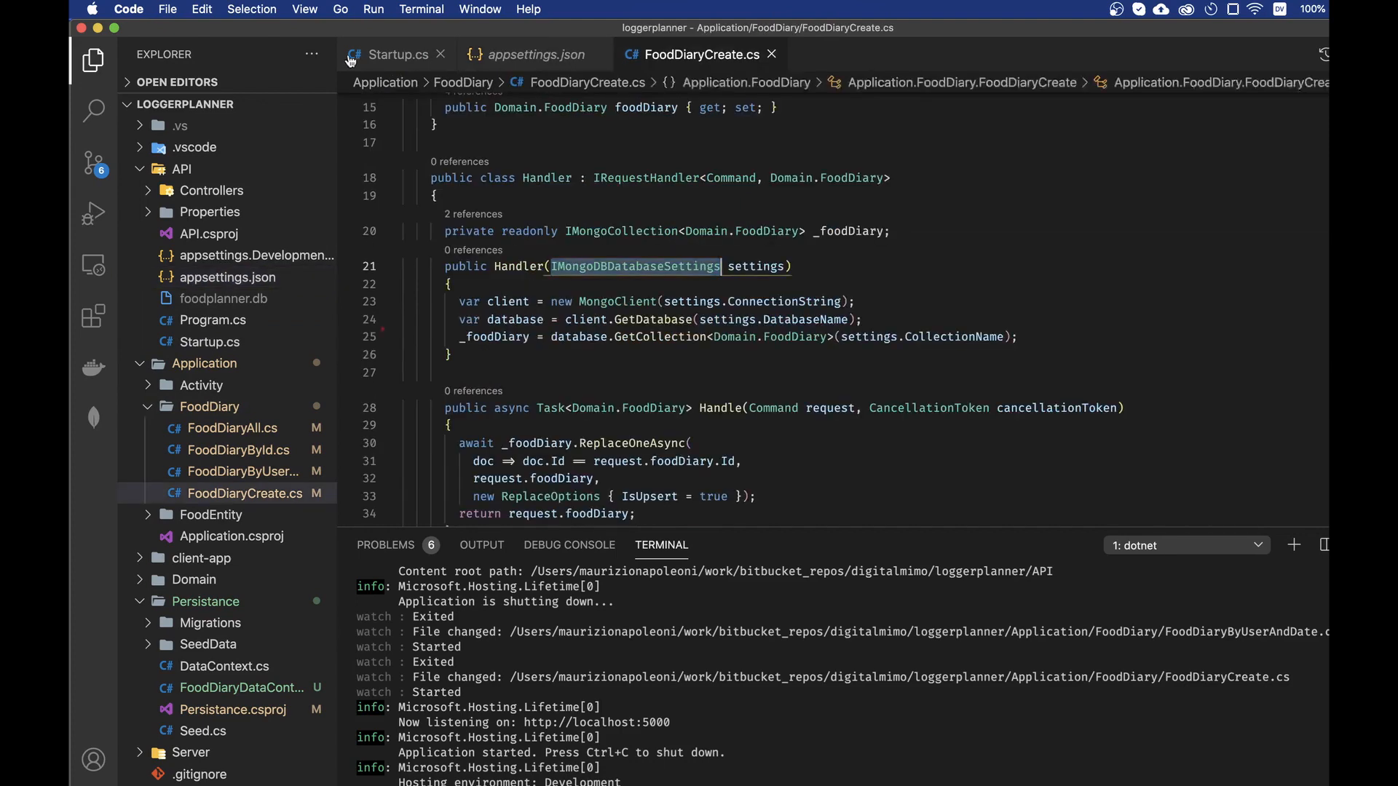
{"action": "left_click", "coordinate": [397, 55]}
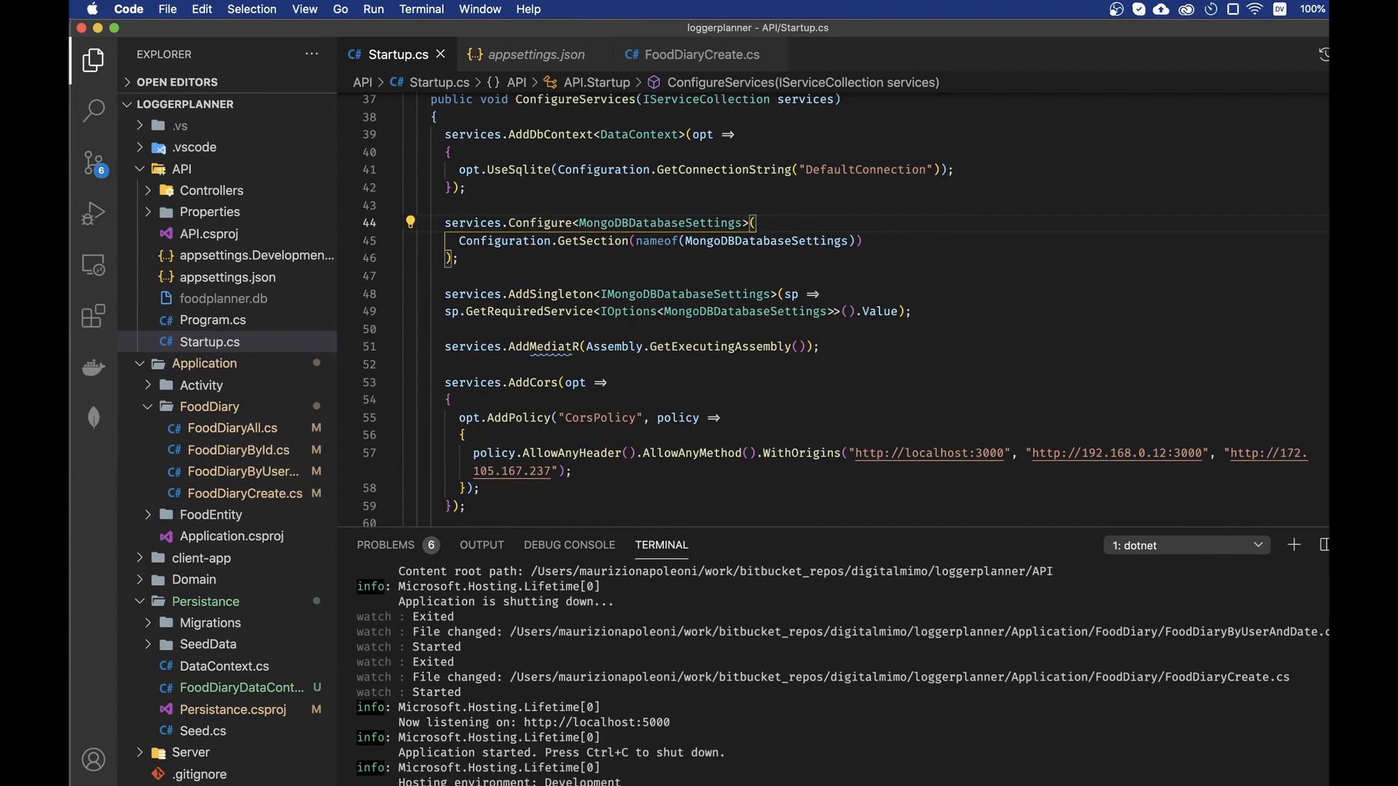
{"action": "mouse_move", "coordinate": [614, 383]}
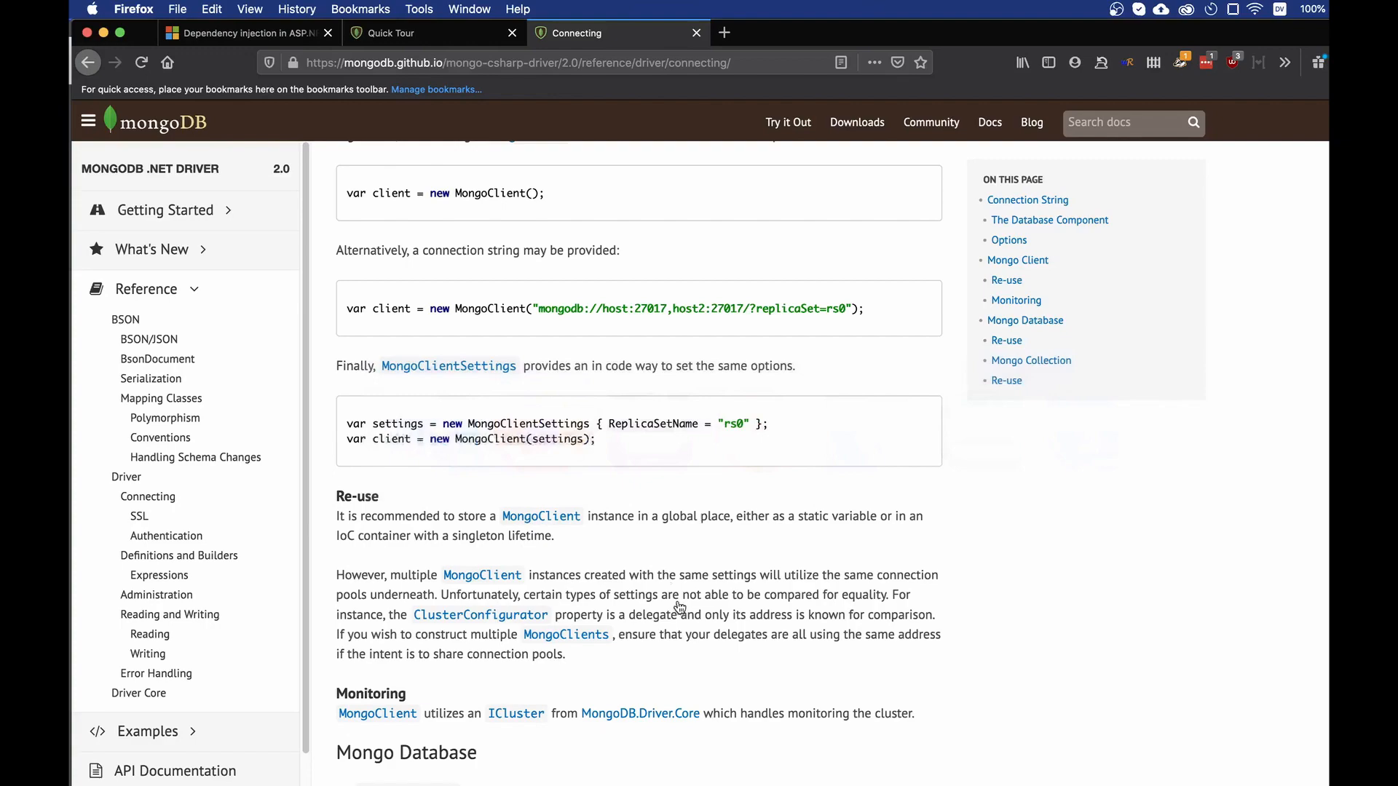
Read the 'Dependency injection in ASP.NET Core' article past its overview to tight coupling.
{"action": "left_click", "coordinate": [250, 33]}
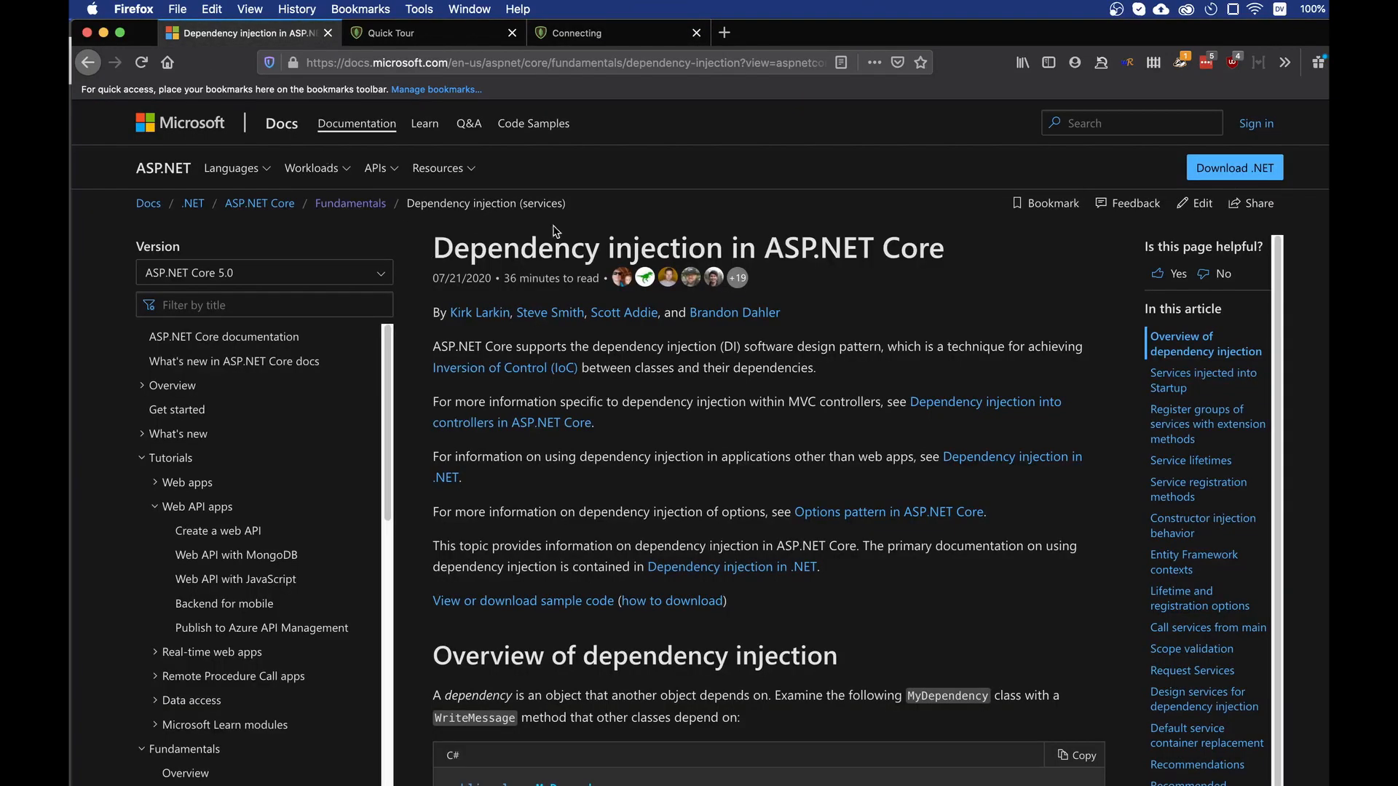
{"action": "scroll", "scroll_direction": "down", "scroll_amount": 3}
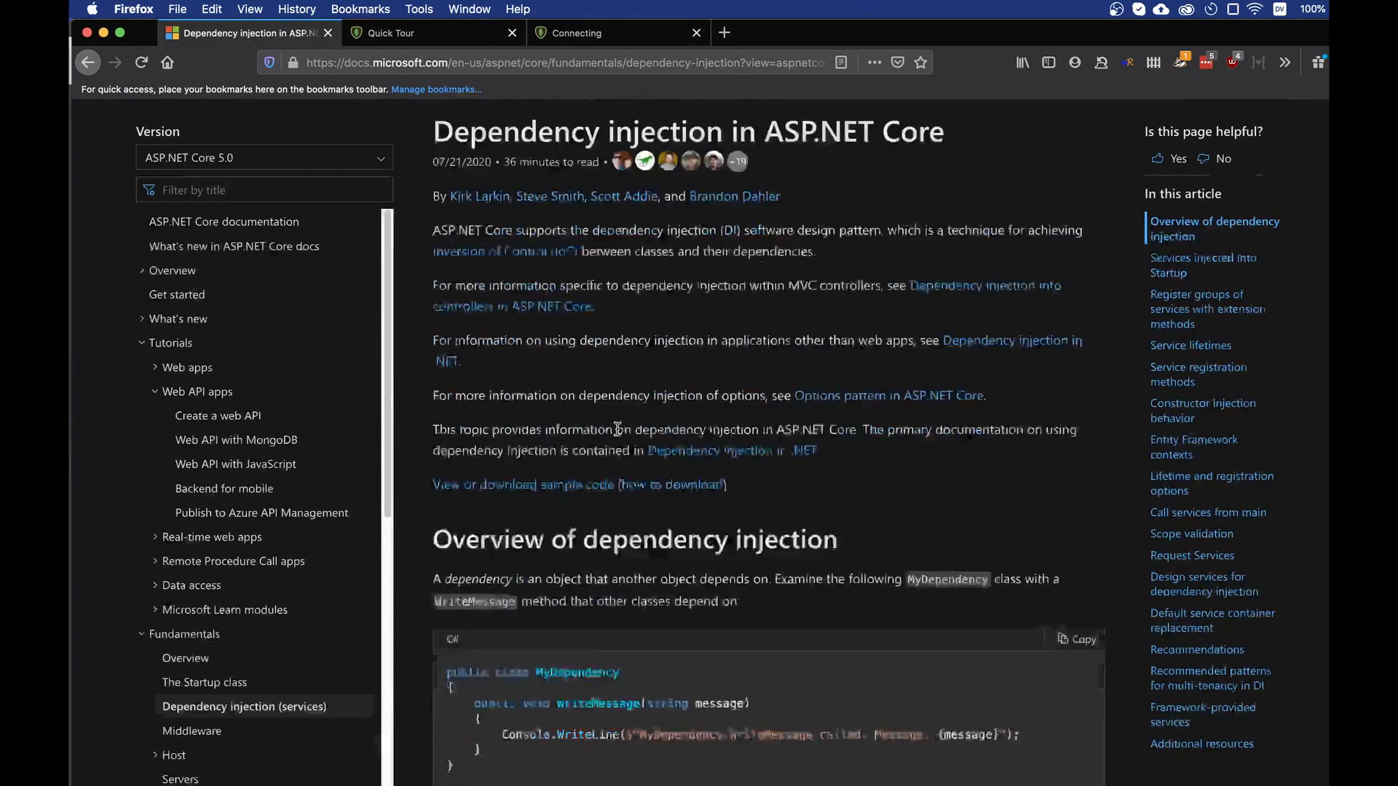
{"action": "scroll", "scroll_direction": "down", "scroll_amount": 3}
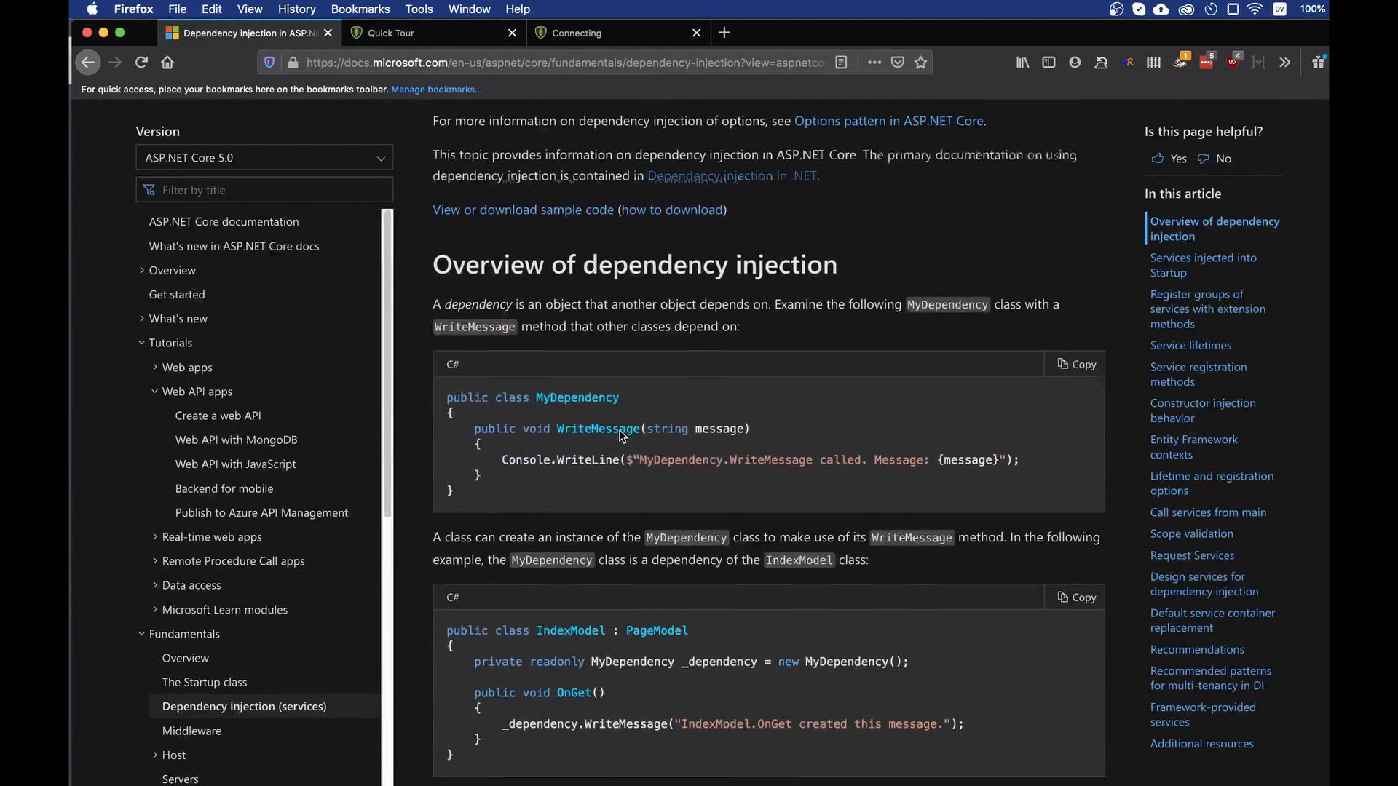
{"action": "scroll", "scroll_direction": "down", "scroll_amount": 3}
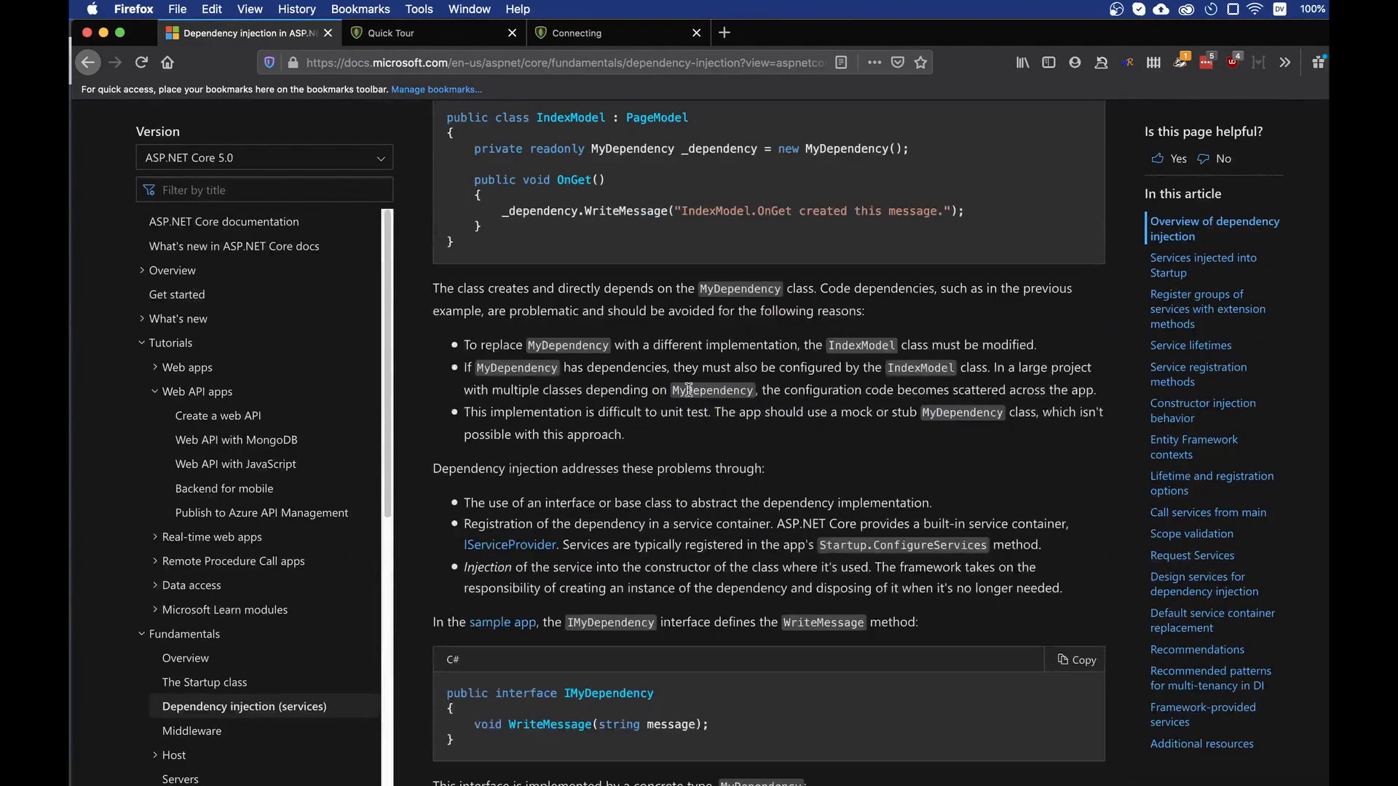
{"action": "scroll", "scroll_direction": "down", "scroll_amount": 3}
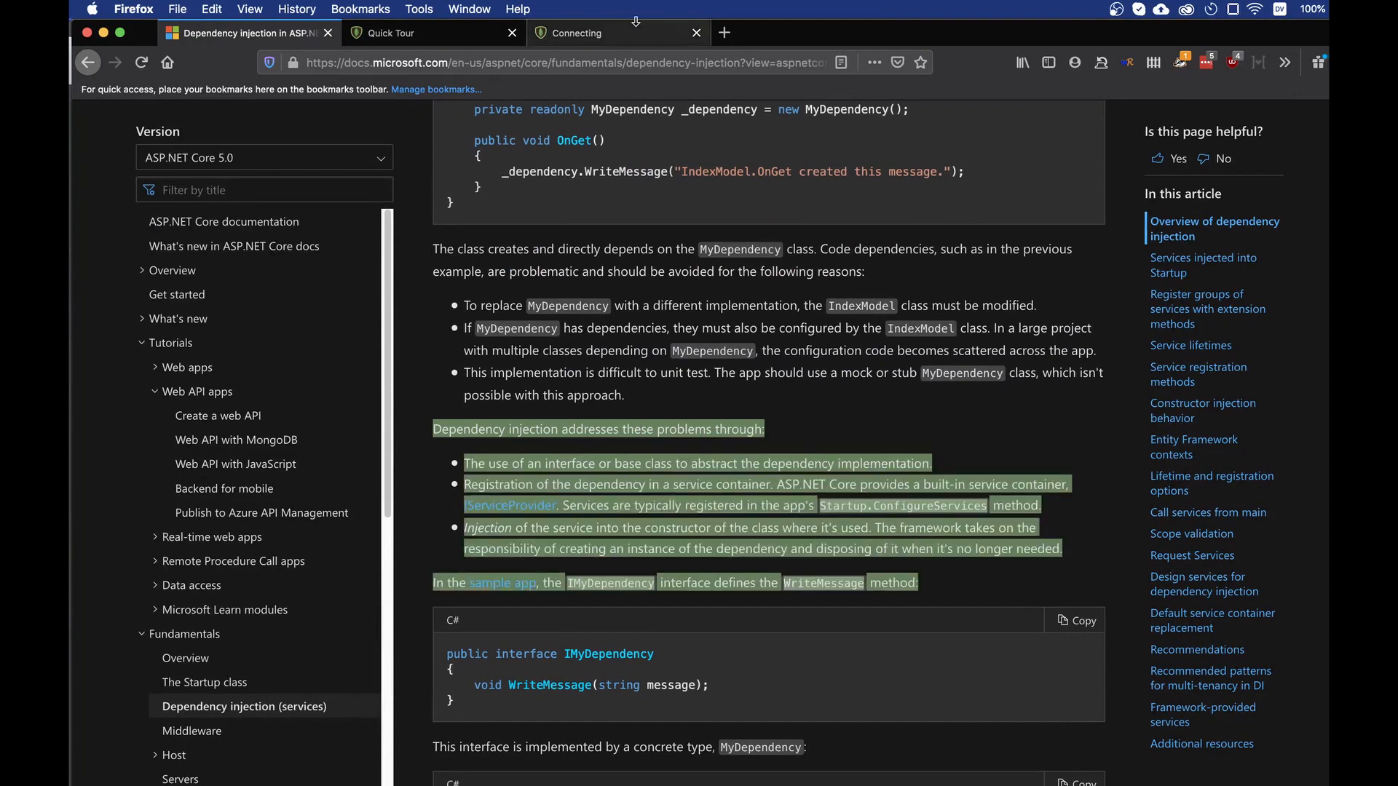
{"action": "mouse_move", "coordinate": [844, 450]}
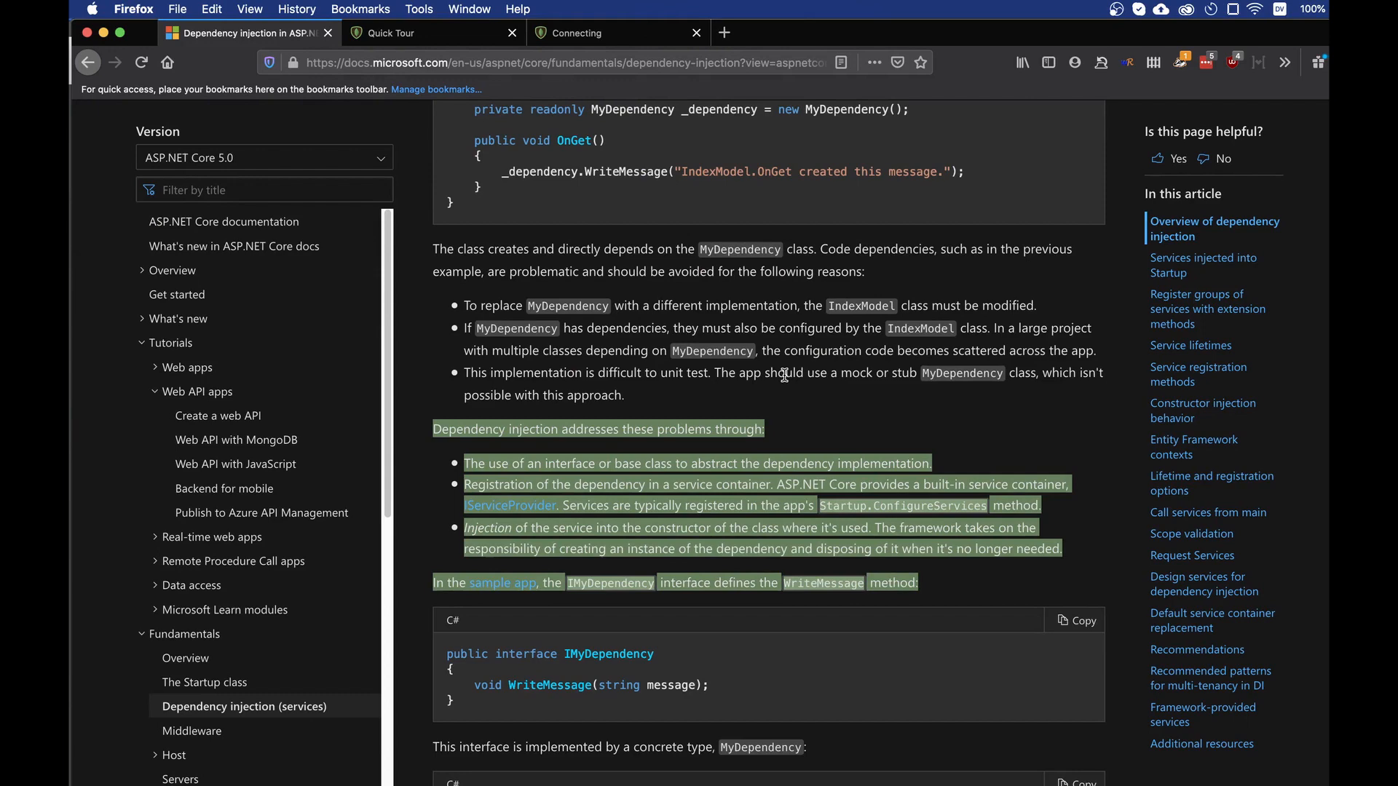
{"action": "scroll", "scroll_direction": "down", "scroll_amount": 3}
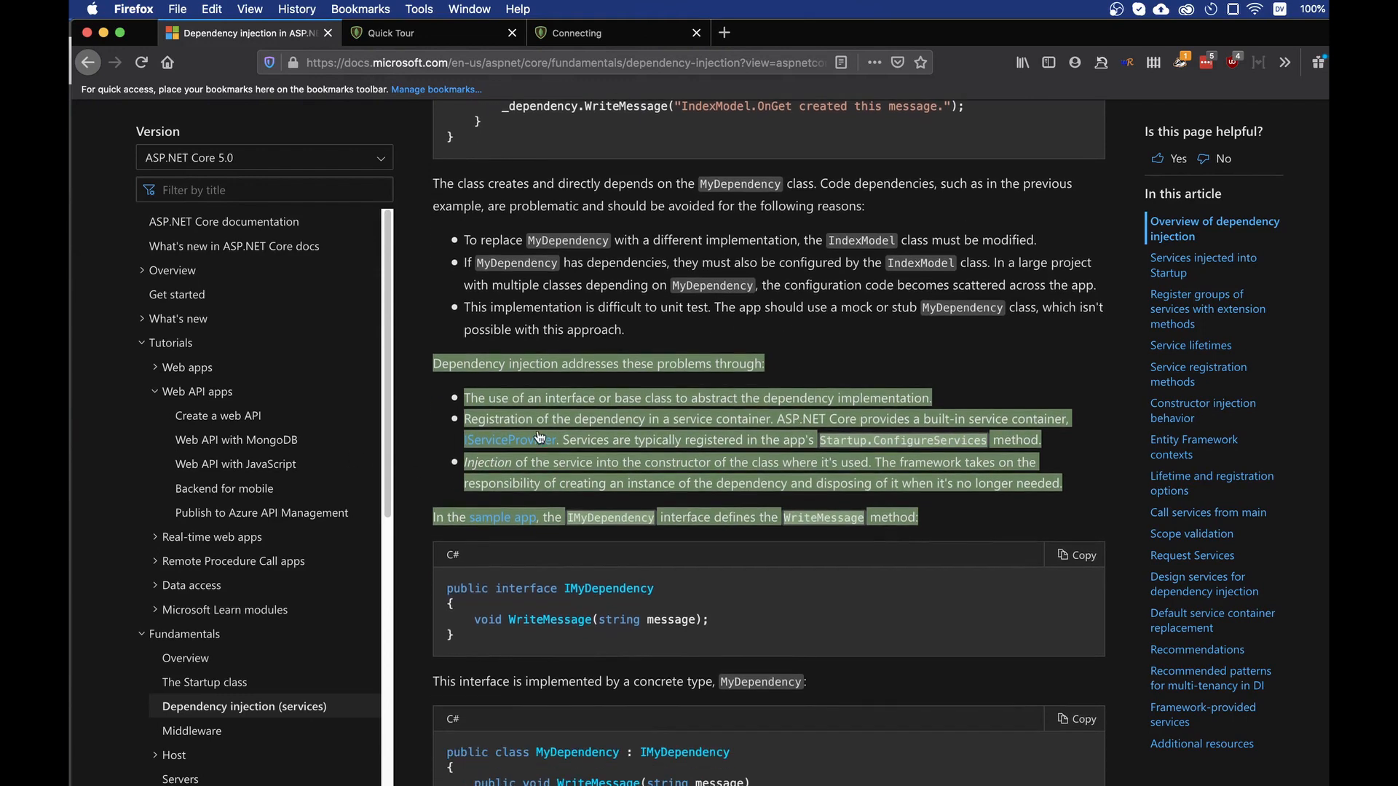
{"action": "left_click", "coordinate": [437, 364]}
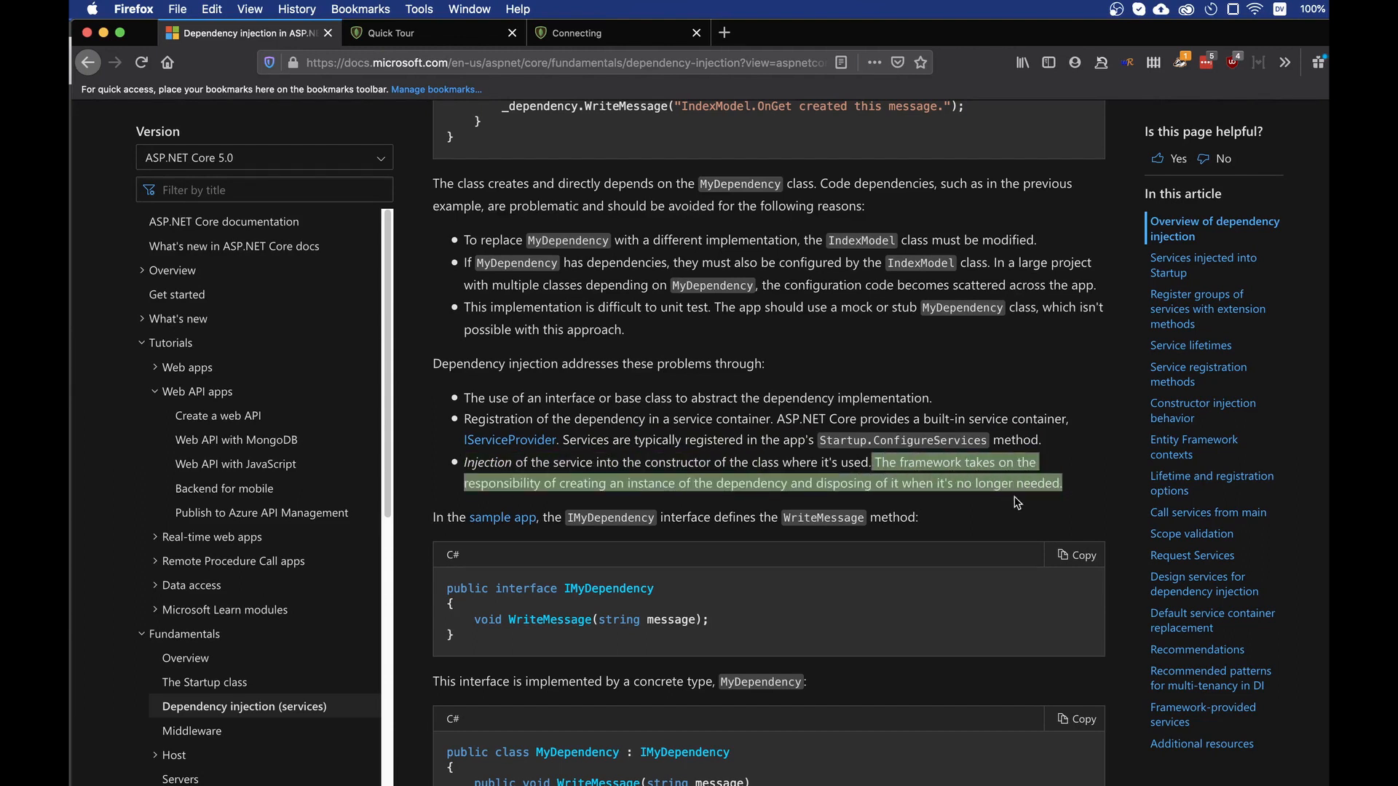
{"action": "mouse_move", "coordinate": [655, 512]}
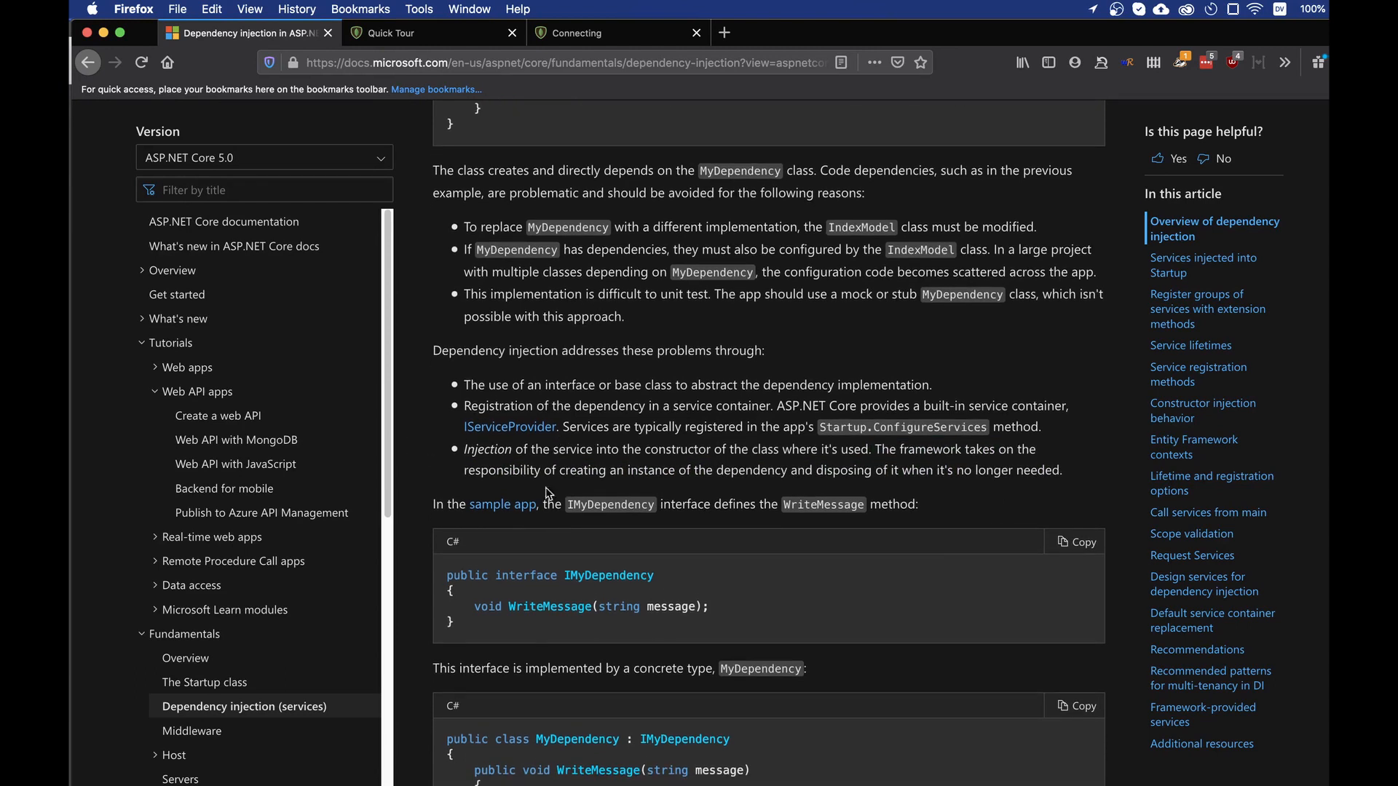
{"action": "mouse_move", "coordinate": [639, 495]}
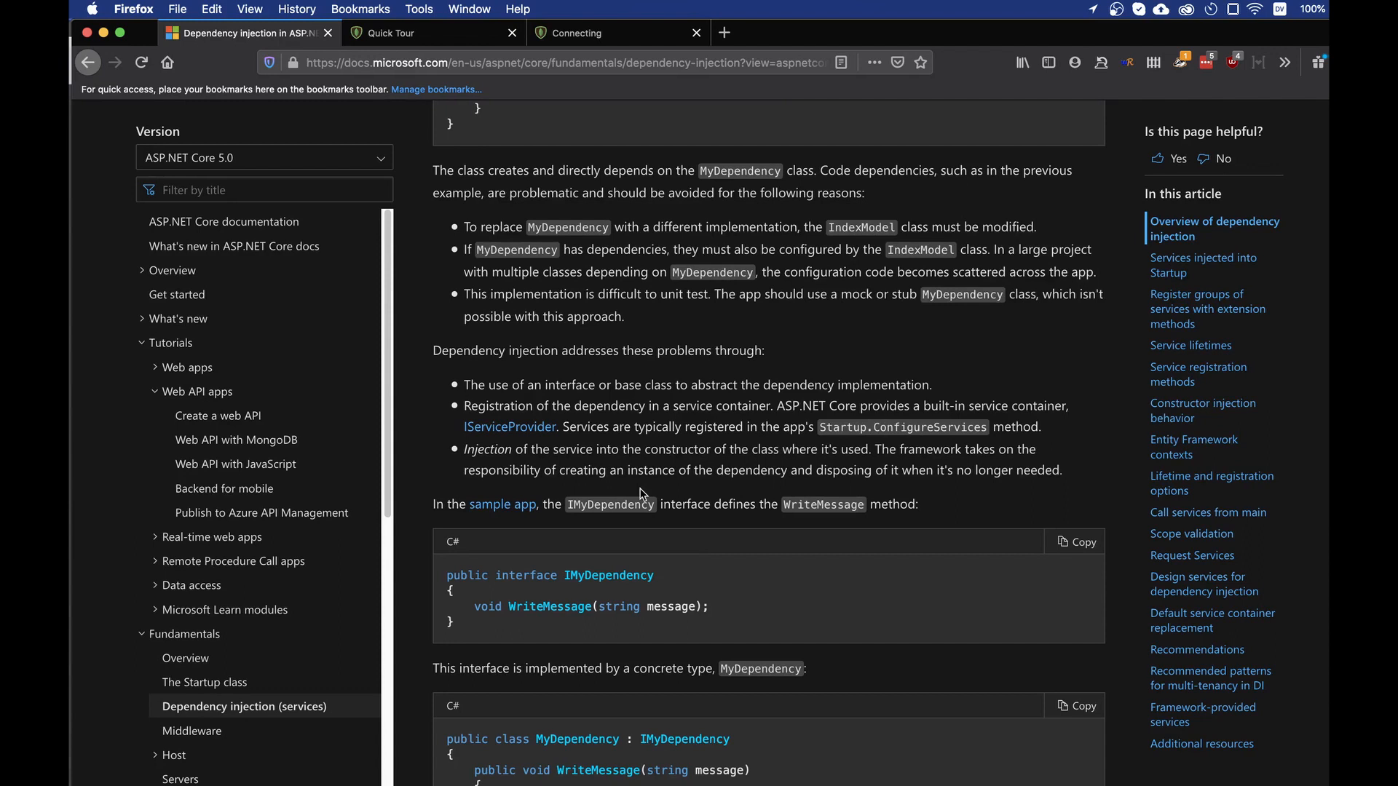
{"action": "mouse_move", "coordinate": [644, 476]}
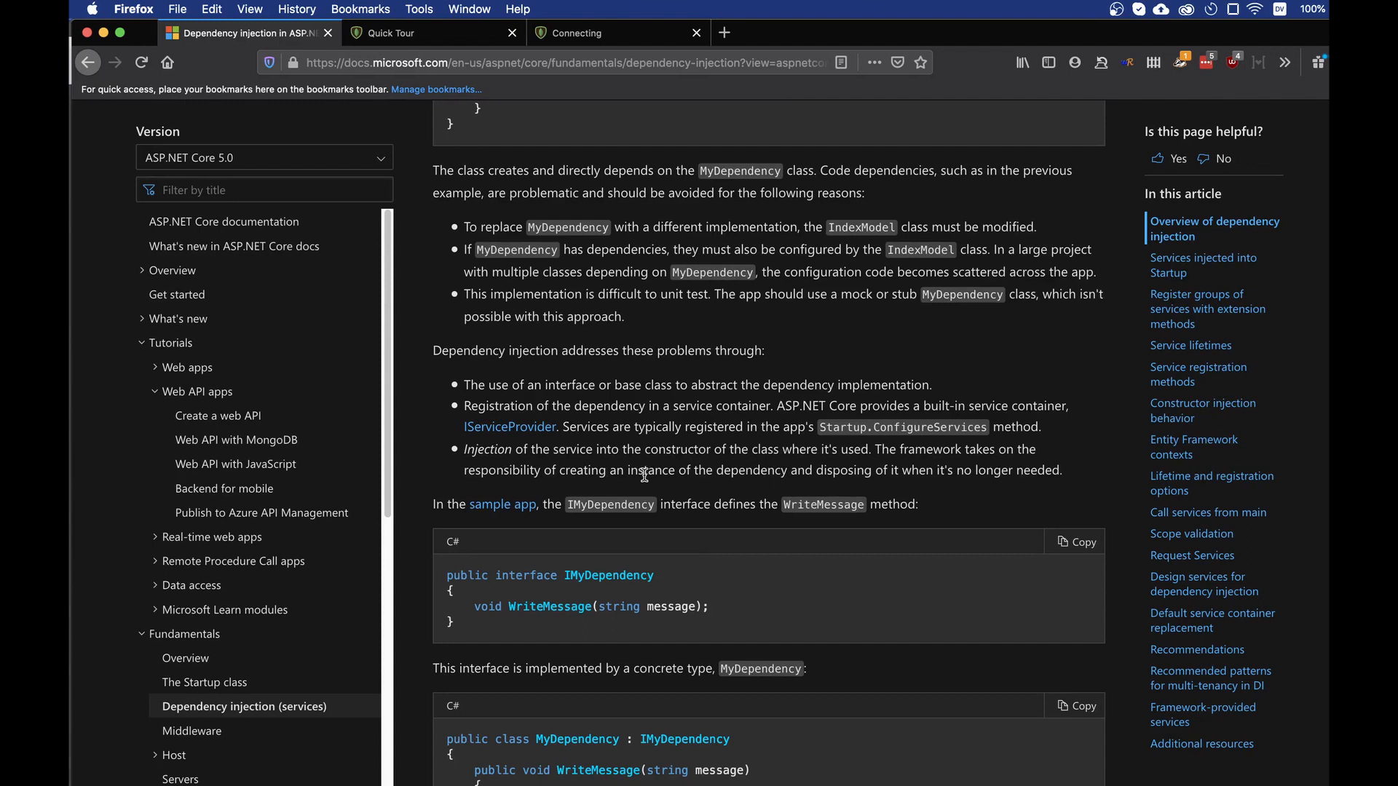
{"action": "mouse_move", "coordinate": [488, 466]}
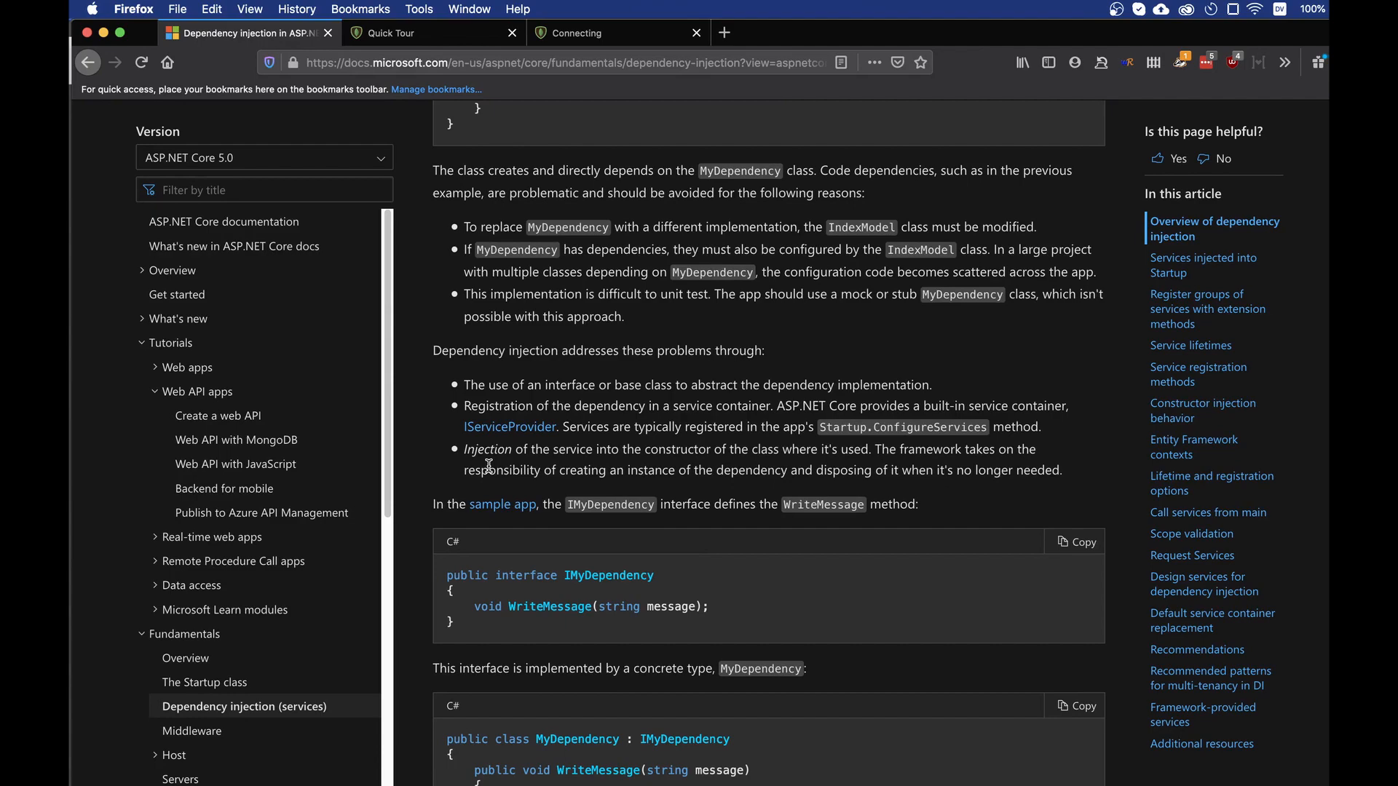
{"action": "scroll", "scroll_direction": "down", "scroll_amount": 3}
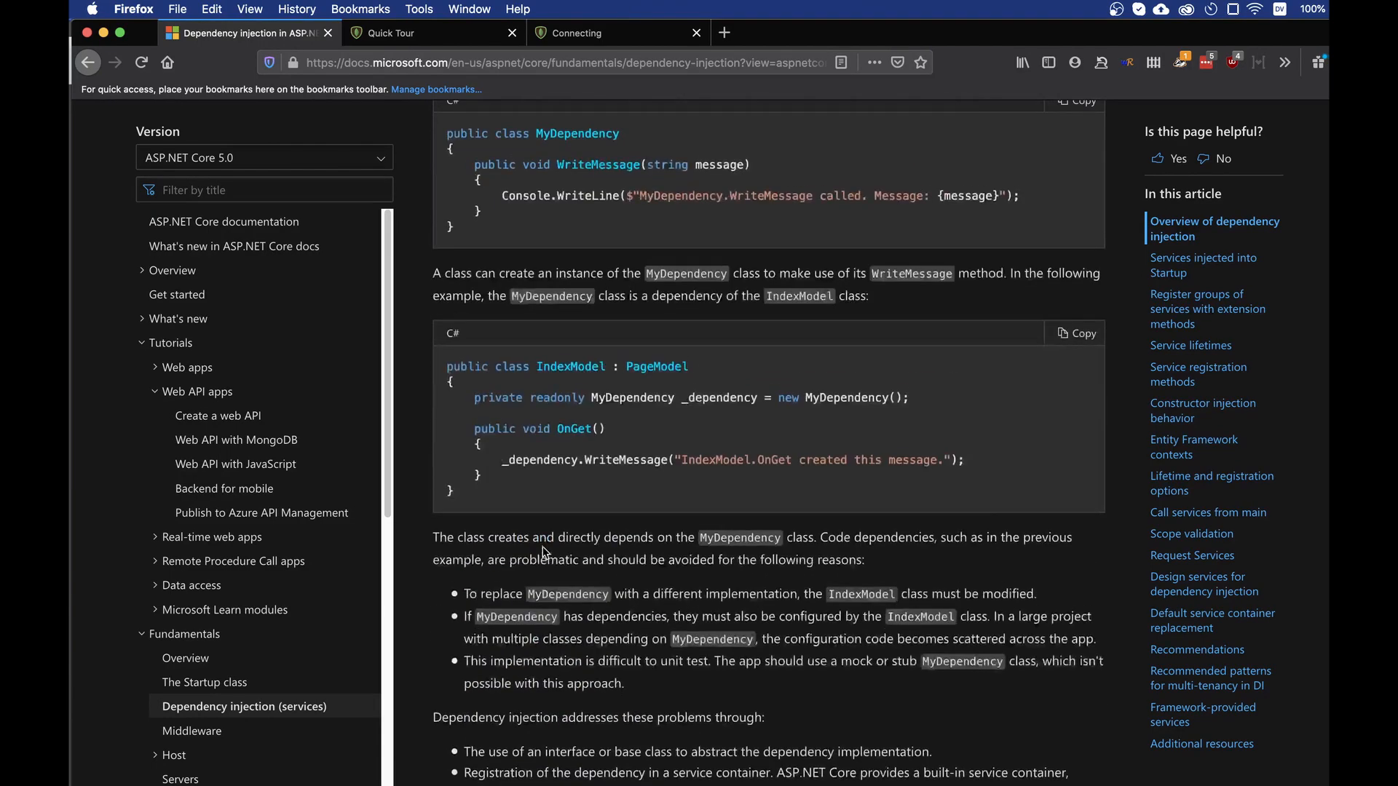
{"action": "scroll", "scroll_direction": "down", "scroll_amount": 3}
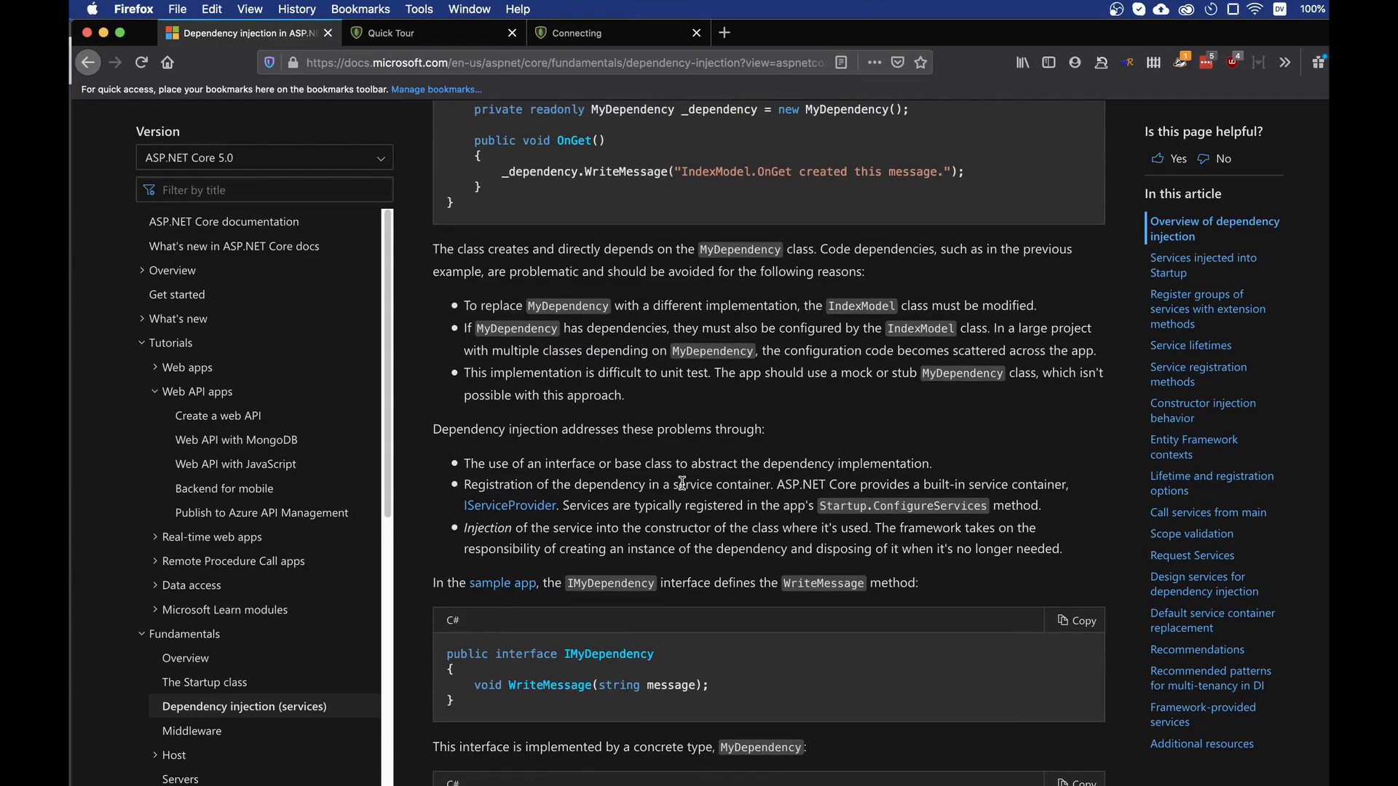
{"action": "scroll", "scroll_direction": "up", "scroll_amount": 3}
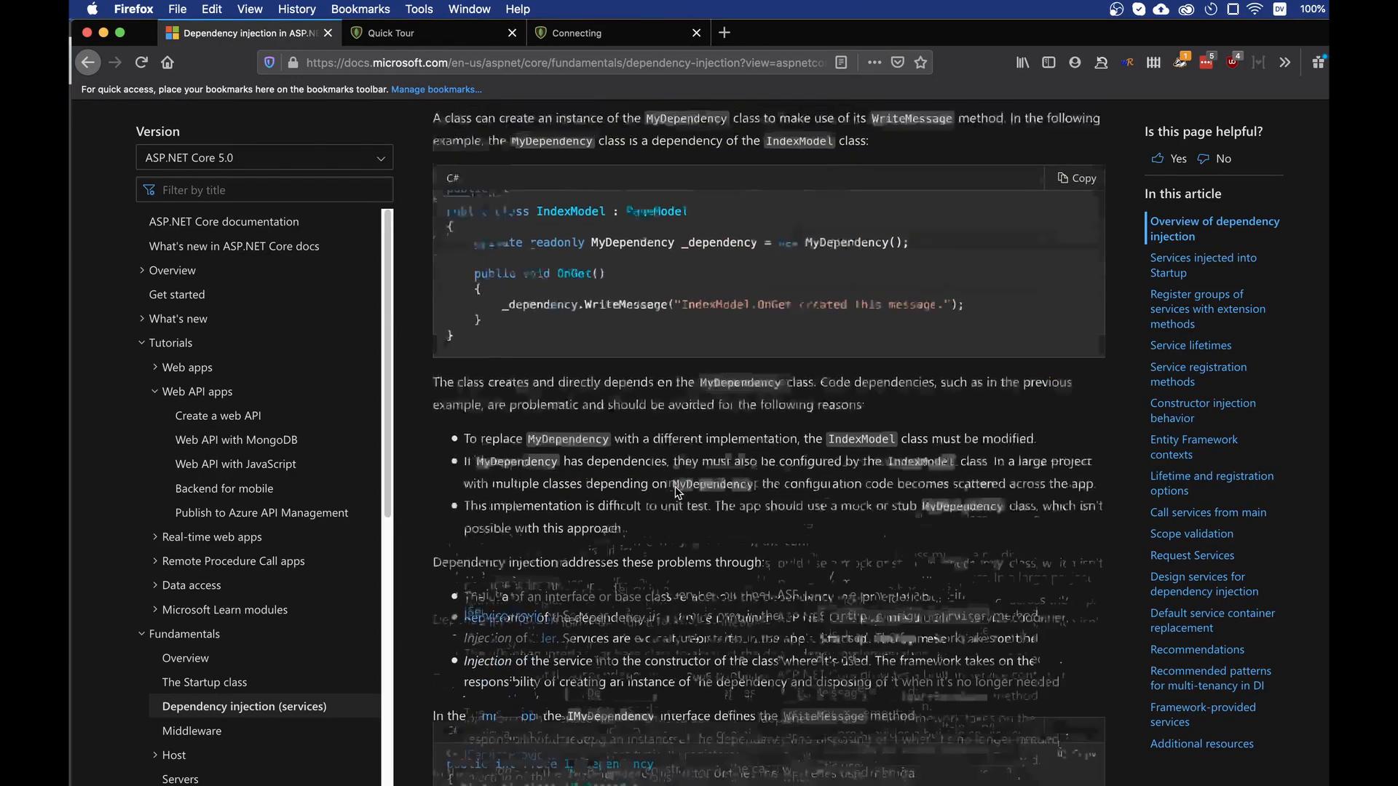
{"action": "scroll", "scroll_direction": "up", "scroll_amount": 3}
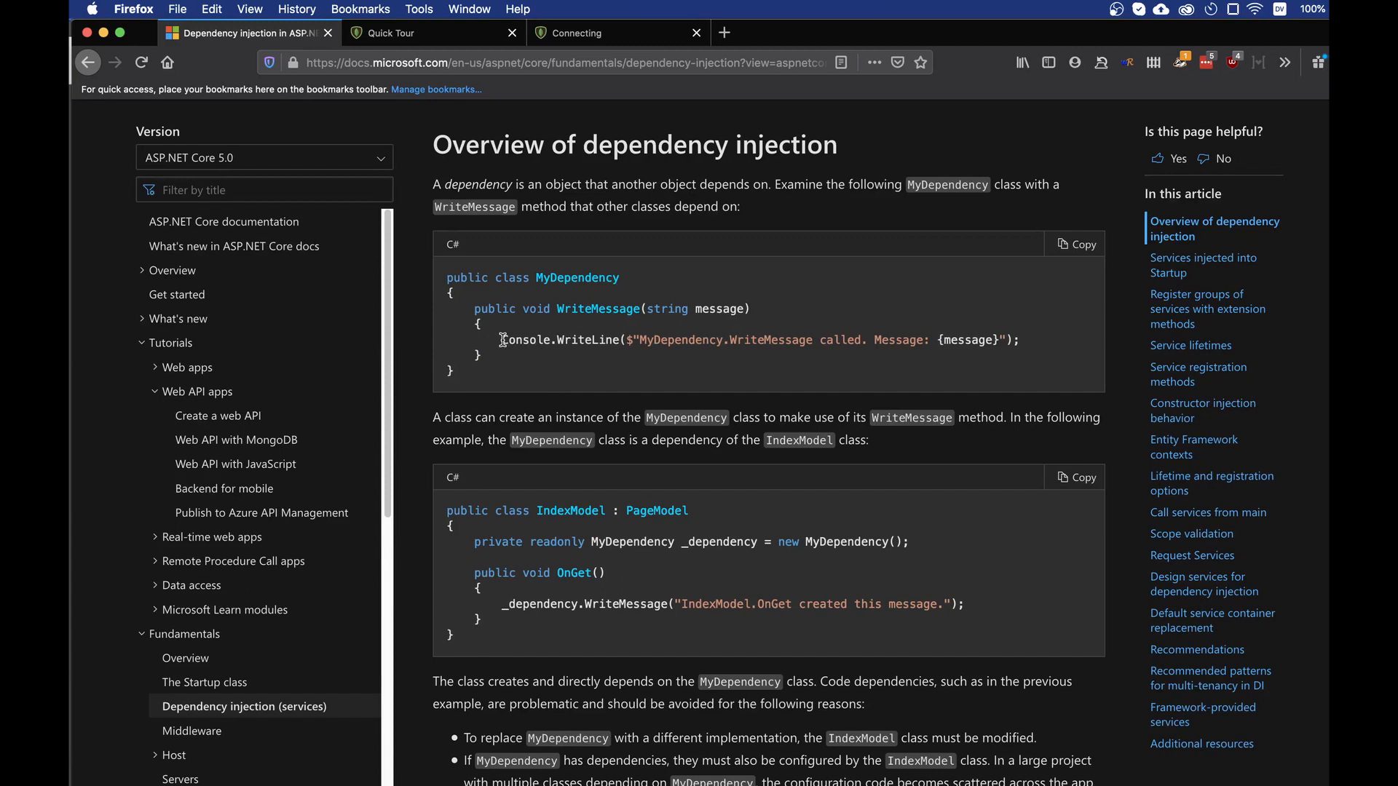
{"action": "mouse_move", "coordinate": [1032, 349]}
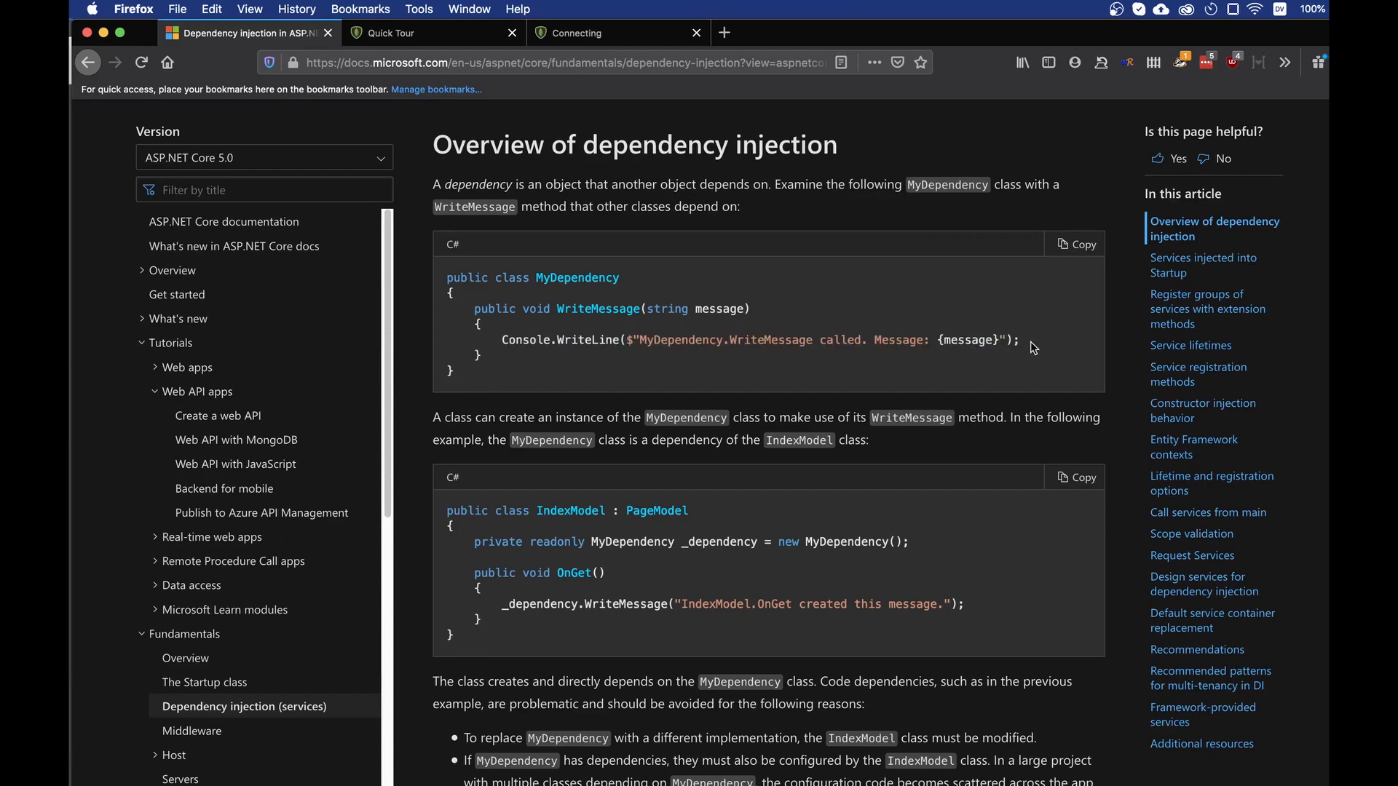
{"action": "mouse_move", "coordinate": [604, 468]}
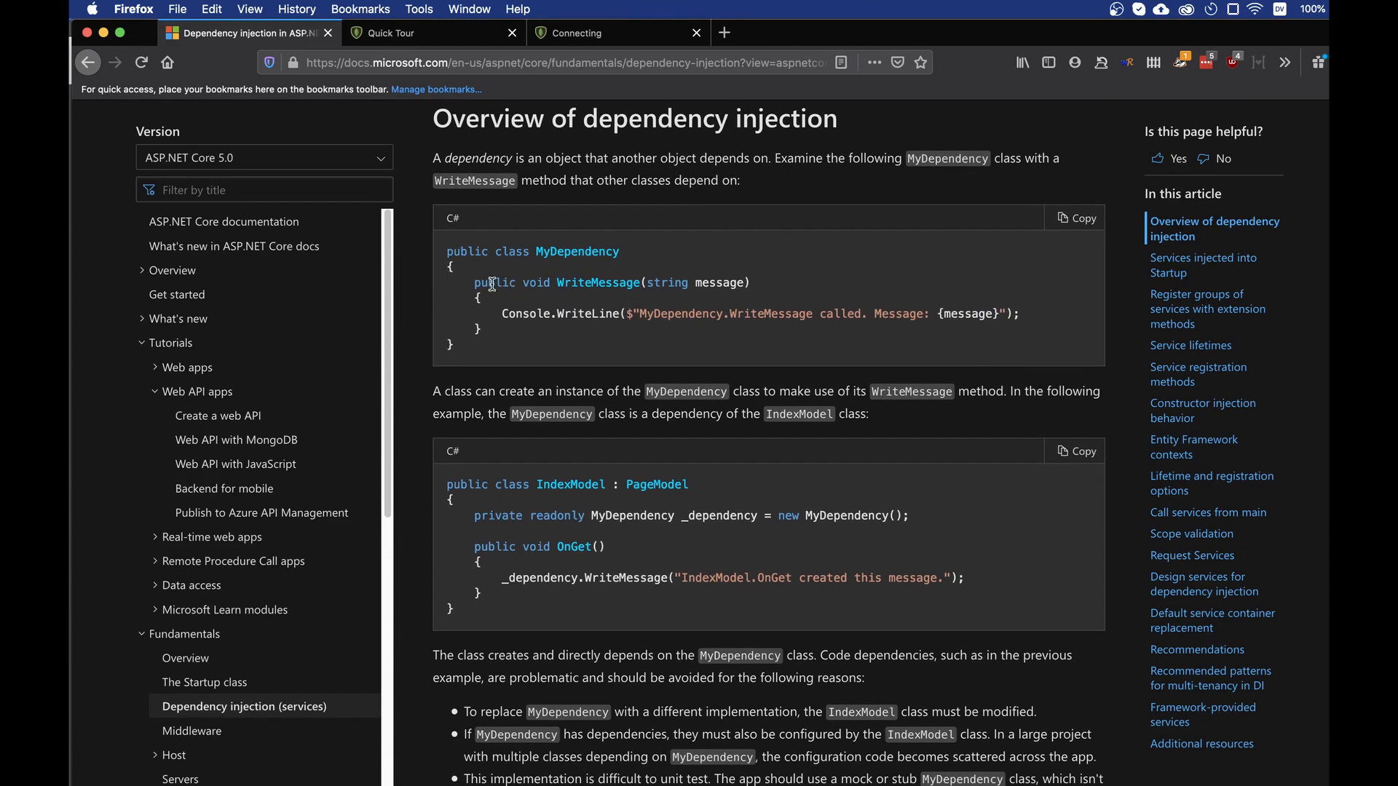
{"action": "mouse_move", "coordinate": [624, 384]}
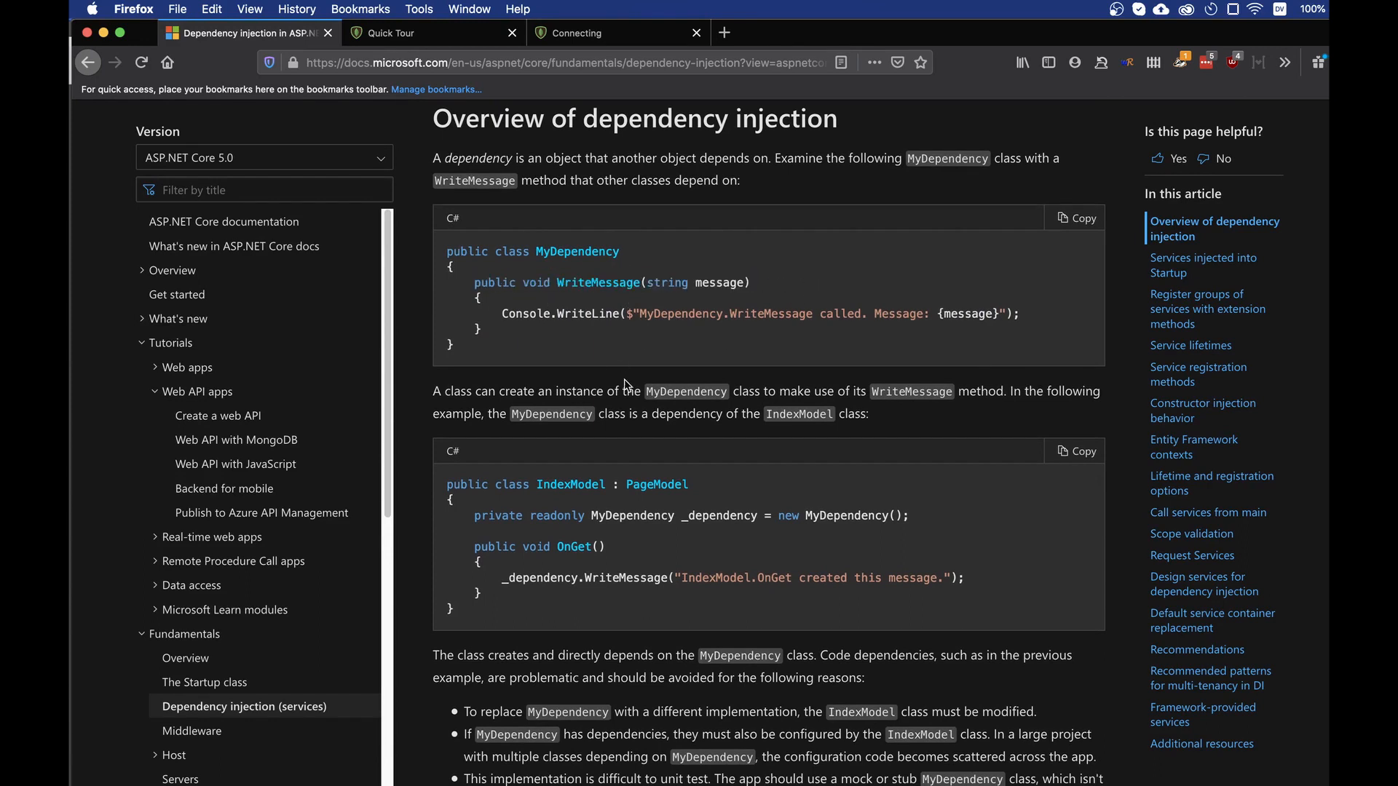
{"action": "mouse_move", "coordinate": [589, 515]}
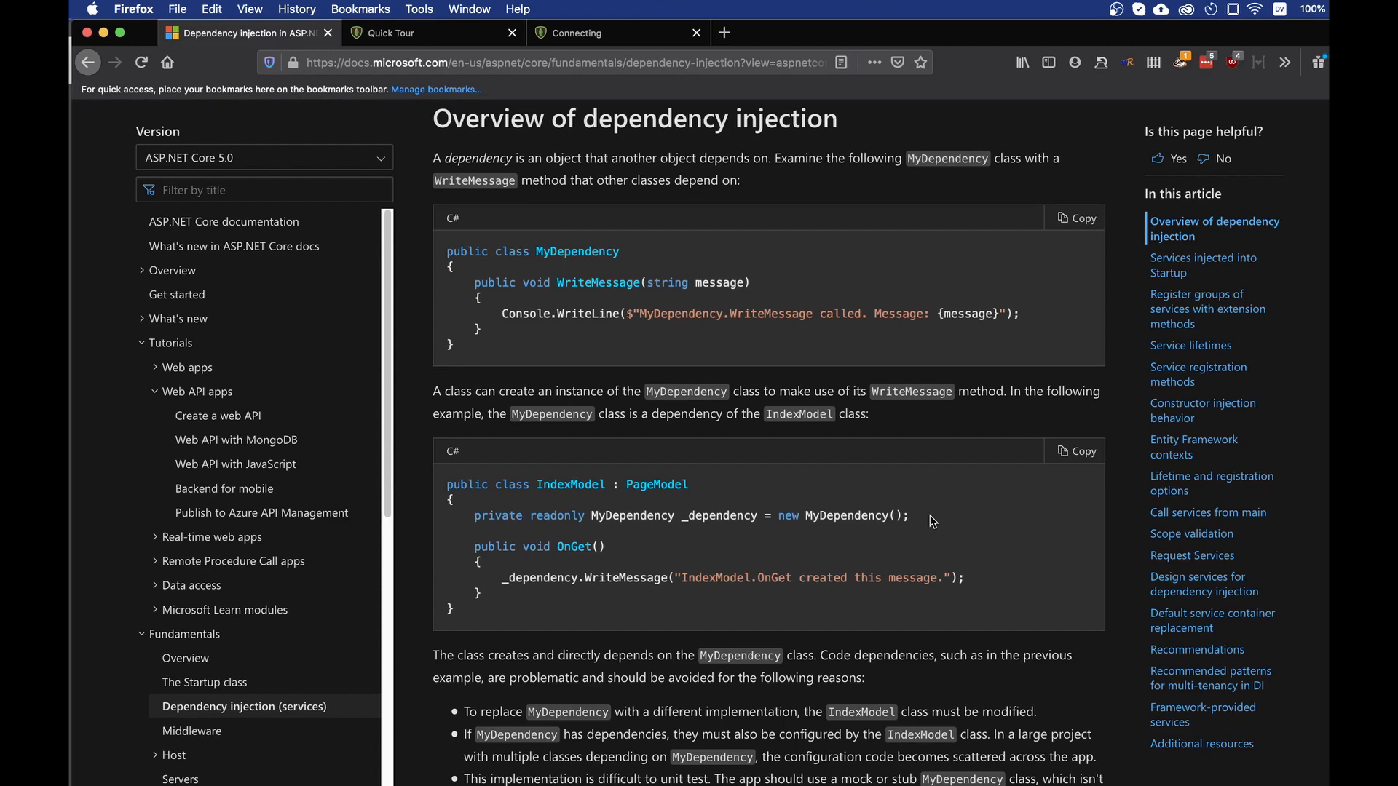
{"action": "mouse_move", "coordinate": [901, 440]}
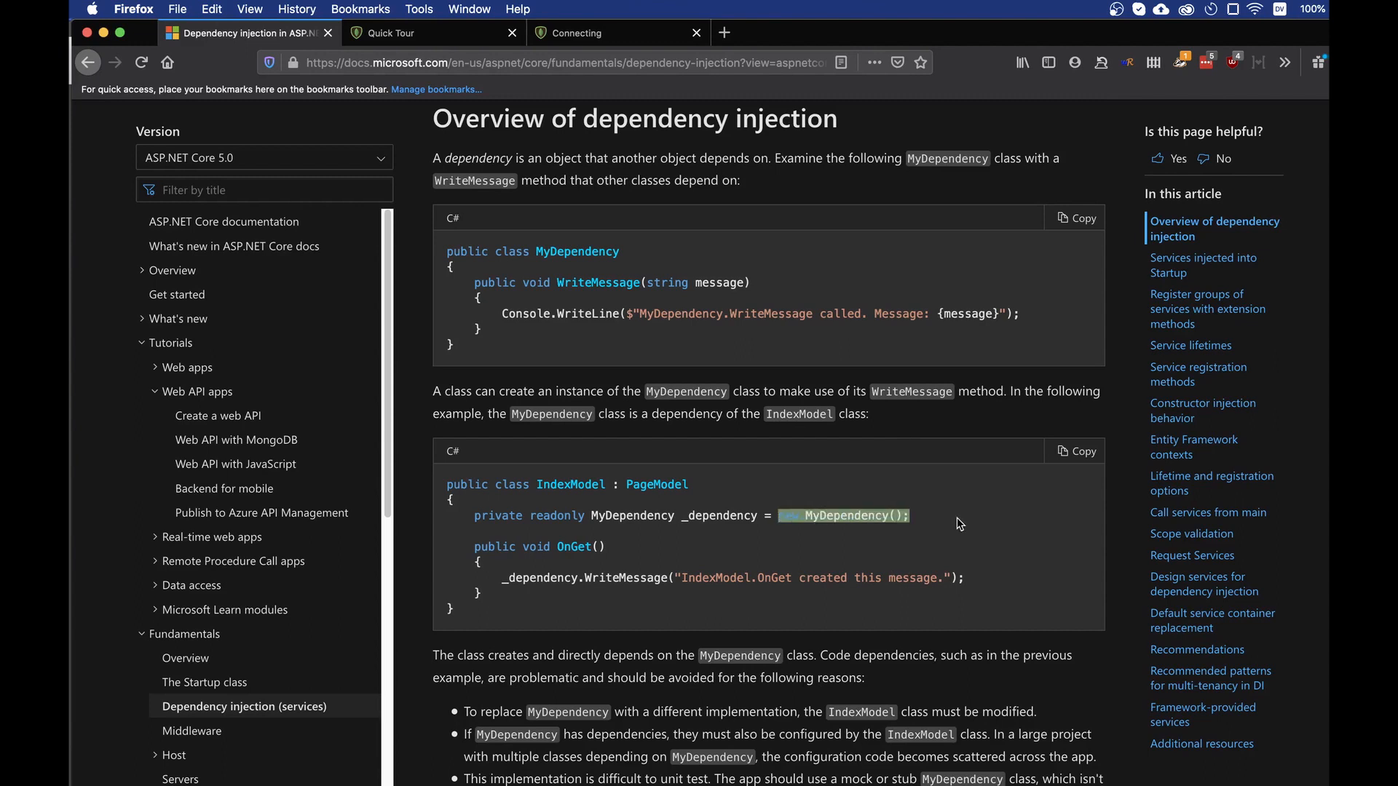
{"action": "mouse_move", "coordinate": [866, 536]}
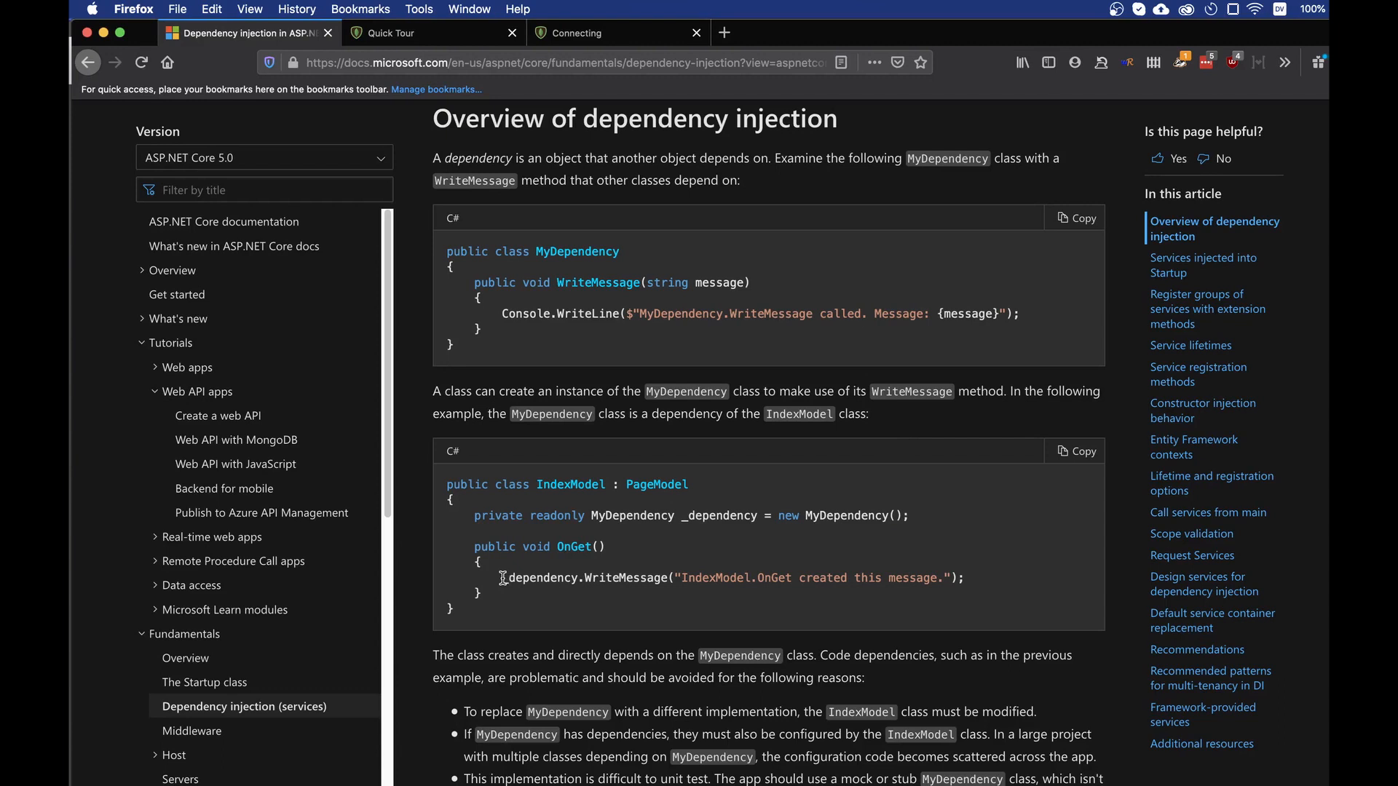
{"action": "double_click", "coordinate": [537, 547]}
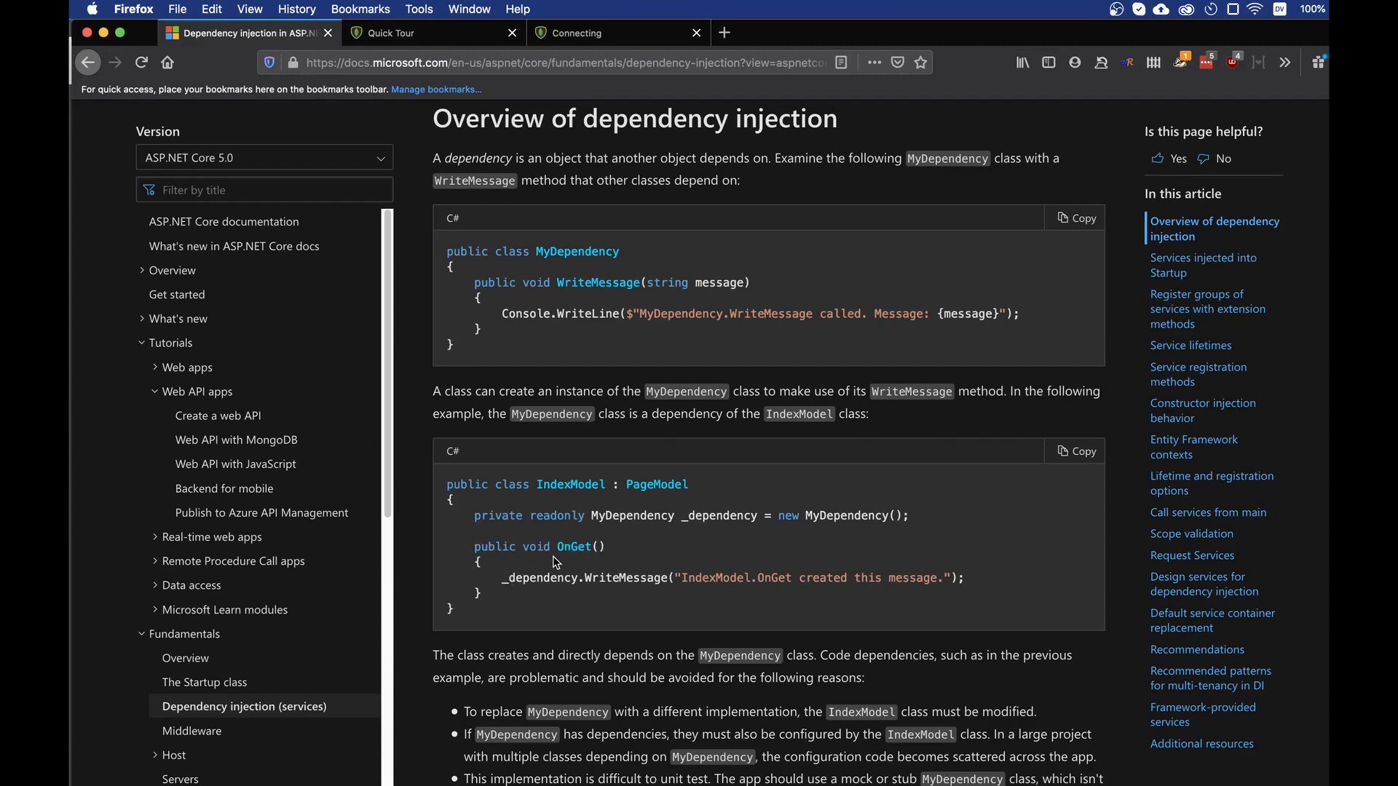
{"action": "double_click", "coordinate": [554, 515]}
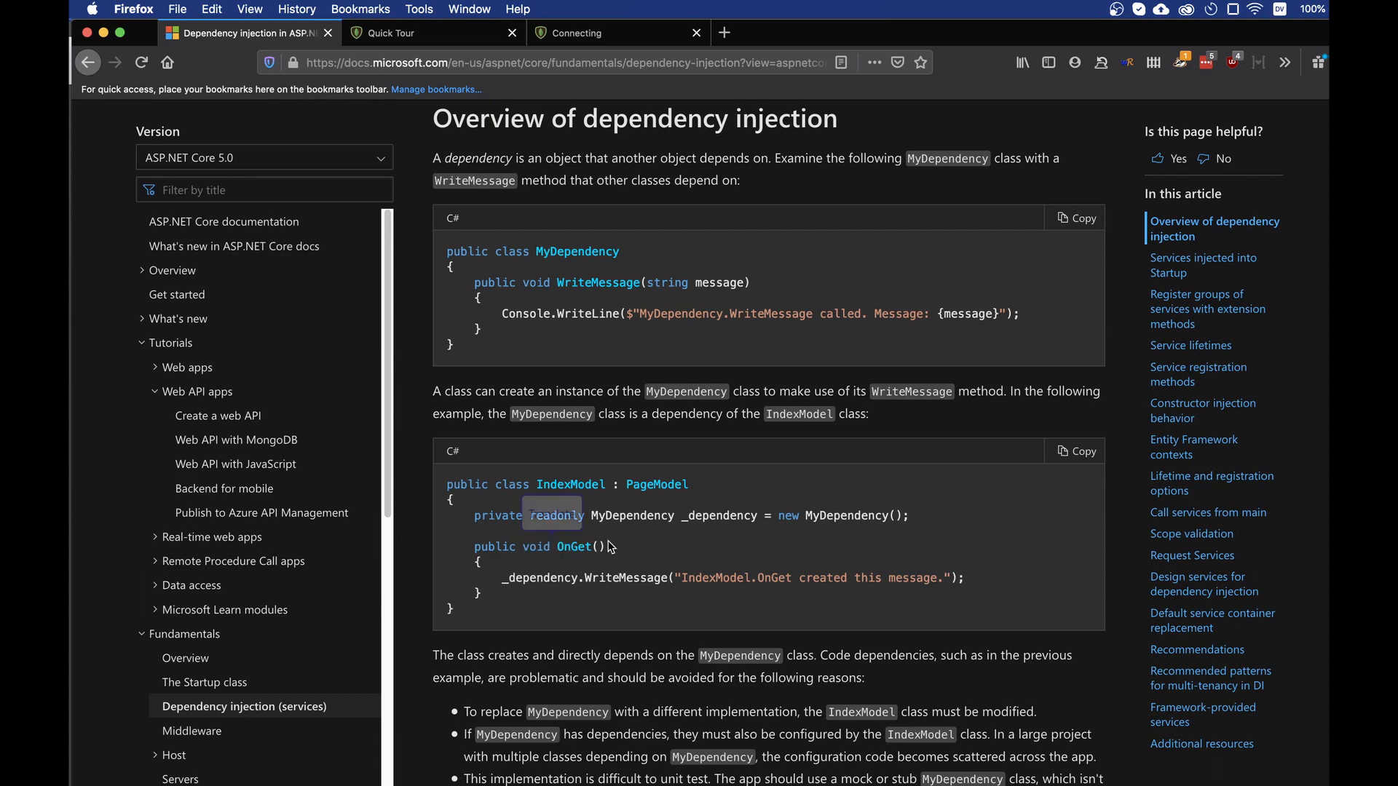
{"action": "double_click", "coordinate": [540, 577]}
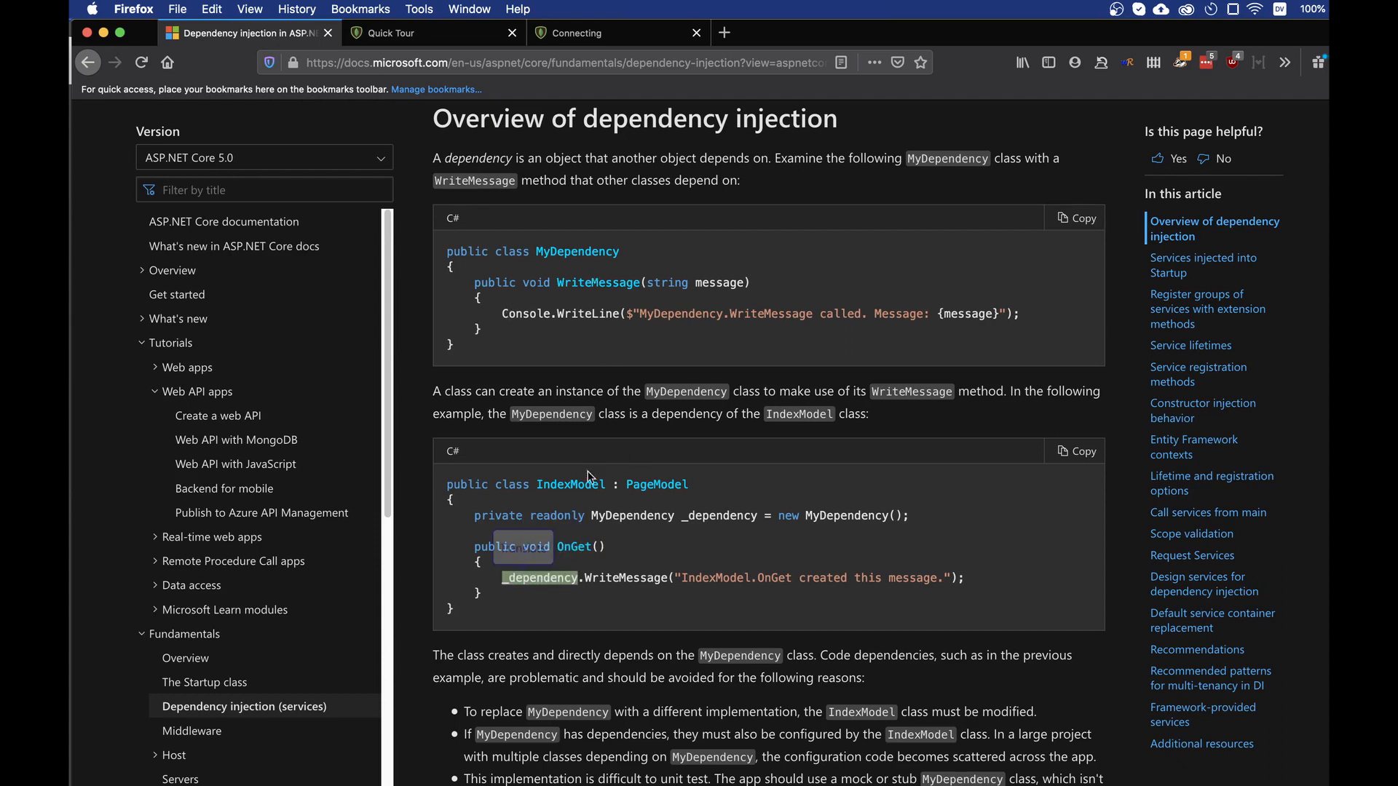
{"action": "double_click", "coordinate": [625, 577]}
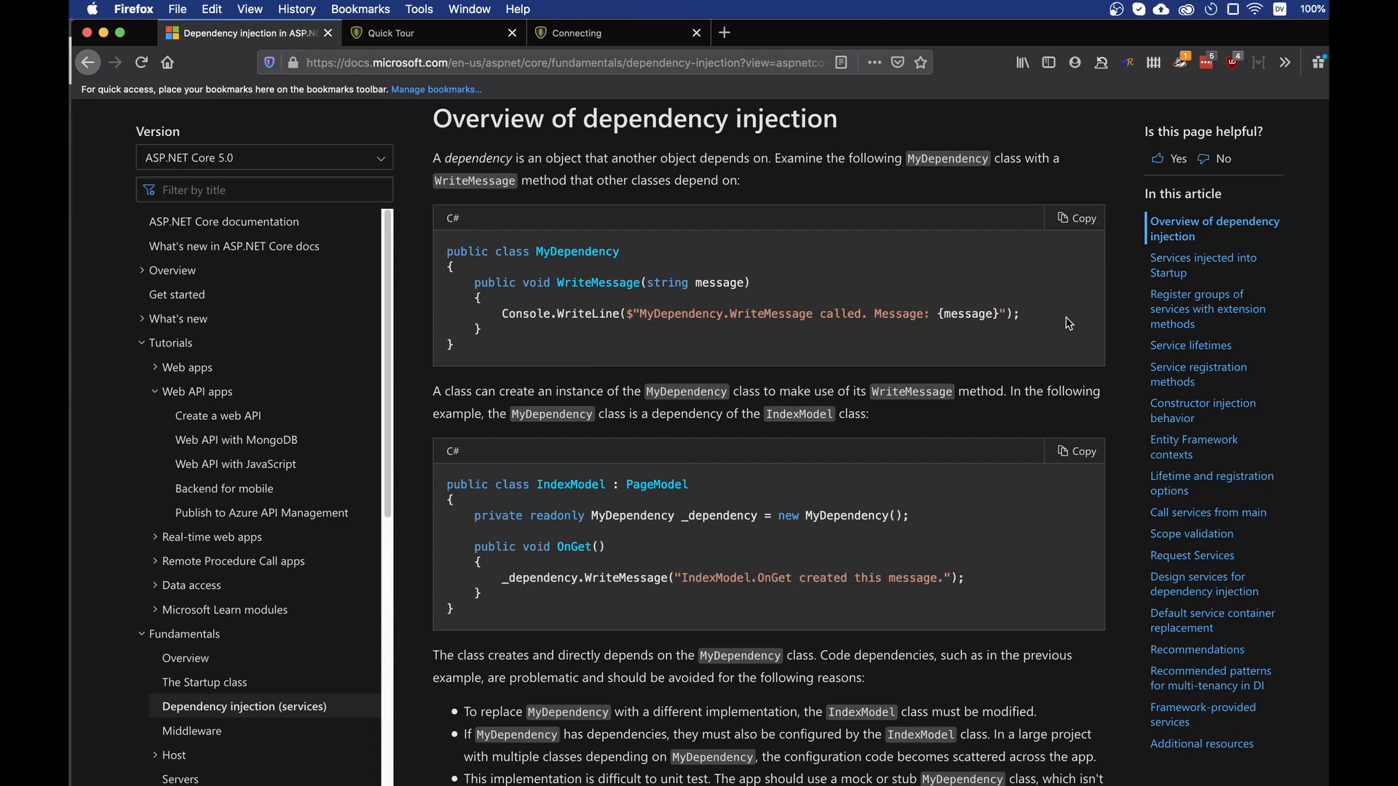
{"action": "scroll", "scroll_direction": "down", "scroll_amount": 3}
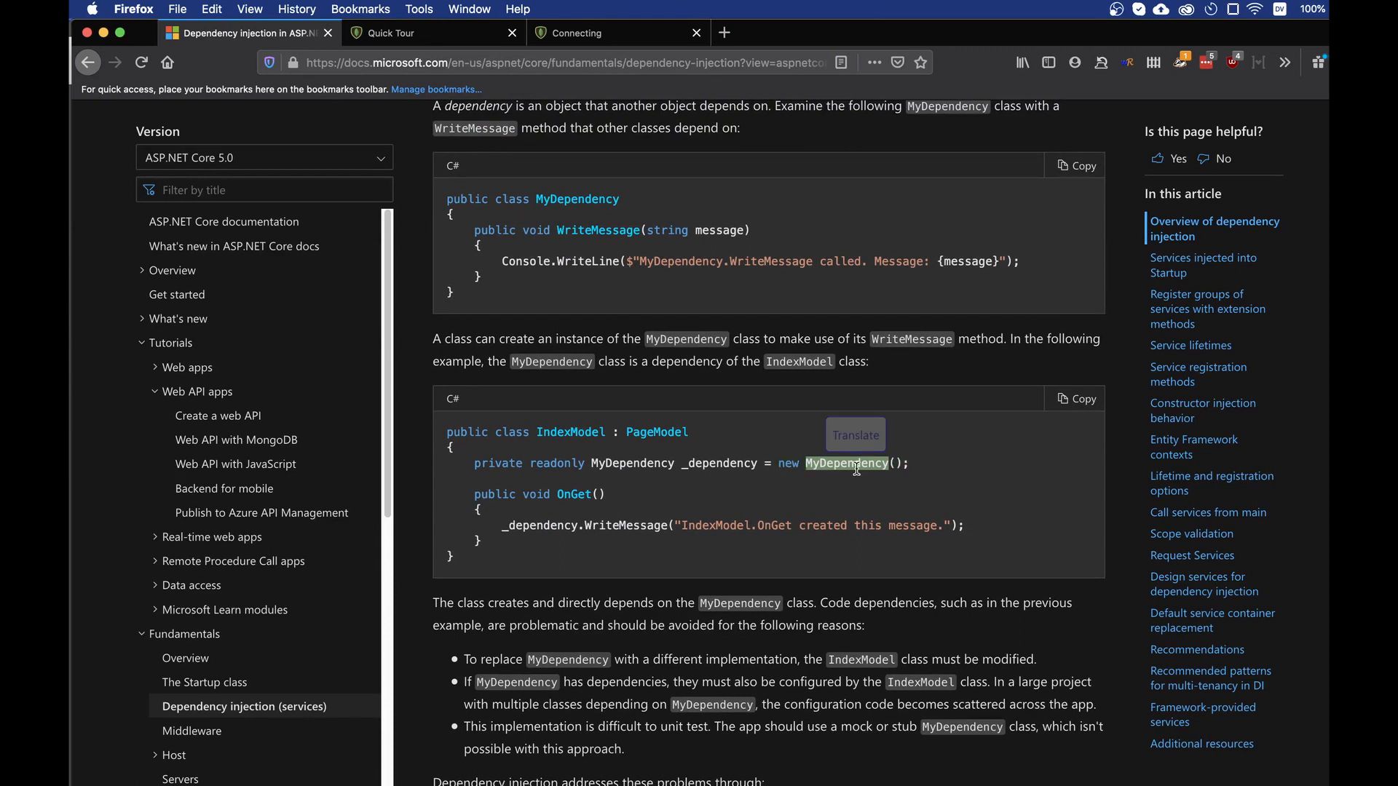
{"action": "mouse_move", "coordinate": [917, 487]}
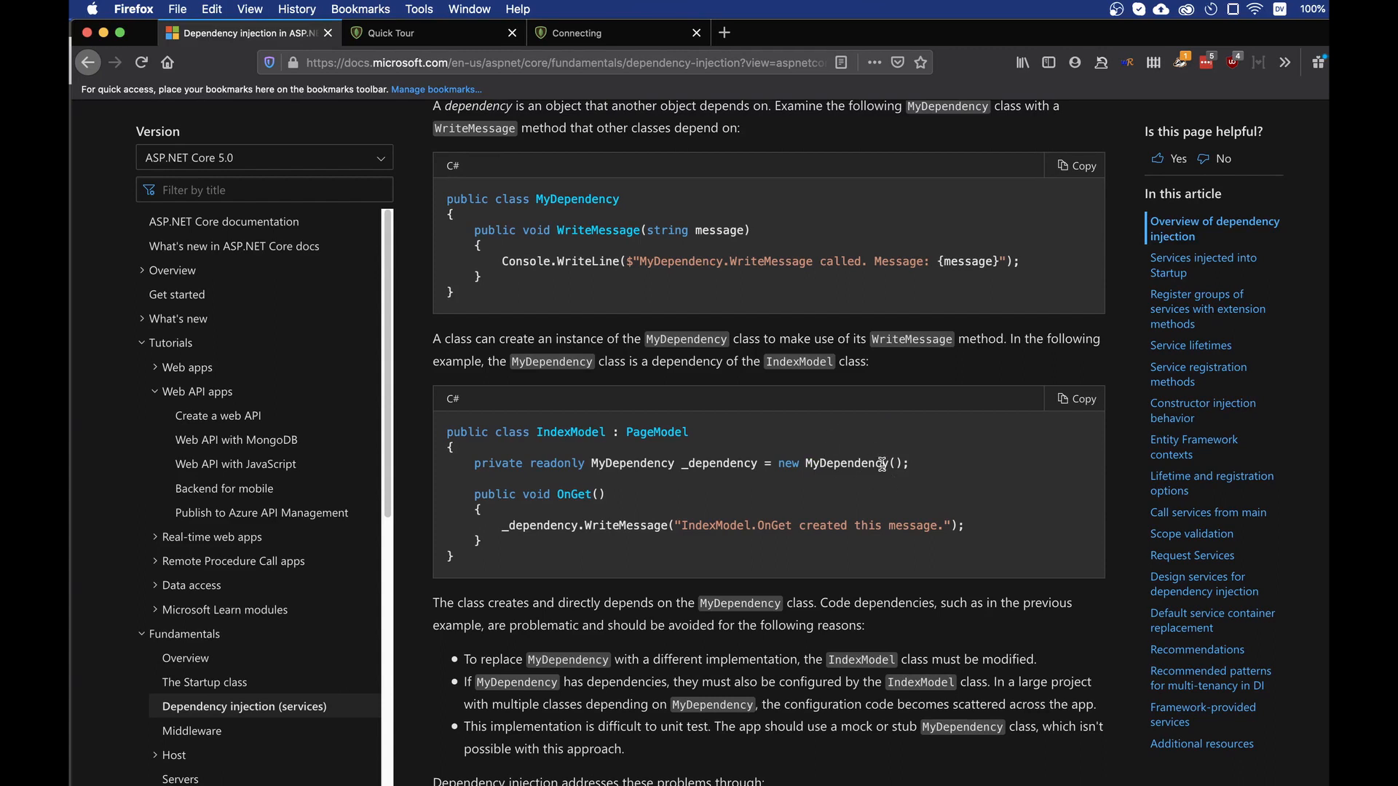
{"action": "mouse_move", "coordinate": [964, 484]}
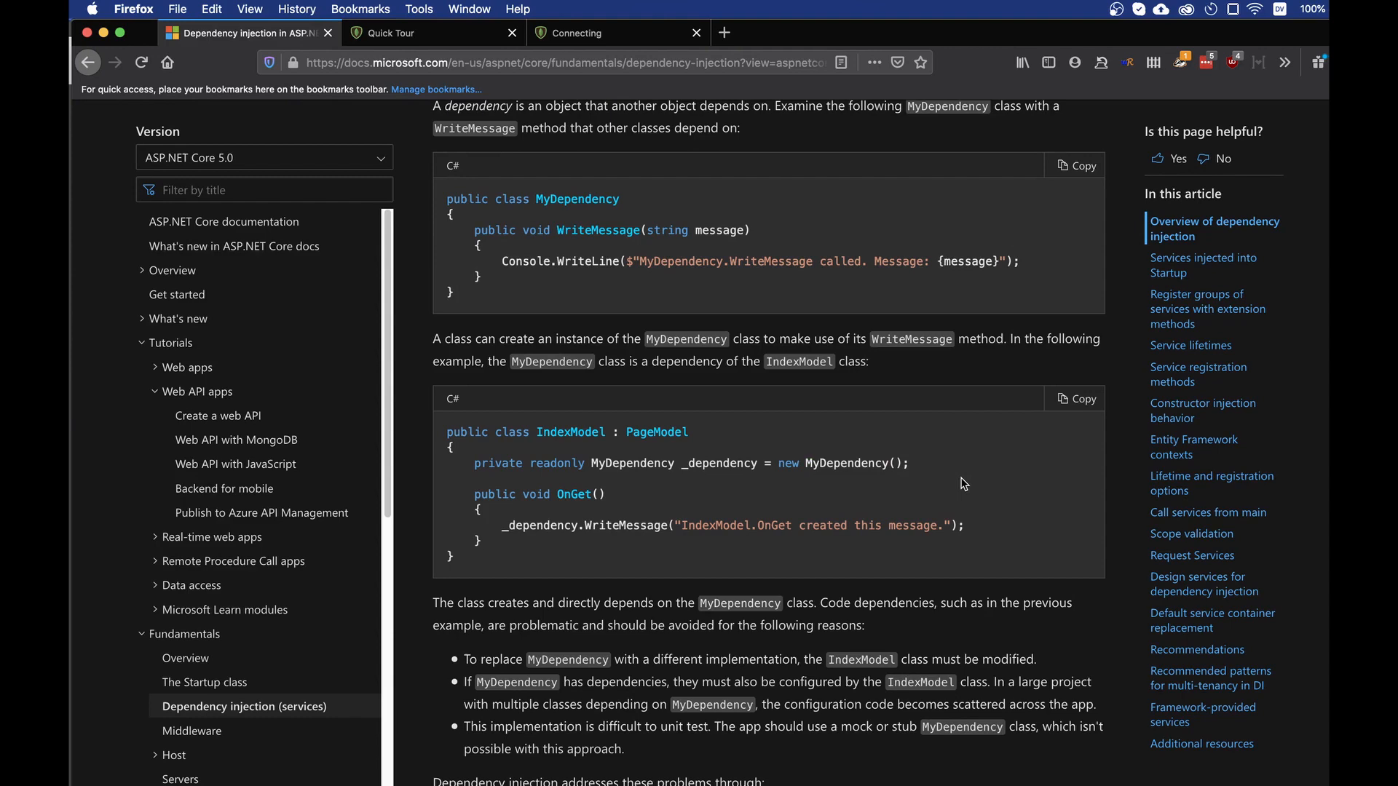
{"action": "scroll", "scroll_direction": "down", "scroll_amount": 3}
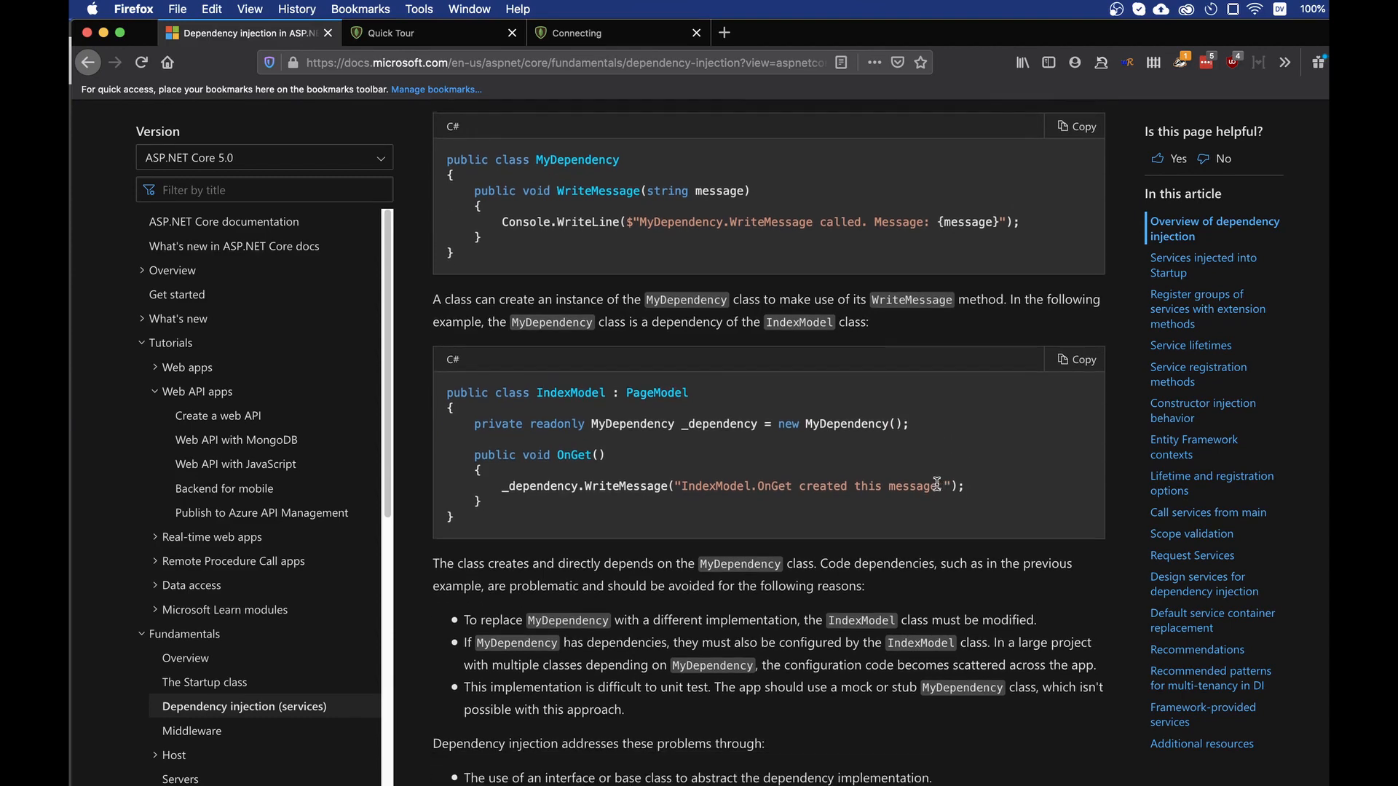
{"action": "scroll", "scroll_direction": "down", "scroll_amount": 3}
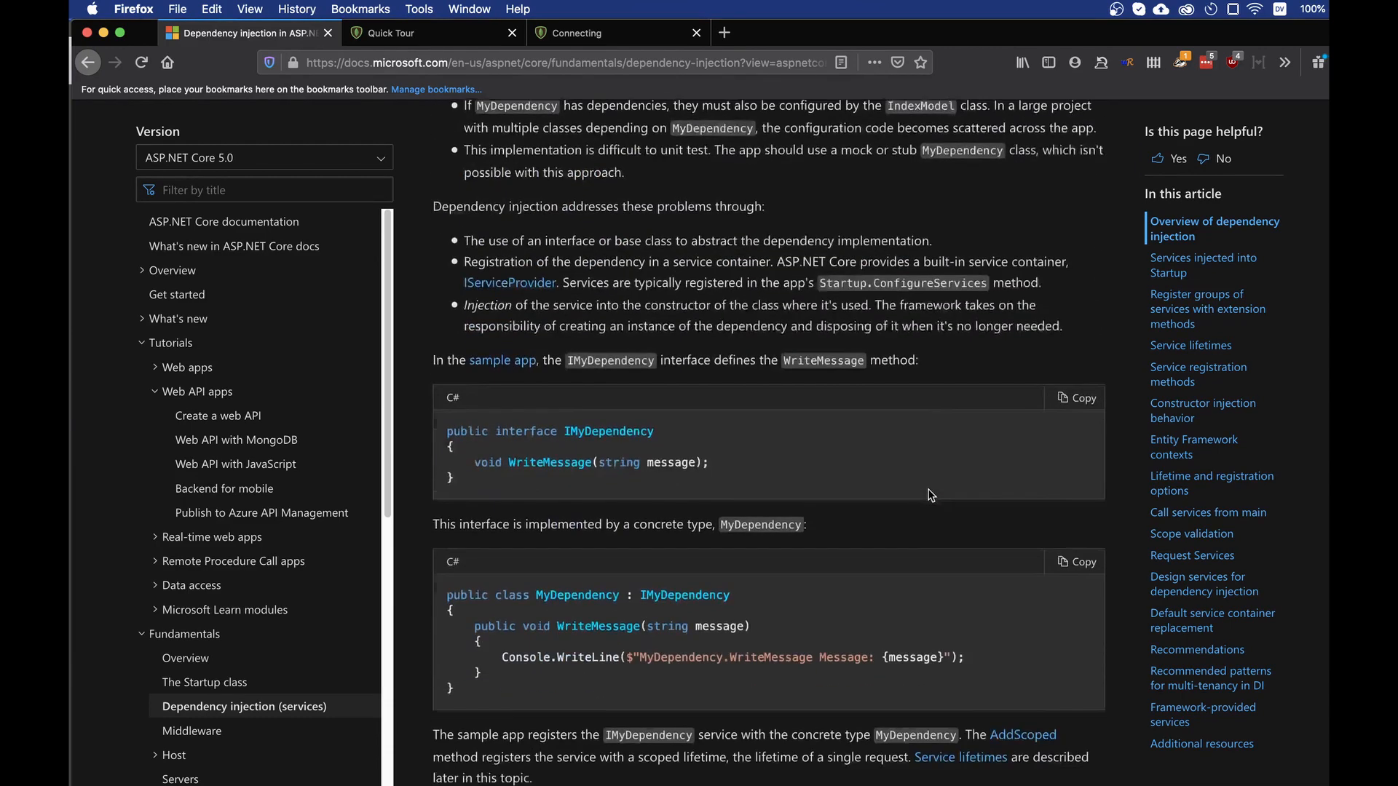
{"action": "scroll", "scroll_direction": "down", "scroll_amount": 3}
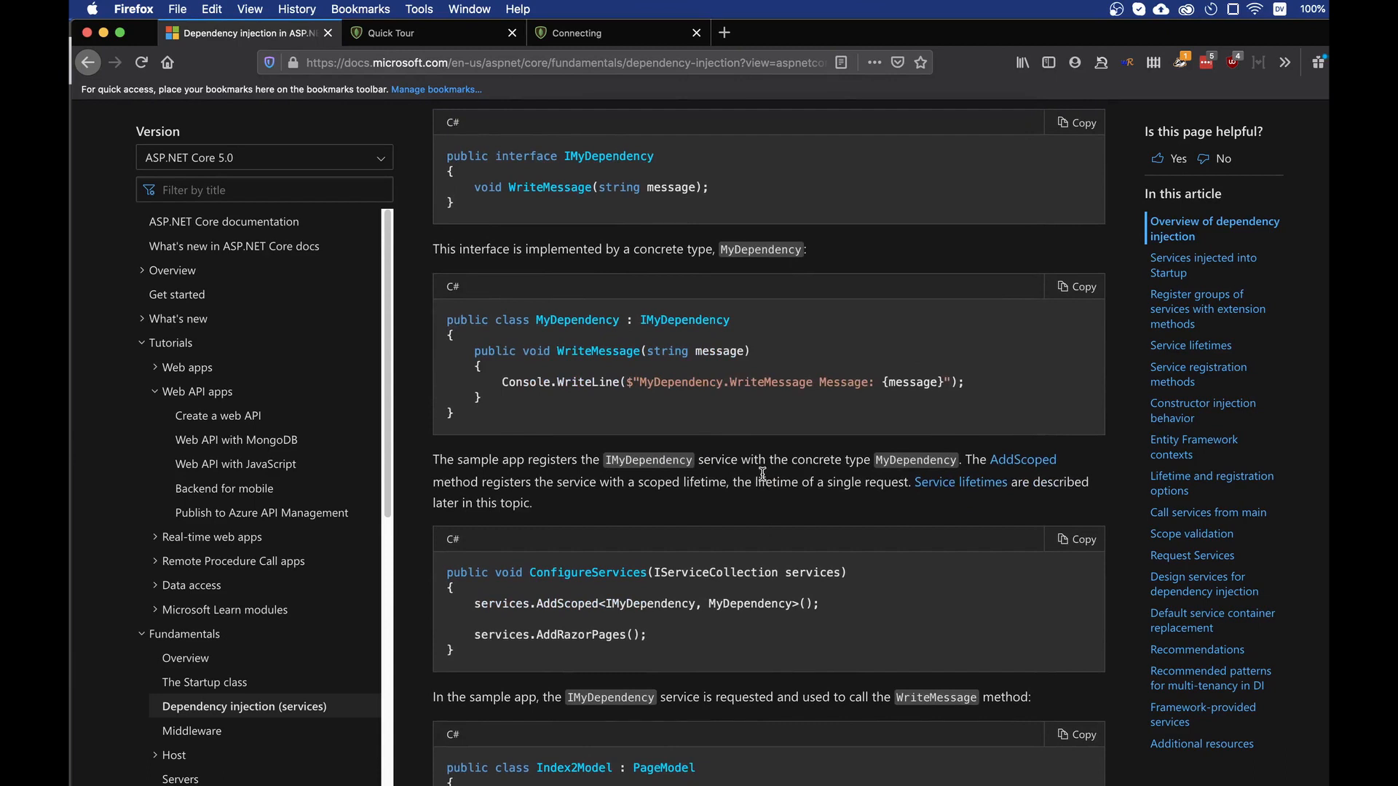
{"action": "mouse_move", "coordinate": [460, 215]}
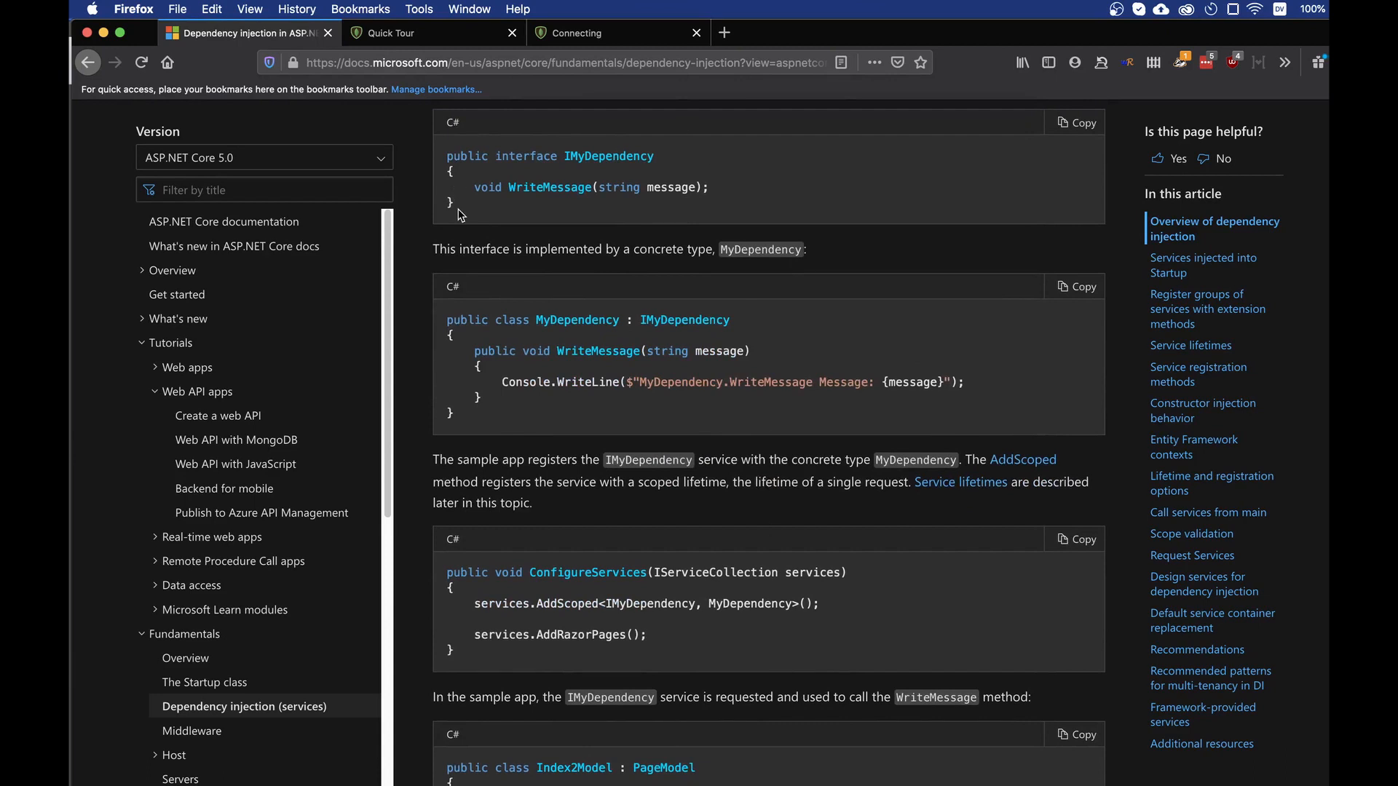
{"action": "mouse_move", "coordinate": [571, 174]}
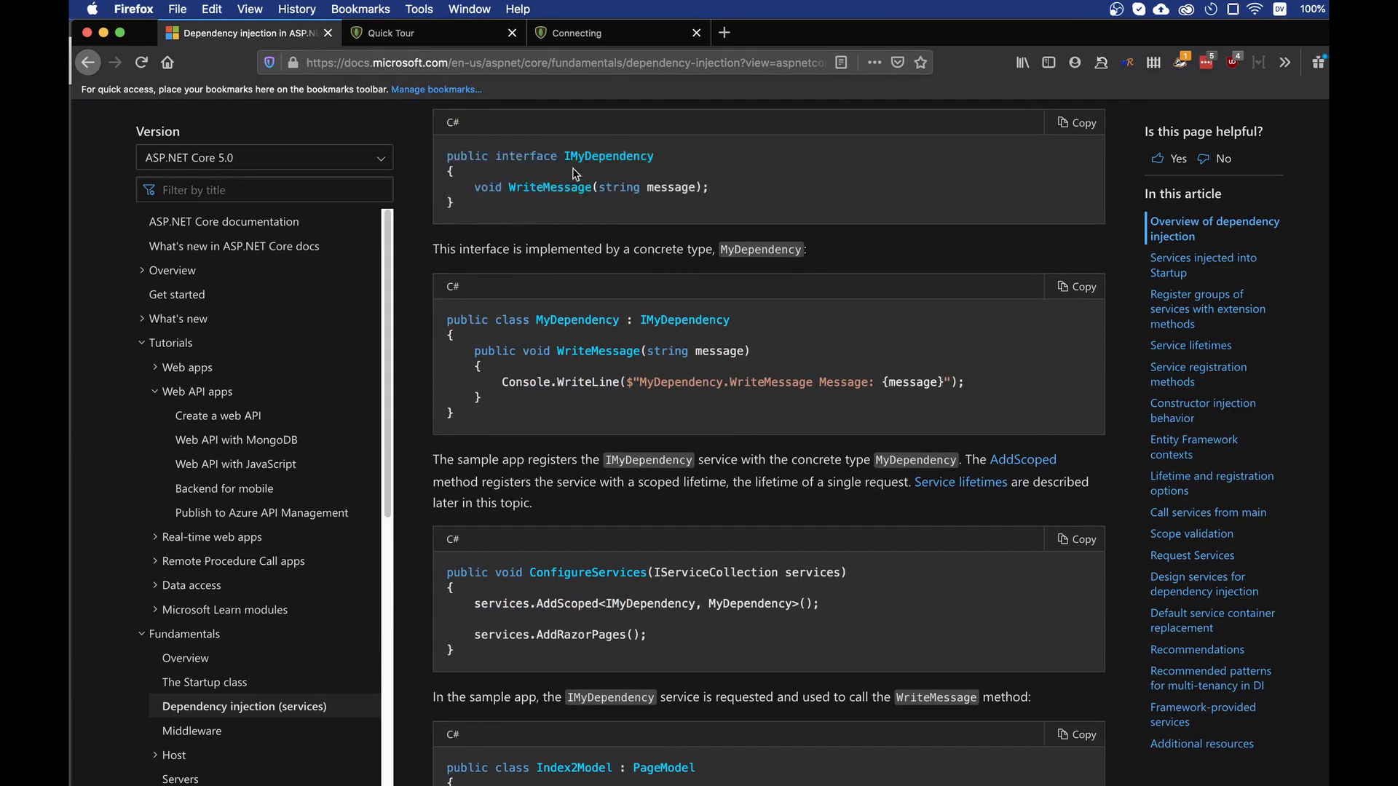
{"action": "double_click", "coordinate": [608, 155]}
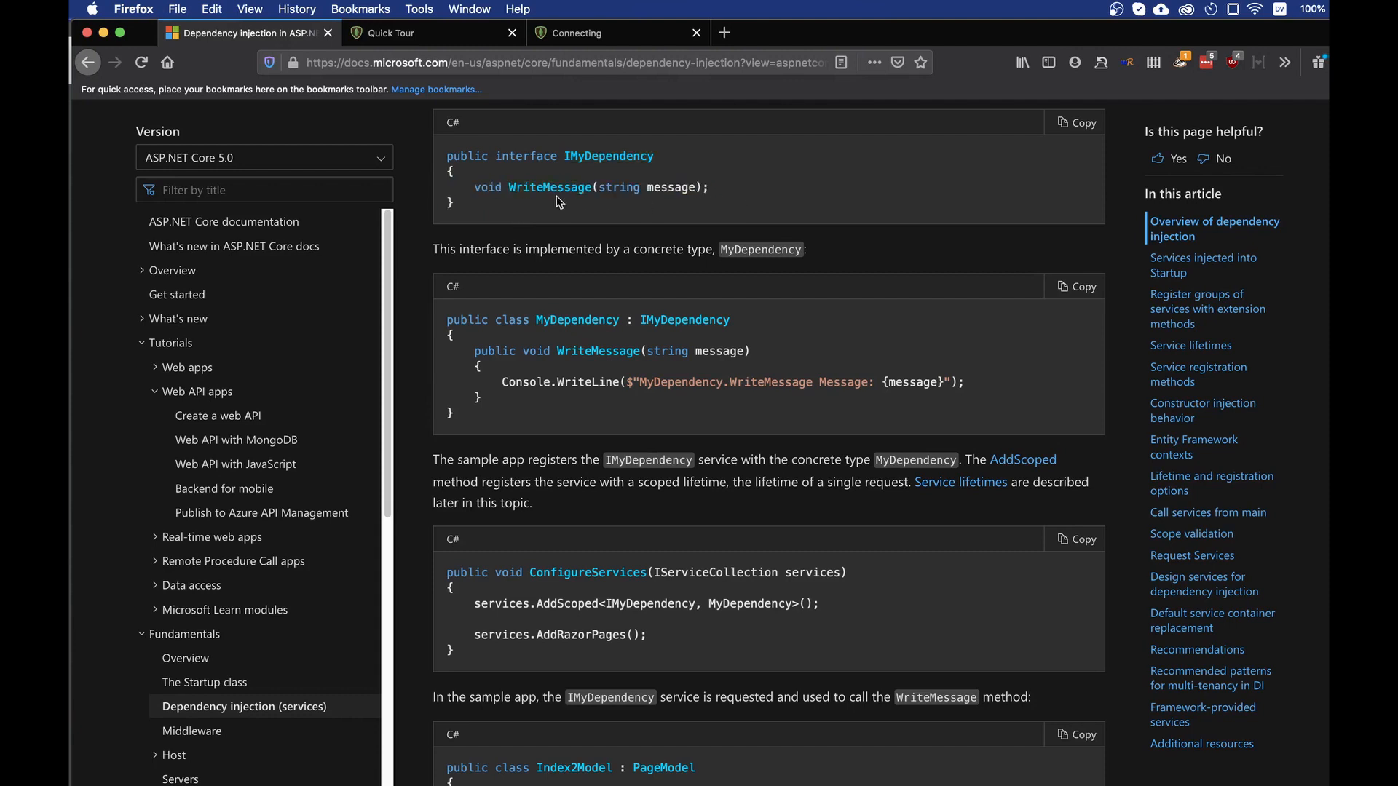
{"action": "mouse_move", "coordinate": [627, 188]}
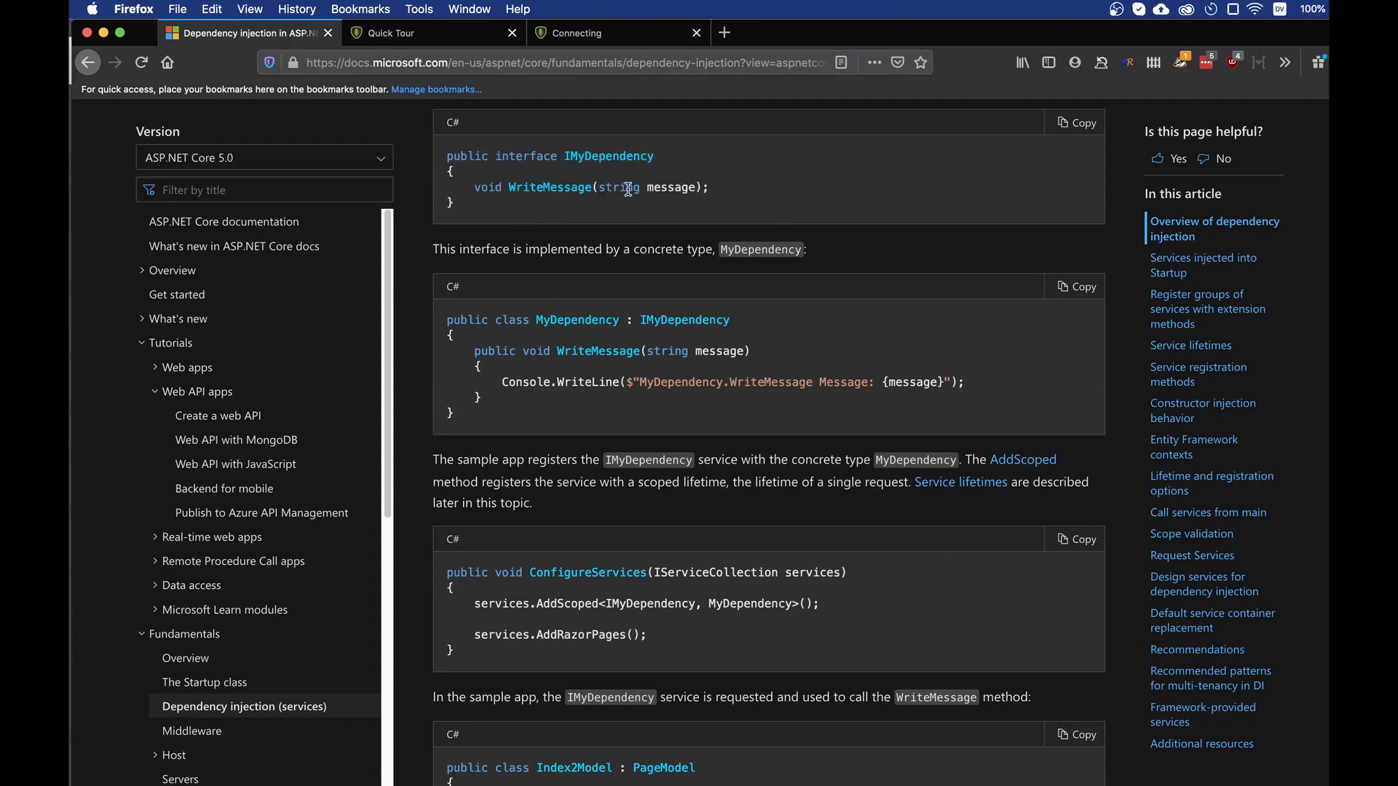
{"action": "double_click", "coordinate": [672, 187]}
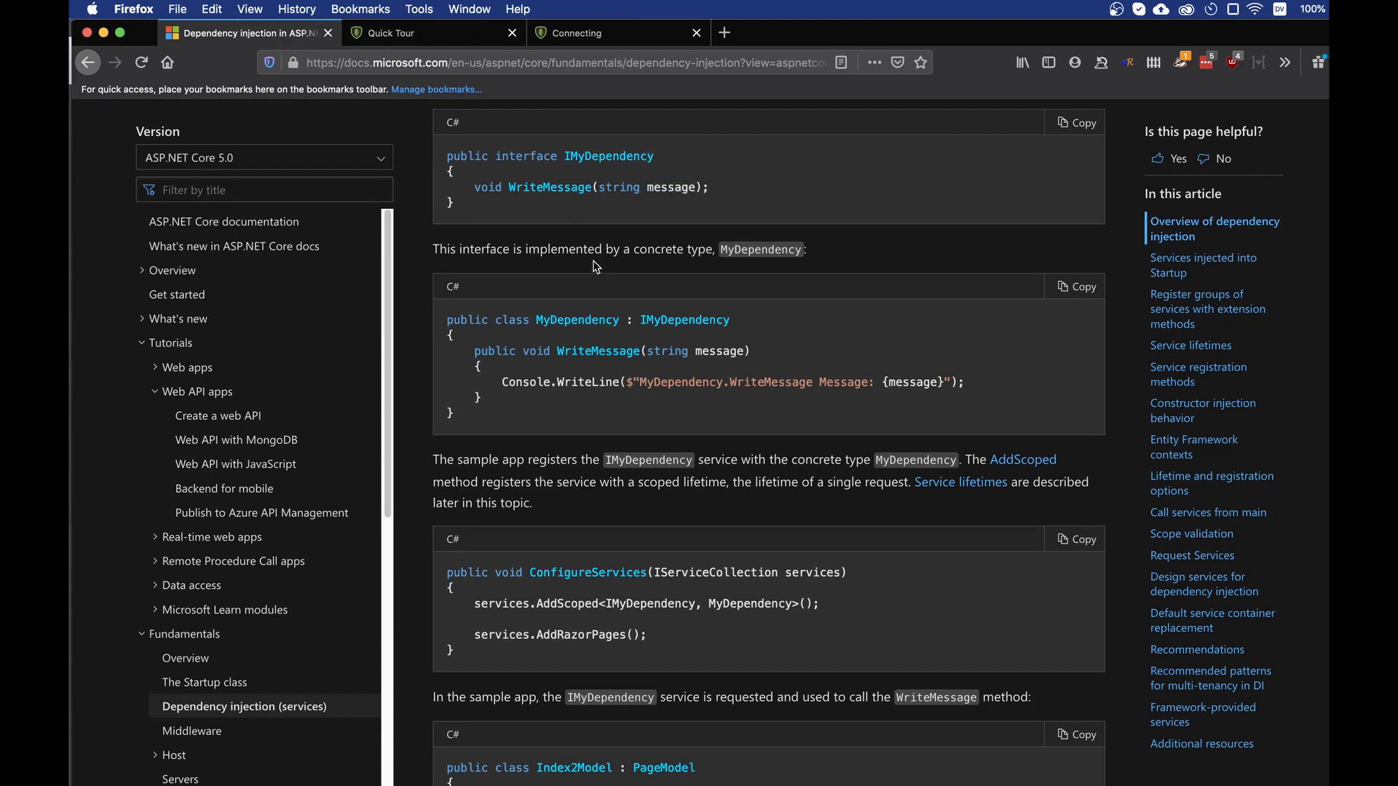
{"action": "double_click", "coordinate": [578, 321]}
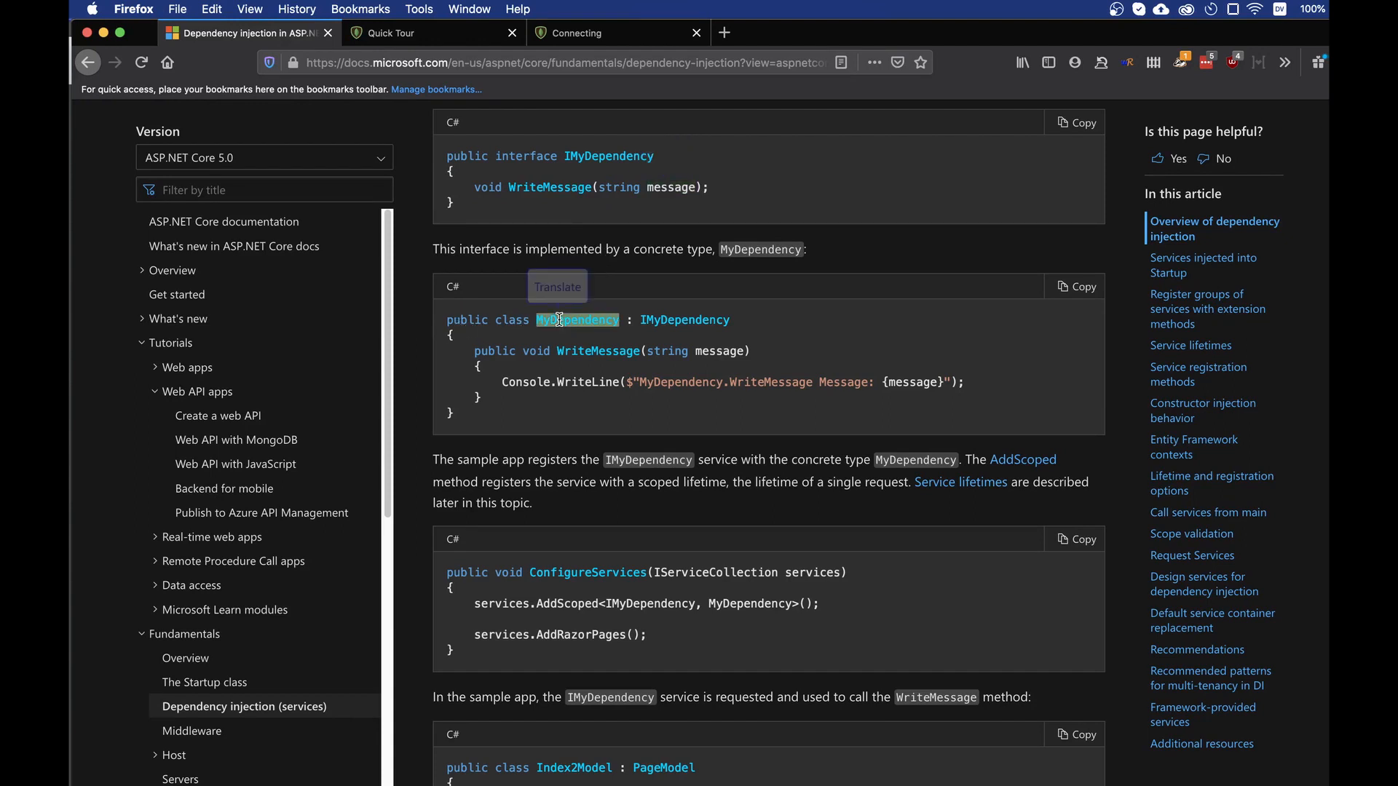
{"action": "double_click", "coordinate": [683, 319]}
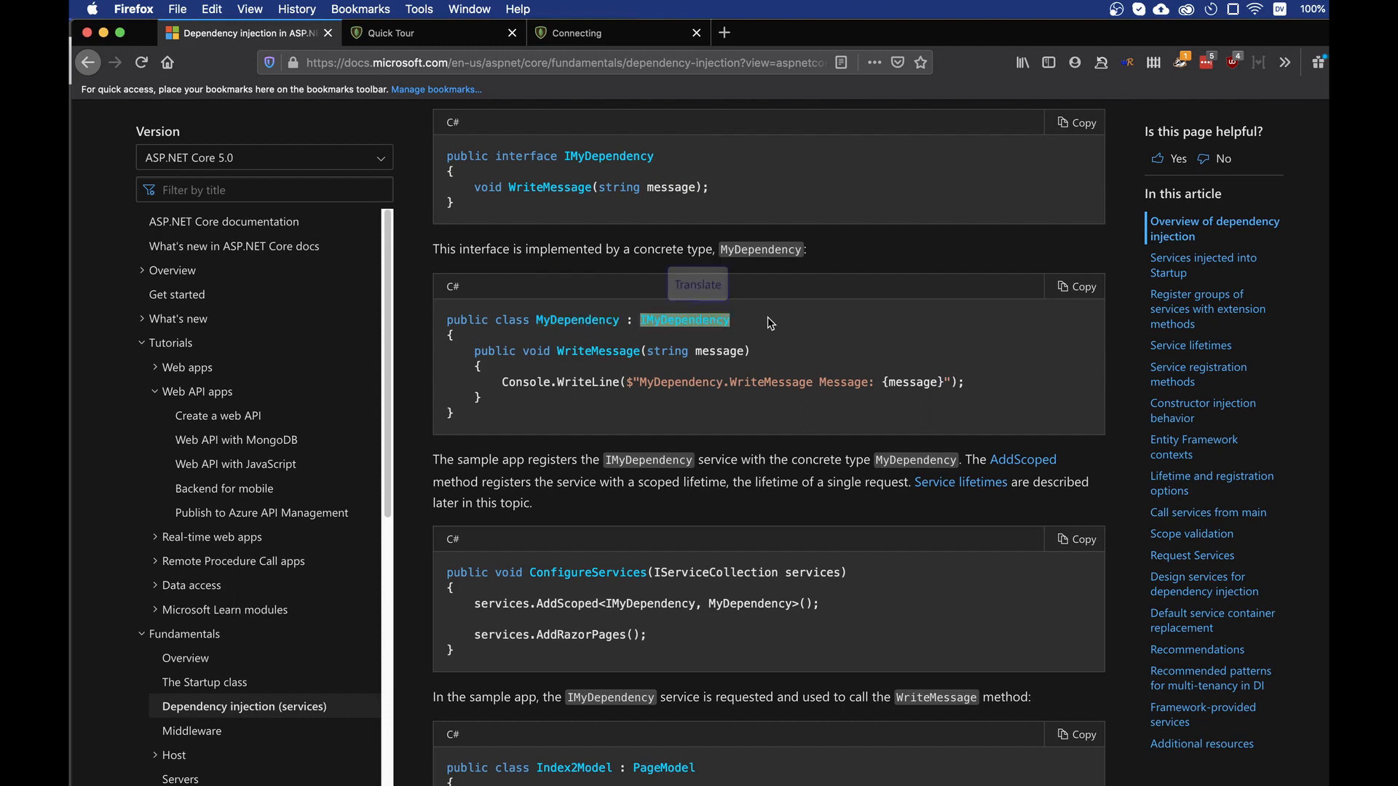
{"action": "left_click", "coordinate": [508, 343]}
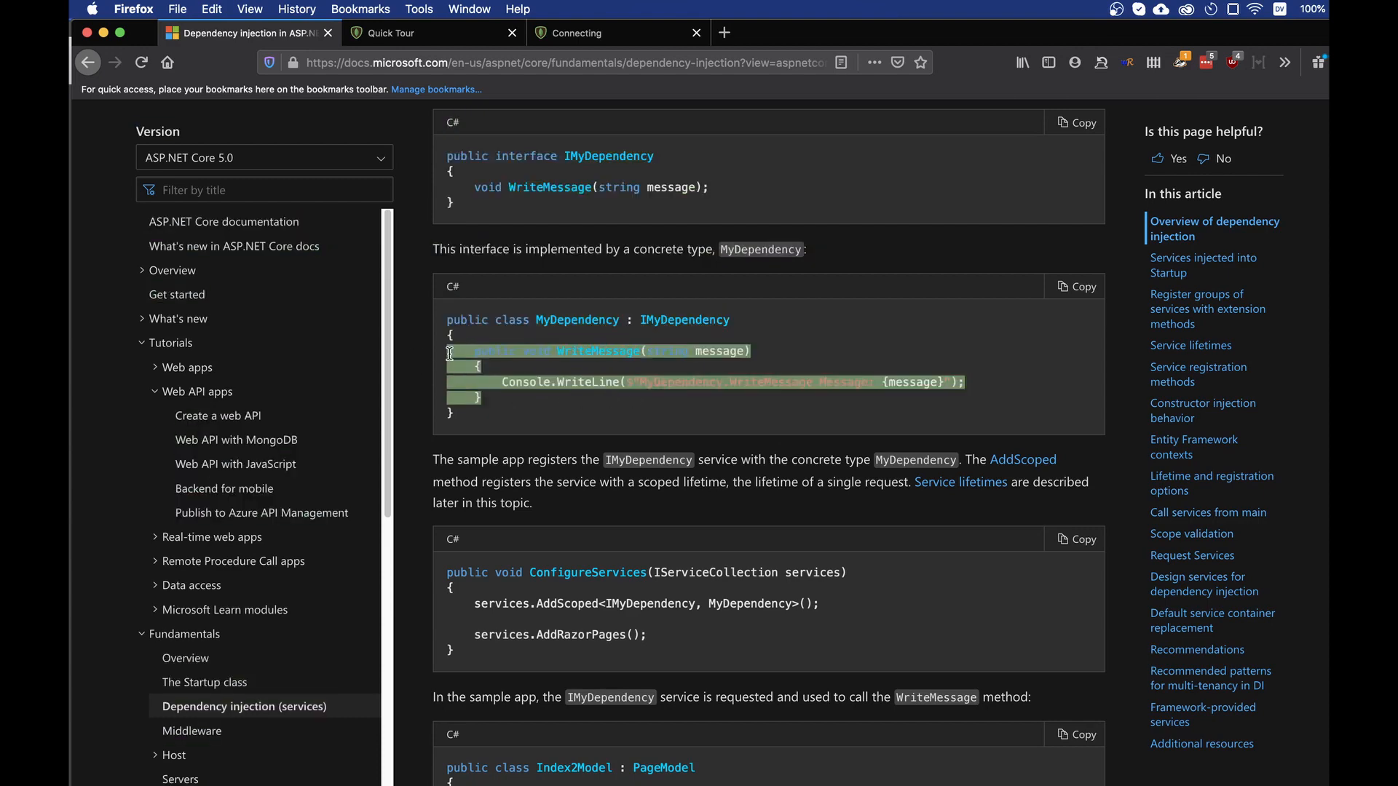
{"action": "scroll", "scroll_direction": "down", "scroll_amount": 3}
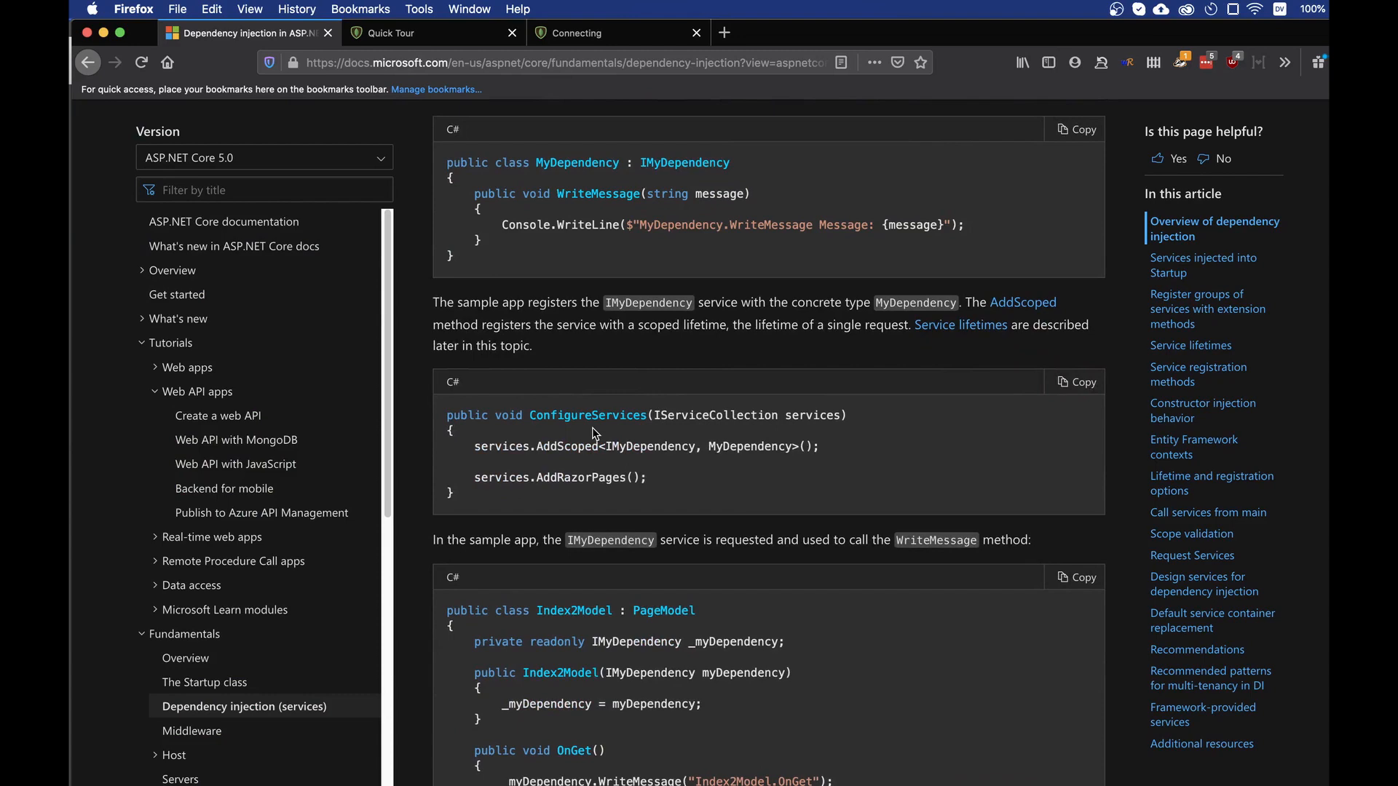
{"action": "scroll", "scroll_direction": "up", "scroll_amount": 3}
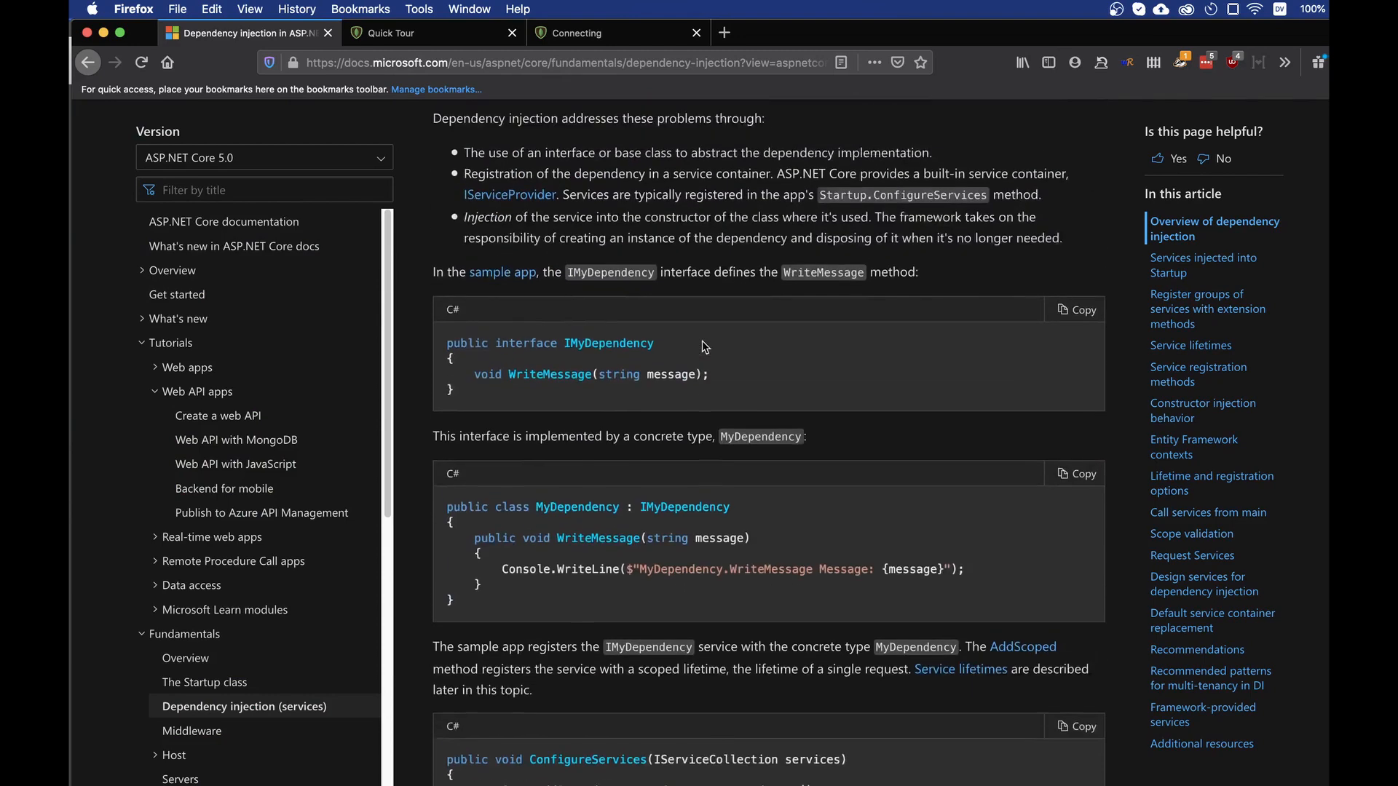
{"action": "scroll", "scroll_direction": "up", "scroll_amount": 3}
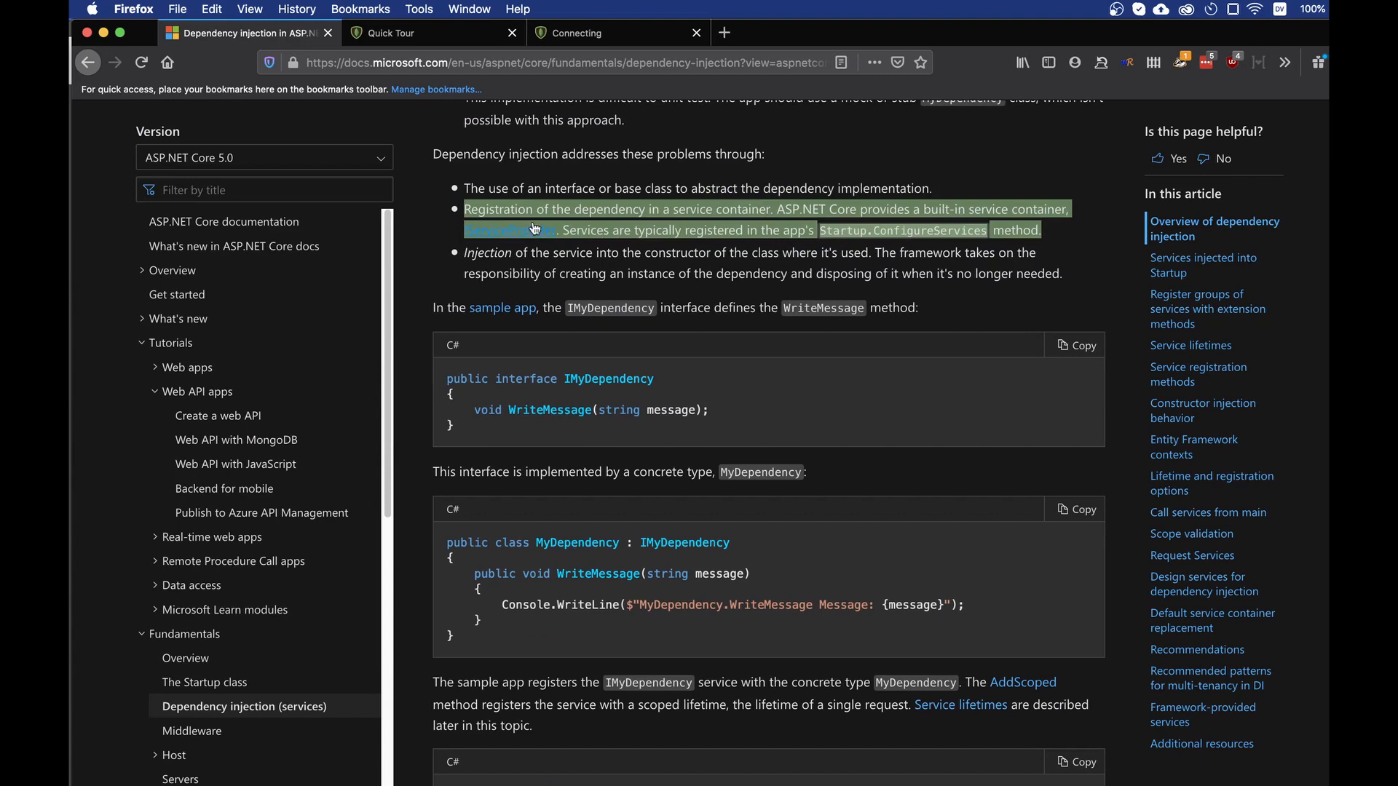
{"action": "scroll", "scroll_direction": "down", "scroll_amount": 3}
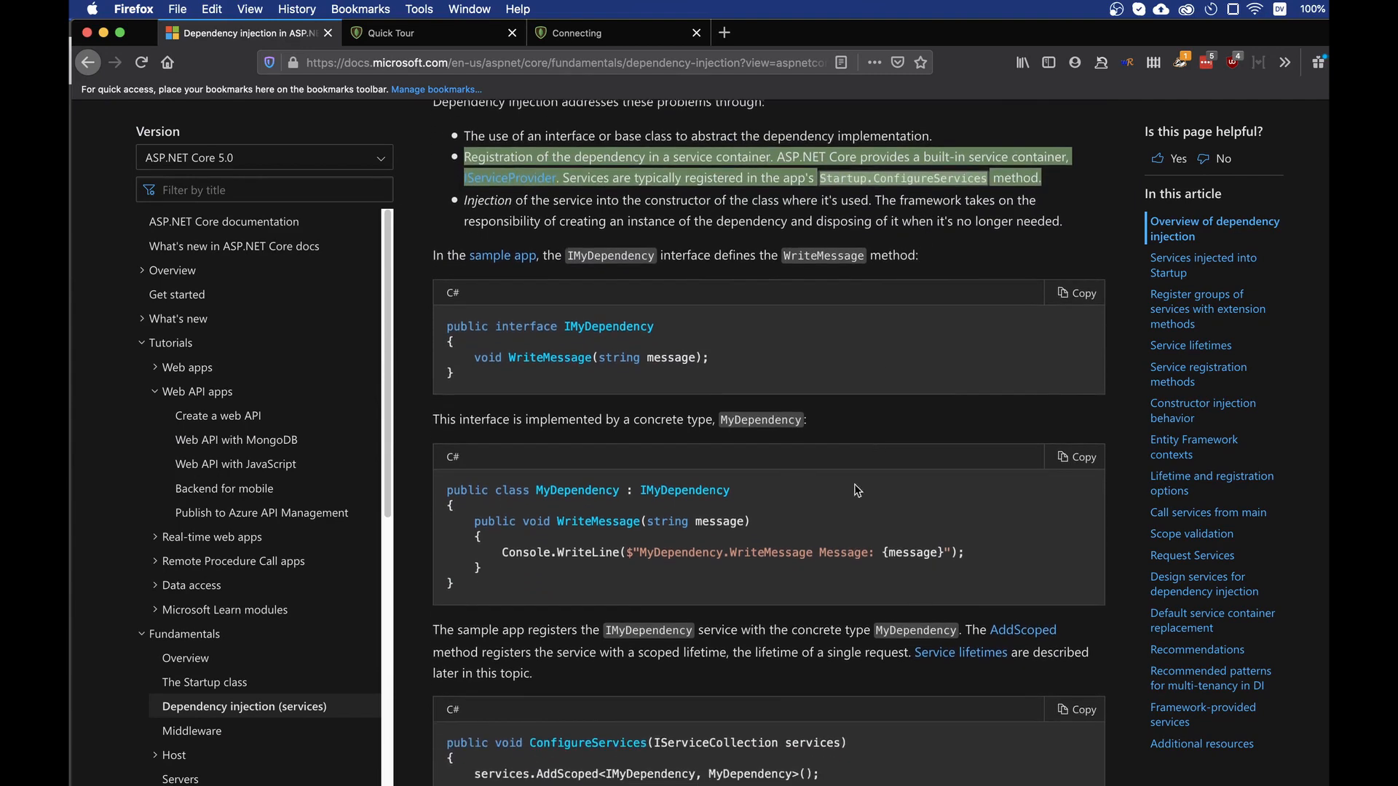
{"action": "scroll", "scroll_direction": "down", "scroll_amount": 3}
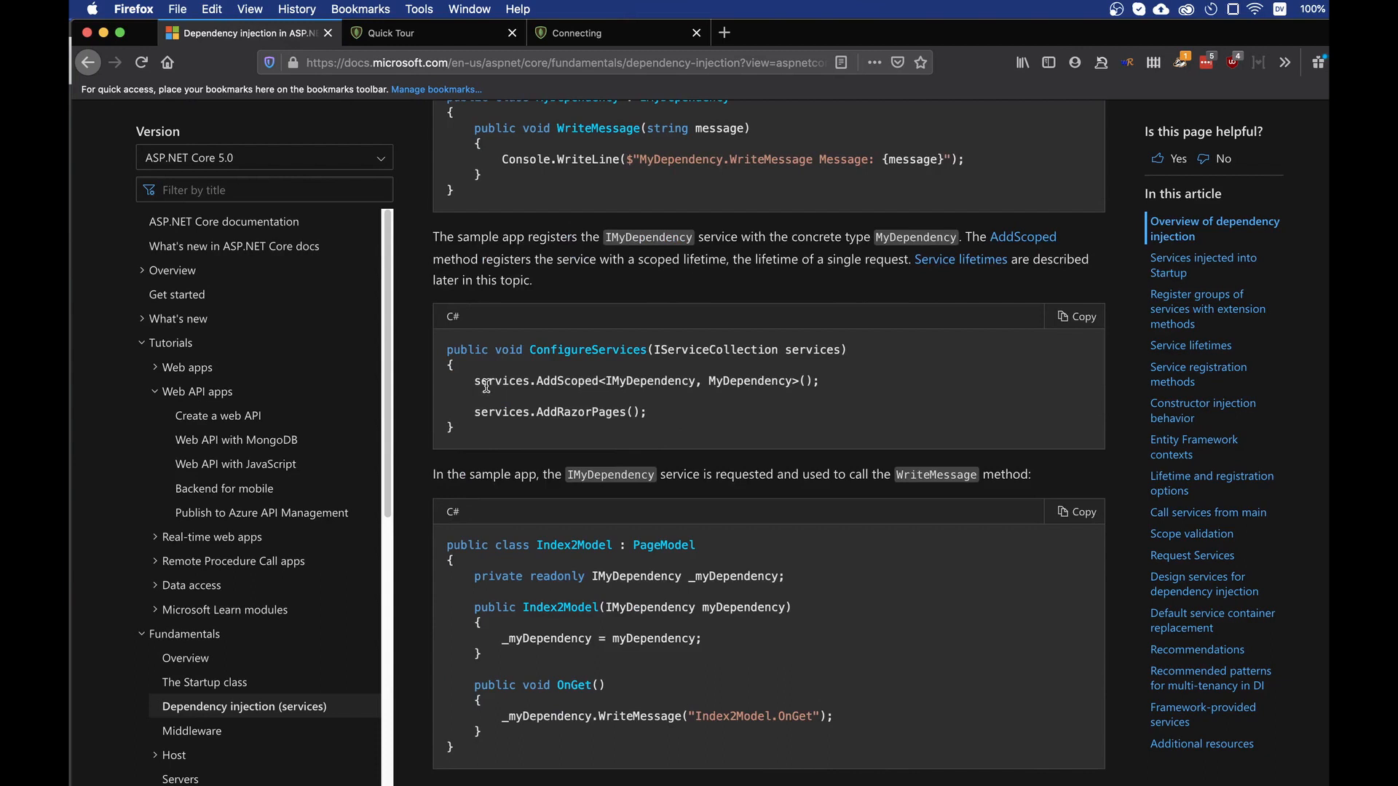
{"action": "double_click", "coordinate": [537, 380]}
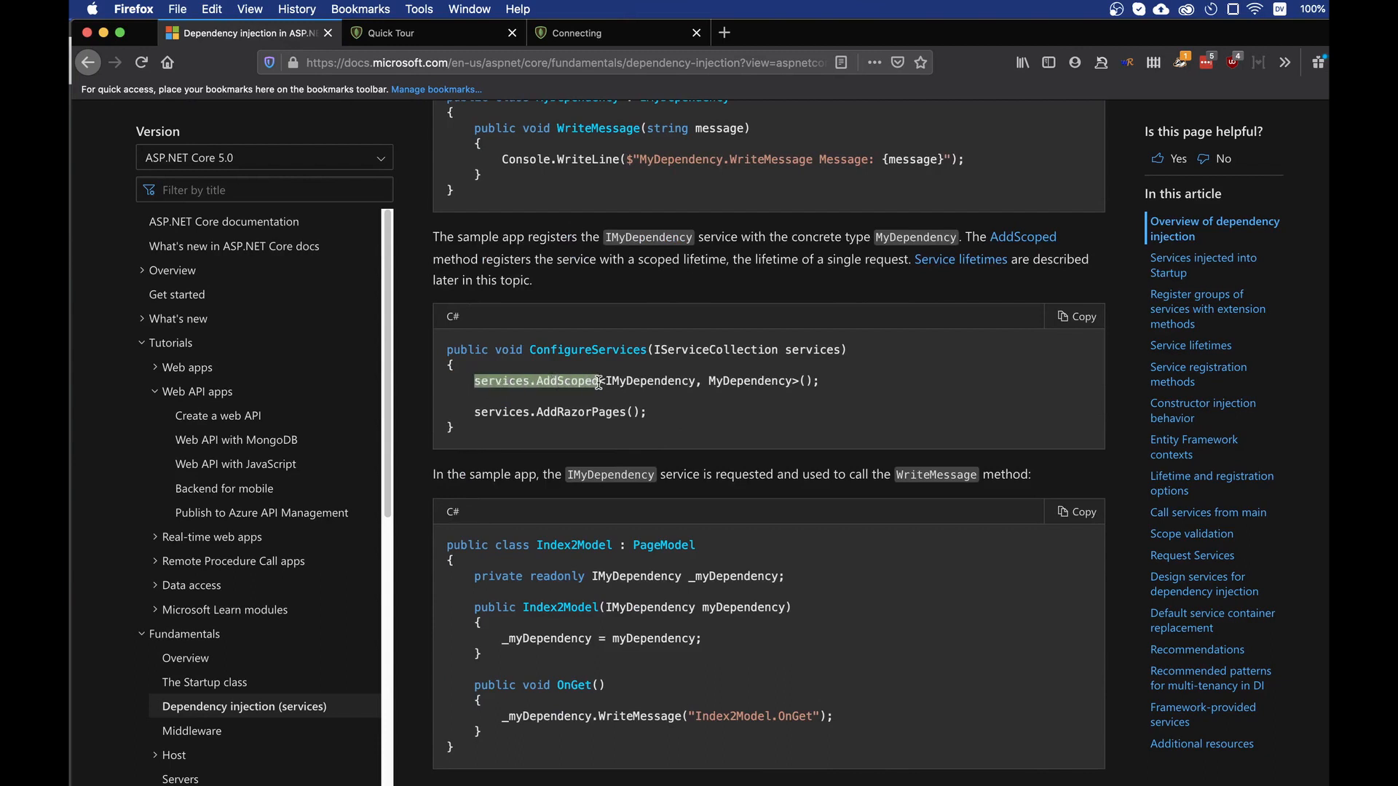
{"action": "mouse_move", "coordinate": [608, 376]}
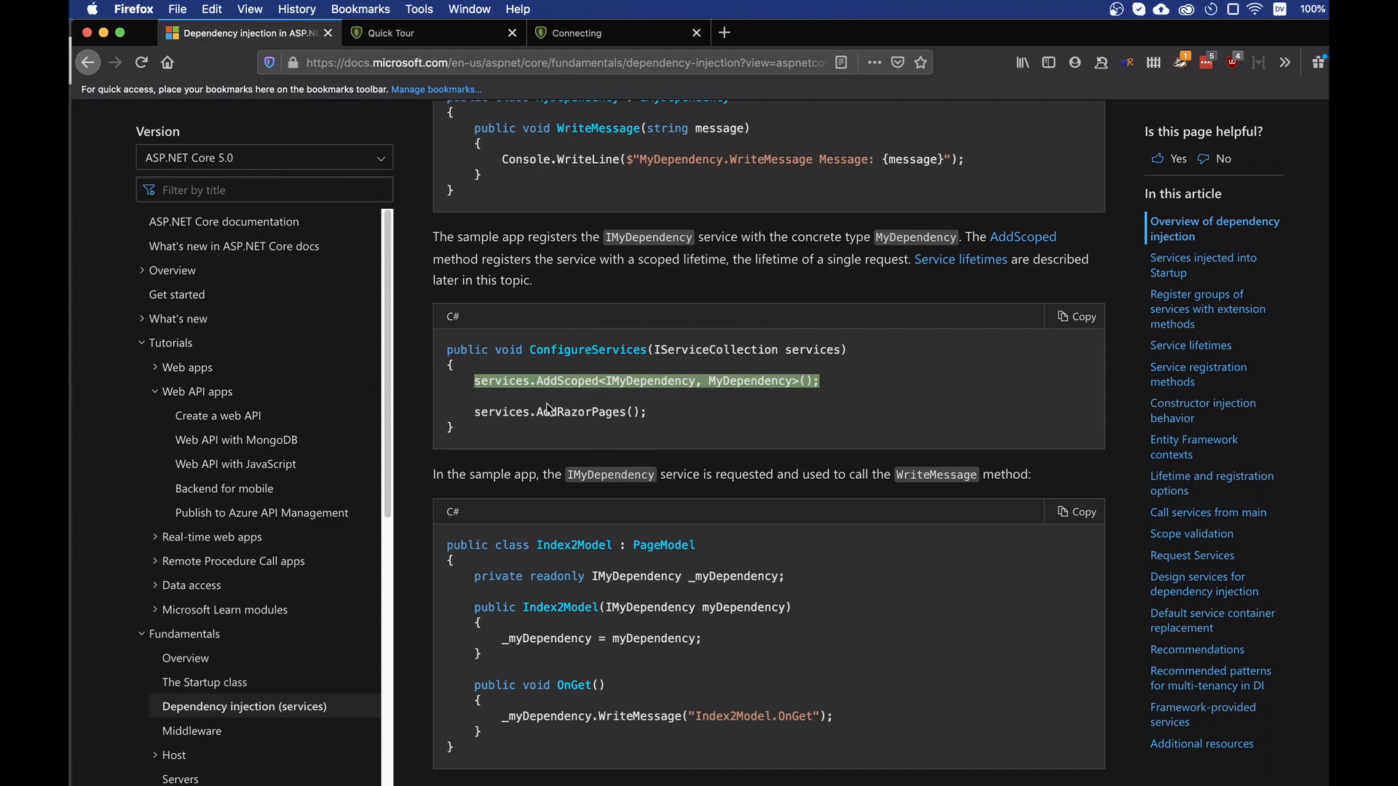
{"action": "left_click", "coordinate": [633, 381]}
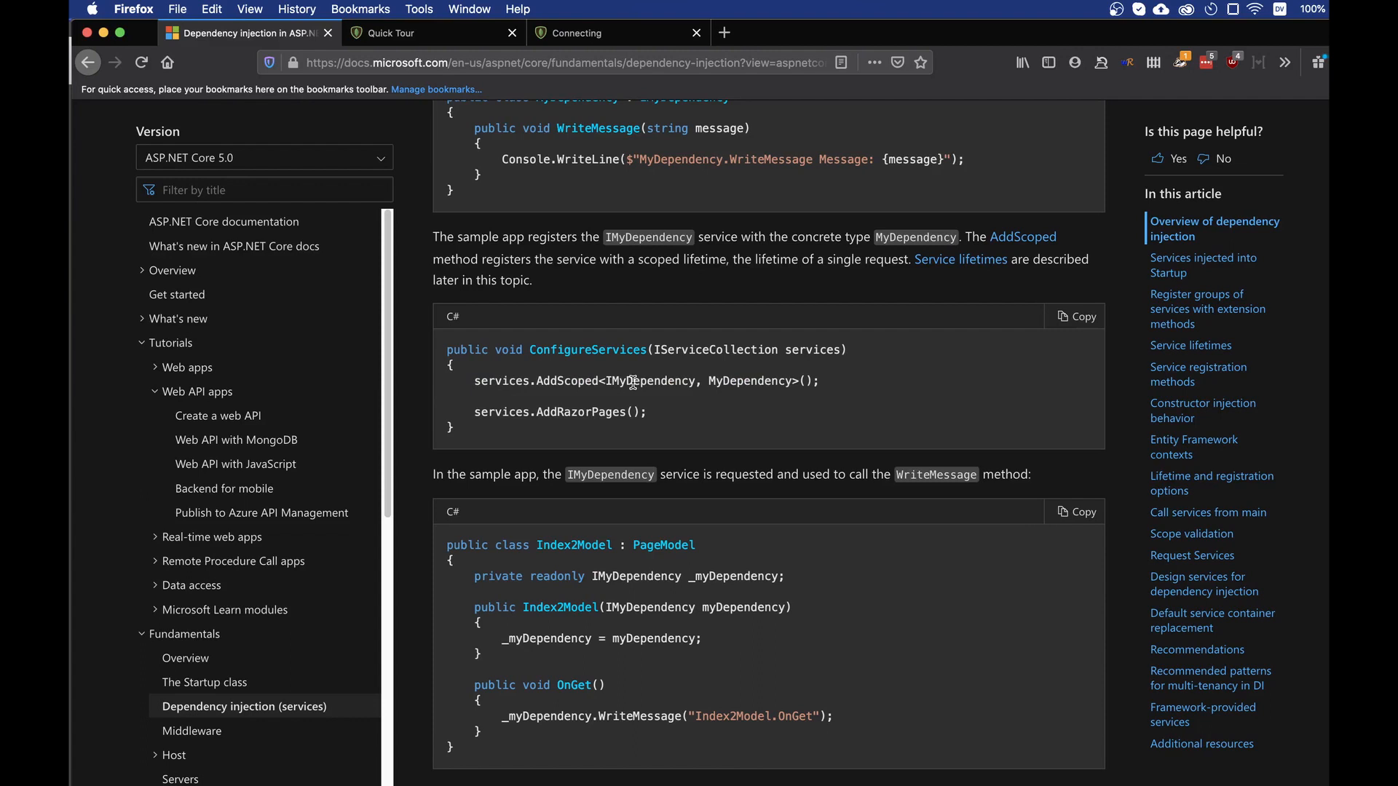
{"action": "double_click", "coordinate": [650, 381]}
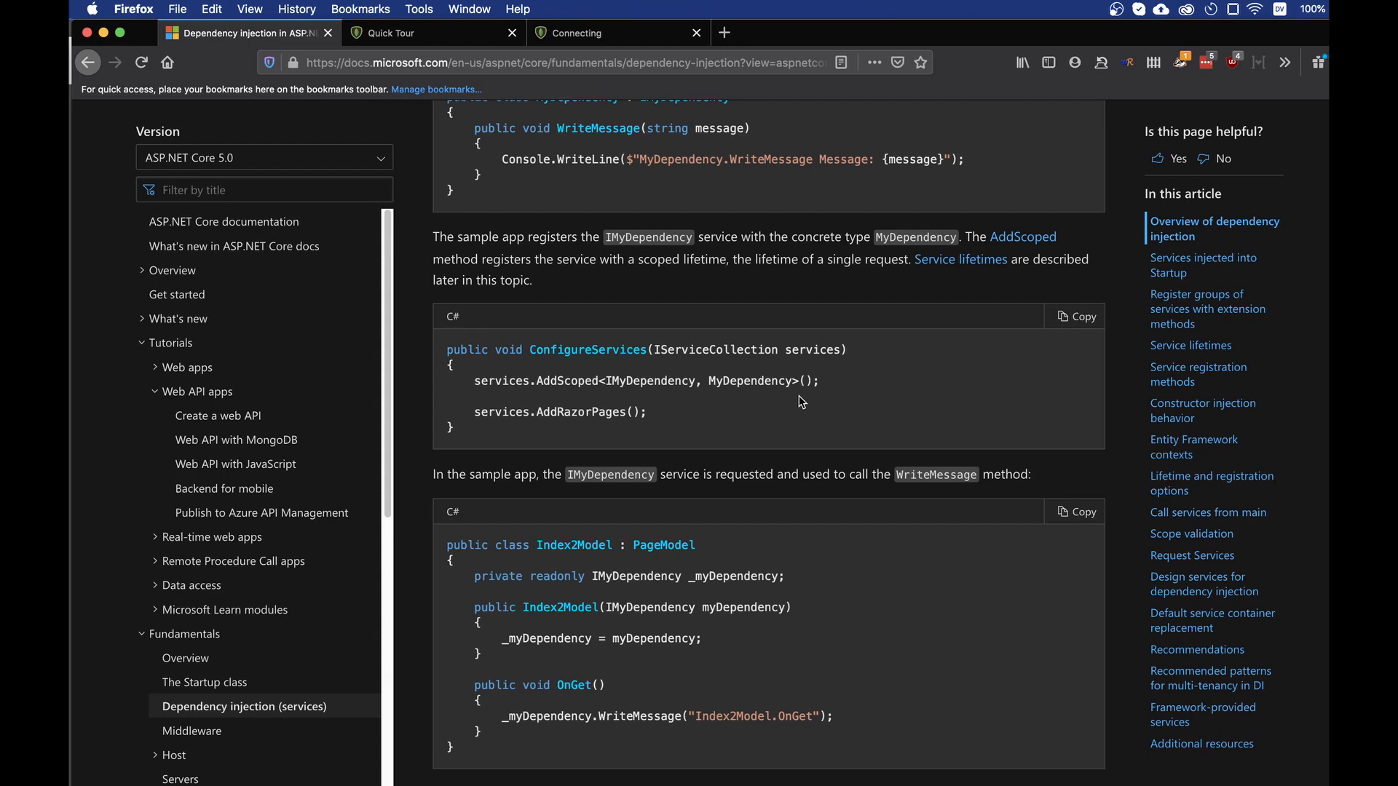
{"action": "scroll", "scroll_direction": "down", "scroll_amount": 3}
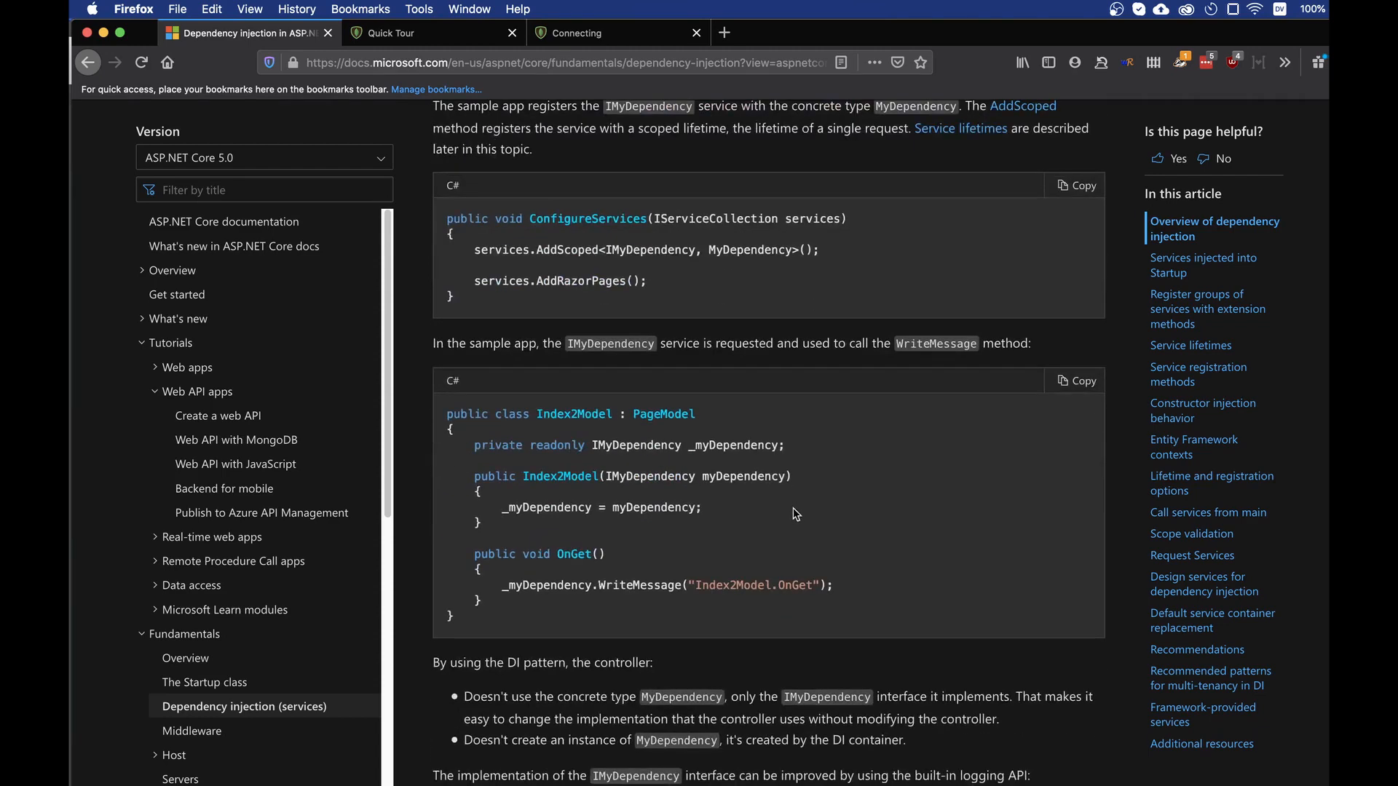
{"action": "mouse_move", "coordinate": [698, 423]}
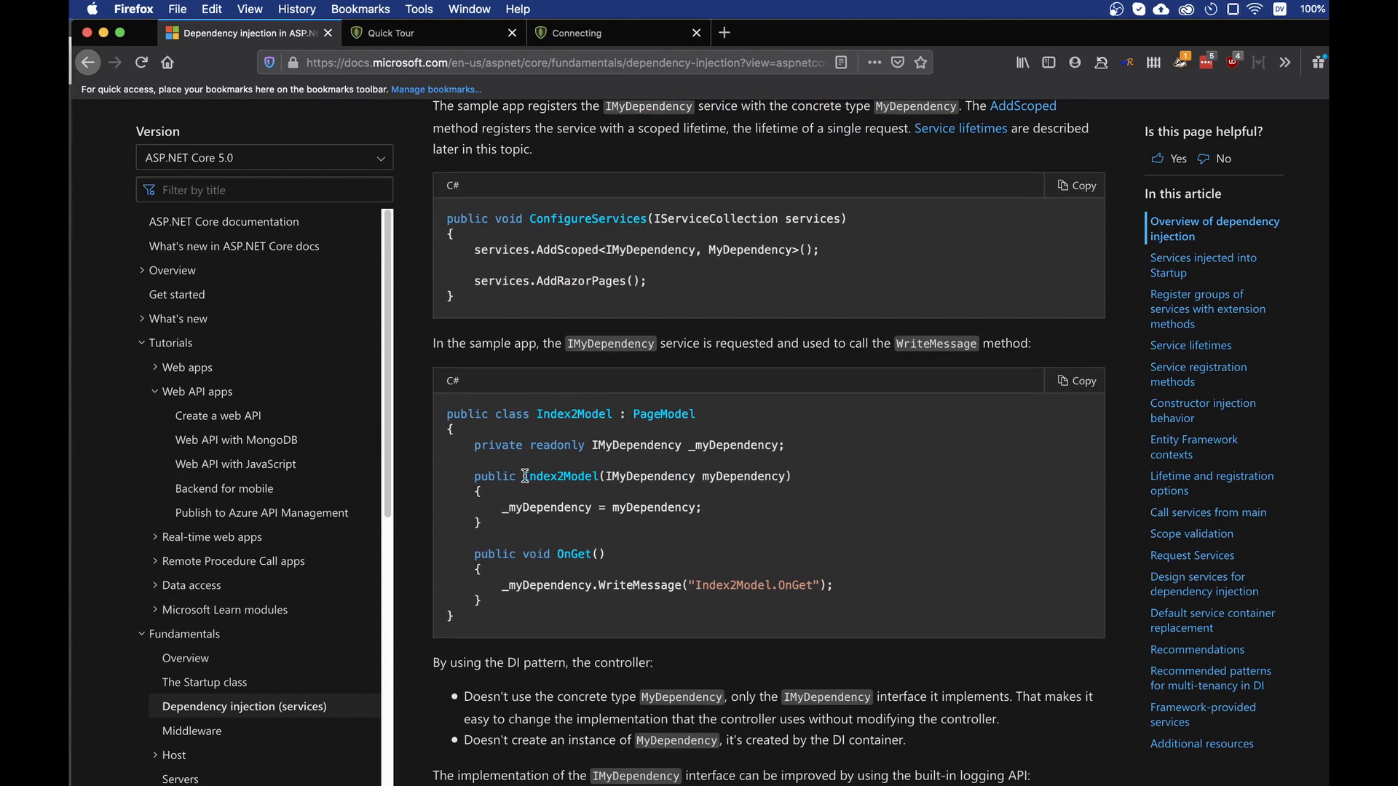
{"action": "double_click", "coordinate": [650, 476]}
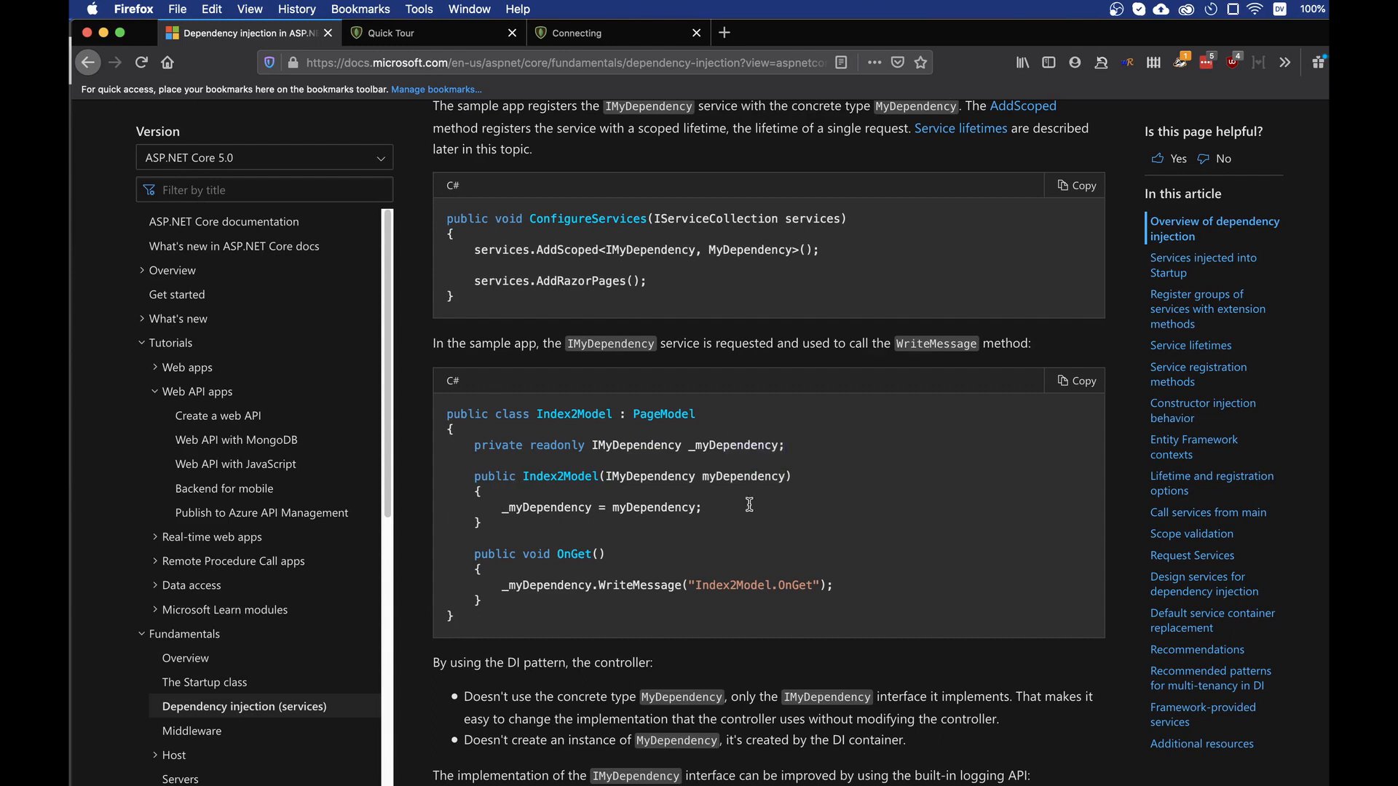
{"action": "mouse_move", "coordinate": [618, 469]}
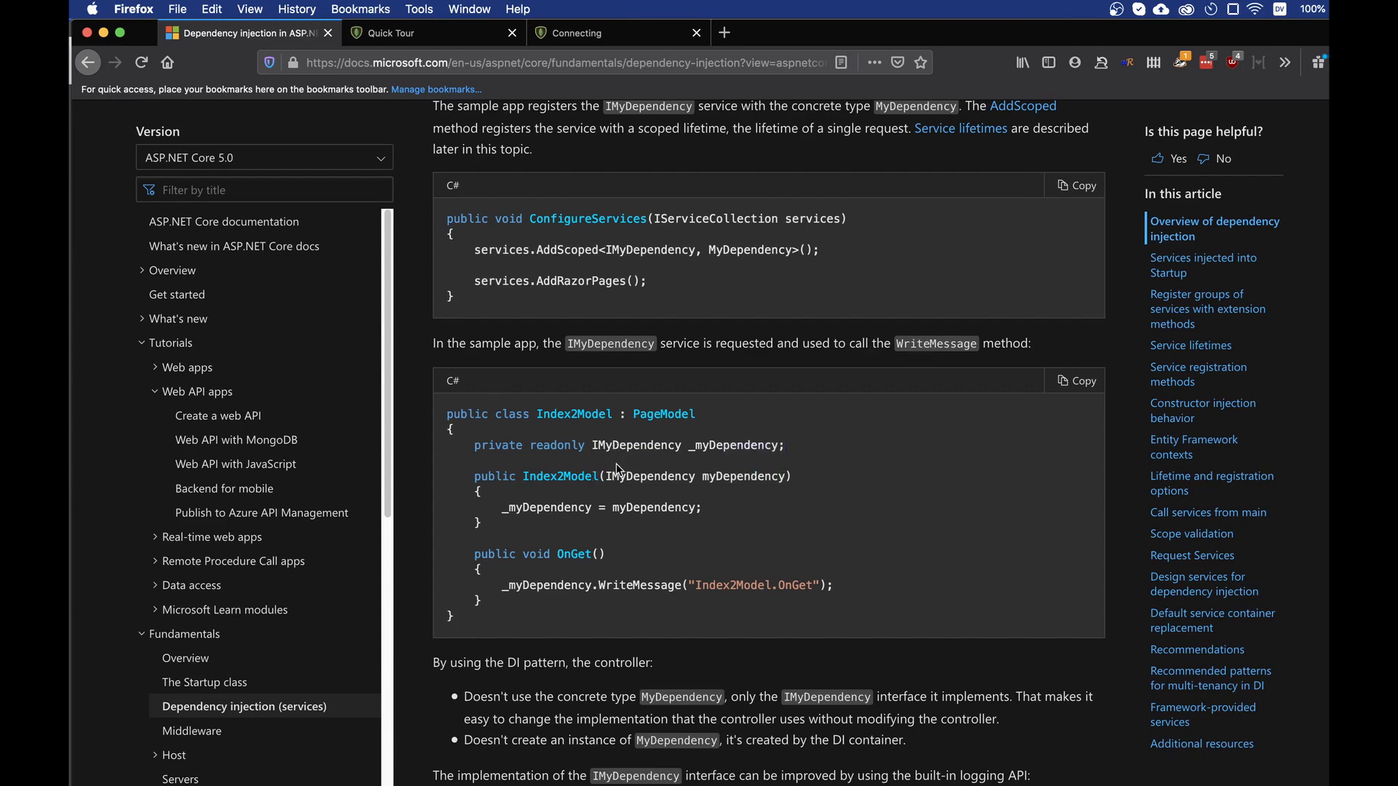
{"action": "mouse_move", "coordinate": [557, 514]}
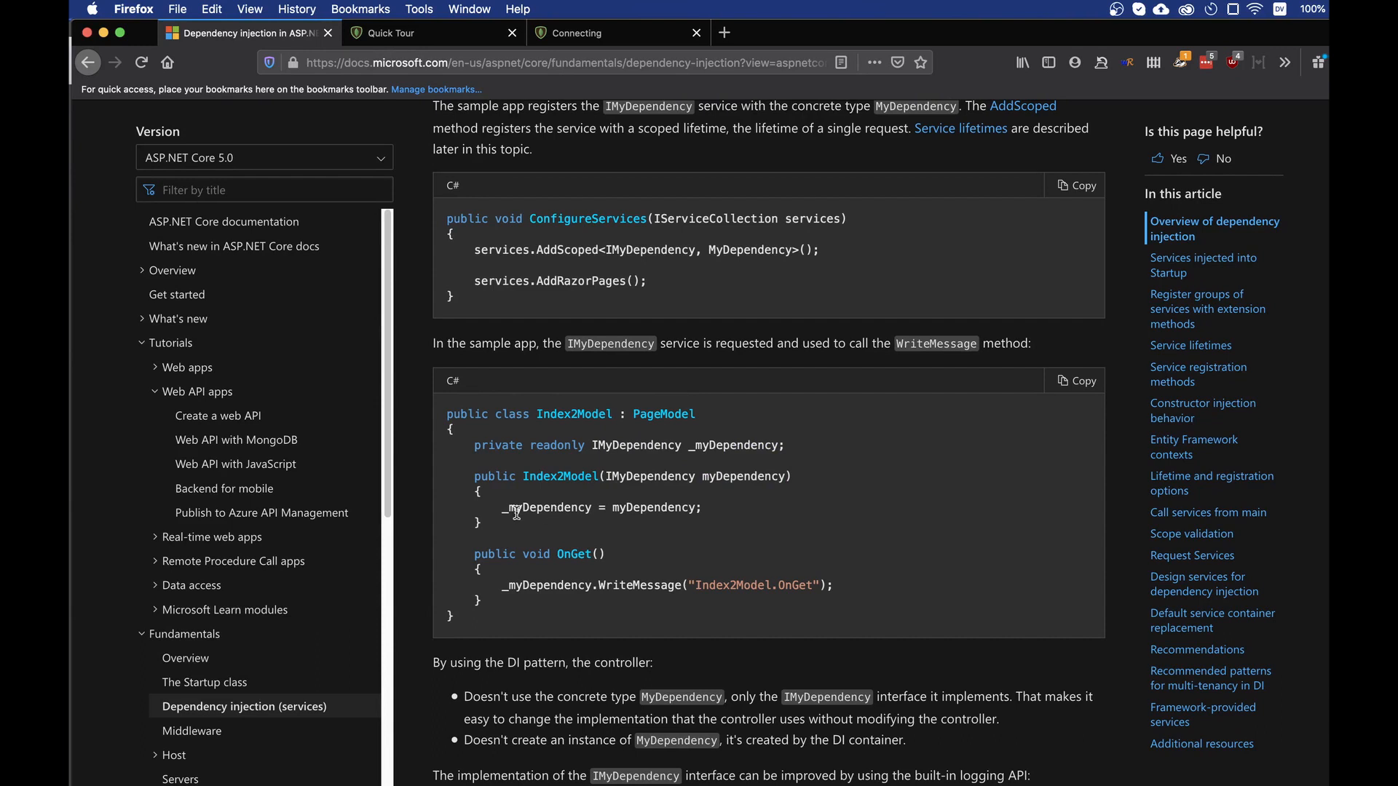
{"action": "double_click", "coordinate": [547, 507]}
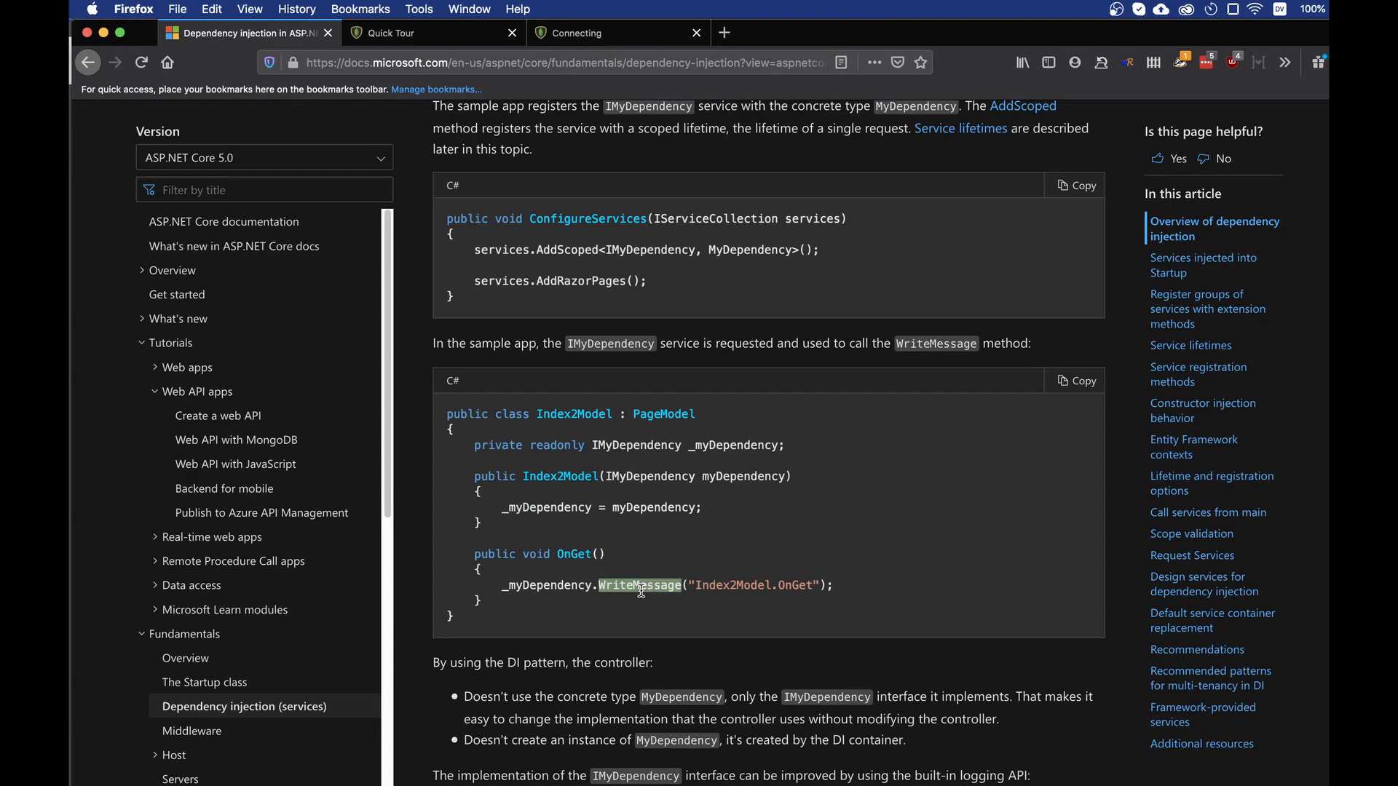
{"action": "mouse_move", "coordinate": [736, 598]}
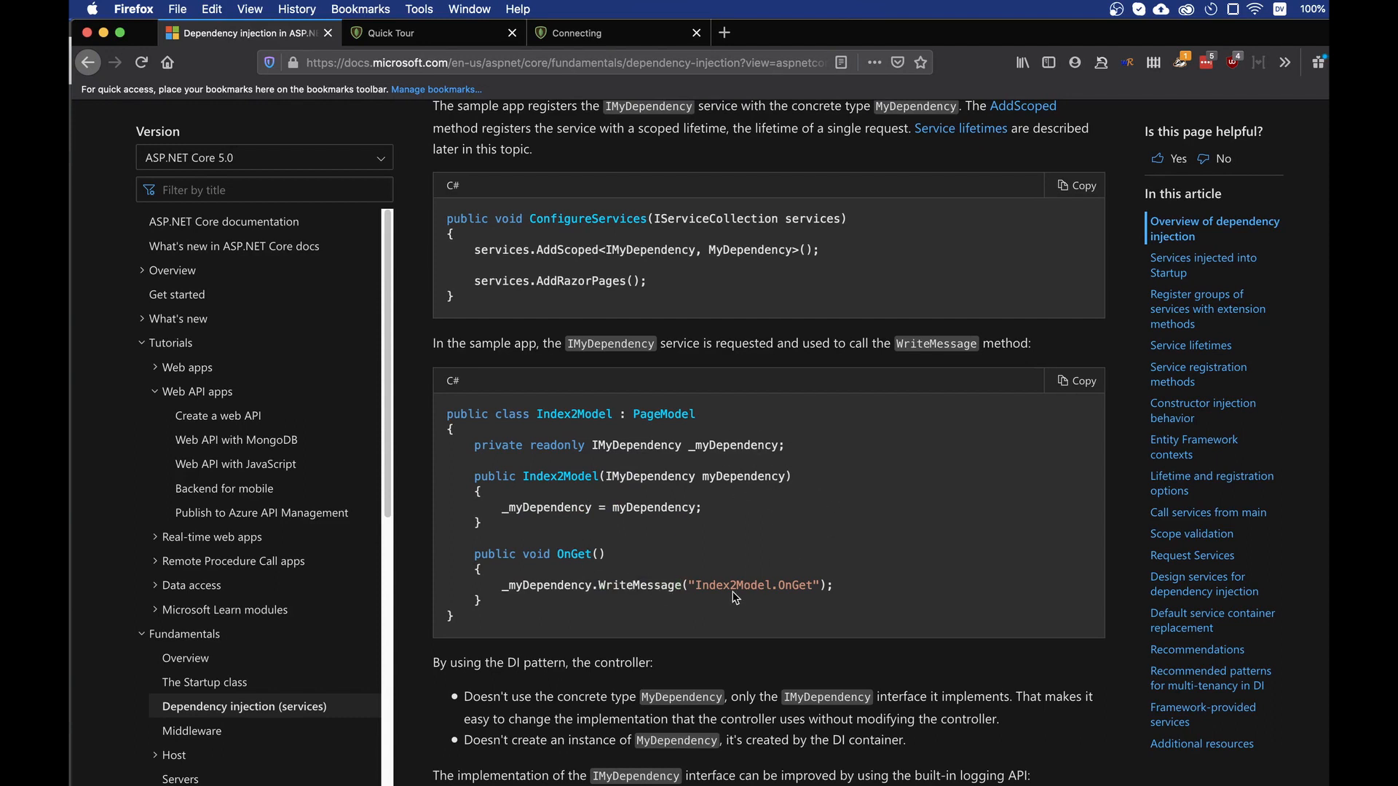
{"action": "scroll", "scroll_direction": "down", "scroll_amount": 3}
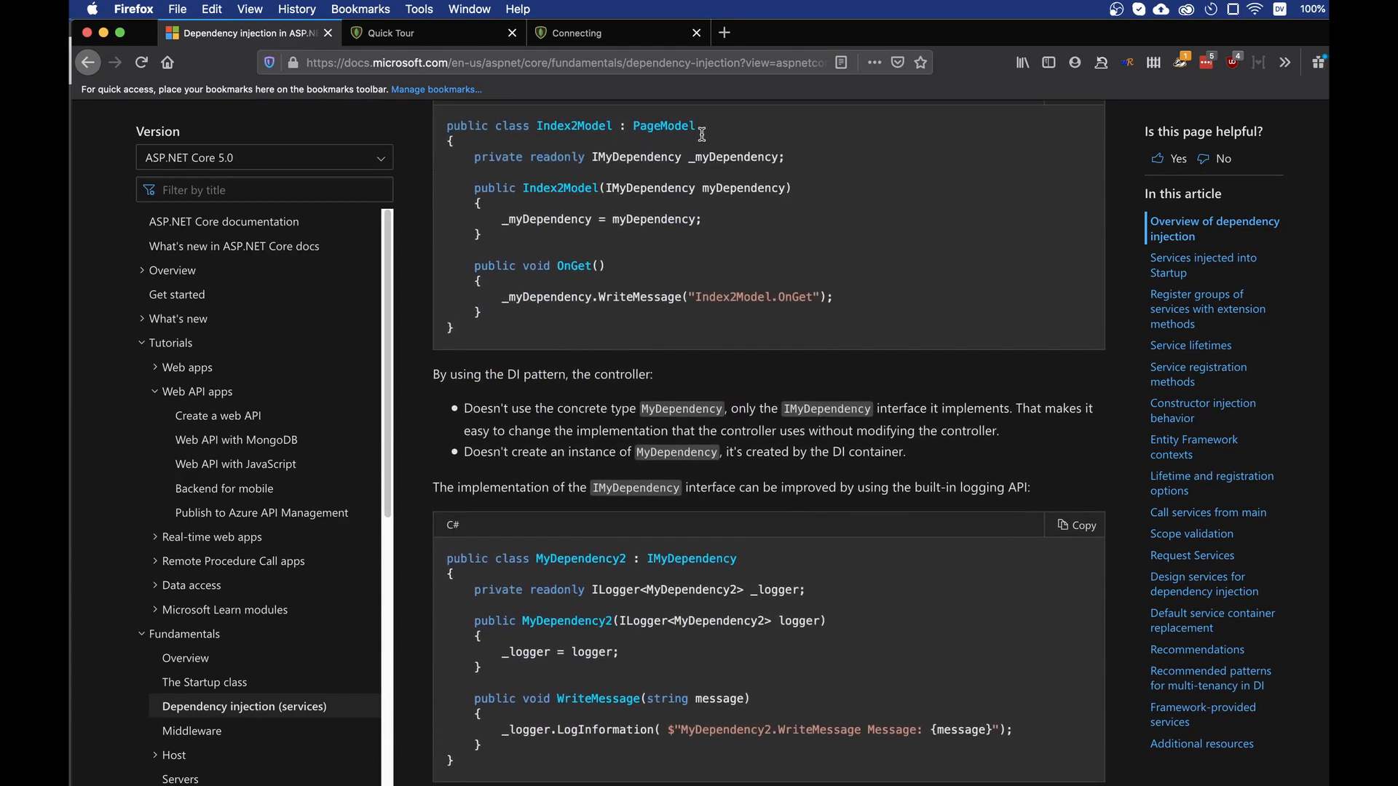
{"action": "mouse_move", "coordinate": [584, 259]}
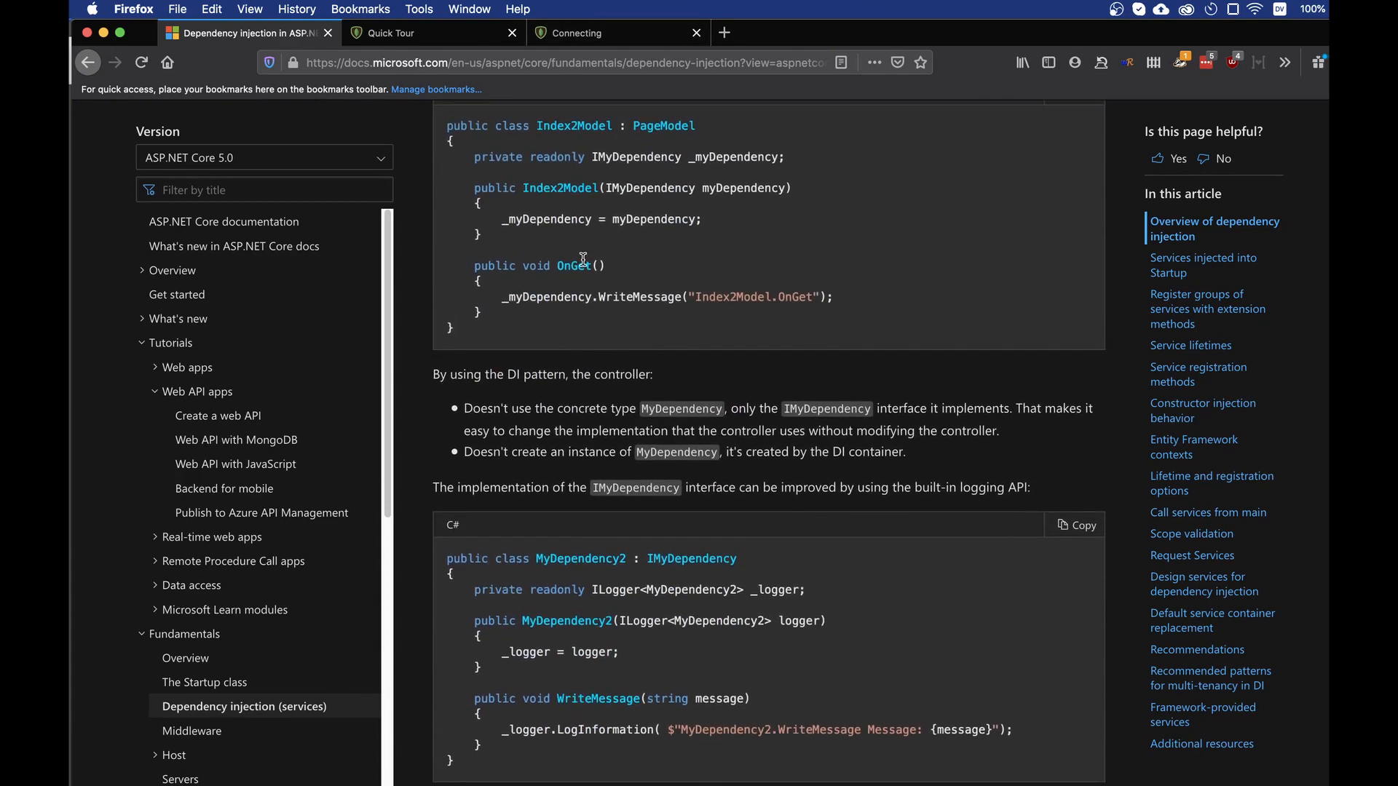
{"action": "scroll", "scroll_direction": "up", "scroll_amount": 3}
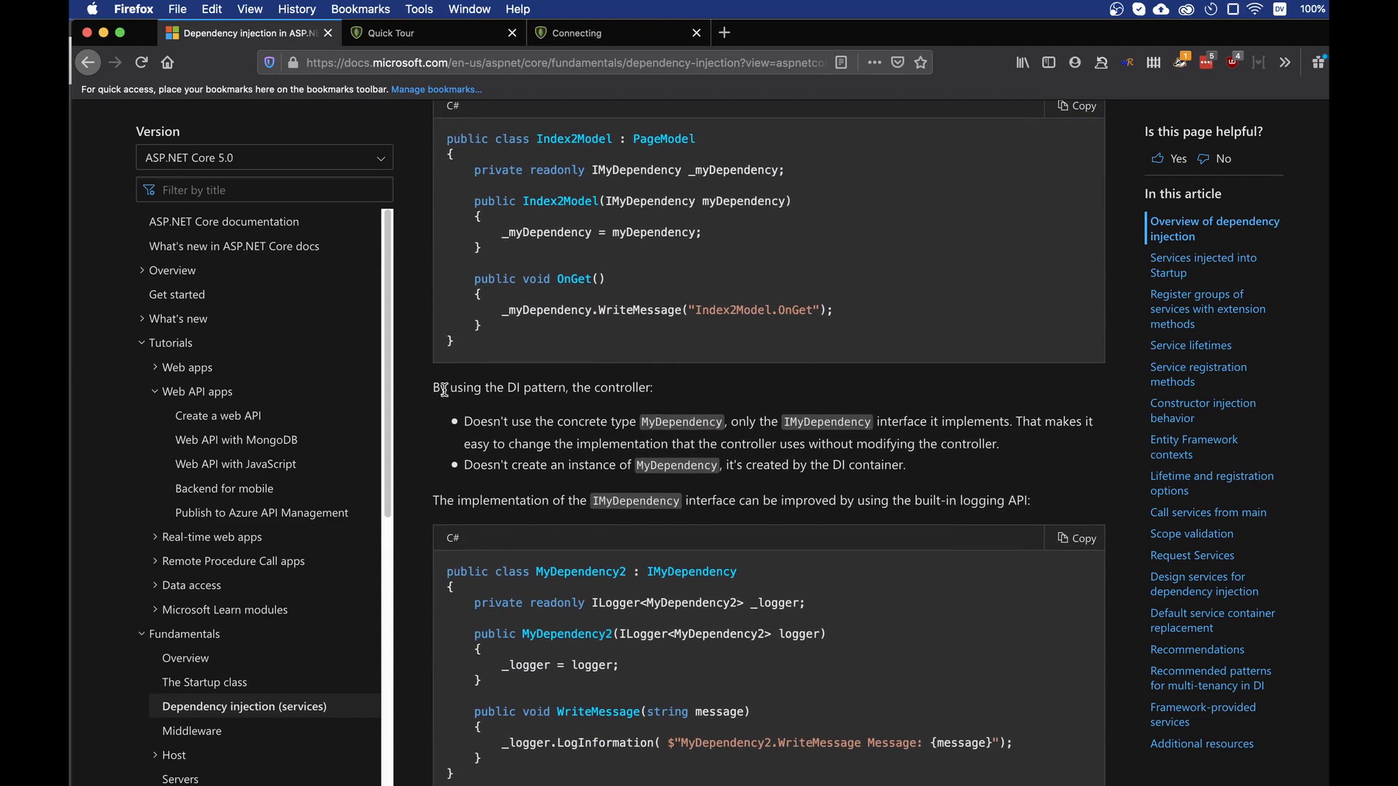
{"action": "mouse_move", "coordinate": [967, 488]}
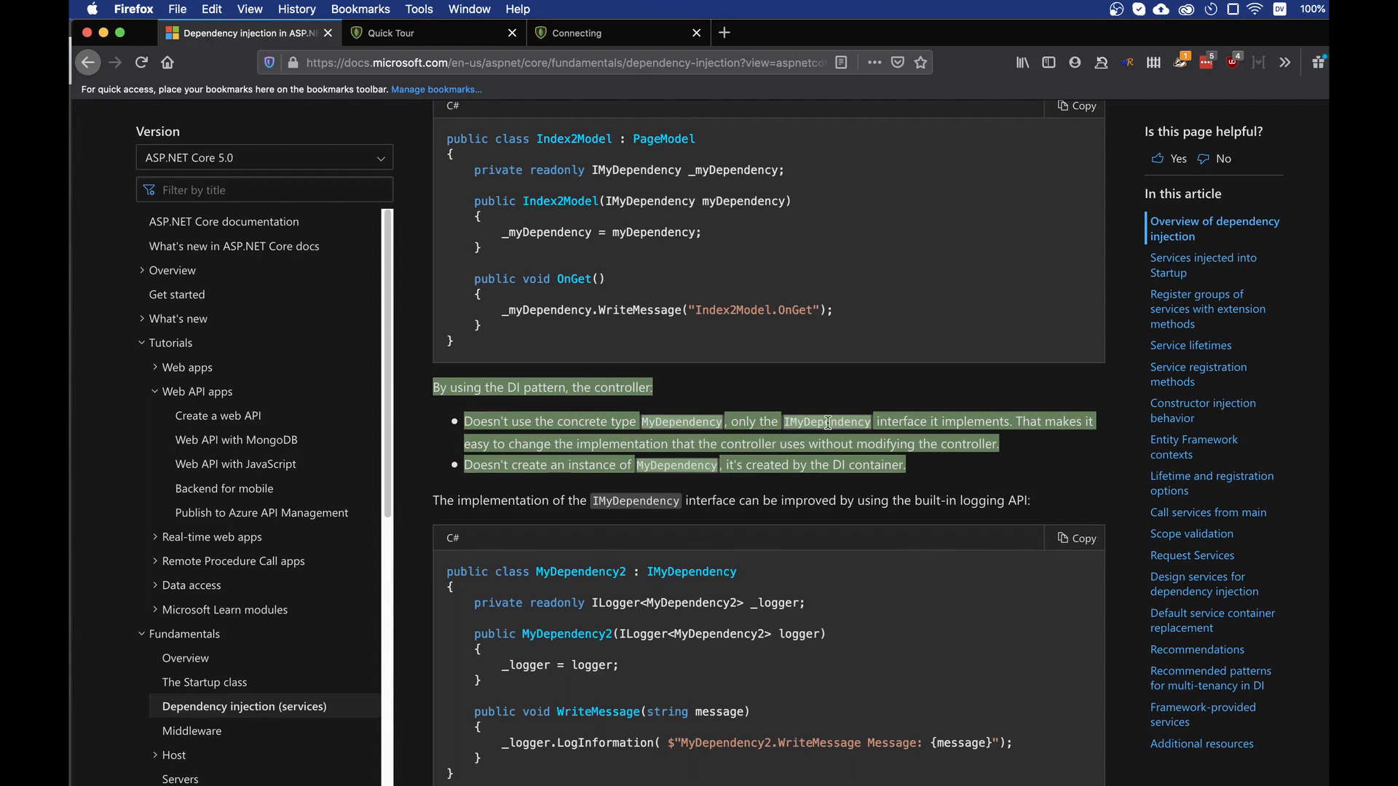
{"action": "left_click", "coordinate": [757, 444]}
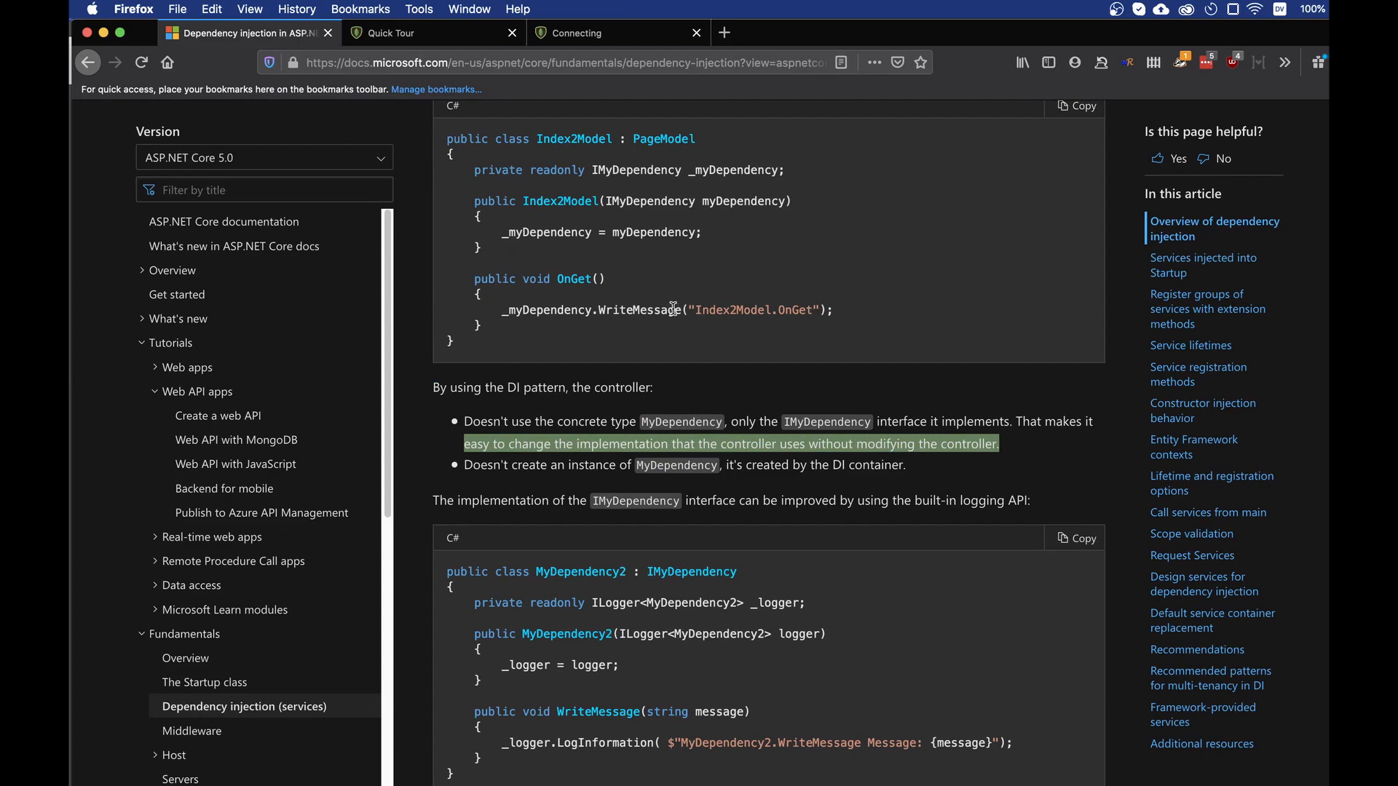
{"action": "mouse_move", "coordinate": [722, 330]}
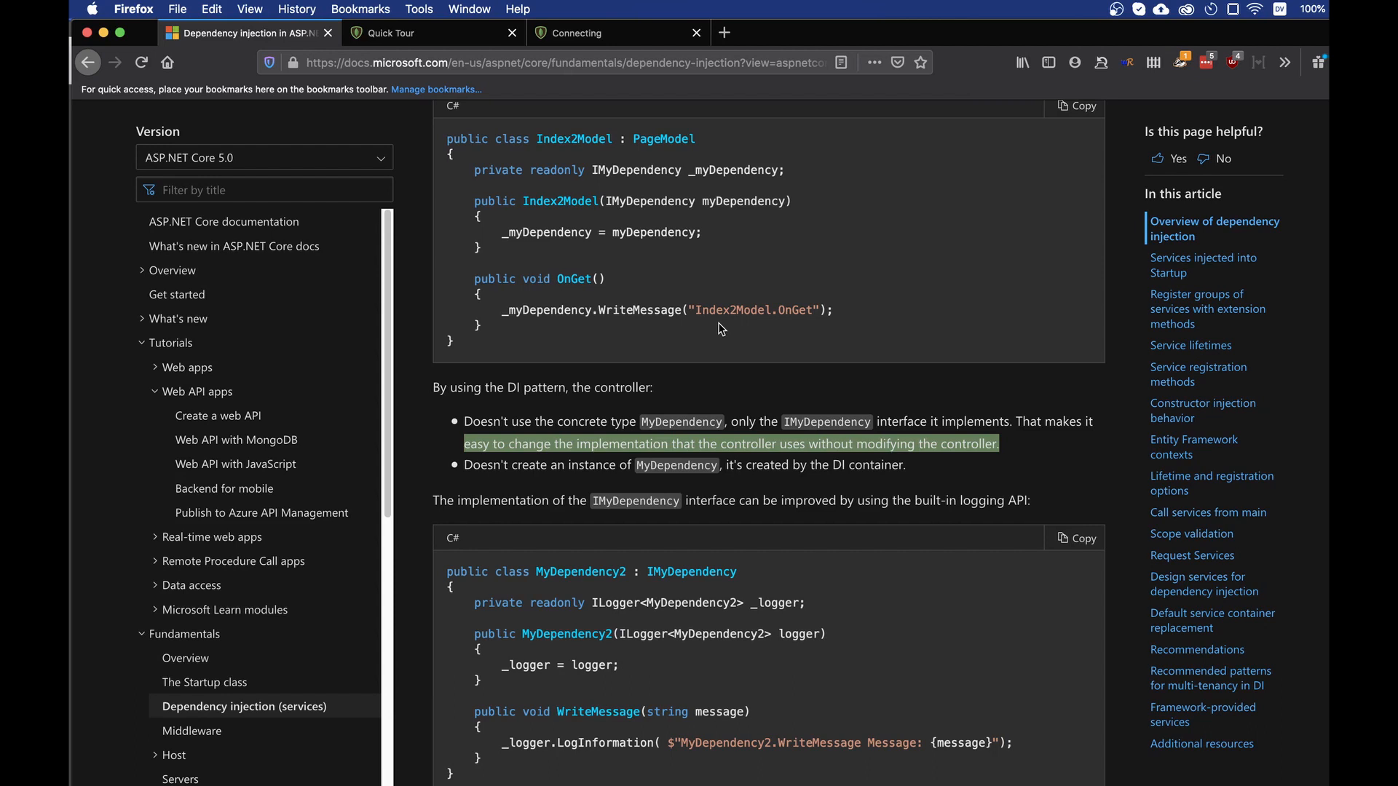
{"action": "mouse_move", "coordinate": [647, 314]}
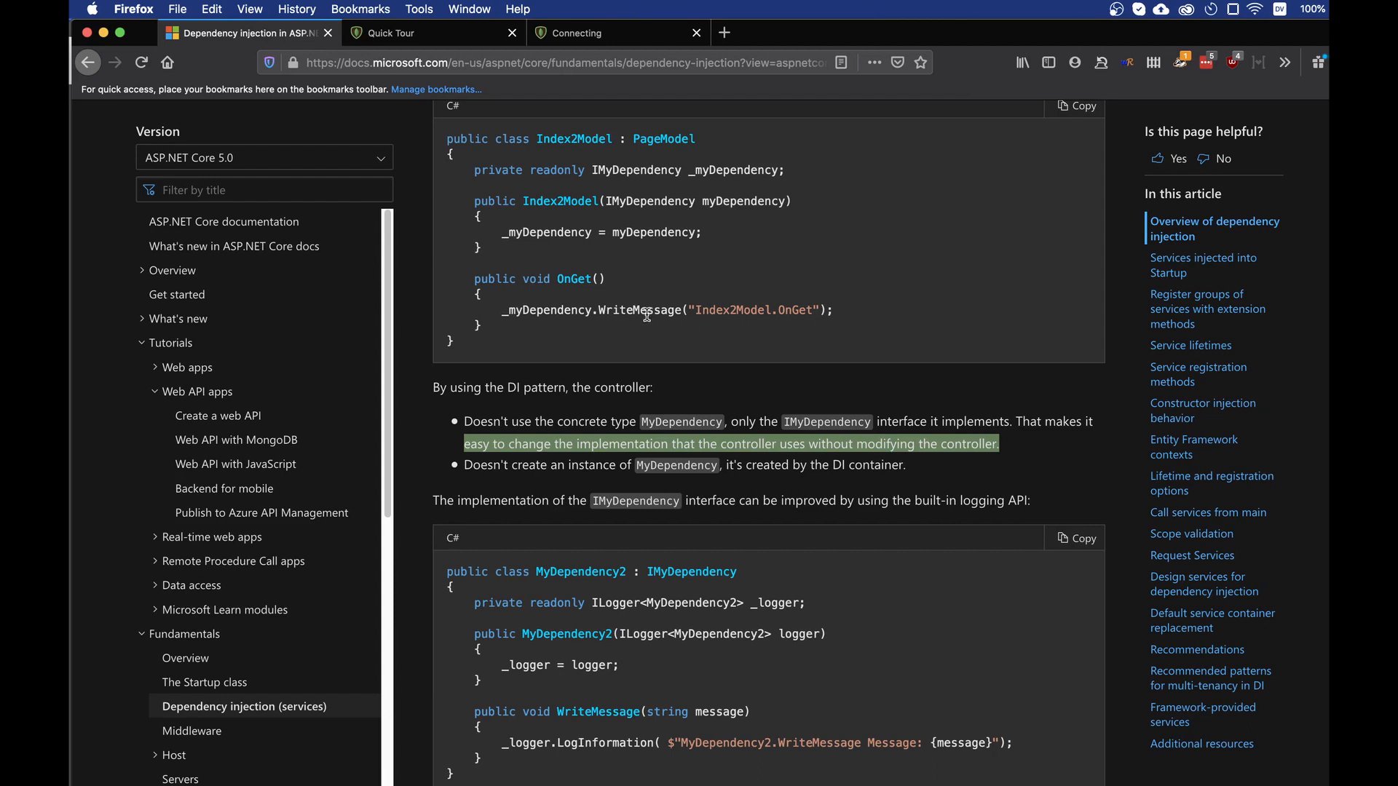
{"action": "mouse_move", "coordinate": [575, 306]}
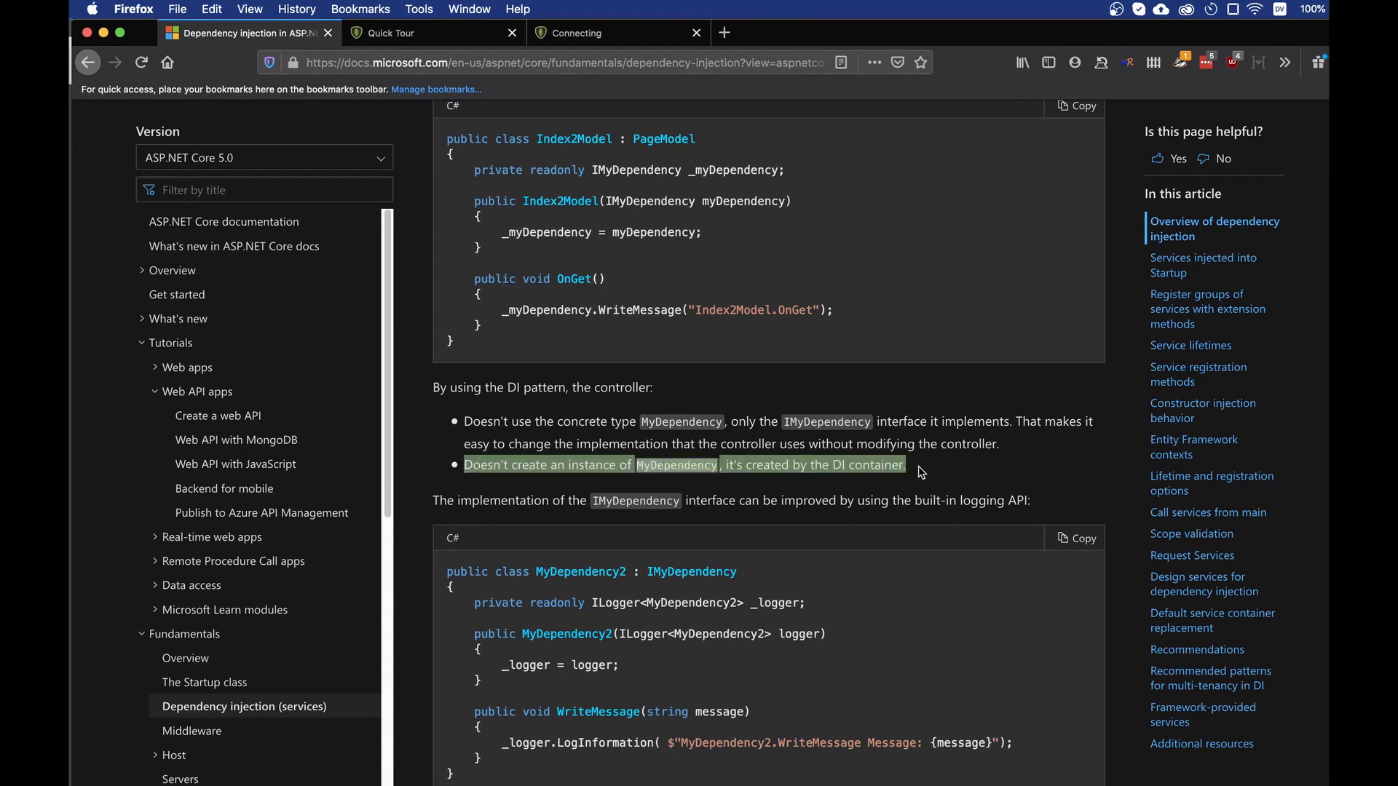
{"action": "left_click", "coordinate": [921, 465]}
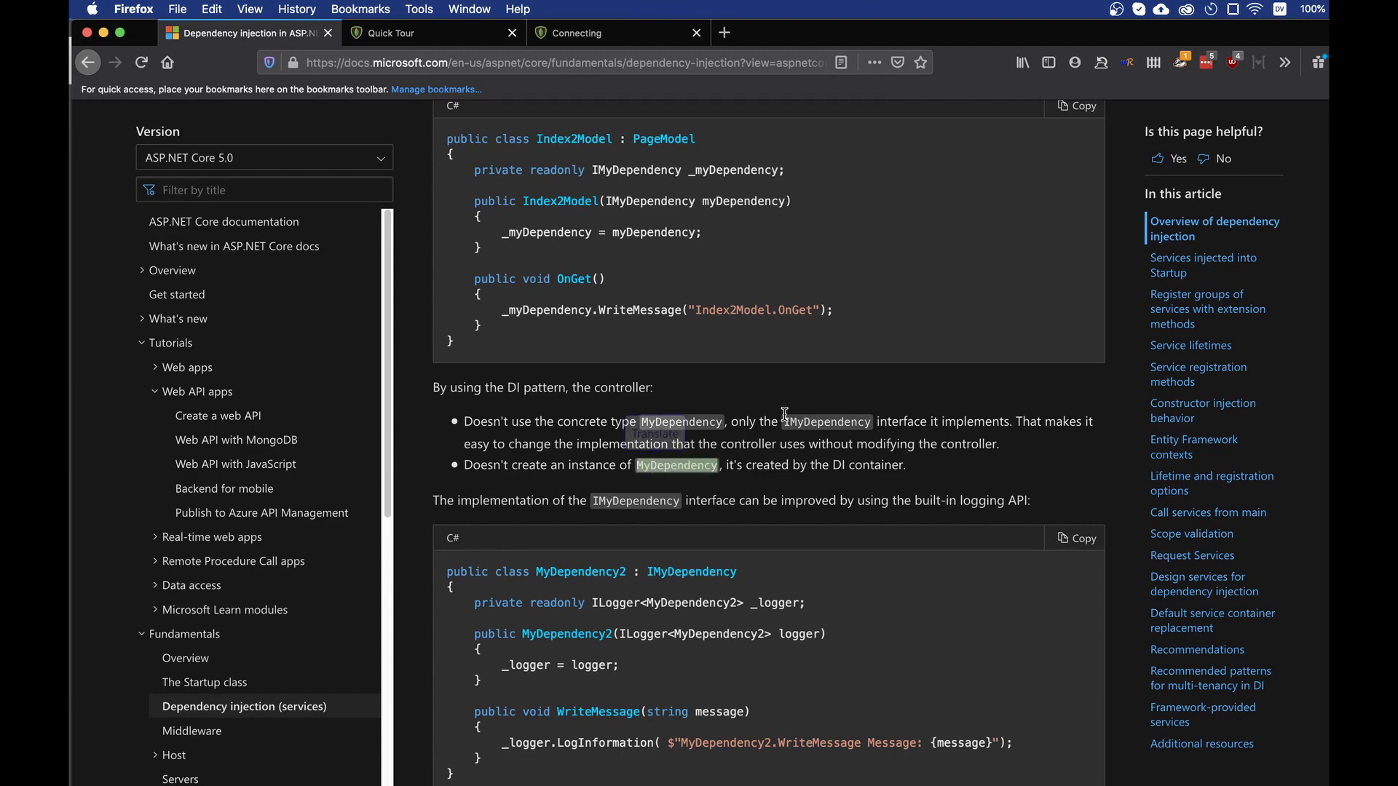
{"action": "scroll", "scroll_direction": "up", "scroll_amount": 3}
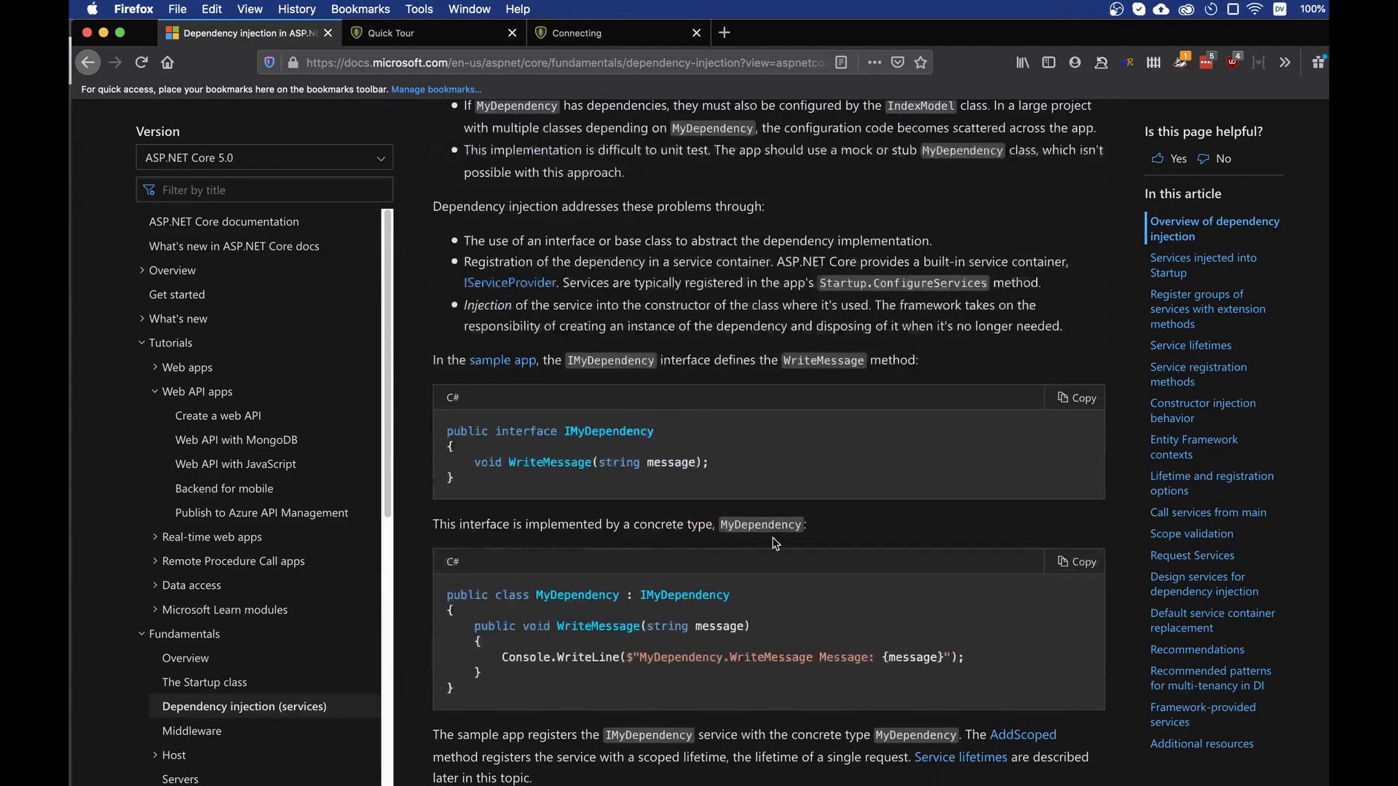
{"action": "scroll", "scroll_direction": "up", "scroll_amount": 3}
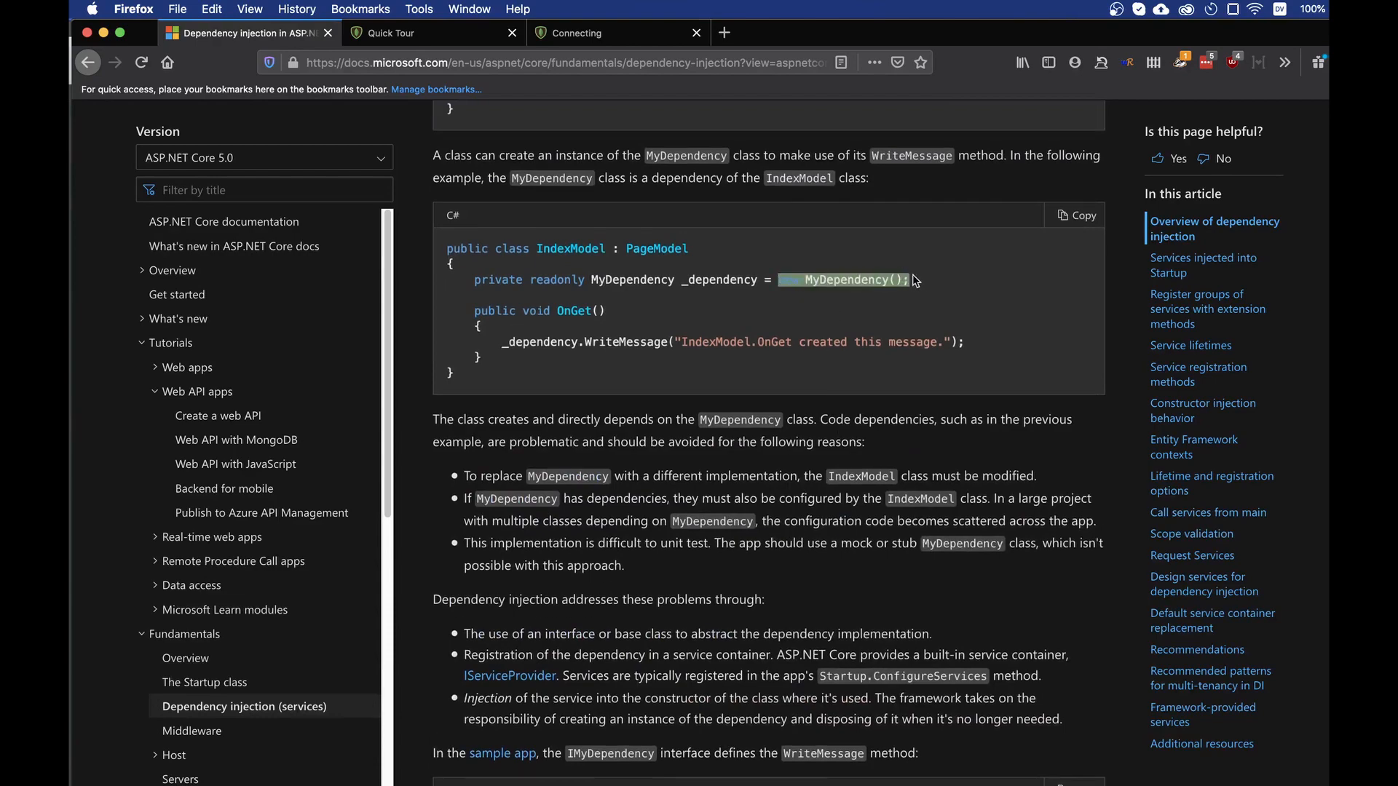
{"action": "scroll", "scroll_direction": "down", "scroll_amount": 3}
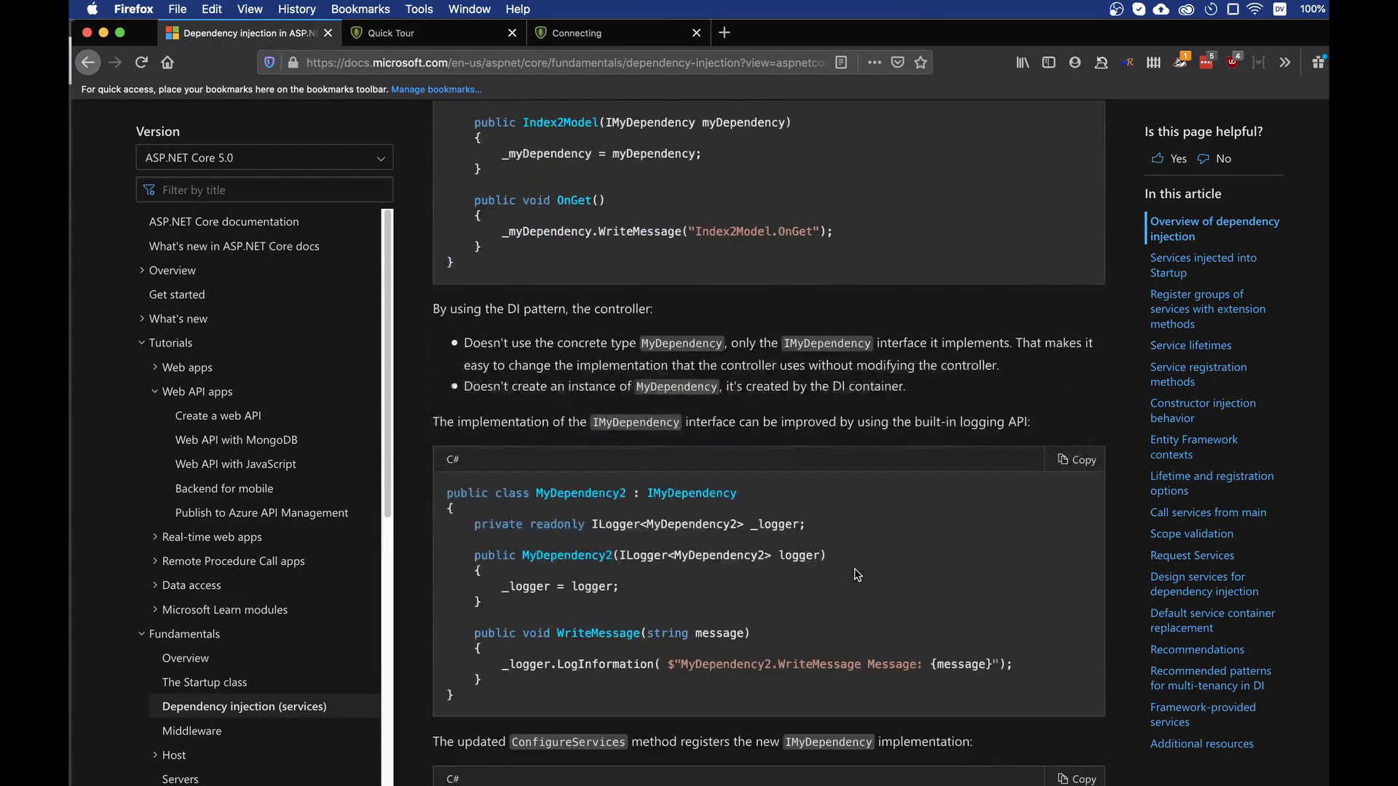
{"action": "scroll", "scroll_direction": "down", "scroll_amount": 3}
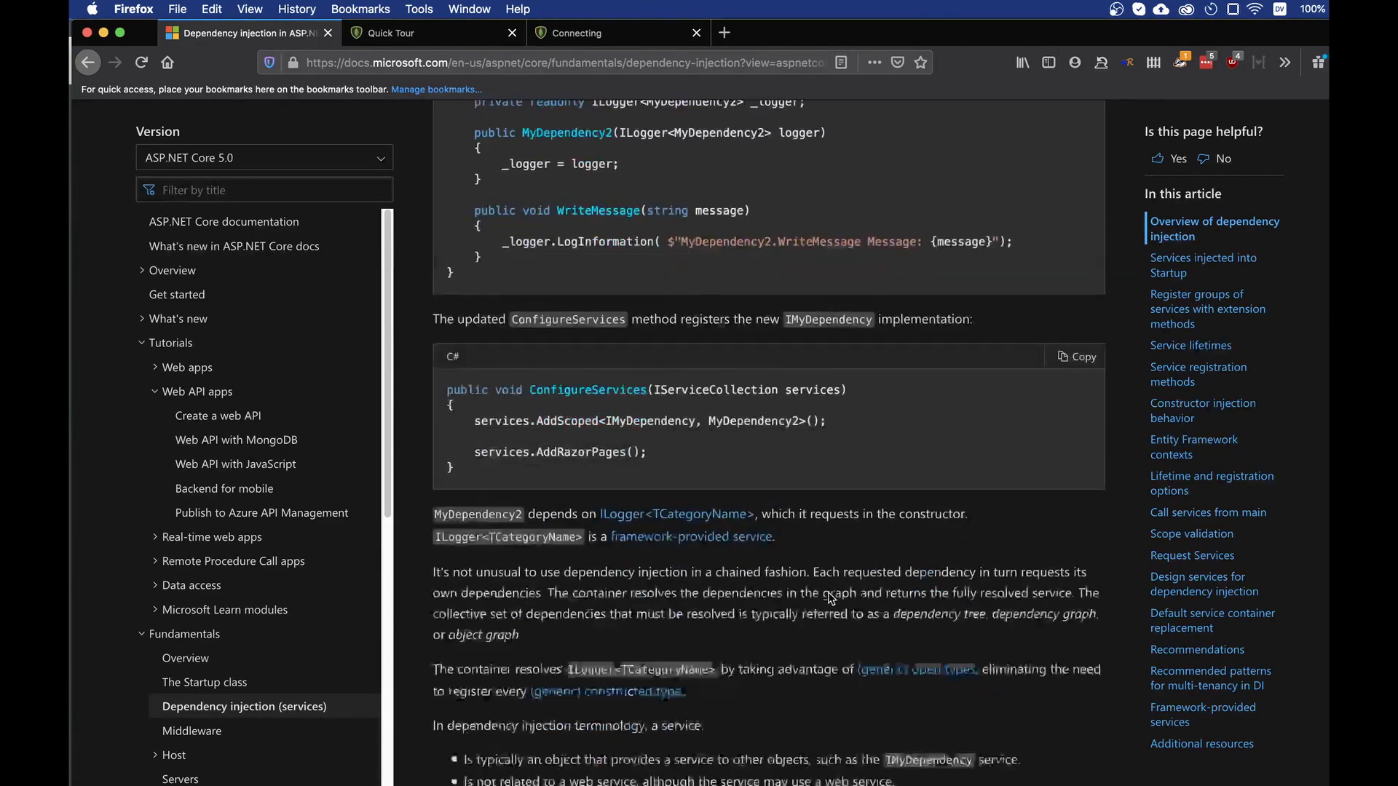
{"action": "scroll", "scroll_direction": "up", "scroll_amount": 3}
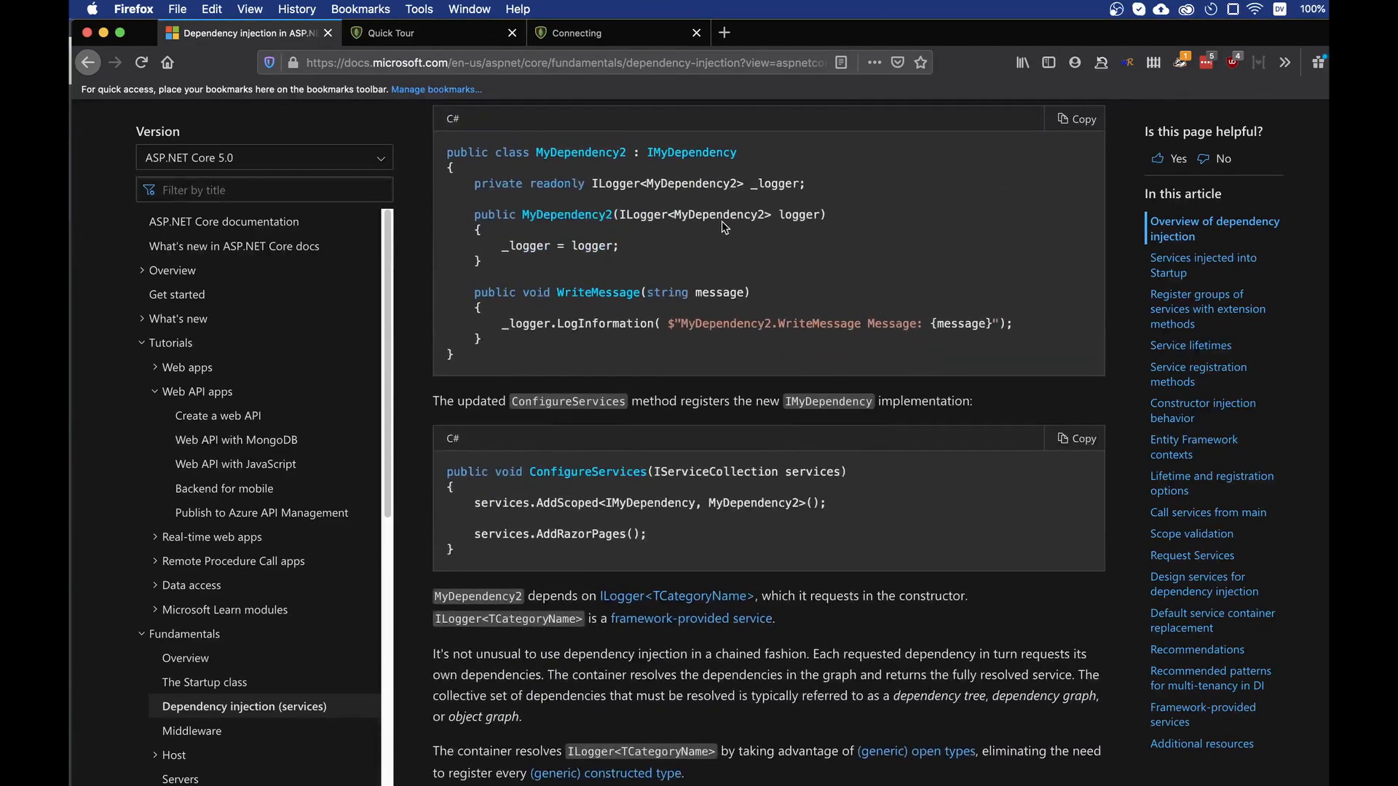
{"action": "scroll", "scroll_direction": "down", "scroll_amount": 3}
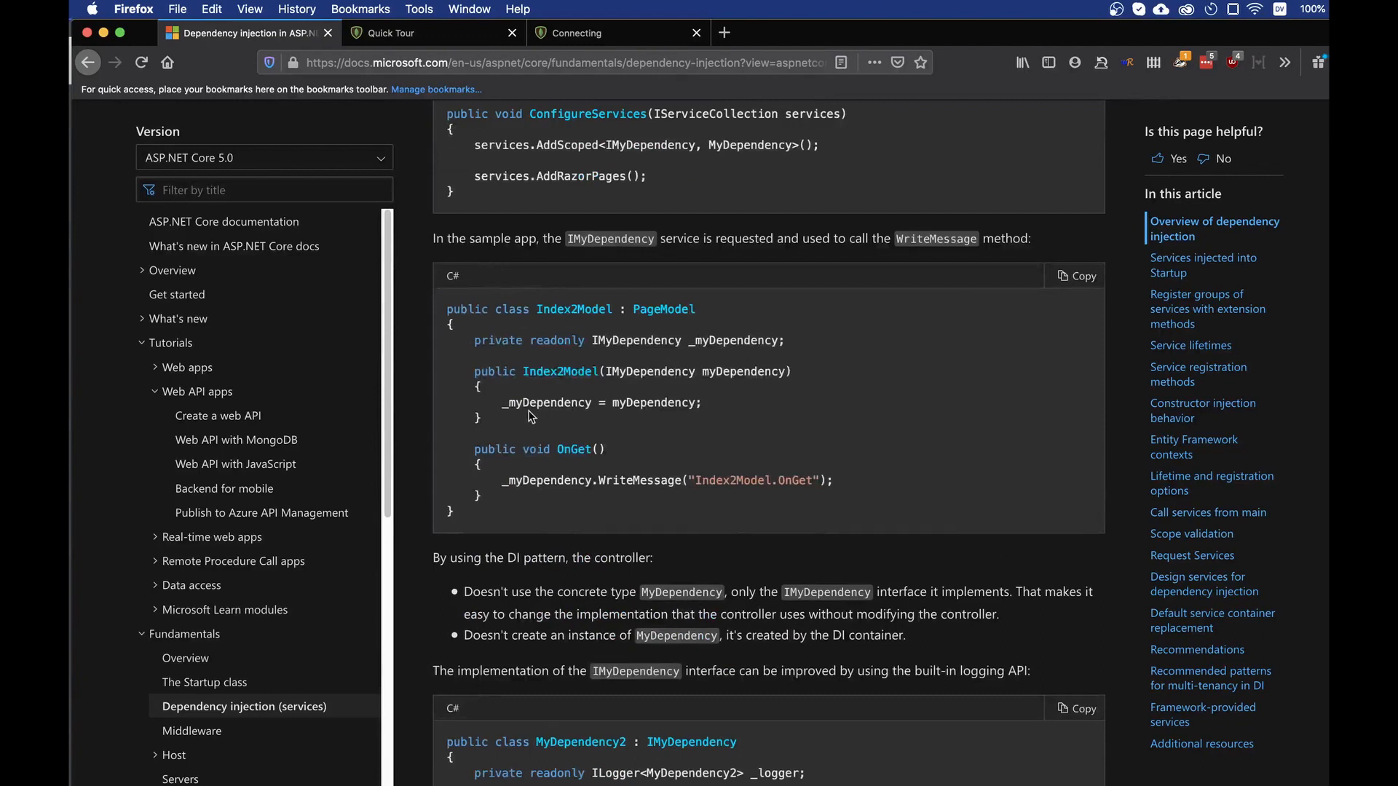
{"action": "mouse_move", "coordinate": [613, 445]}
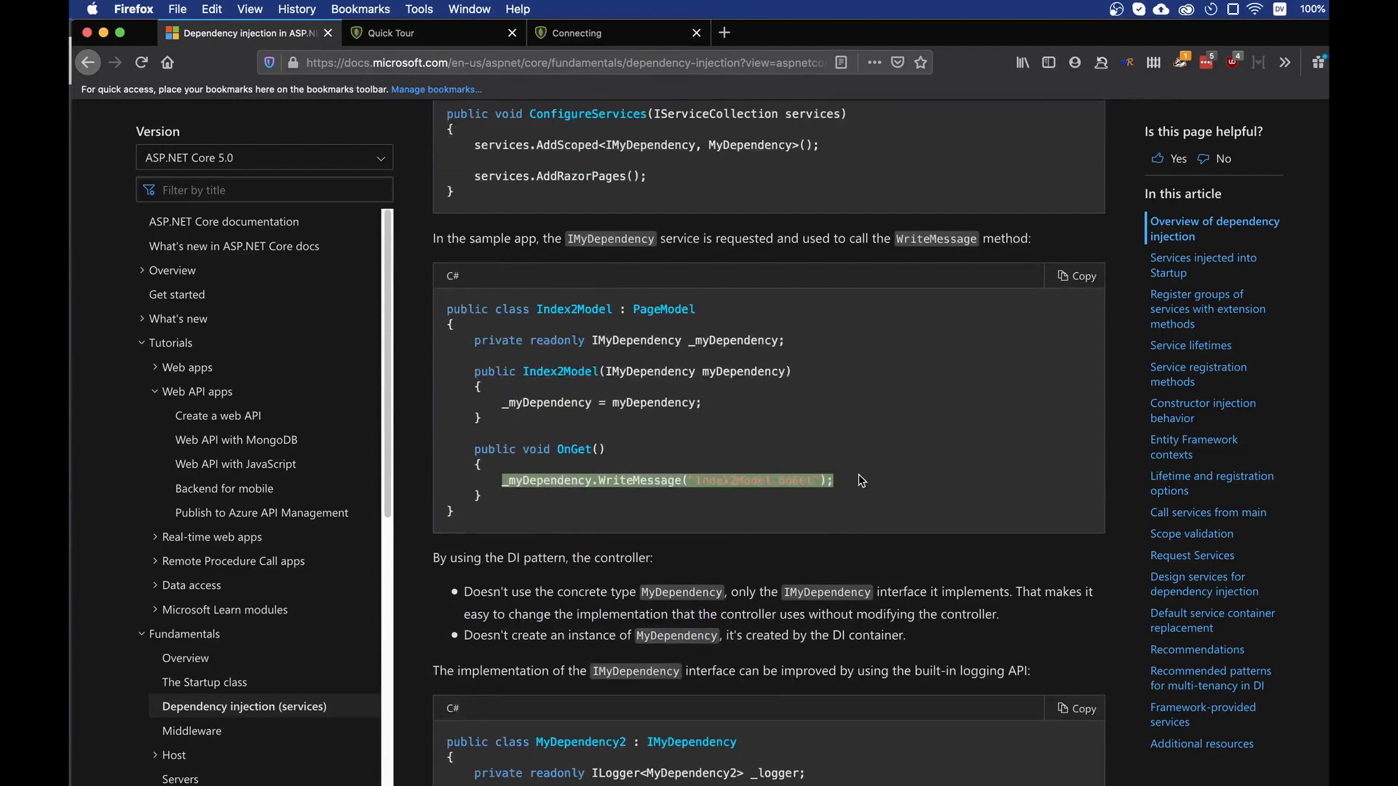
{"action": "scroll", "scroll_direction": "down", "scroll_amount": 3}
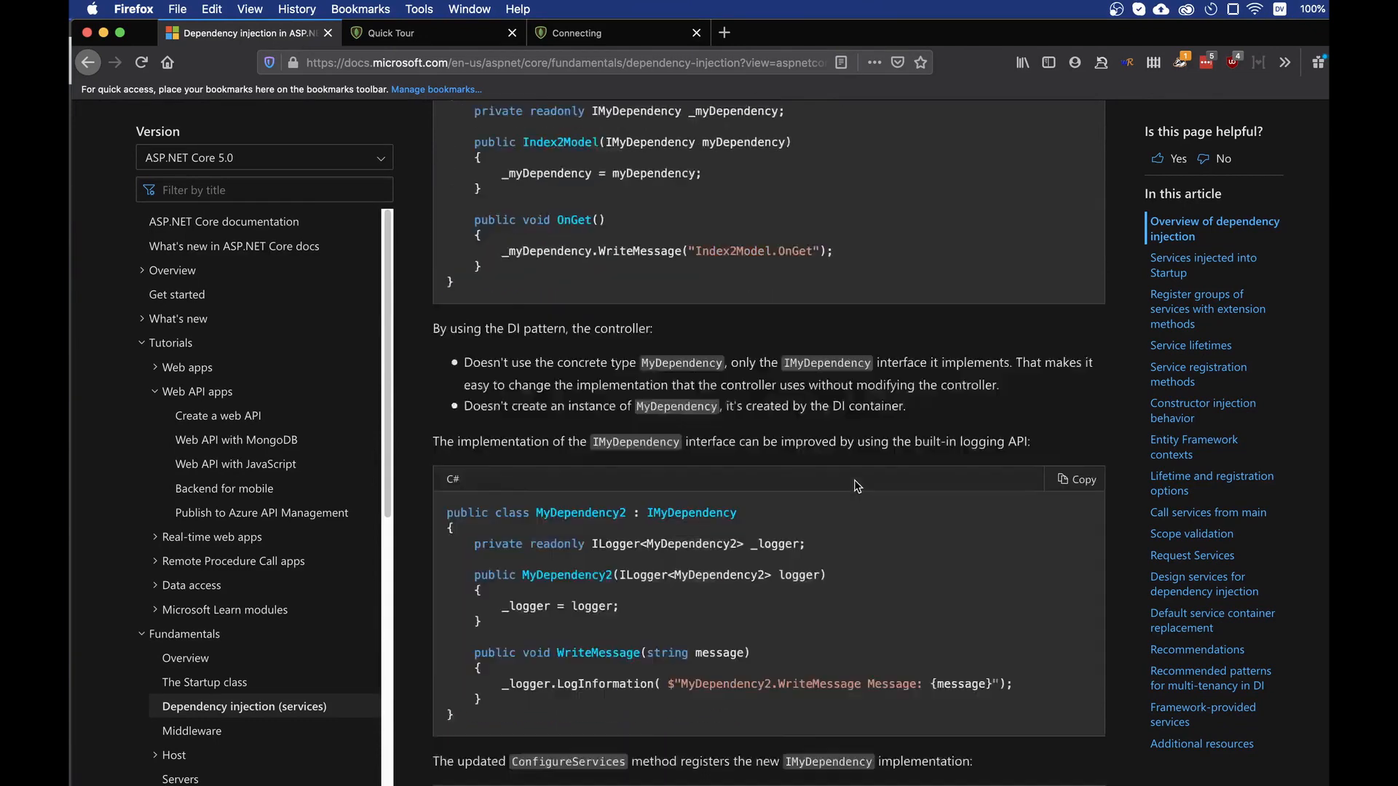
{"action": "scroll", "scroll_direction": "down", "scroll_amount": 3}
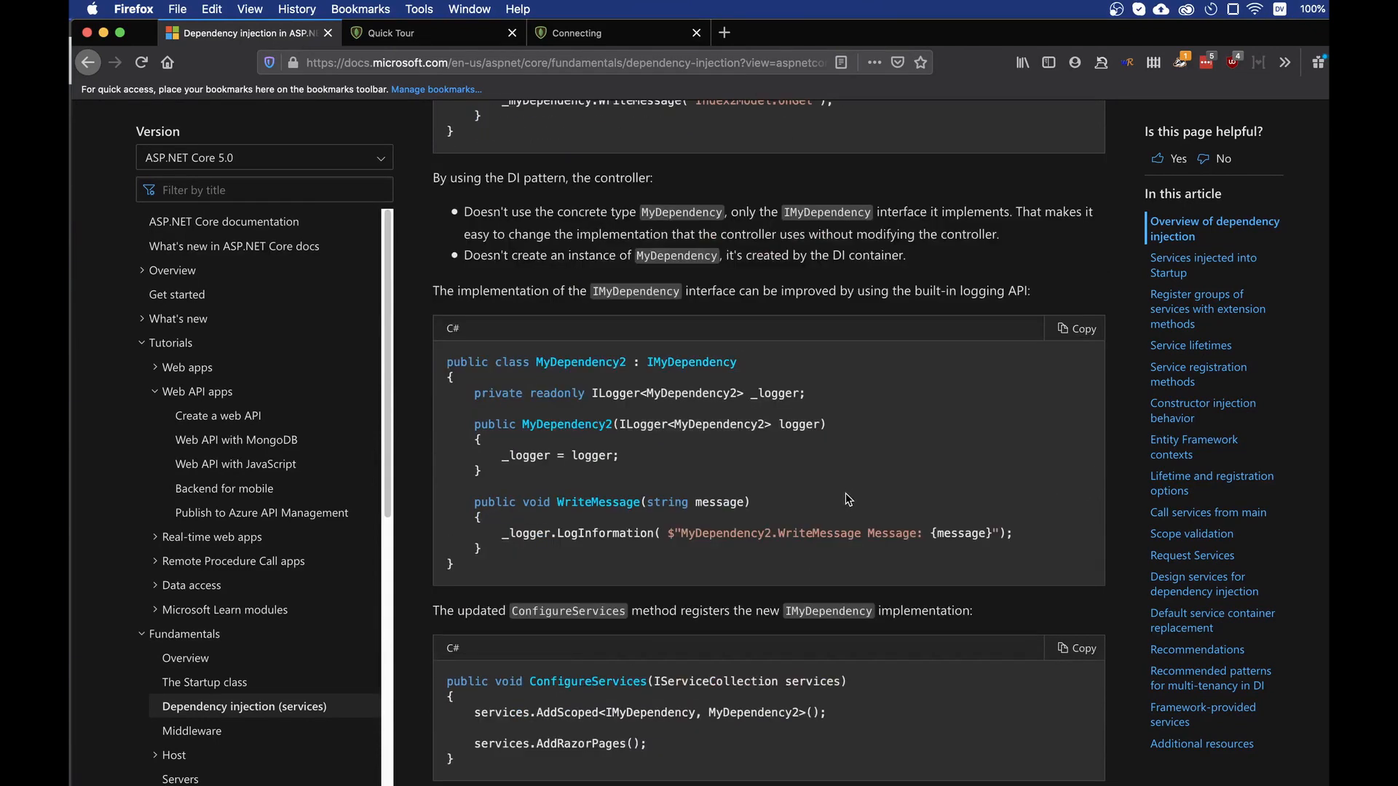
{"action": "scroll", "scroll_direction": "up", "scroll_amount": 3}
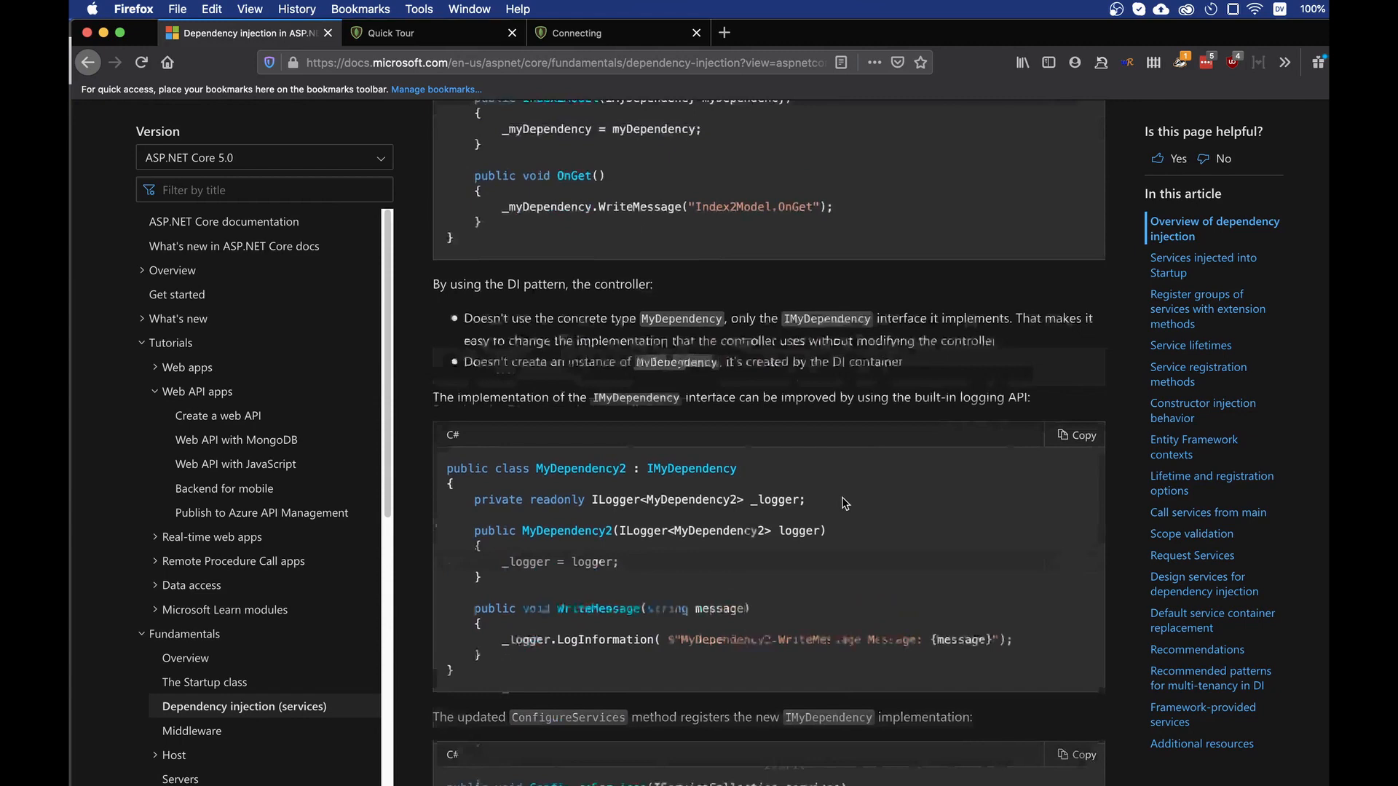
{"action": "scroll", "scroll_direction": "up", "scroll_amount": 3}
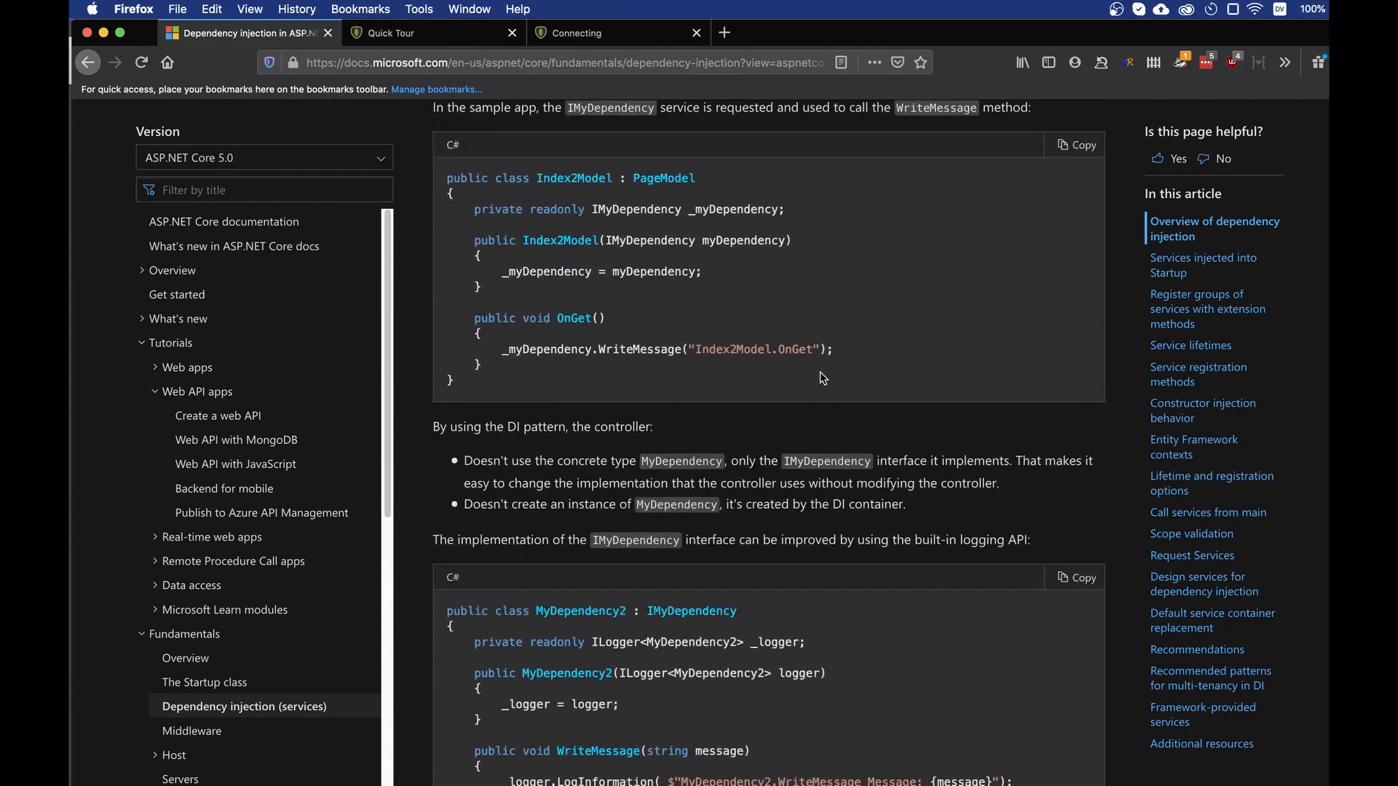
{"action": "scroll", "scroll_direction": "down", "scroll_amount": 3}
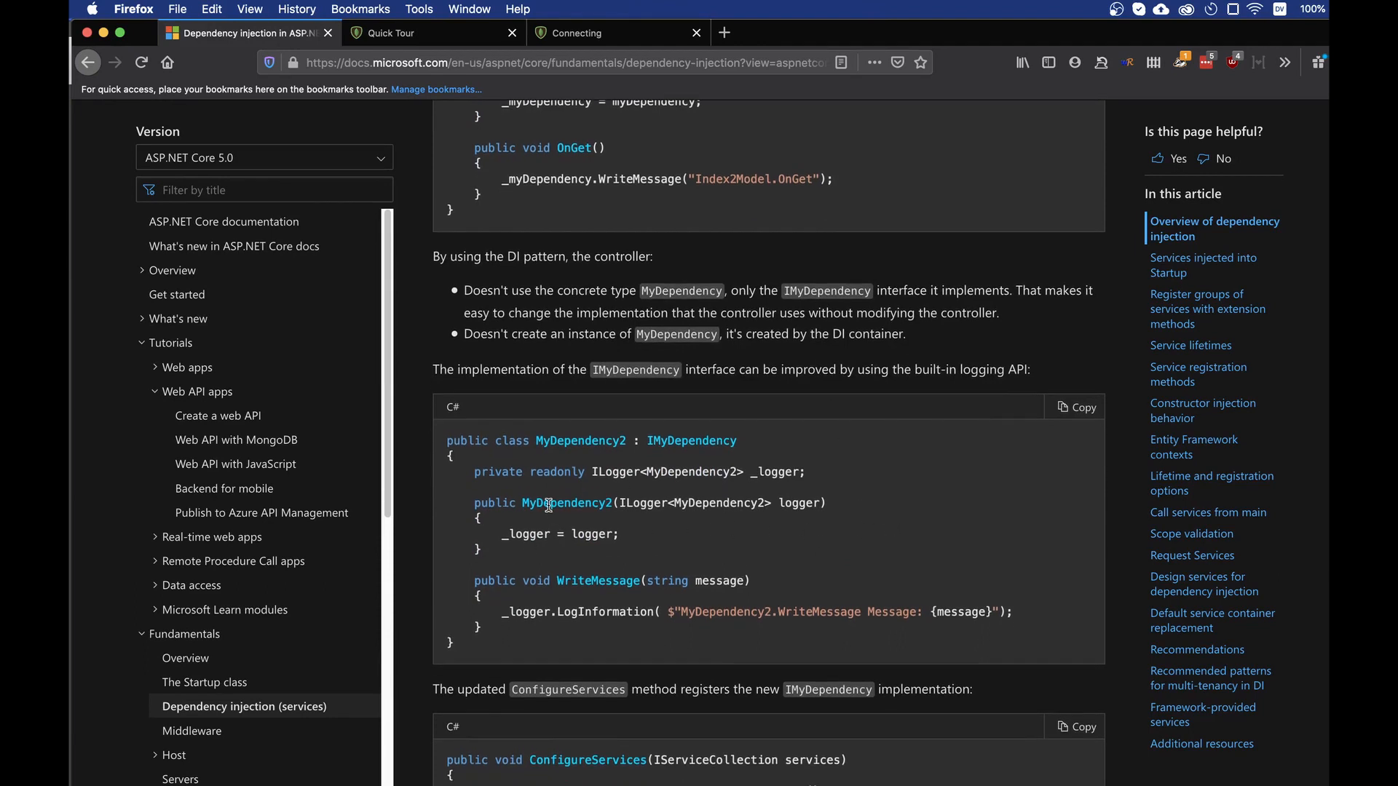
{"action": "double_click", "coordinate": [567, 503]}
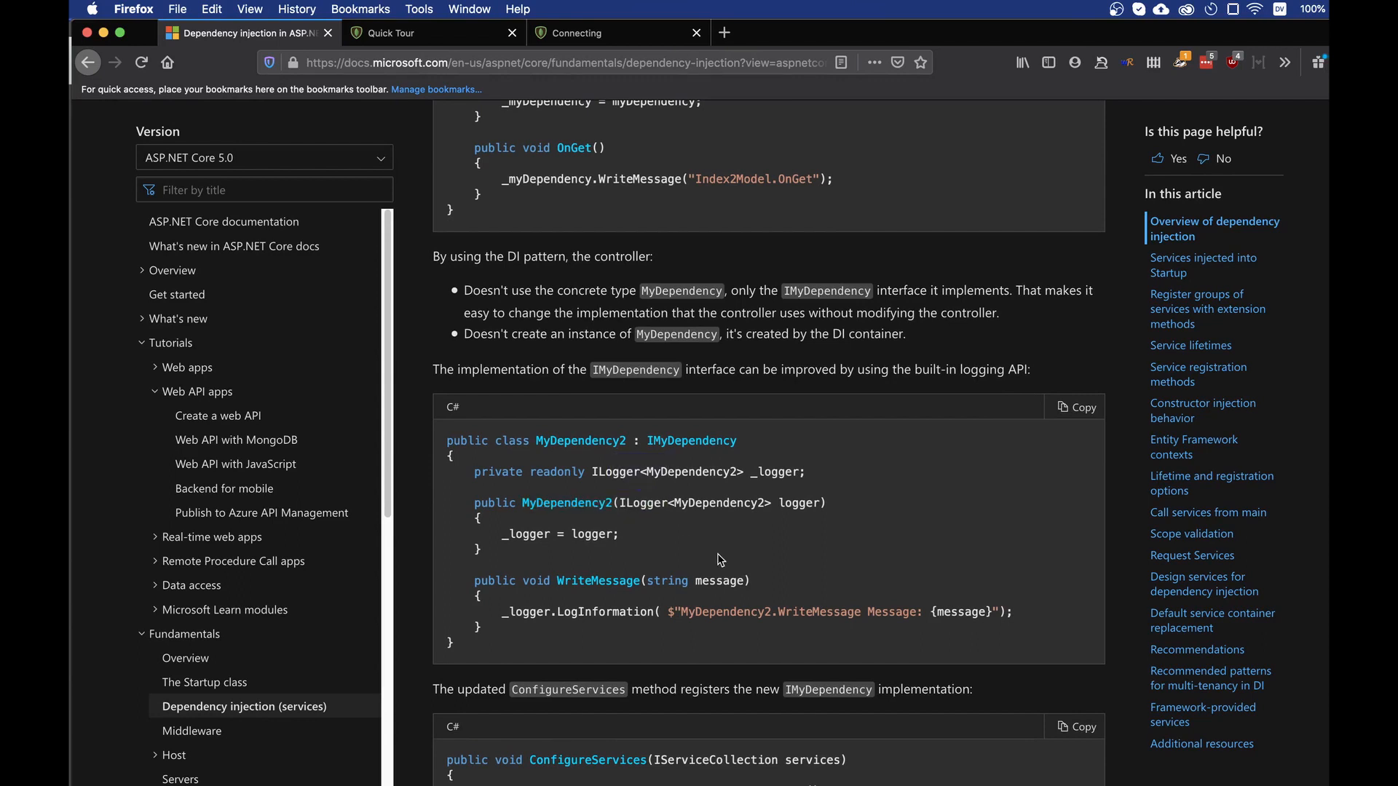
{"action": "mouse_move", "coordinate": [704, 547]}
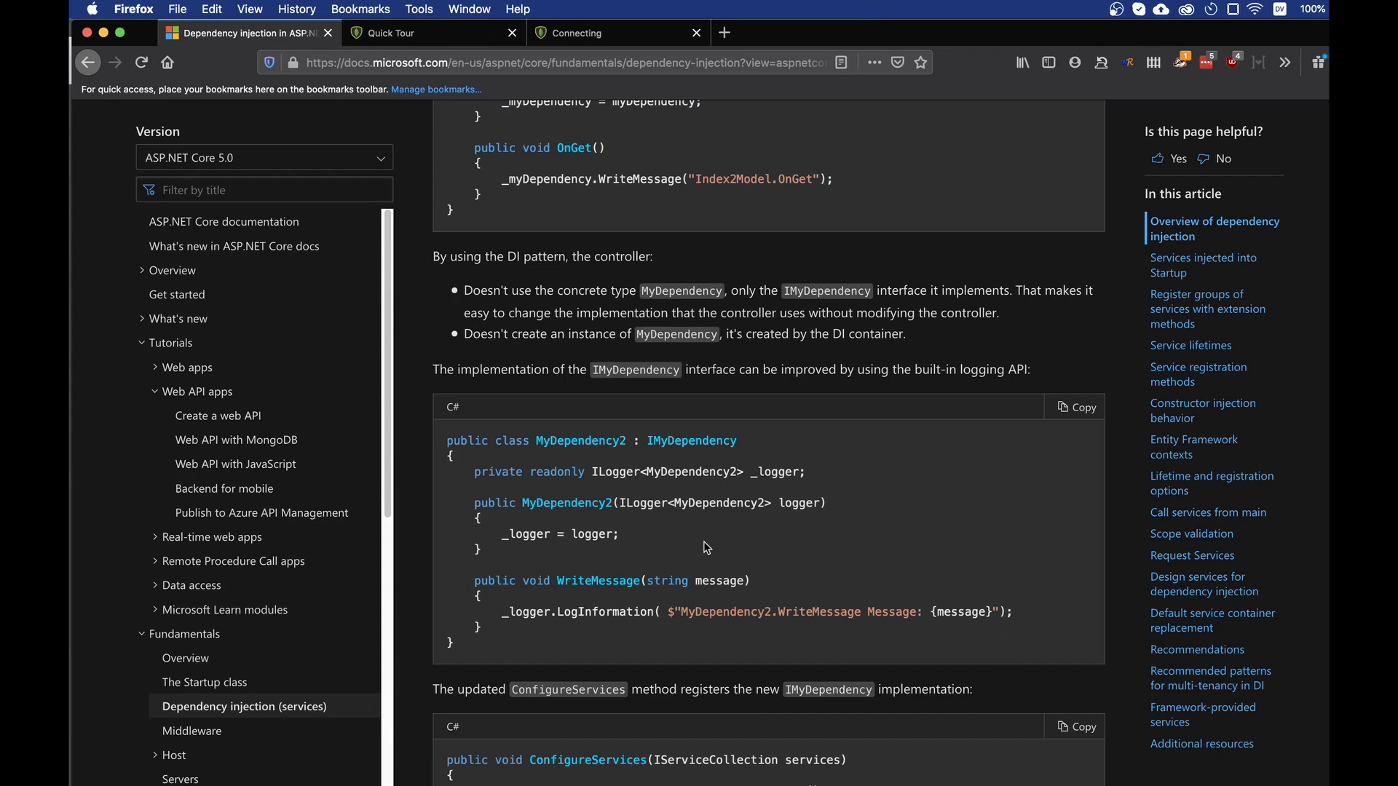
{"action": "mouse_move", "coordinate": [704, 469]}
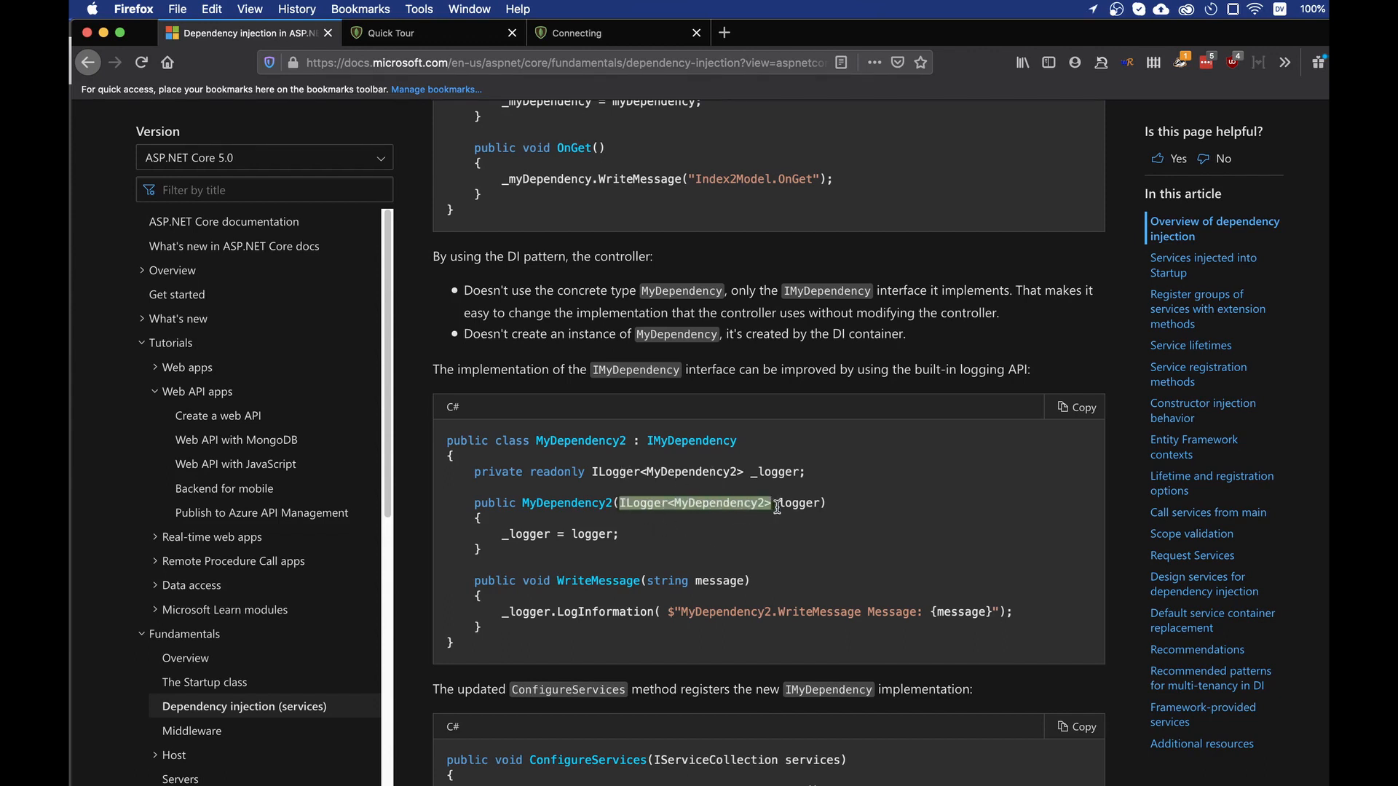
{"action": "double_click", "coordinate": [799, 503]}
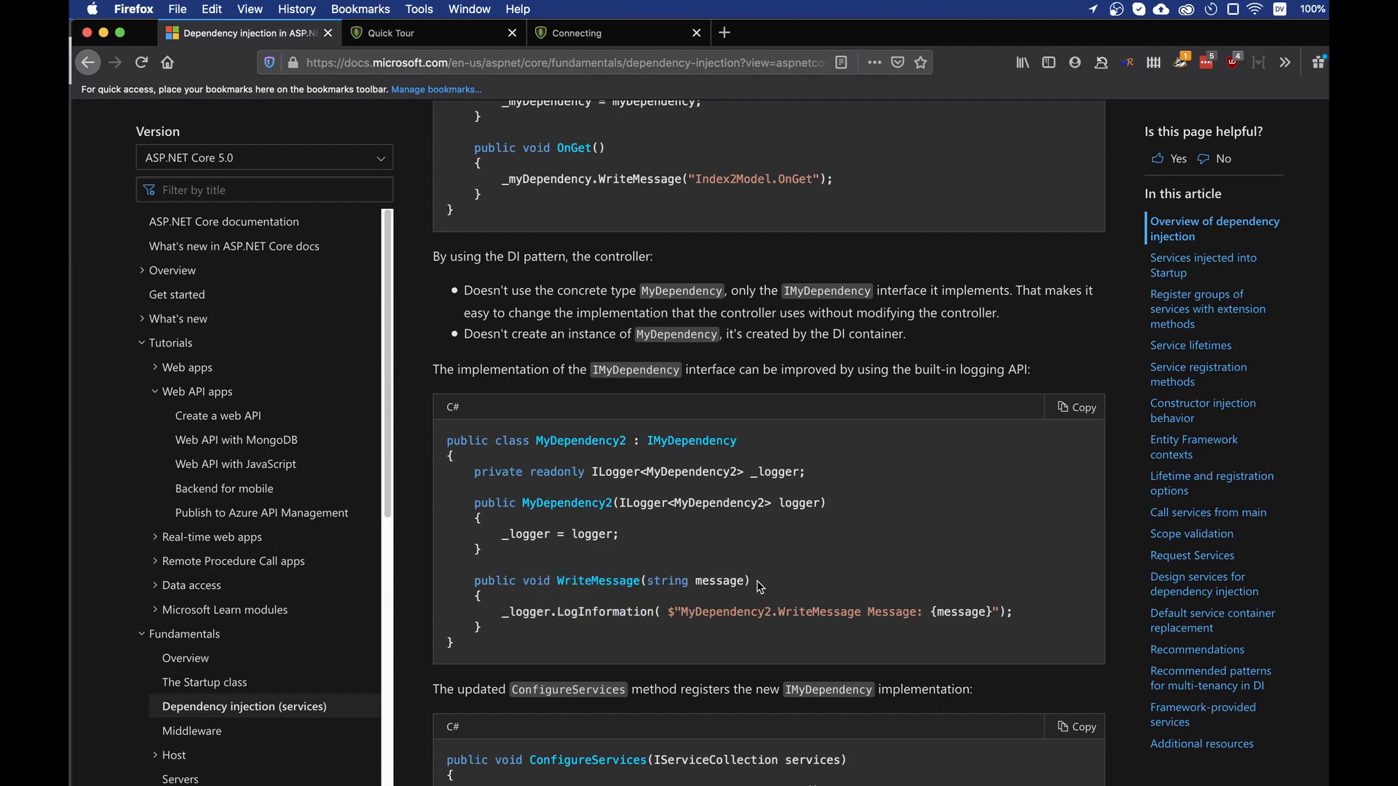
{"action": "mouse_move", "coordinate": [698, 437]}
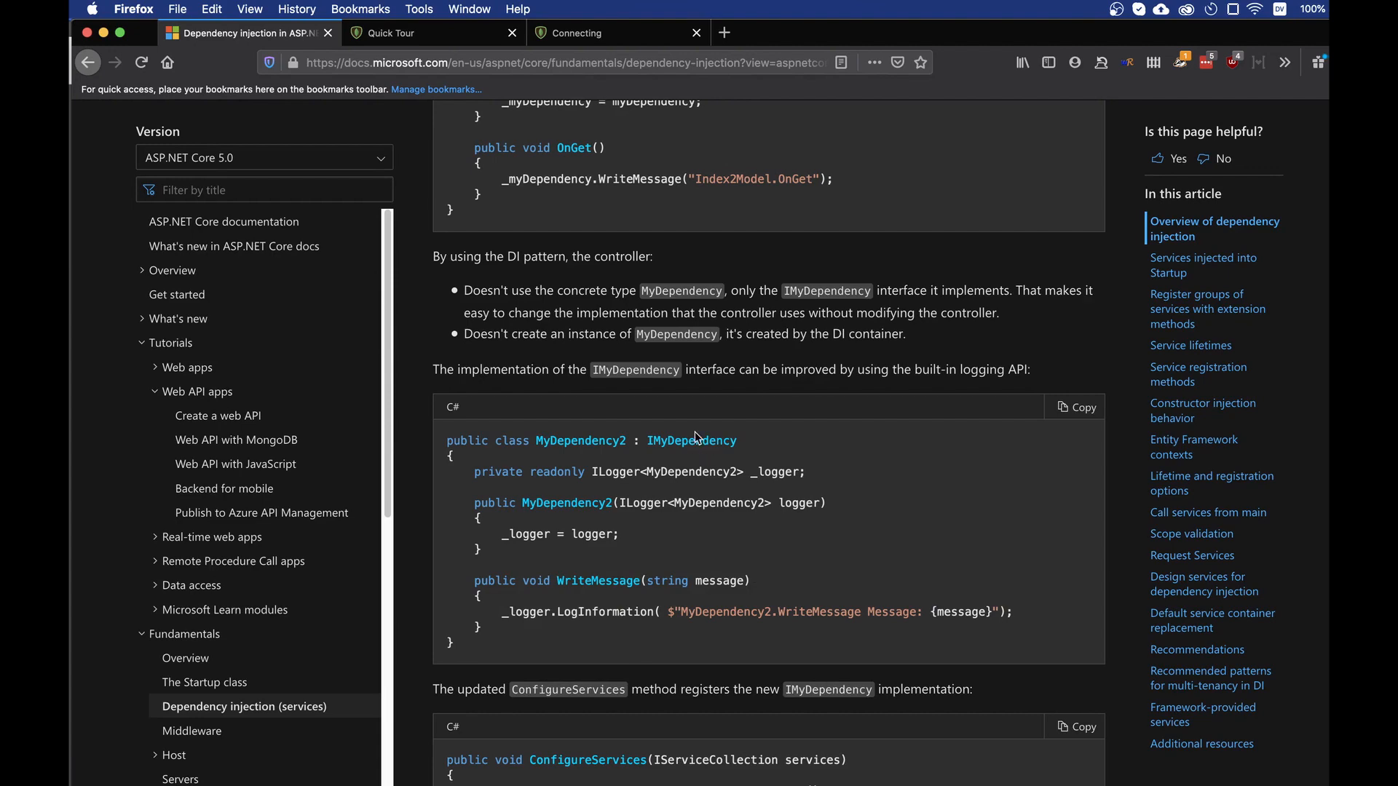
{"action": "scroll", "scroll_direction": "down", "scroll_amount": 3}
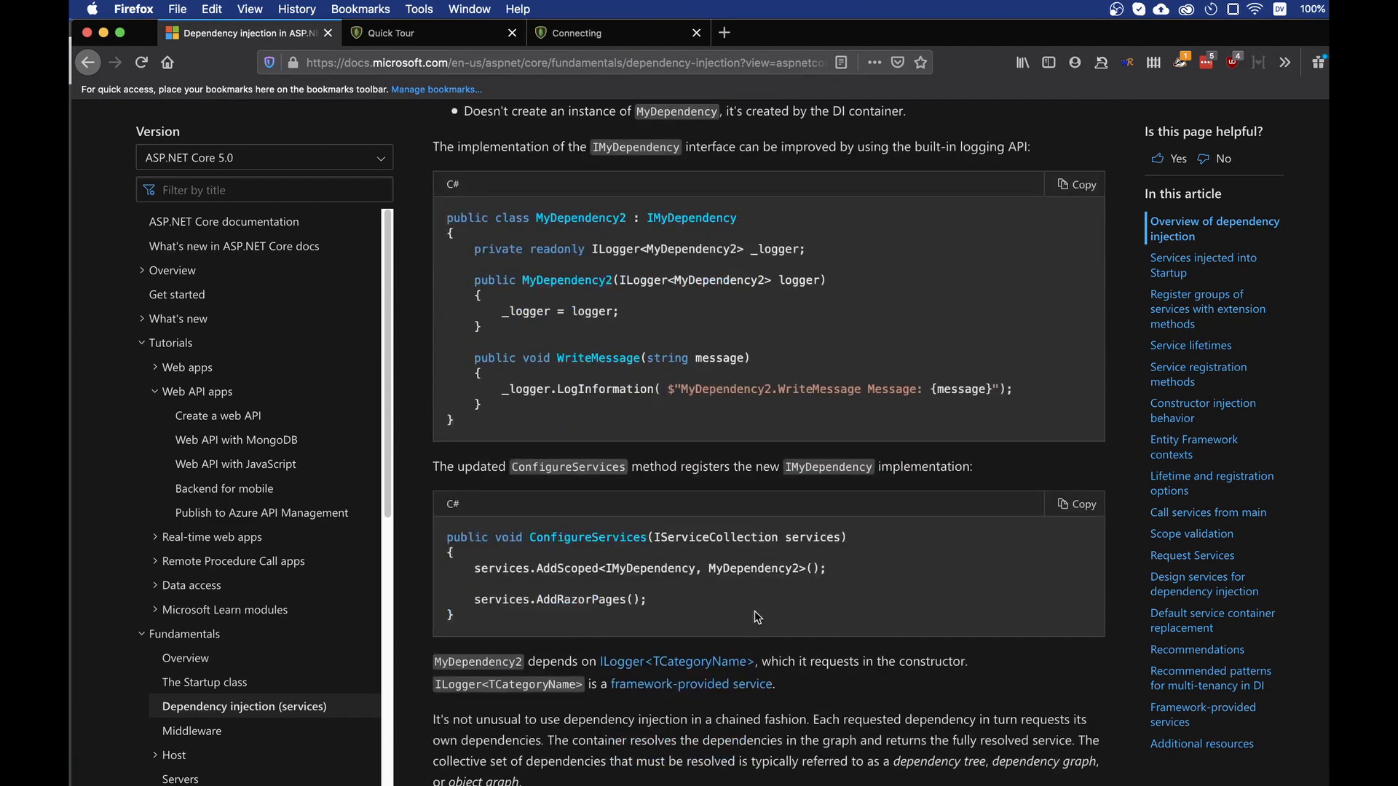
{"action": "mouse_move", "coordinate": [492, 571]}
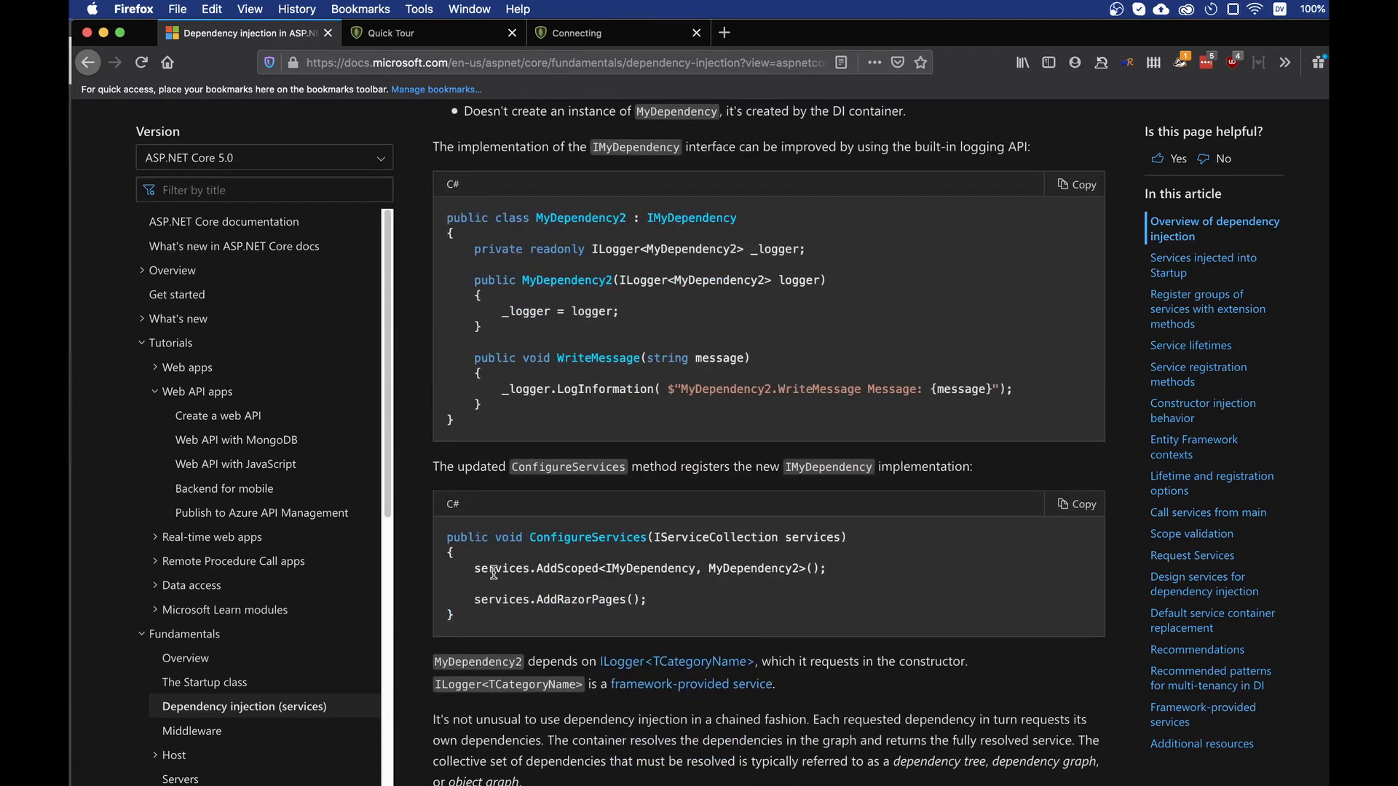
{"action": "triple_click", "coordinate": [624, 568]}
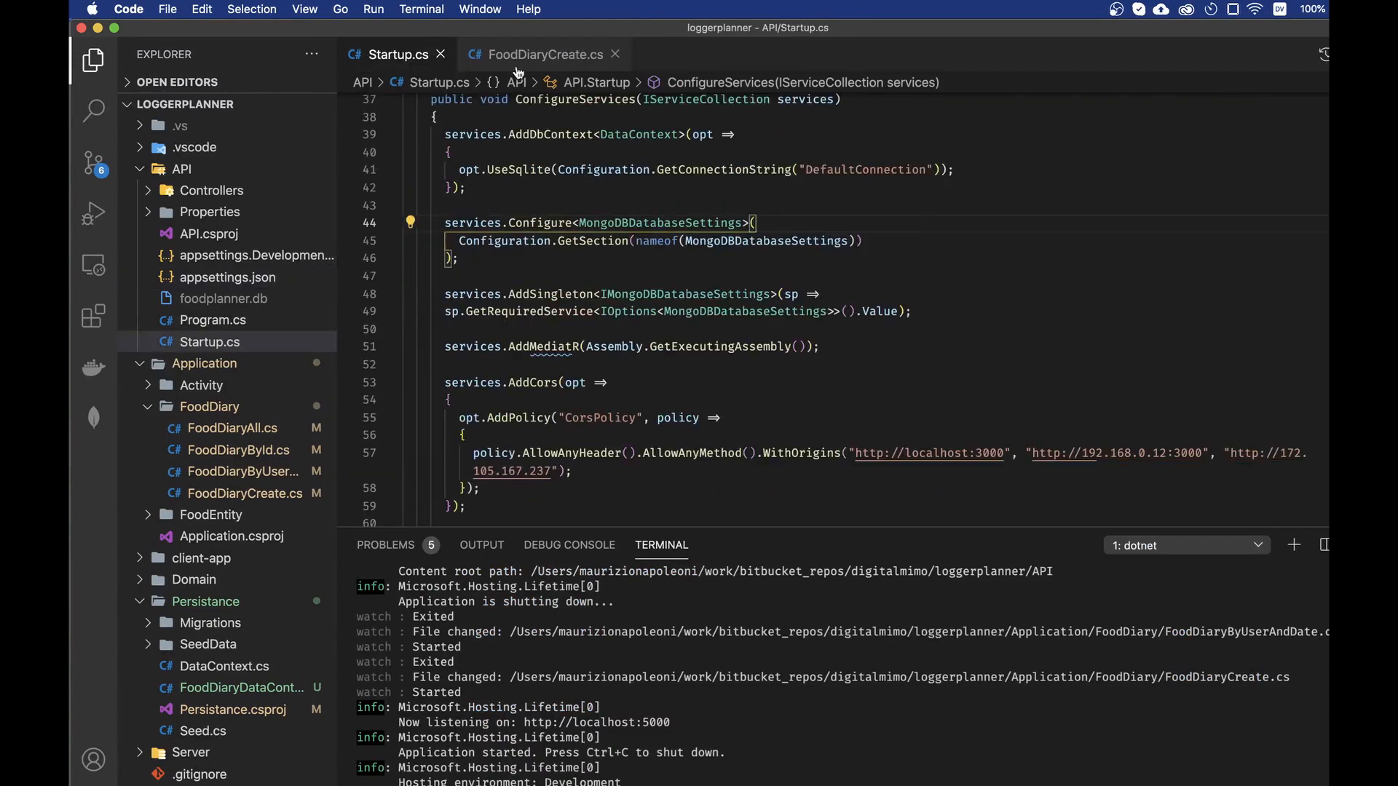
Glance at FoodDiaryCreate's Handler constructor, then open FoodDiaryDataContext.cs from Persistance.
{"action": "left_click", "coordinate": [545, 55]}
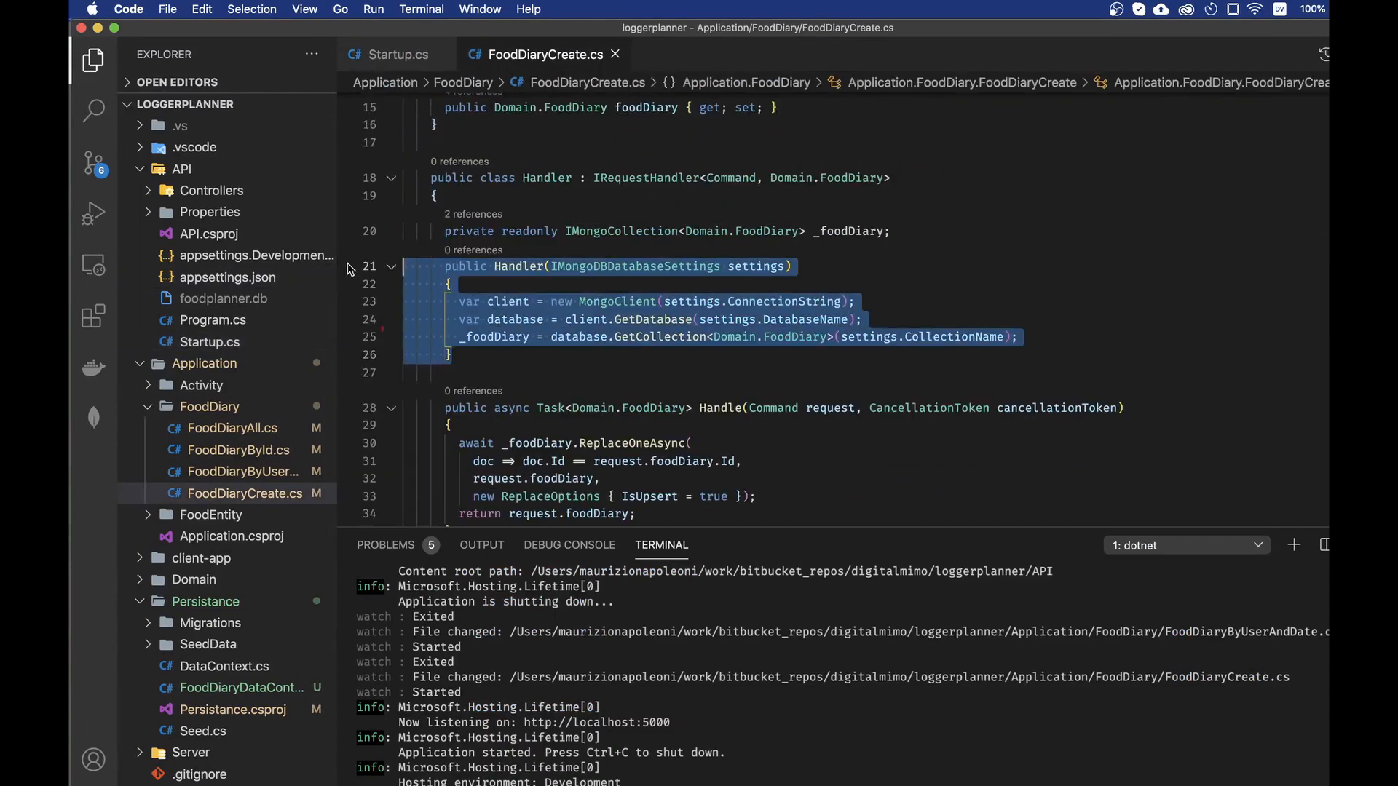
{"action": "left_click", "coordinate": [624, 276]}
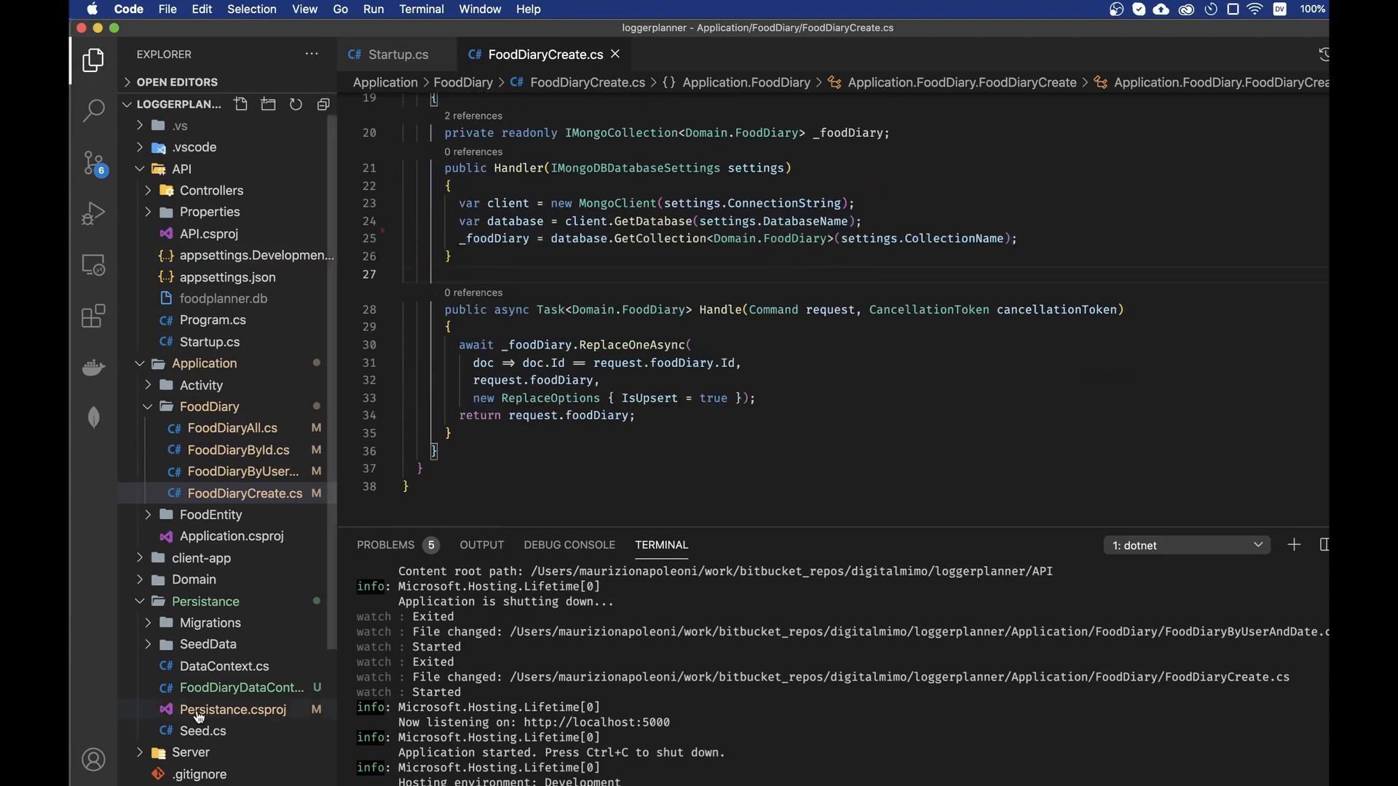
{"action": "left_click", "coordinate": [239, 687]}
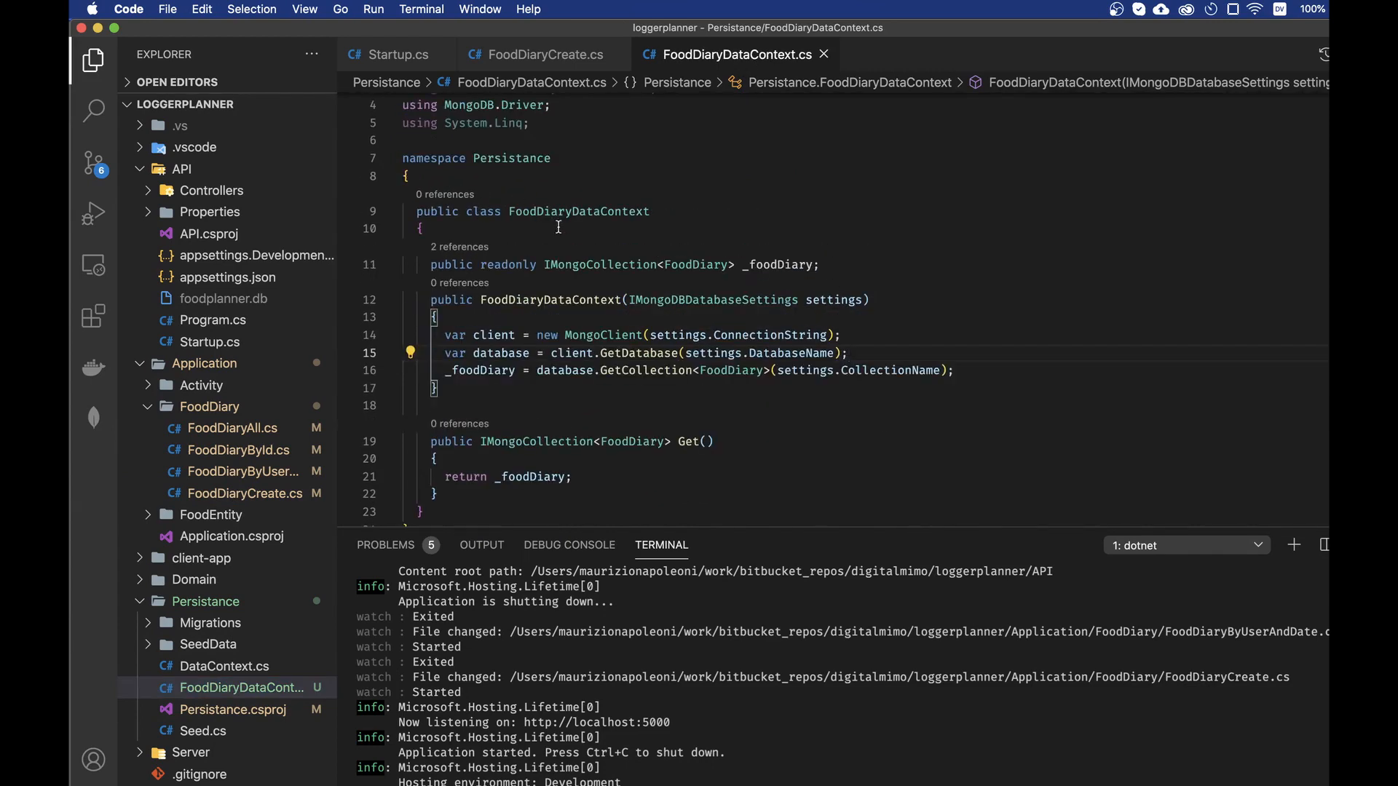
{"action": "mouse_move", "coordinate": [578, 211]}
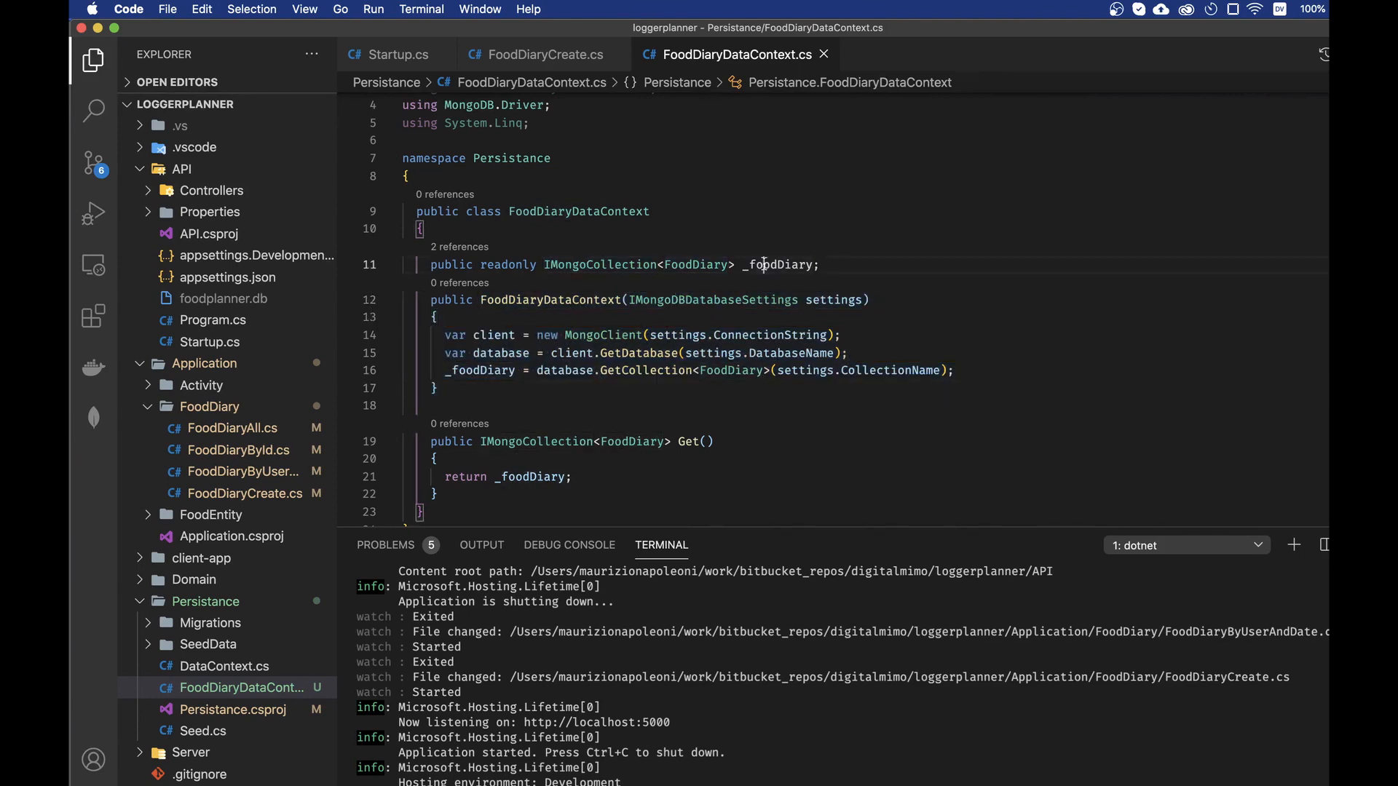
Highlight FoodDiary and _foodDiary usages in FoodDiaryDataContext, then return to Startup.cs.
{"action": "left_click", "coordinate": [439, 369]}
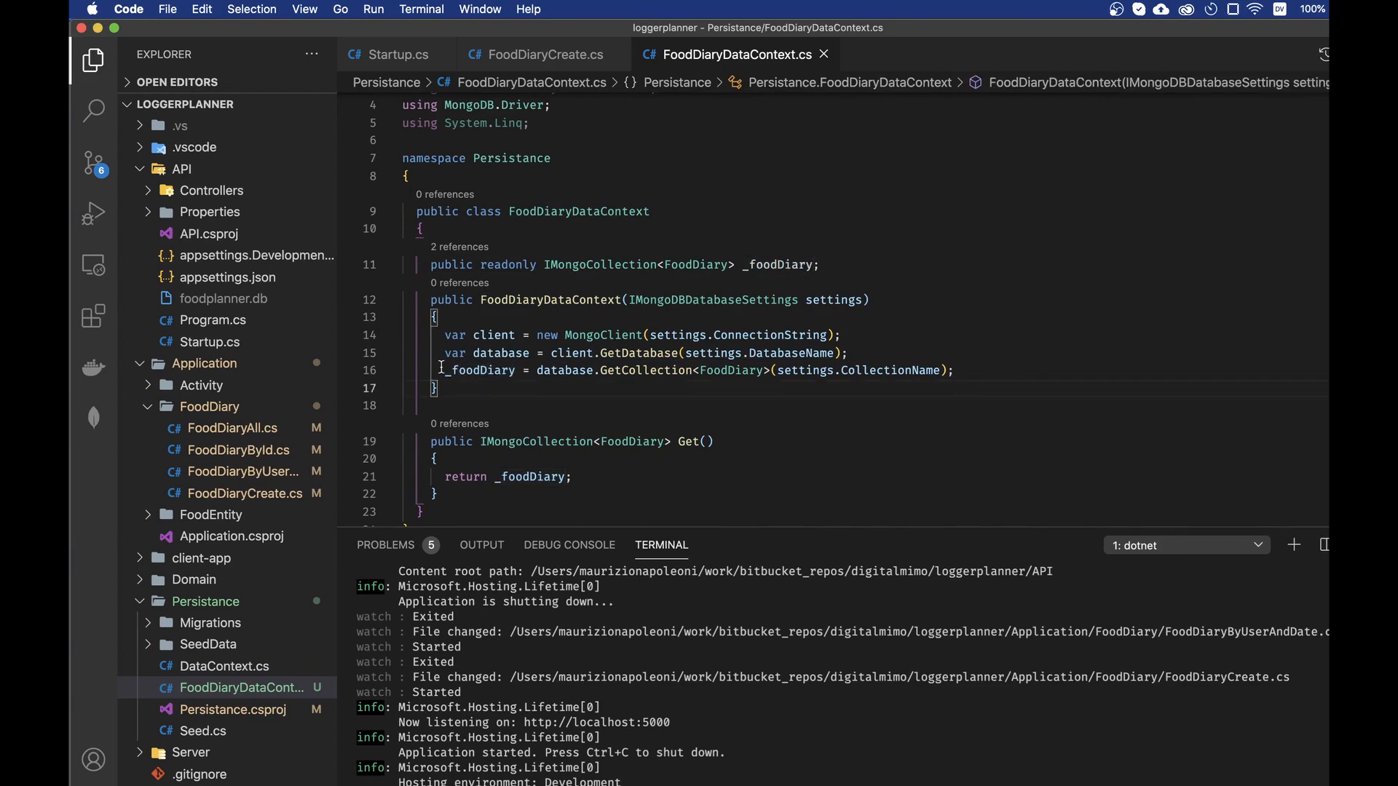
{"action": "double_click", "coordinate": [482, 370]}
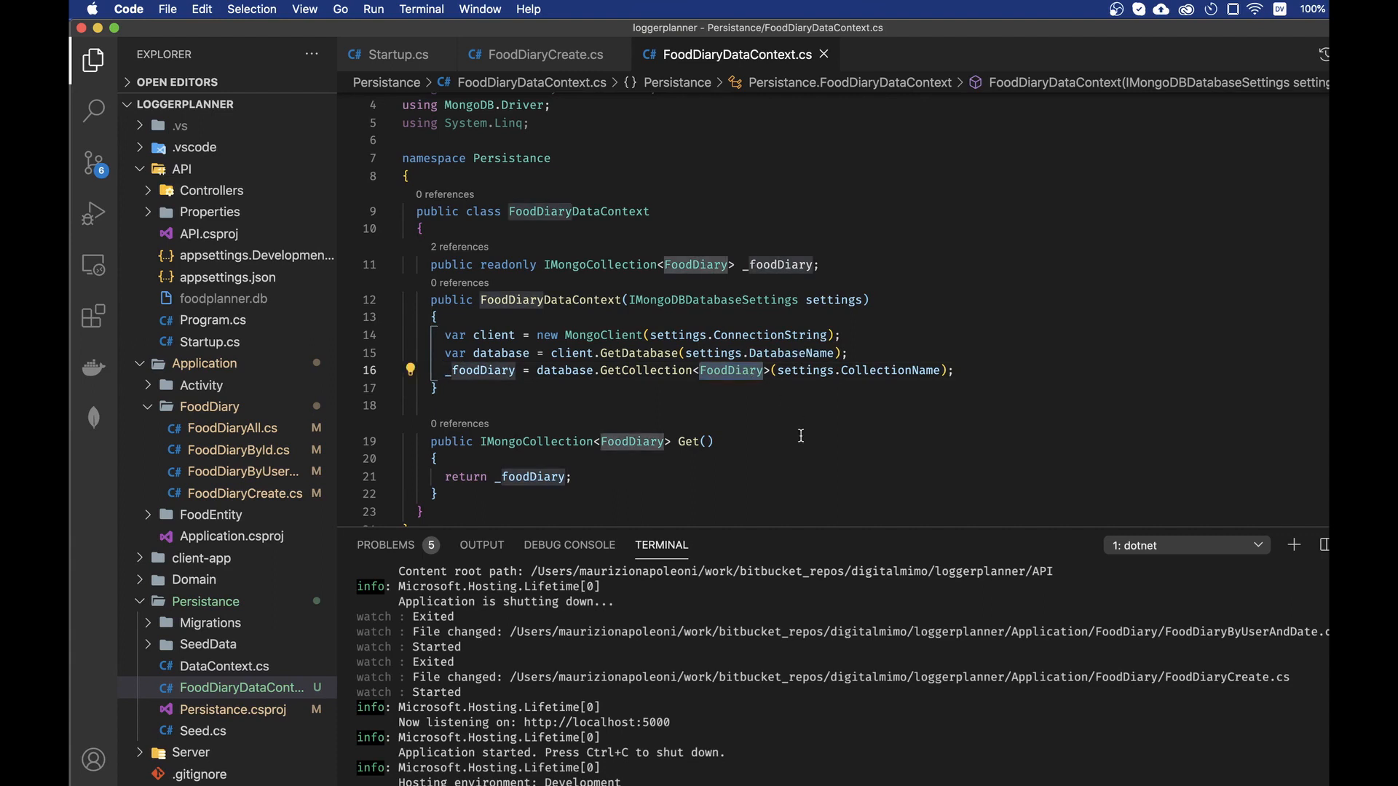
{"action": "mouse_move", "coordinate": [703, 364]}
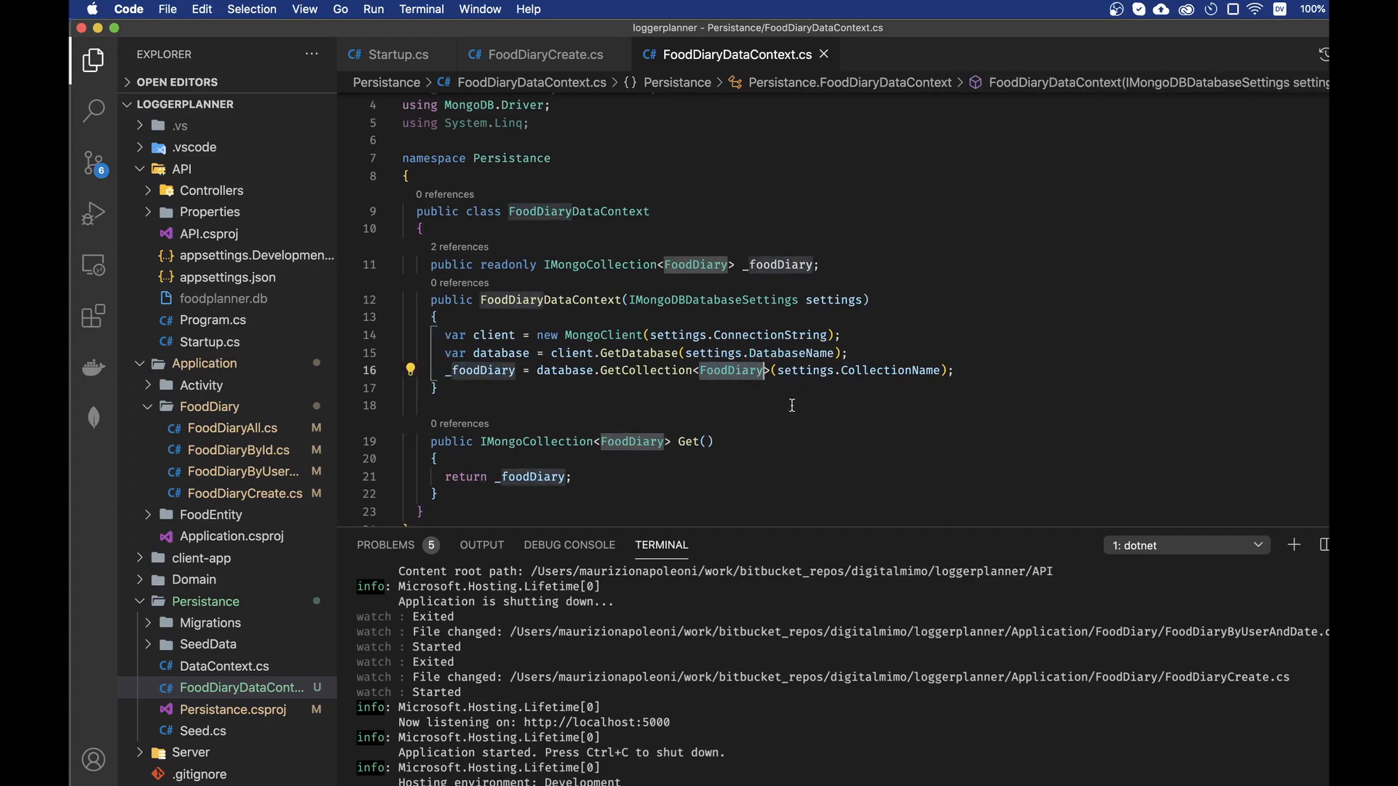
{"action": "mouse_move", "coordinate": [786, 408]}
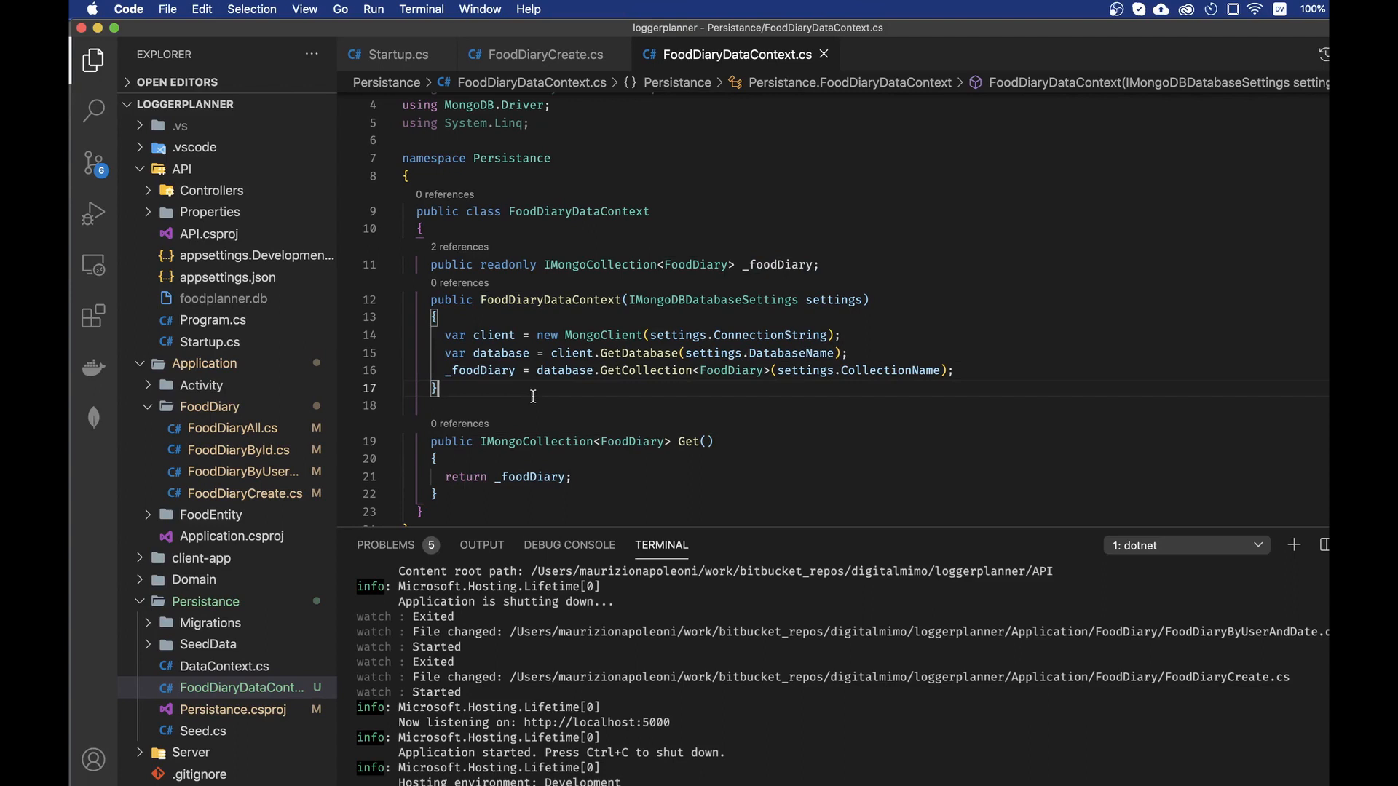
{"action": "mouse_move", "coordinate": [786, 367]}
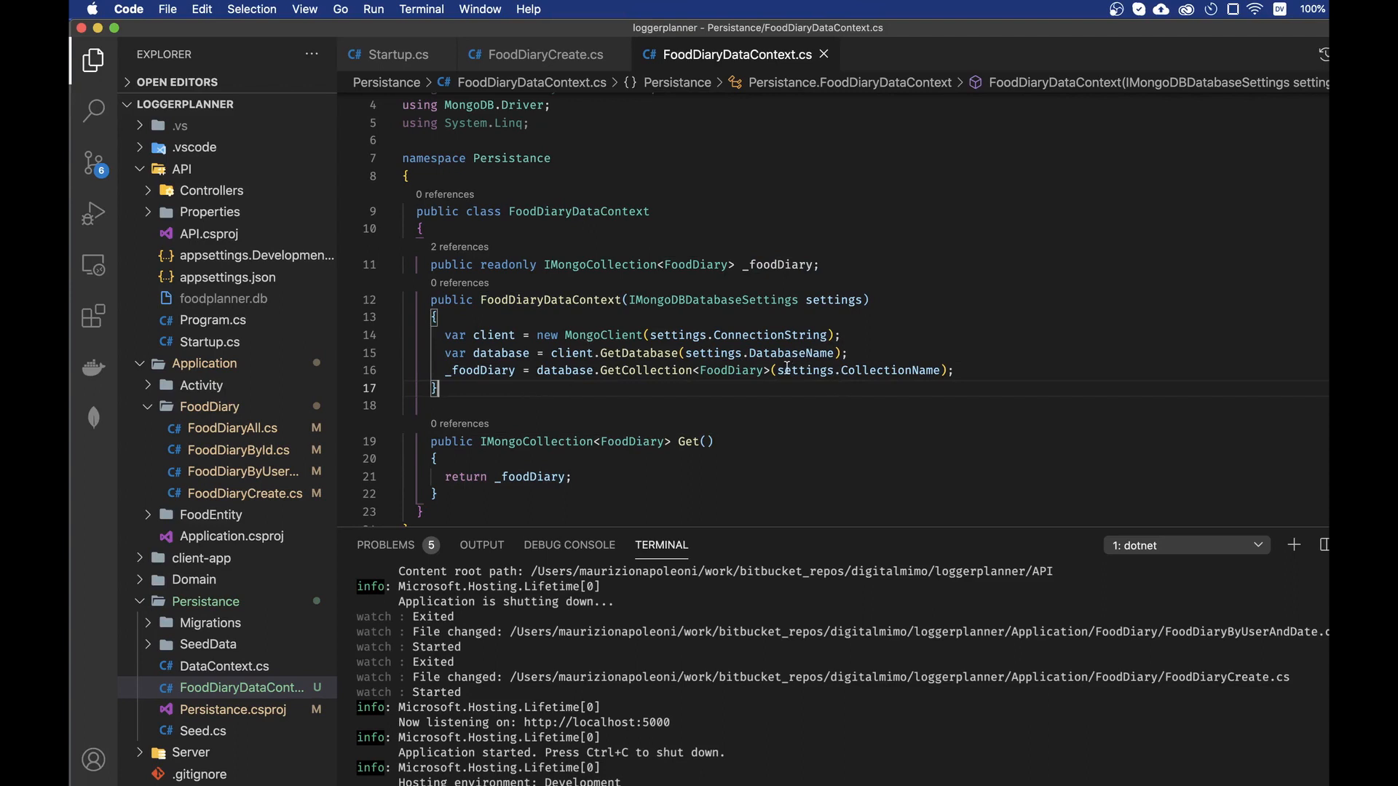
{"action": "double_click", "coordinate": [856, 370]}
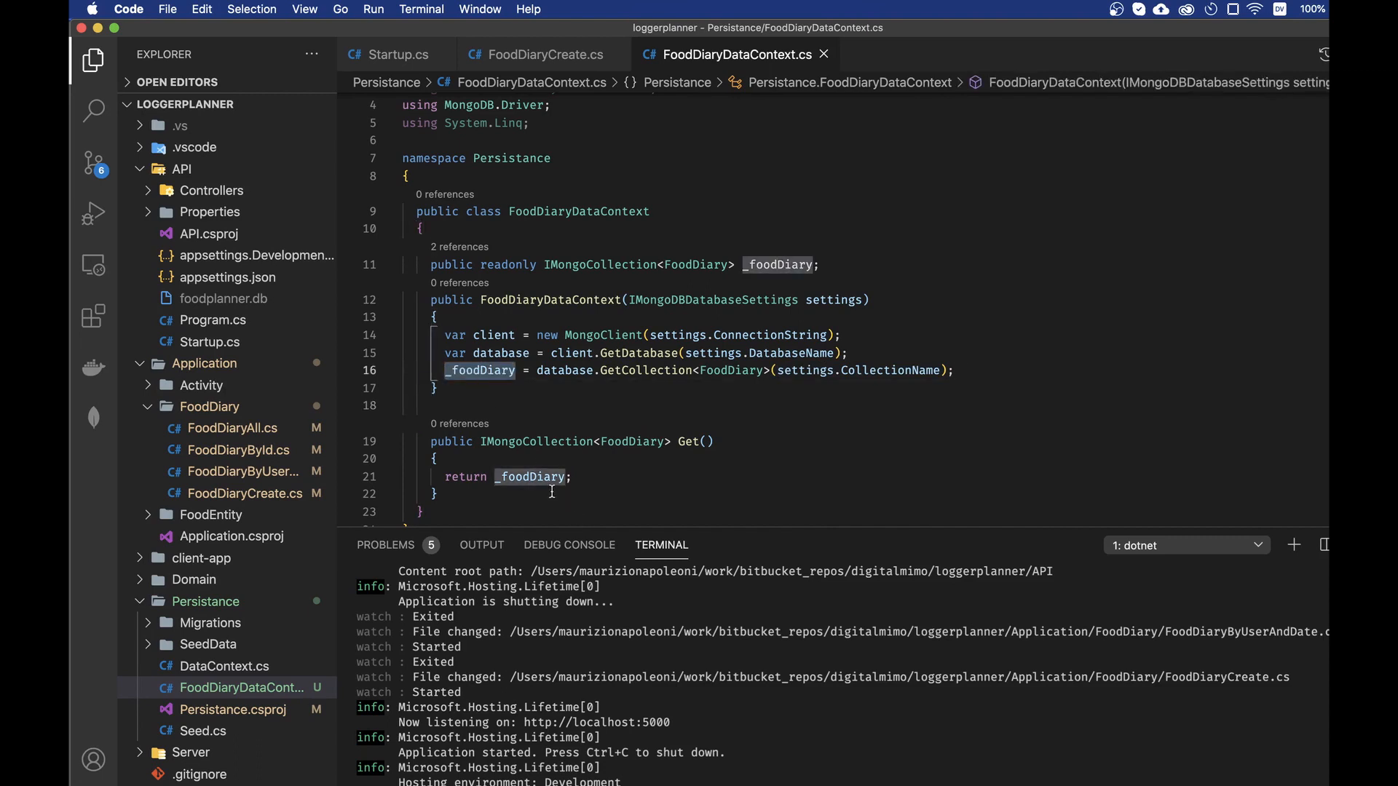
{"action": "mouse_move", "coordinate": [490, 345]}
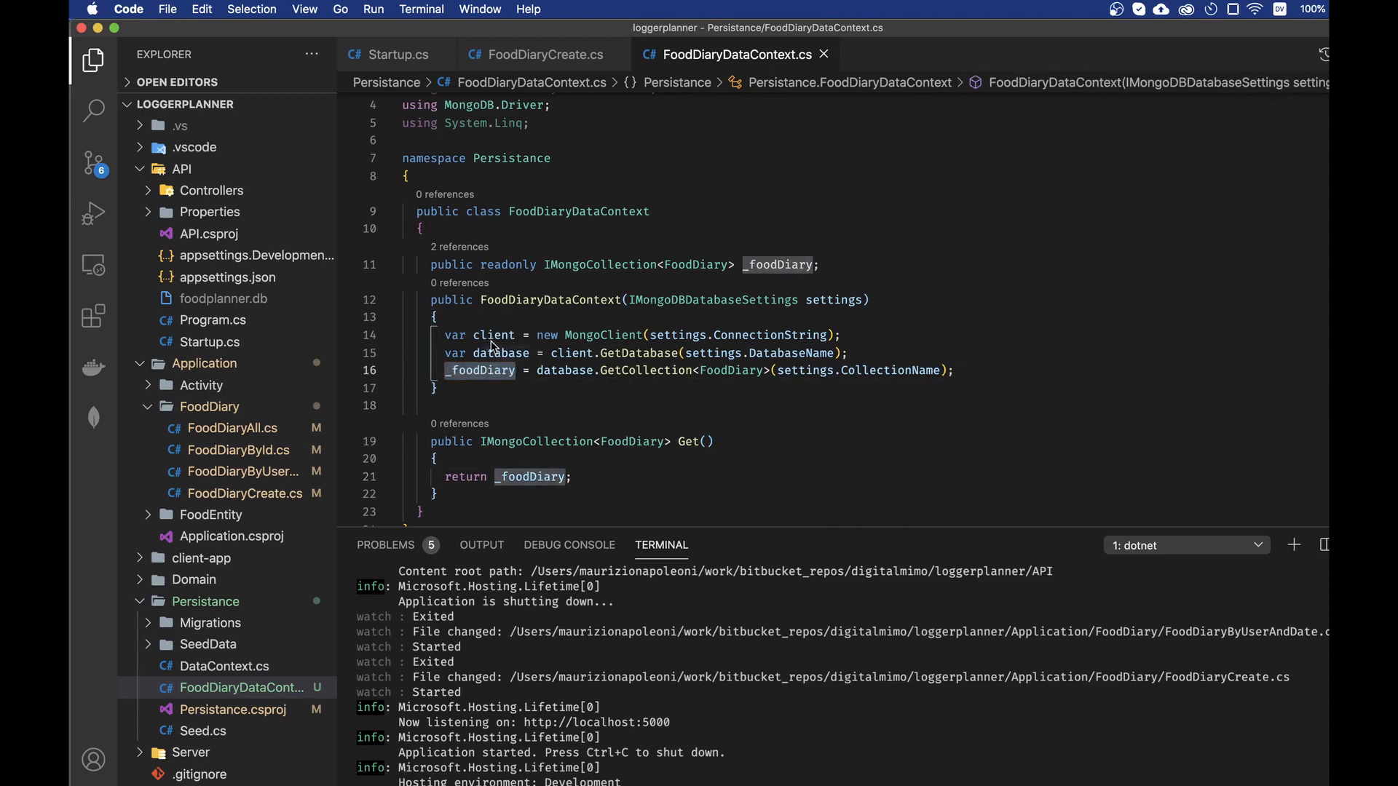
{"action": "left_click", "coordinate": [674, 265]}
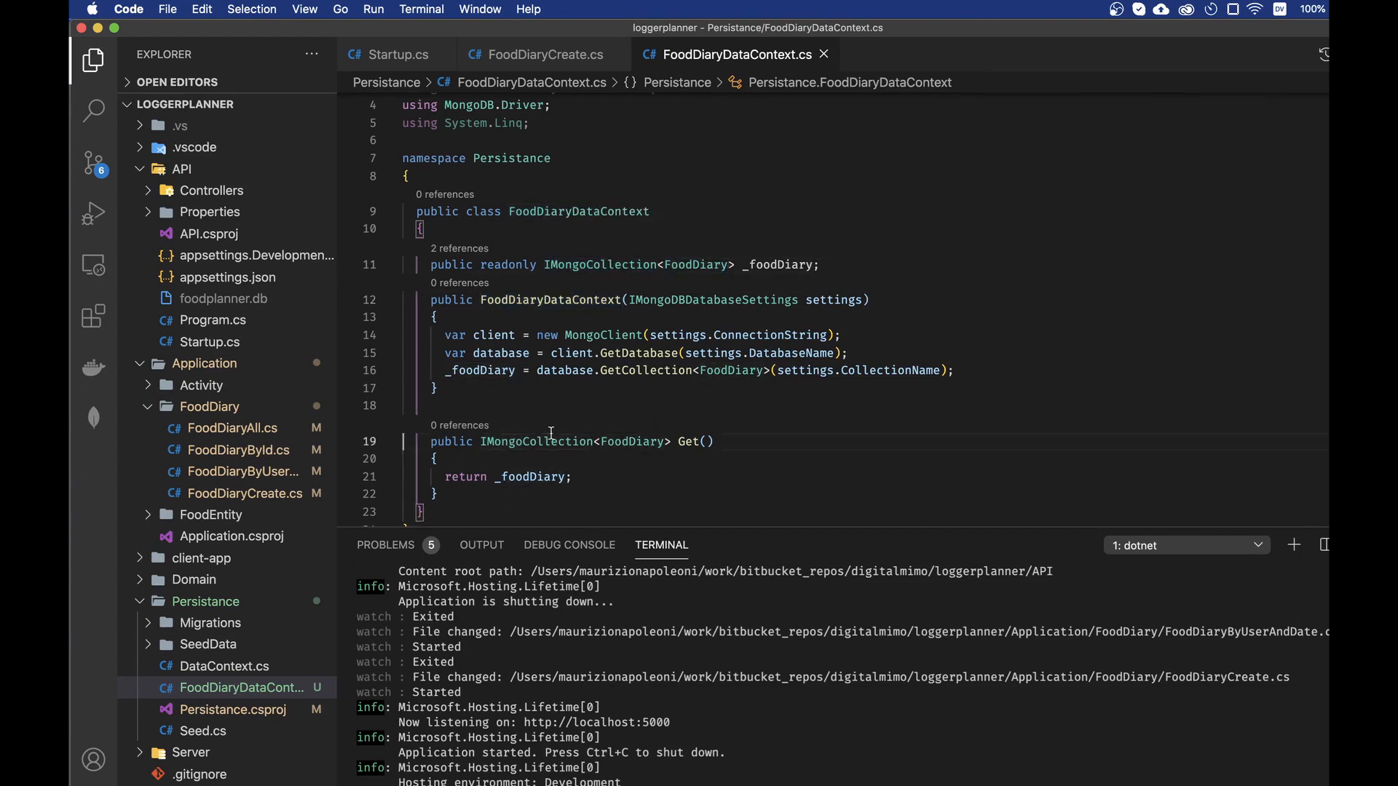
{"action": "mouse_move", "coordinate": [220, 527]}
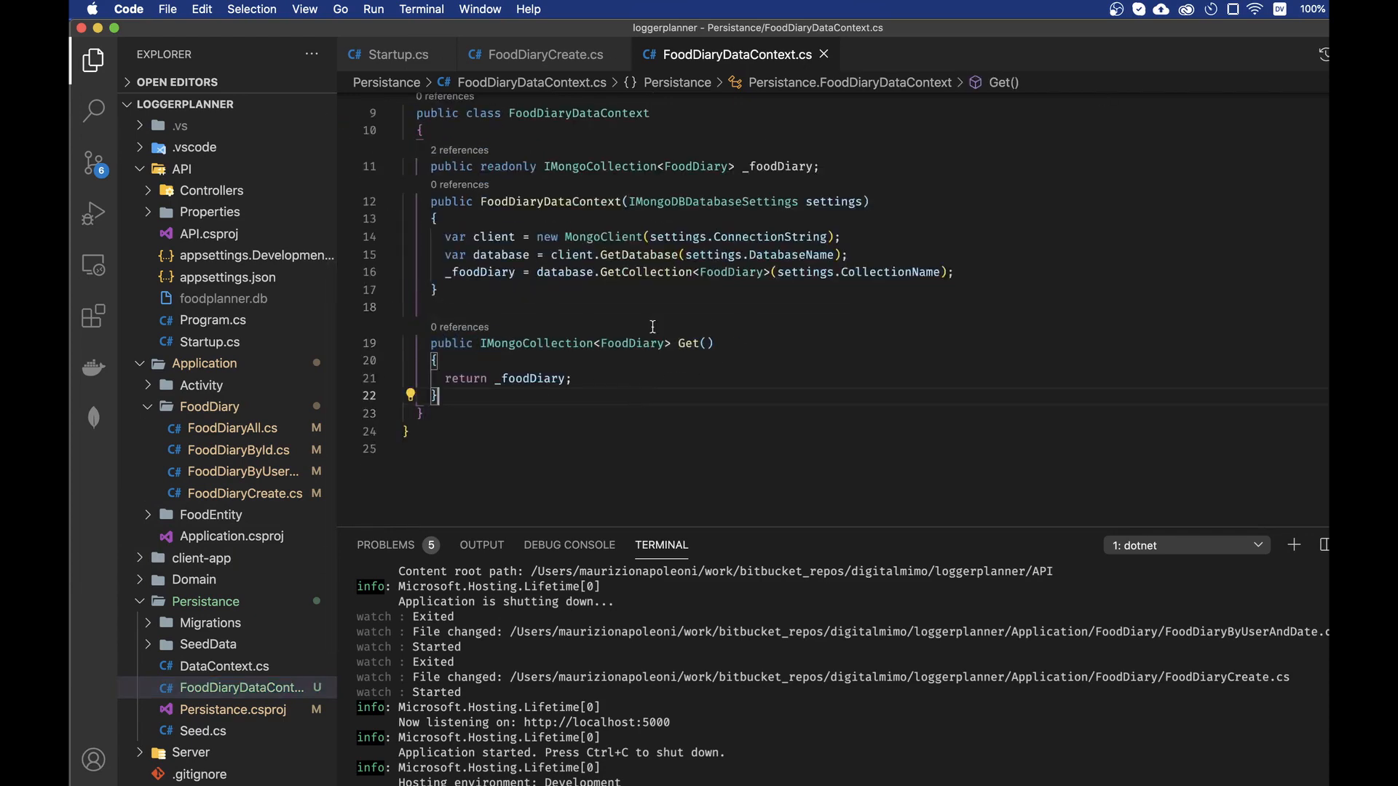
{"action": "scroll", "scroll_direction": "up", "scroll_amount": 3}
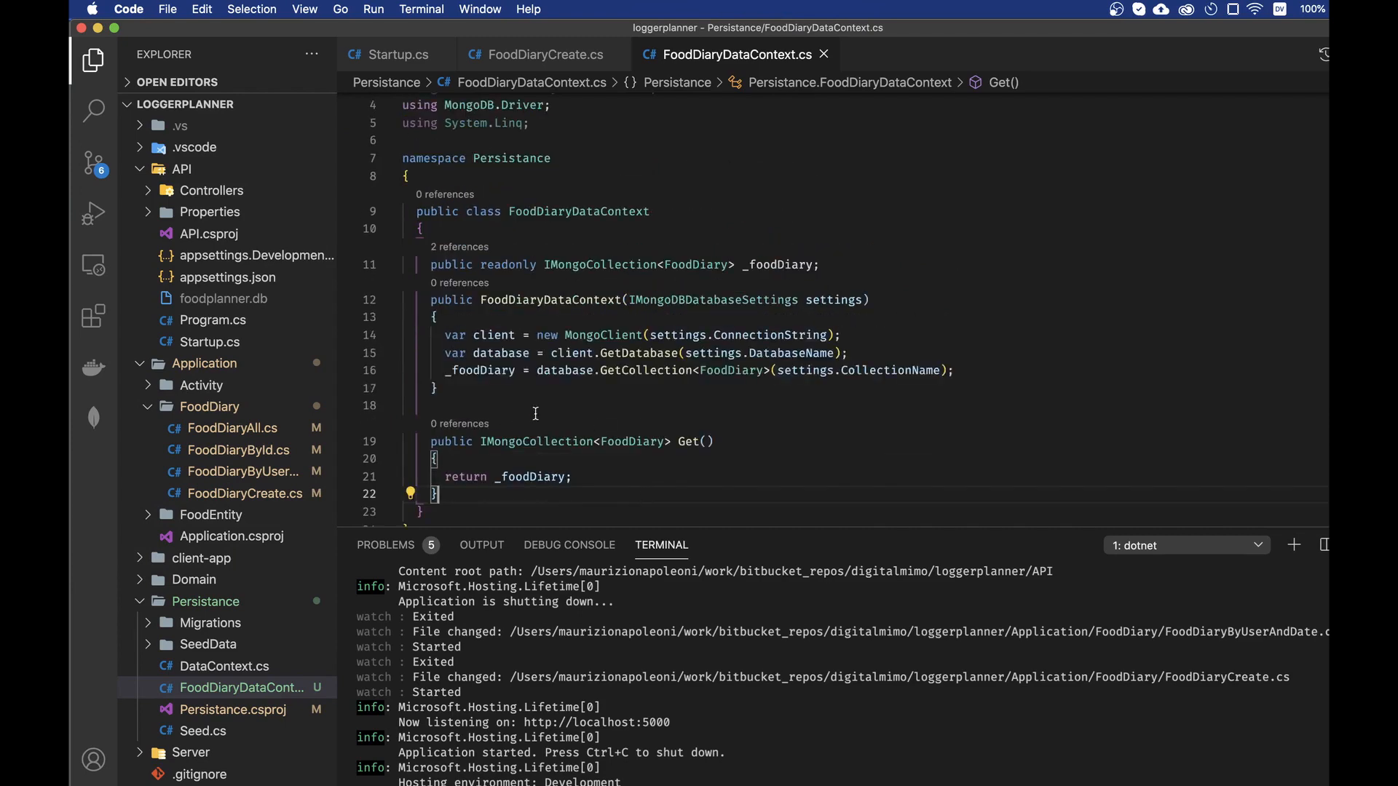
{"action": "mouse_move", "coordinate": [639, 441]}
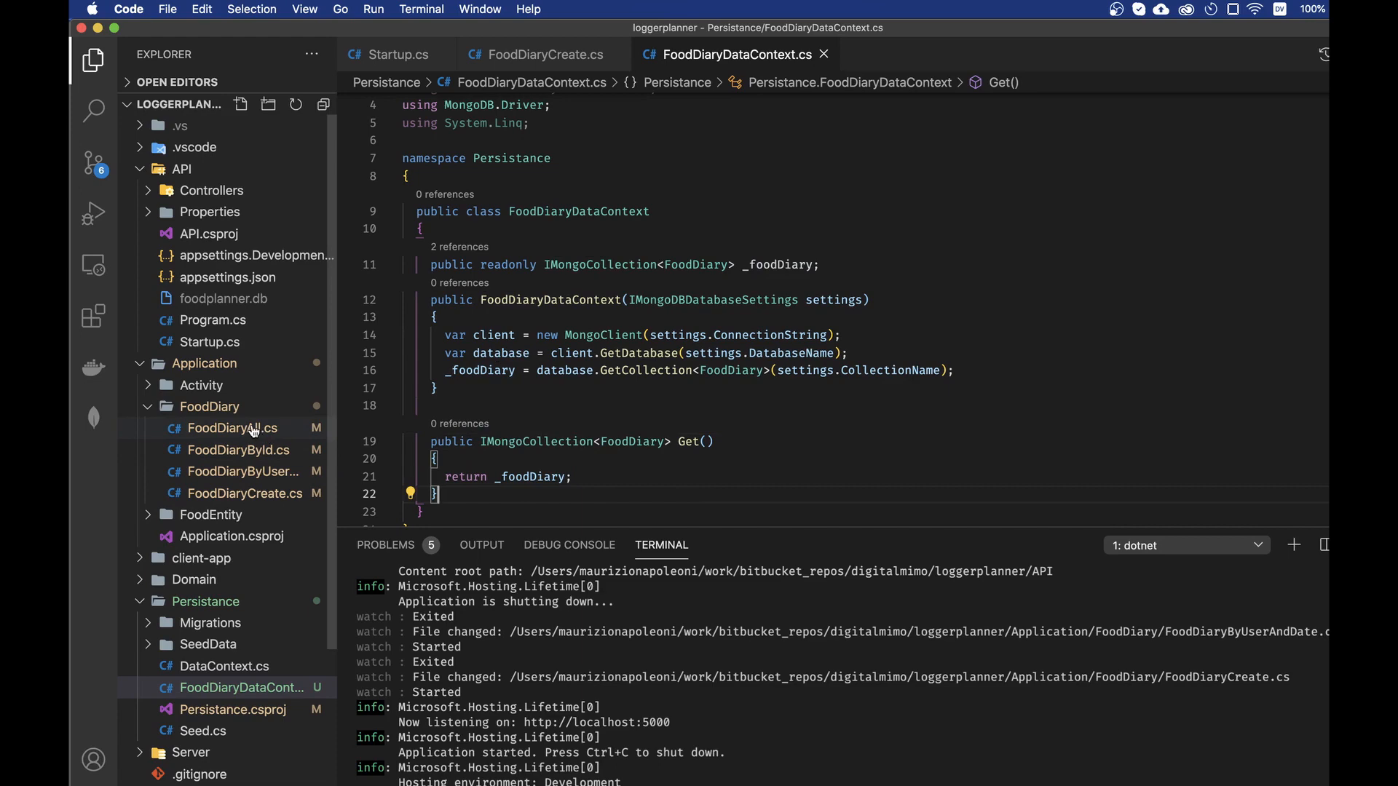
{"action": "left_click", "coordinate": [398, 55]}
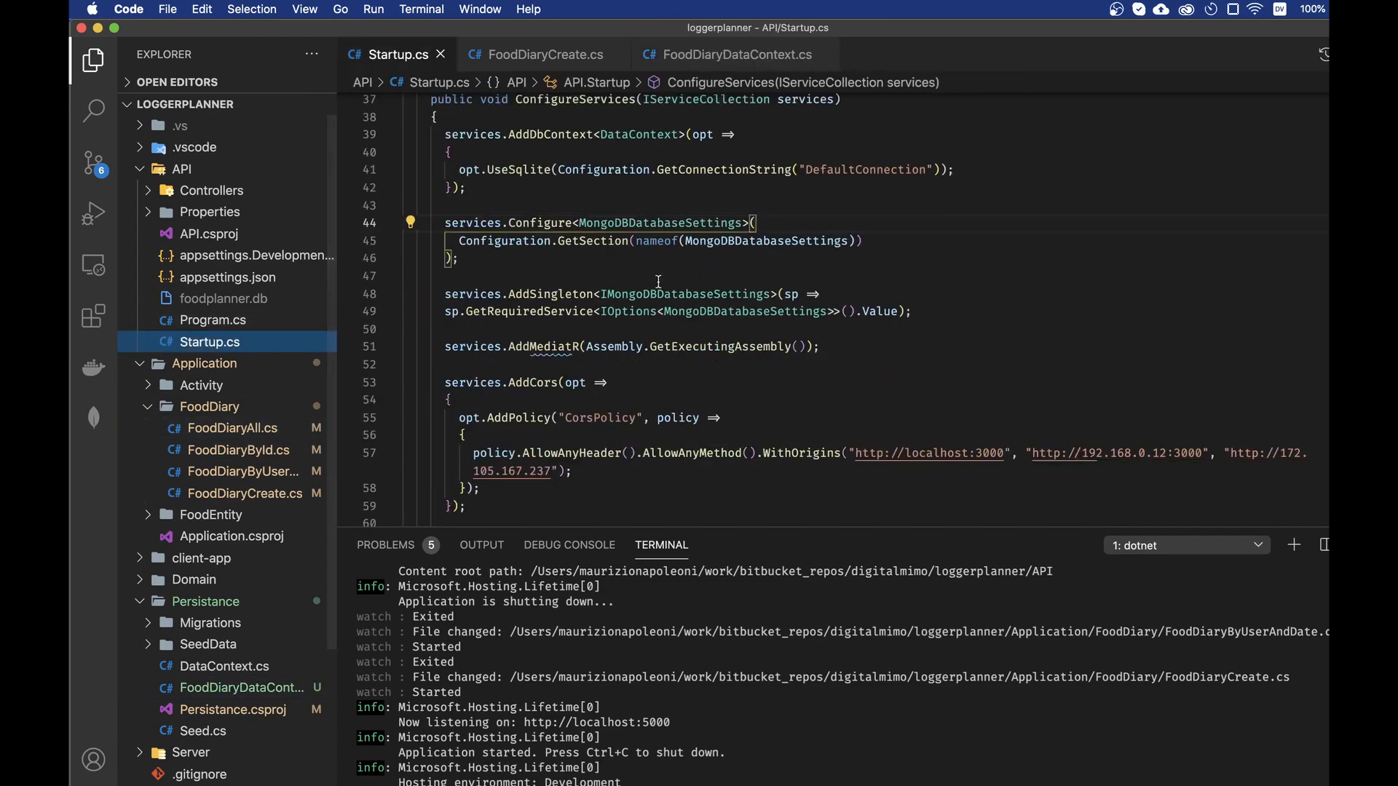
Add services.AddSingleton<FoodDiaryDataContext>(); to ConfigureServices, then move on to testing in Postman.
{"action": "scroll", "scroll_direction": "up", "scroll_amount": 3}
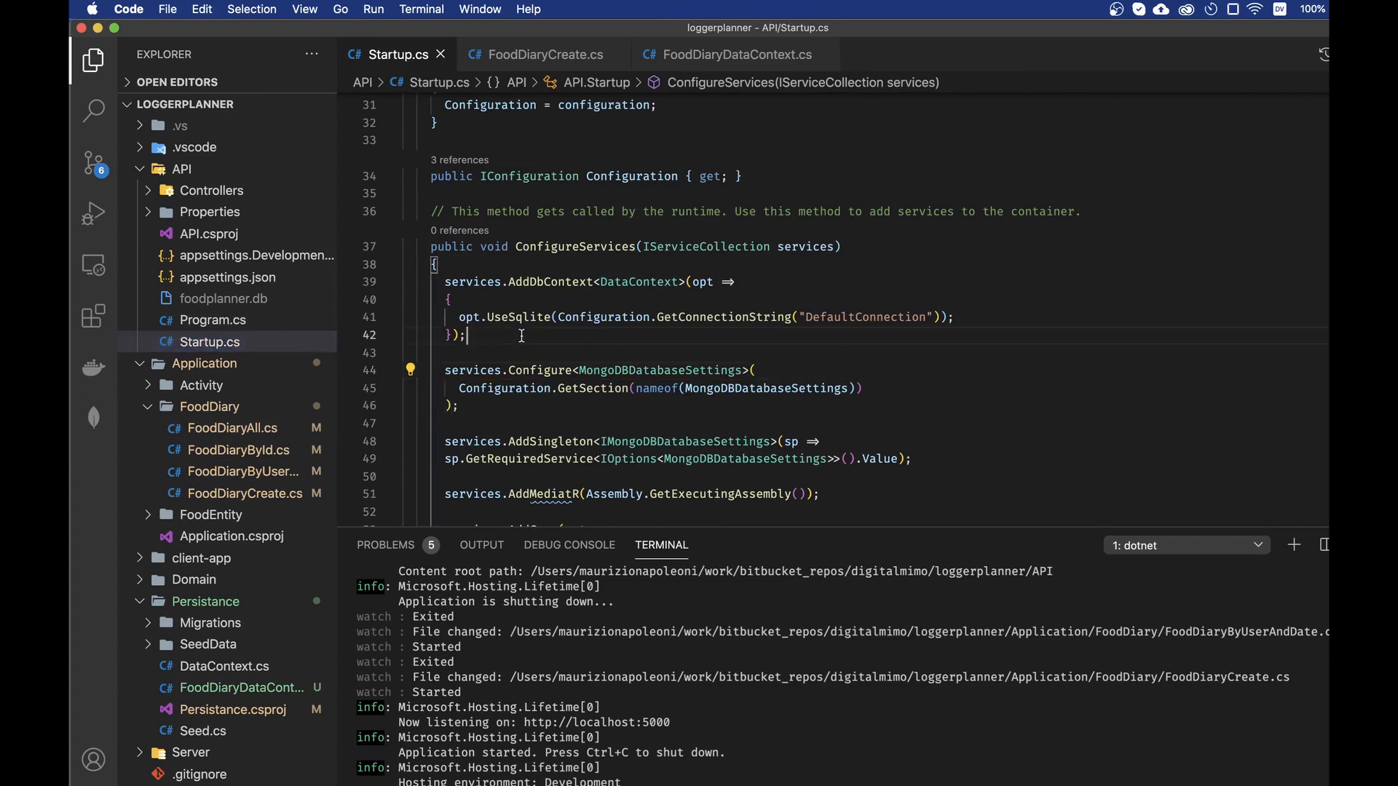
{"action": "key", "text": "Enter"}
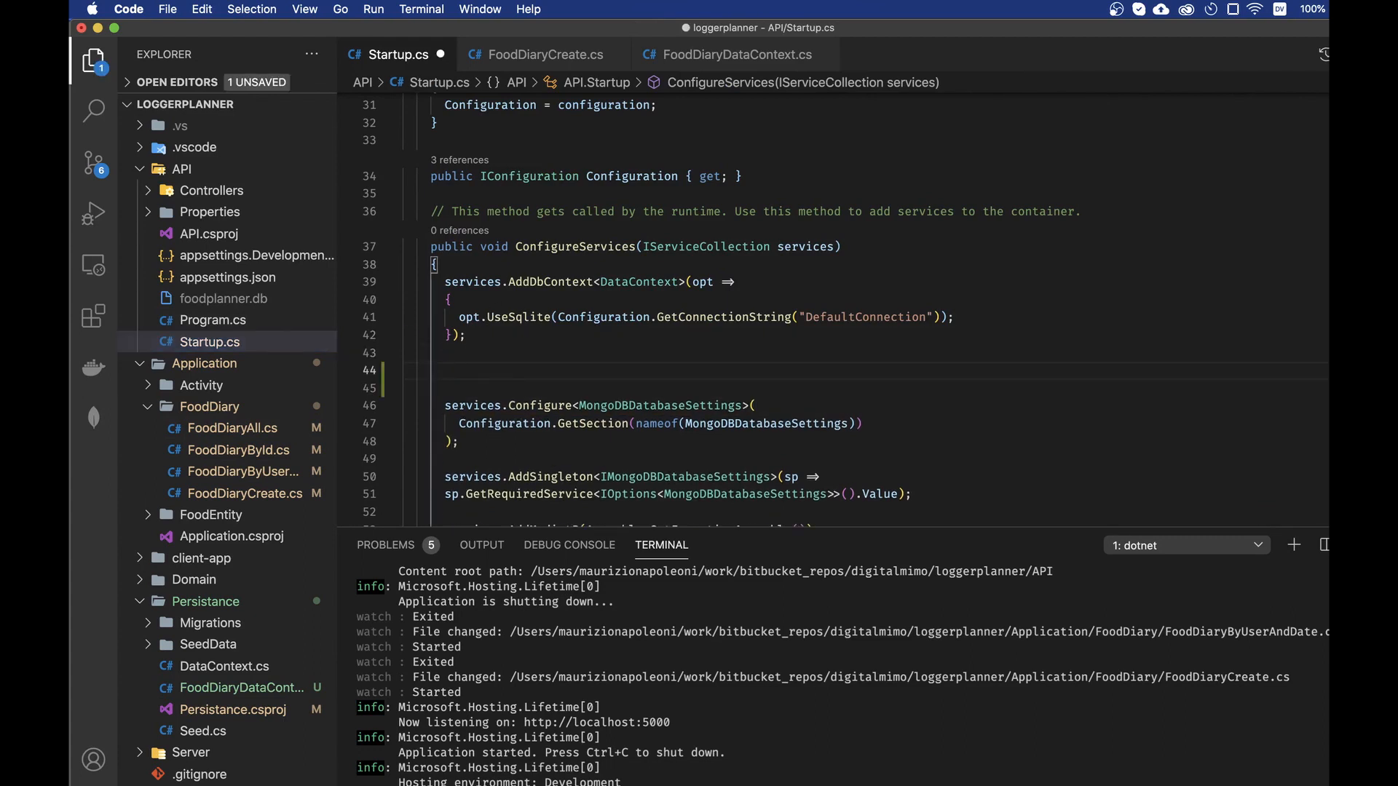
{"action": "type", "text": "s"}
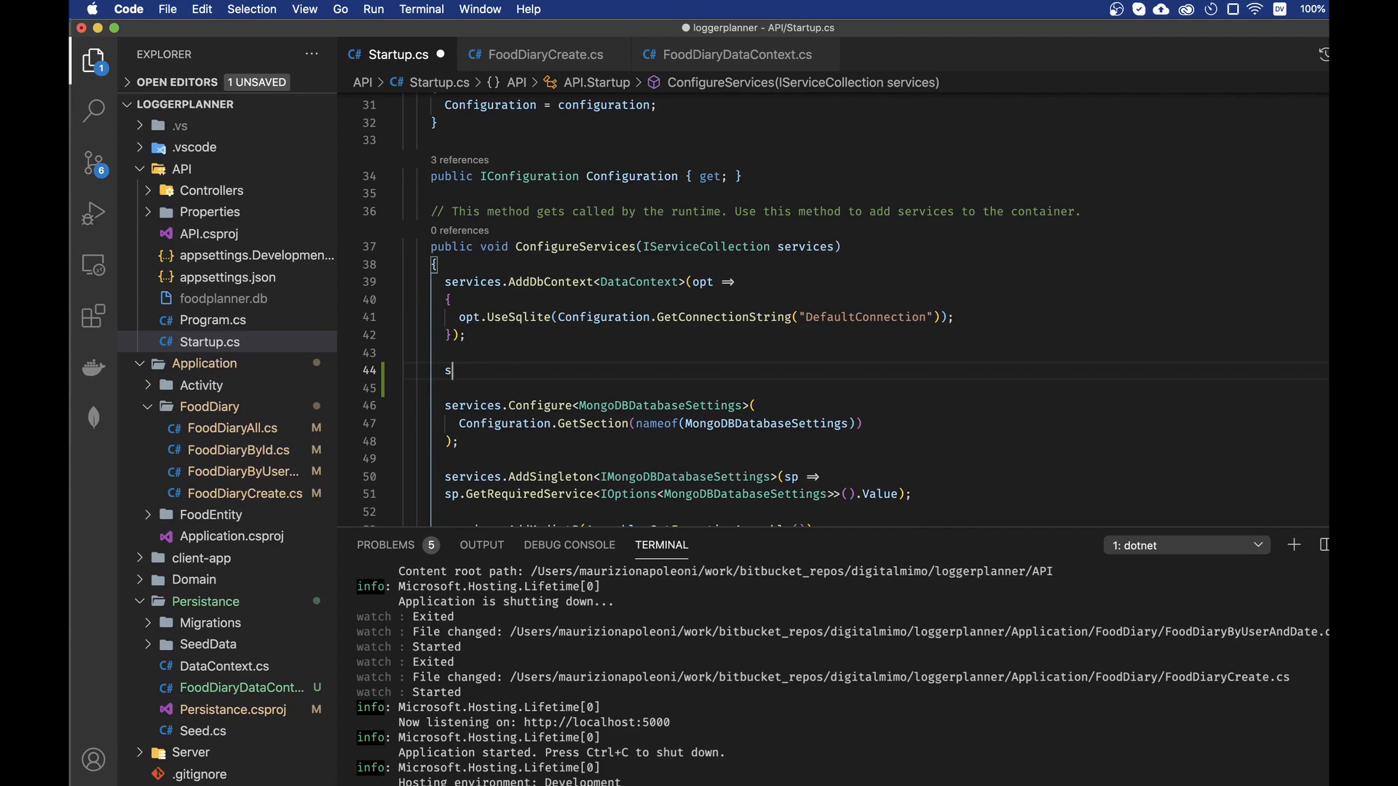
{"action": "type", "text": "ervices."}
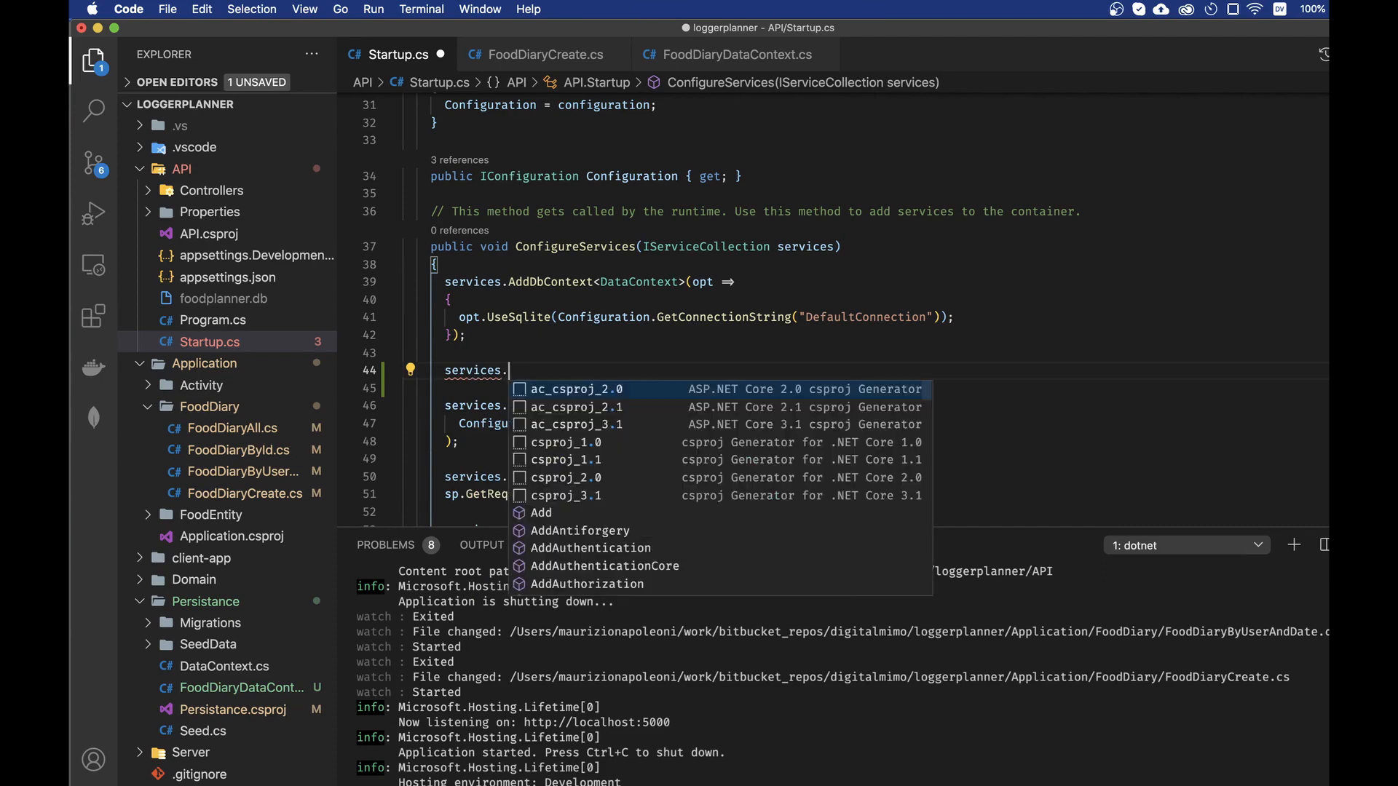
{"action": "type", "text": "AddSingleton"}
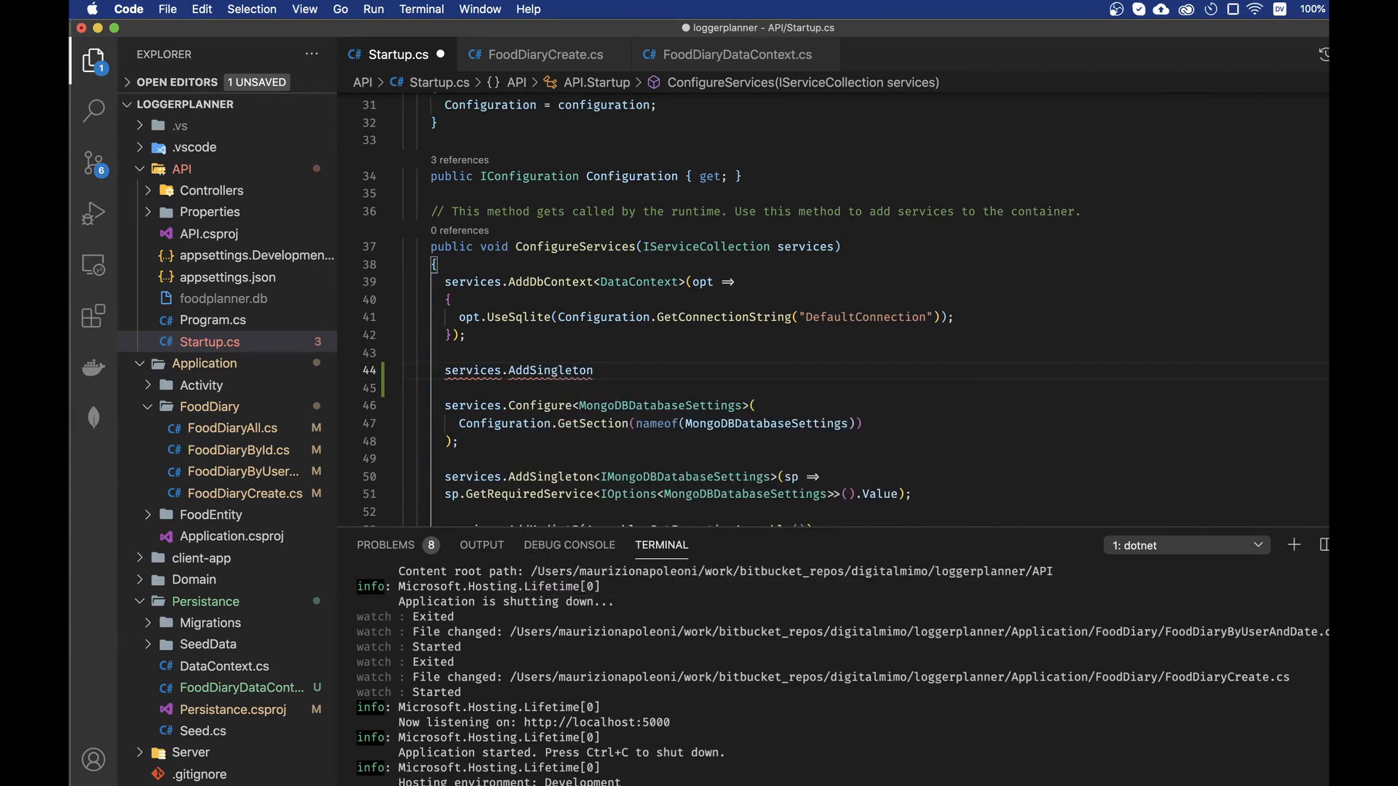
{"action": "type", "text": "<"}
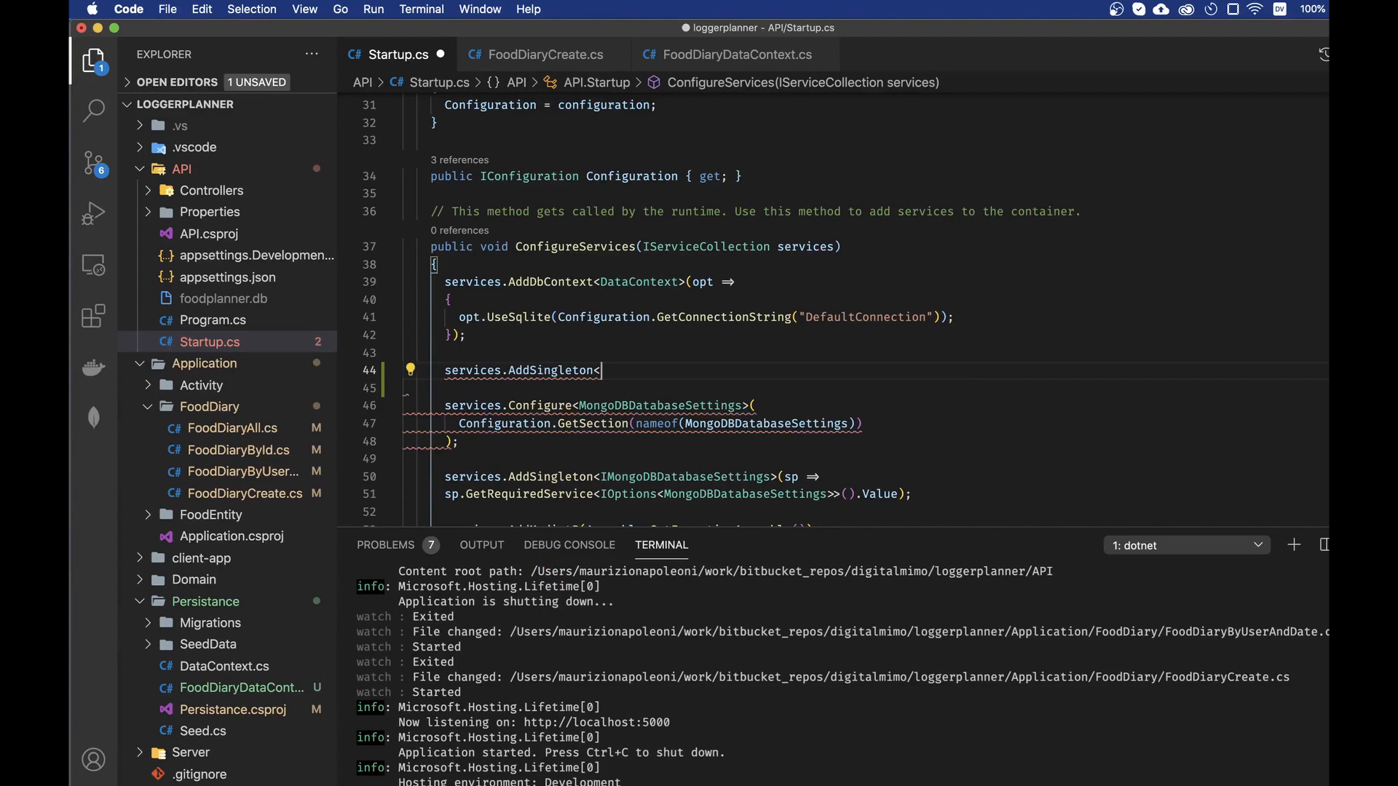
{"action": "type", "text": "Food"}
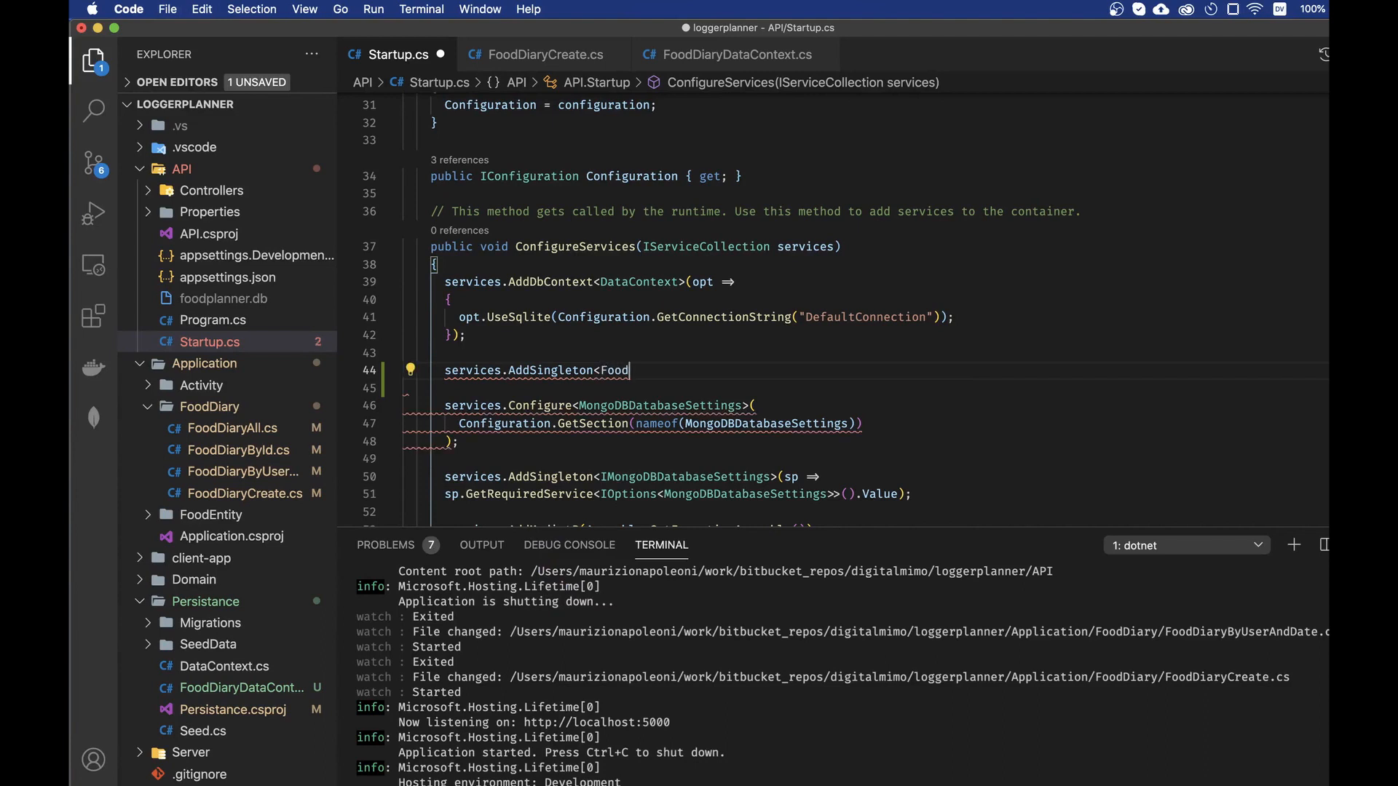
{"action": "type", "text": "DiaryDataContext>"}
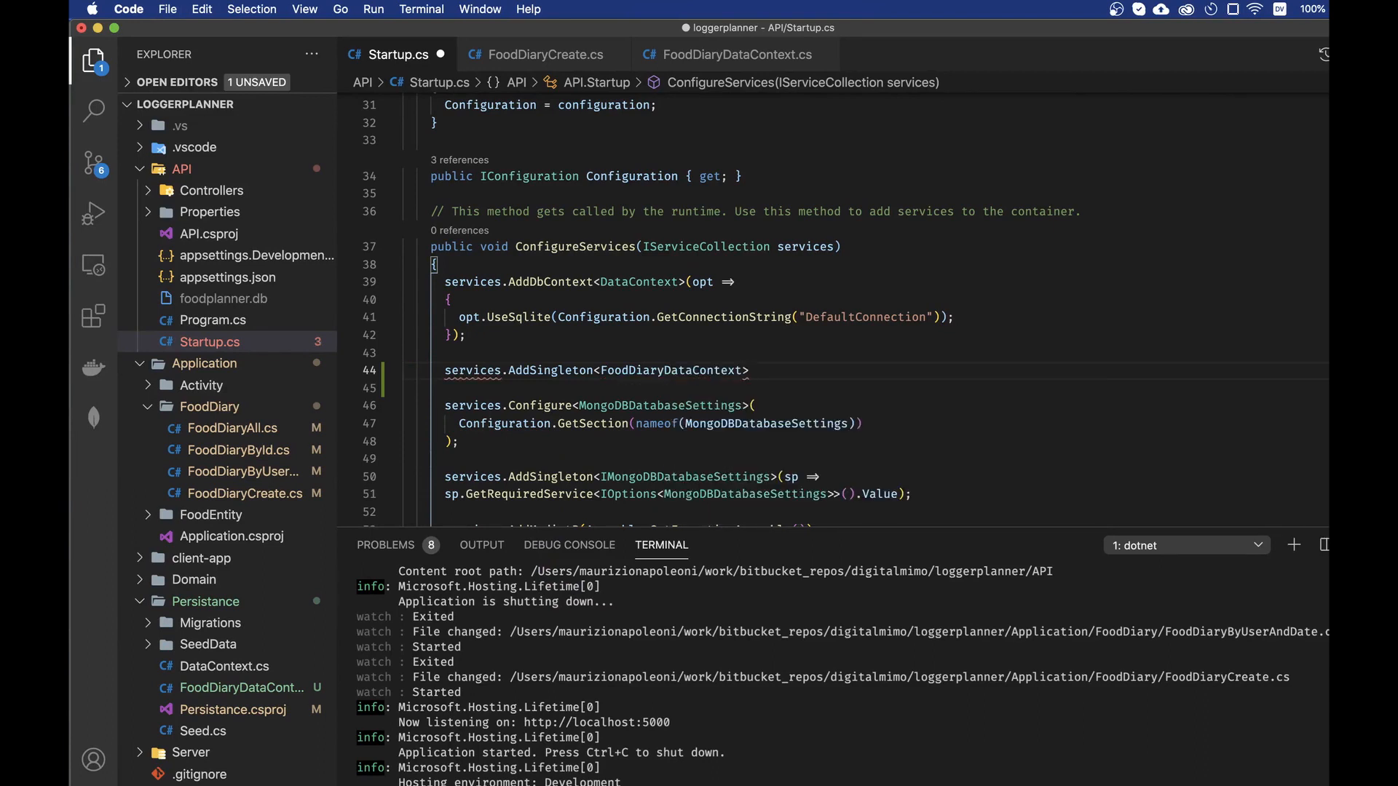
{"action": "type", "text": "();"}
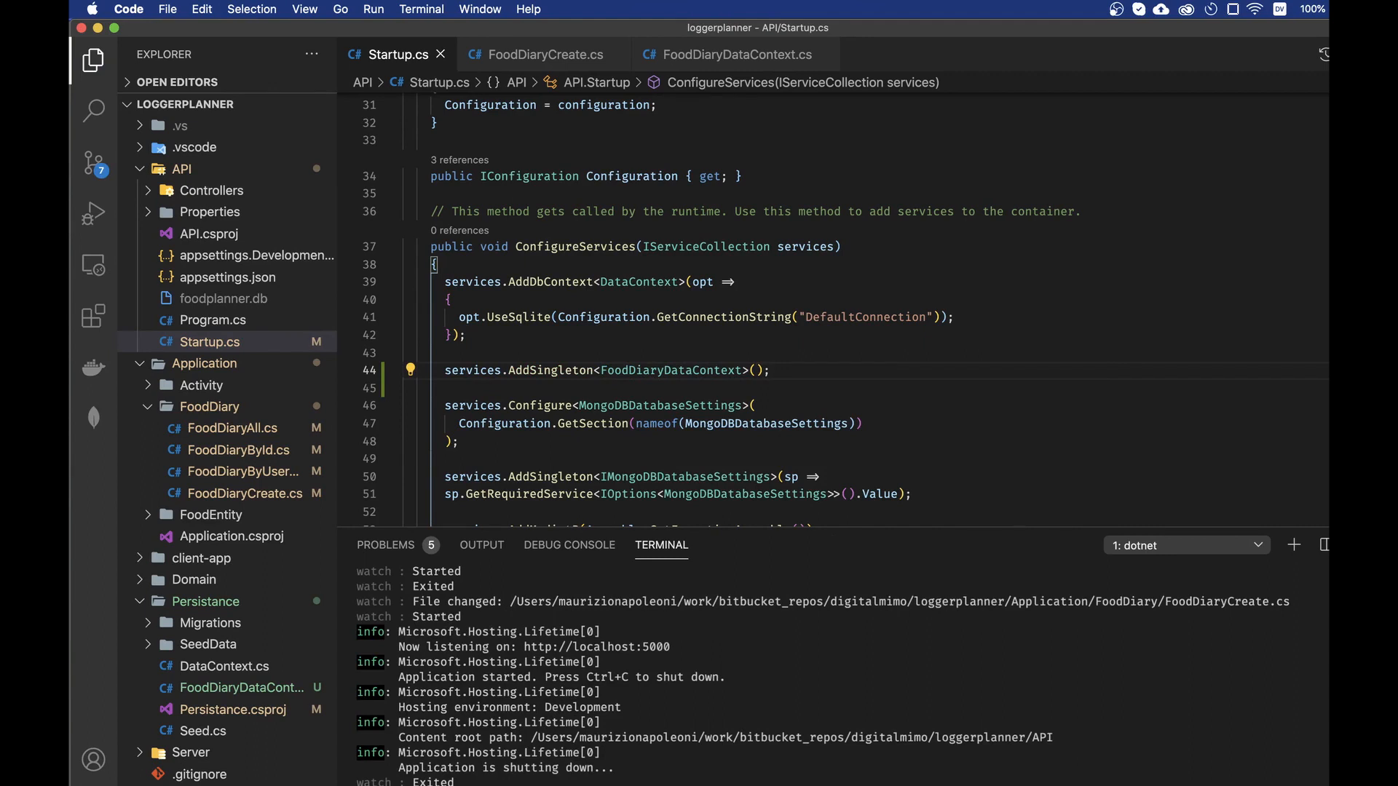
{"action": "left_click", "coordinate": [233, 428]}
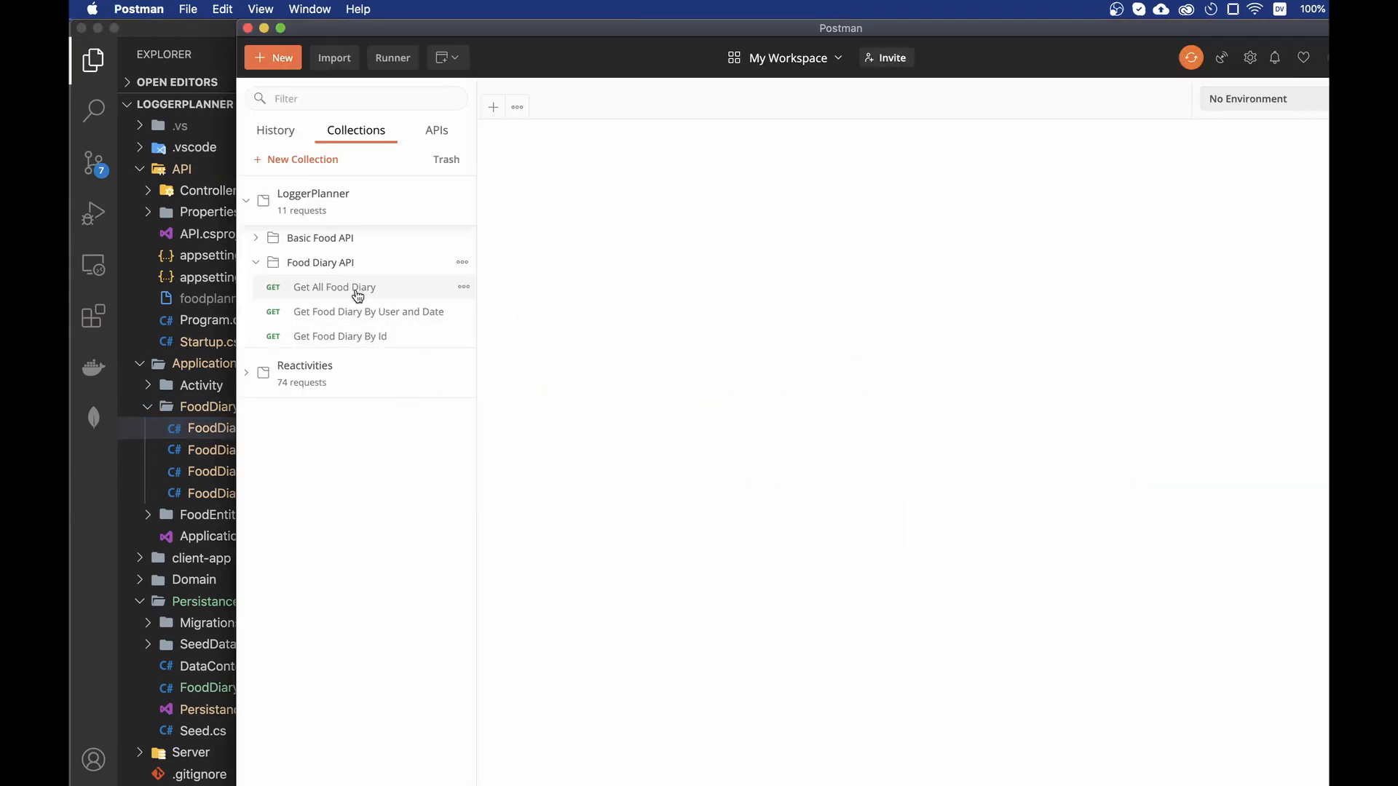
Send the Get All Food Diary request, then open another food diary request.
{"action": "left_click", "coordinate": [1312, 178]}
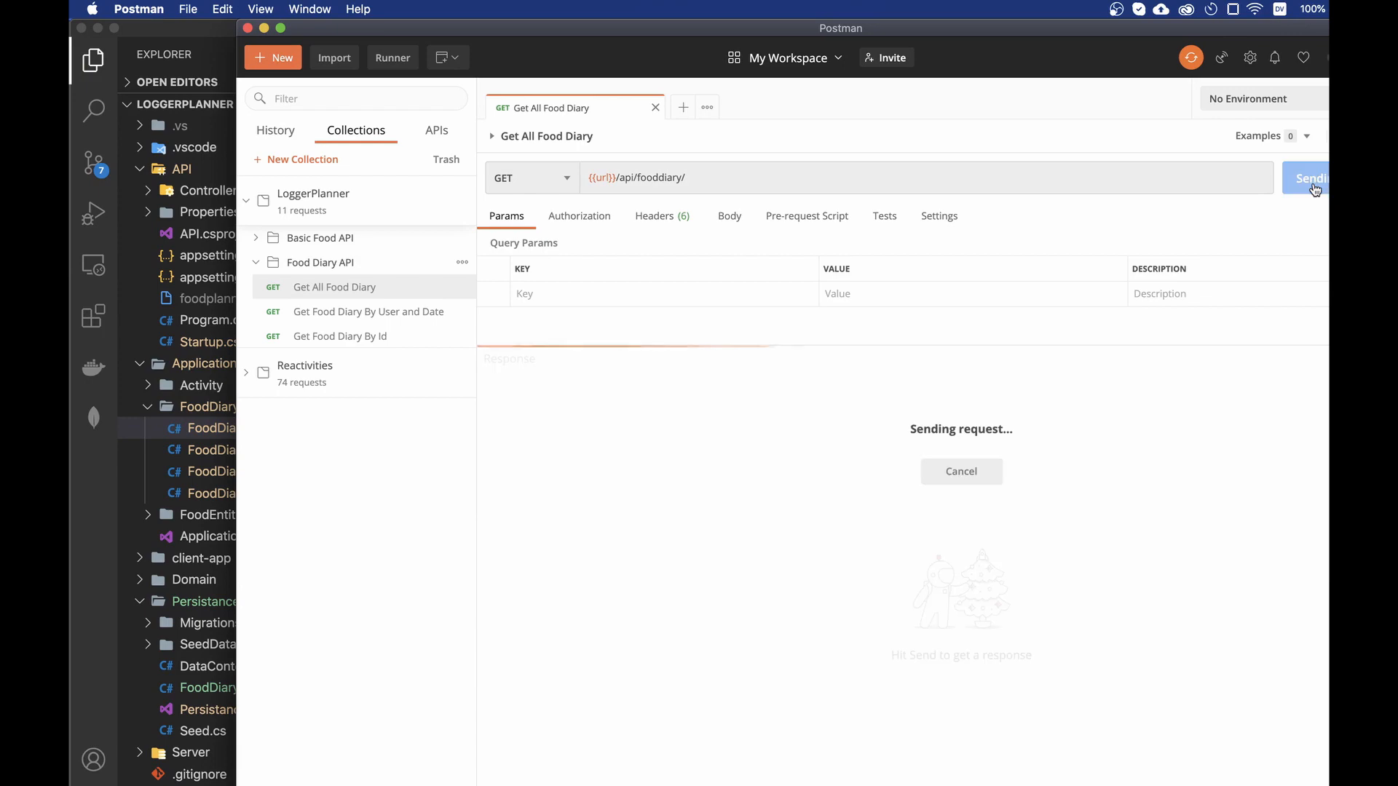
{"action": "left_click", "coordinate": [1307, 178]}
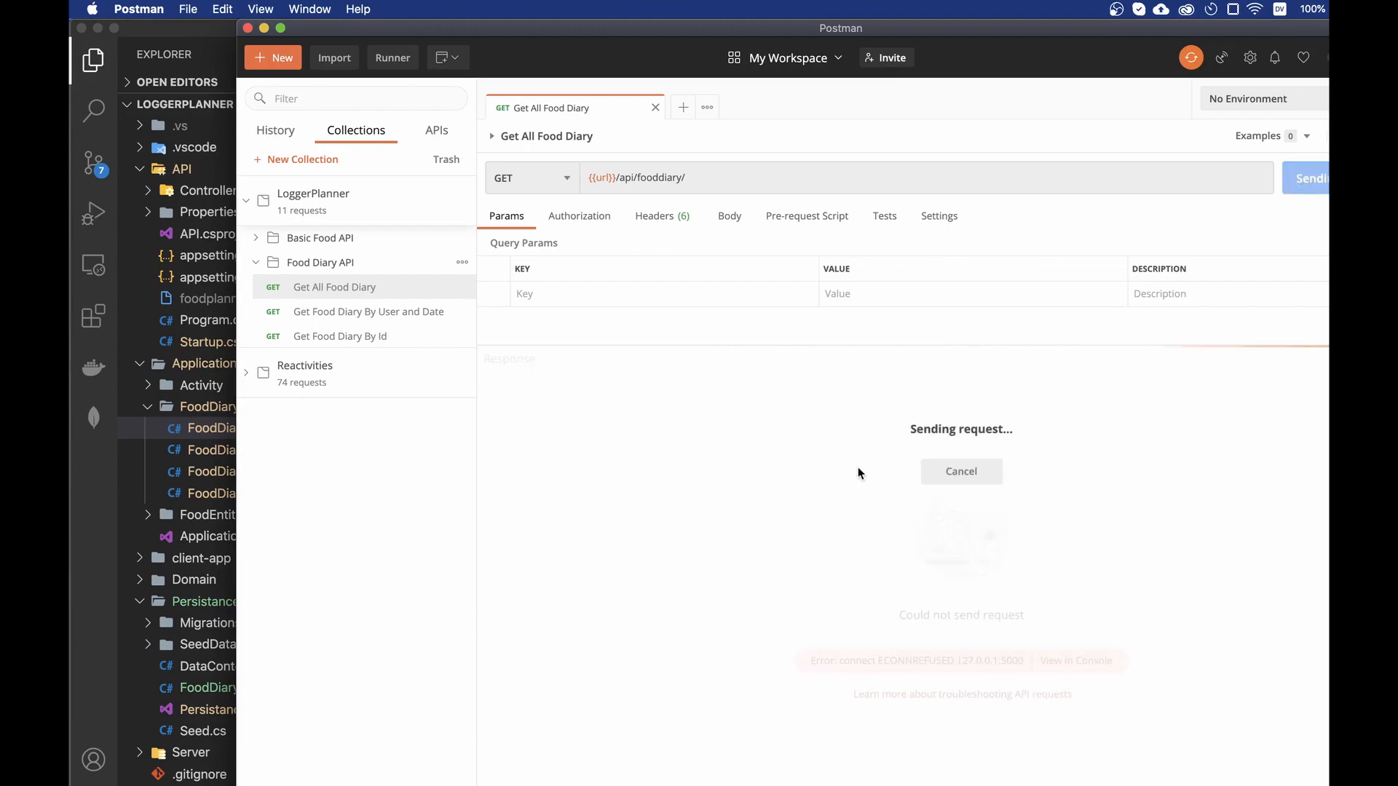
{"action": "mouse_move", "coordinate": [838, 488]}
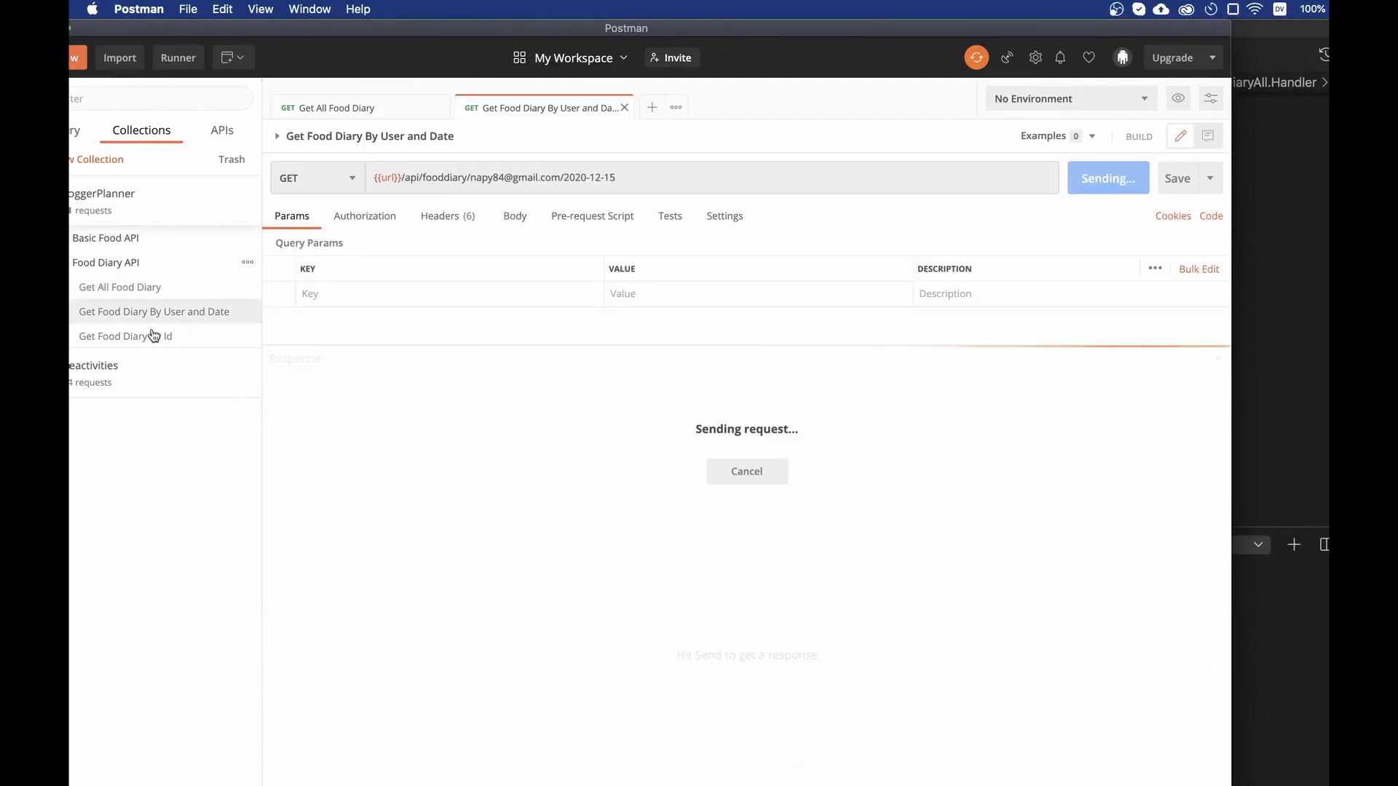
{"action": "left_click", "coordinate": [125, 337]}
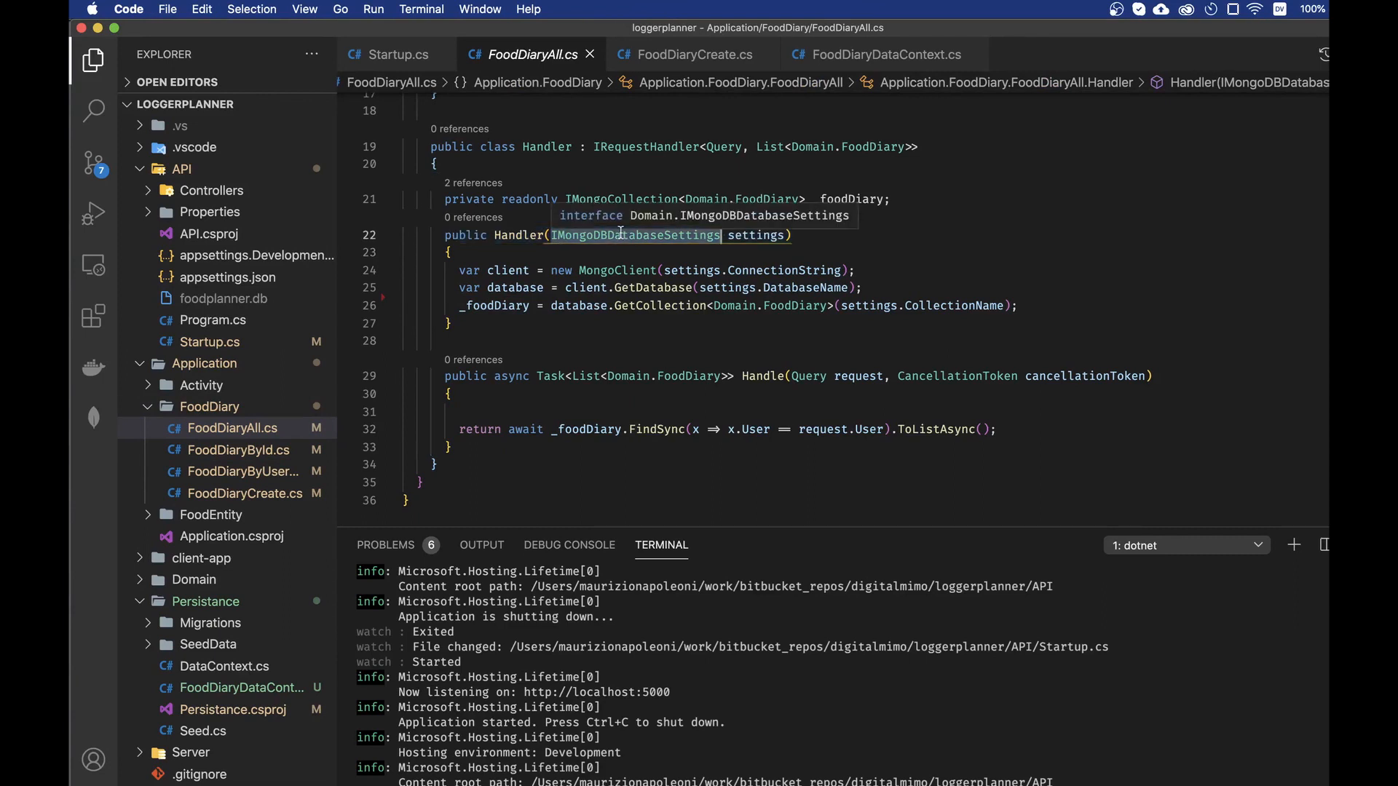
{"action": "mouse_move", "coordinate": [567, 198]}
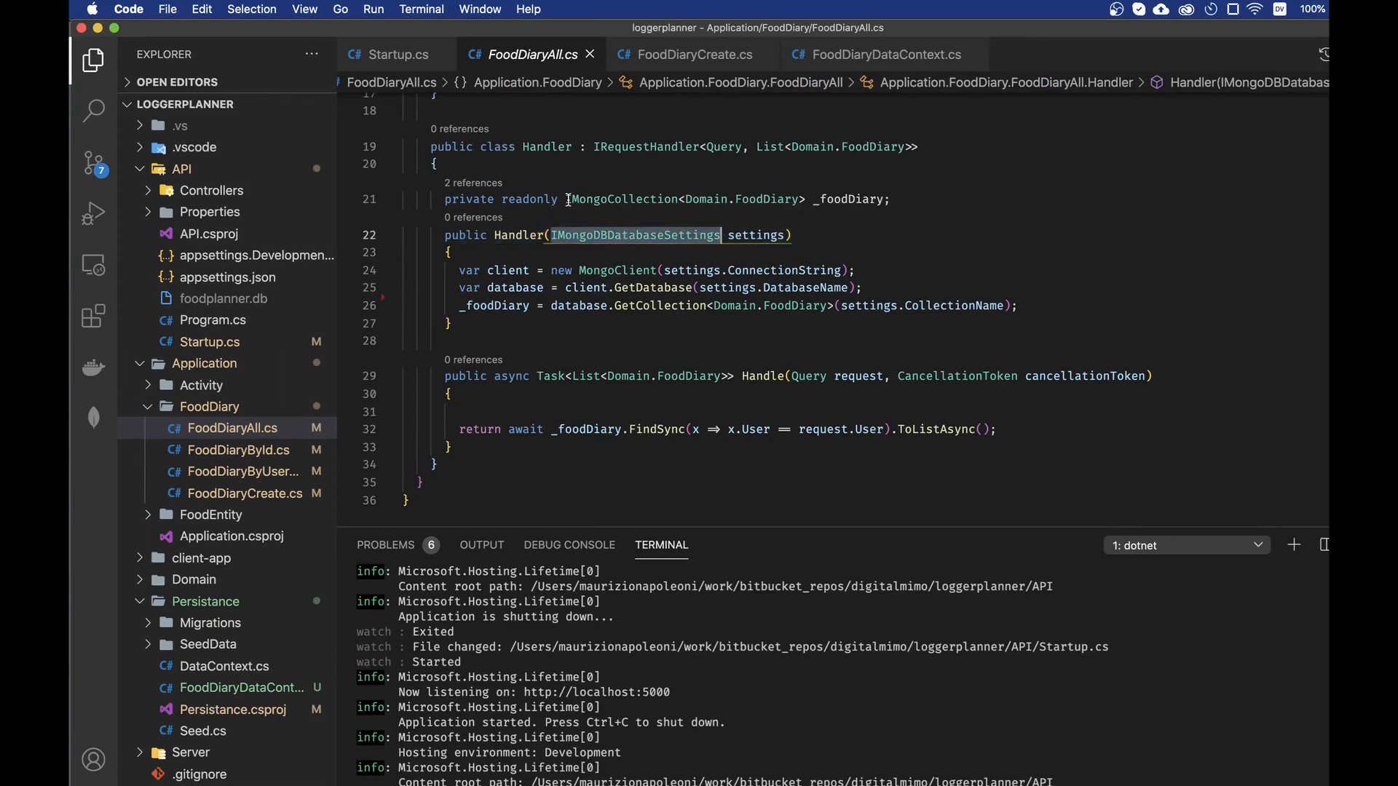
Declare 'private readonly FoodDiaryDataContext _foodDataContext;' below the _foodDiary field in FoodDiaryAll.cs.
{"action": "left_click", "coordinate": [891, 199]}
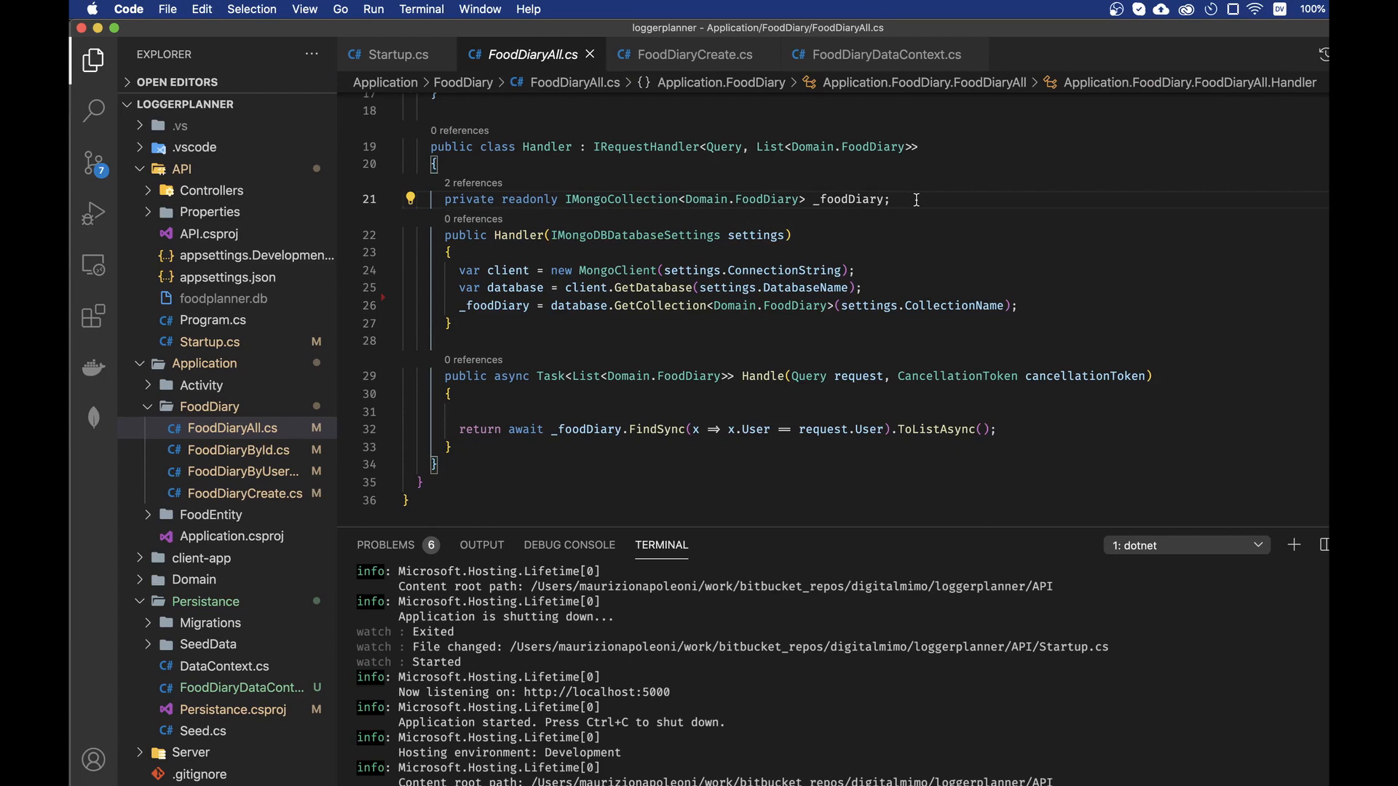
{"action": "type", "text": "\\p"}
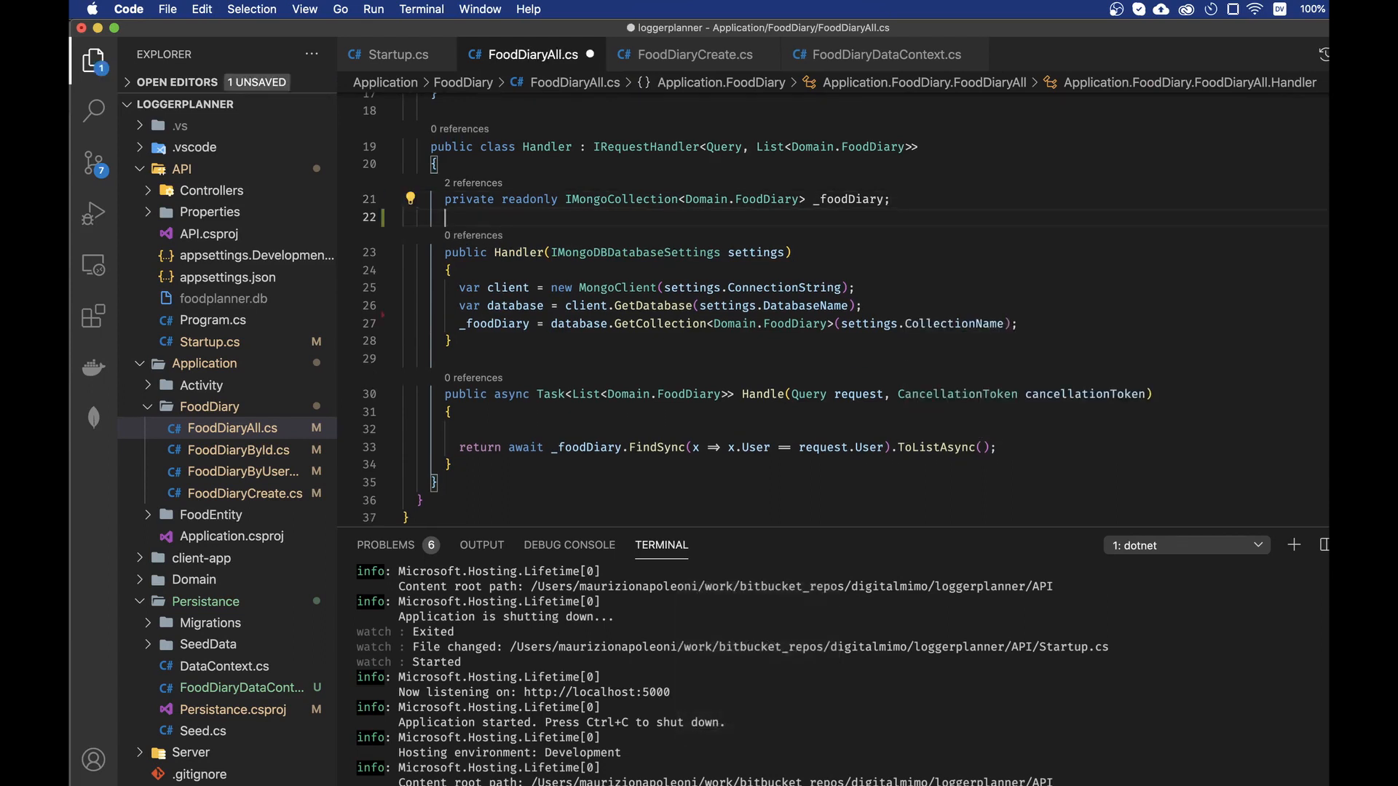
{"action": "type", "text": "private"}
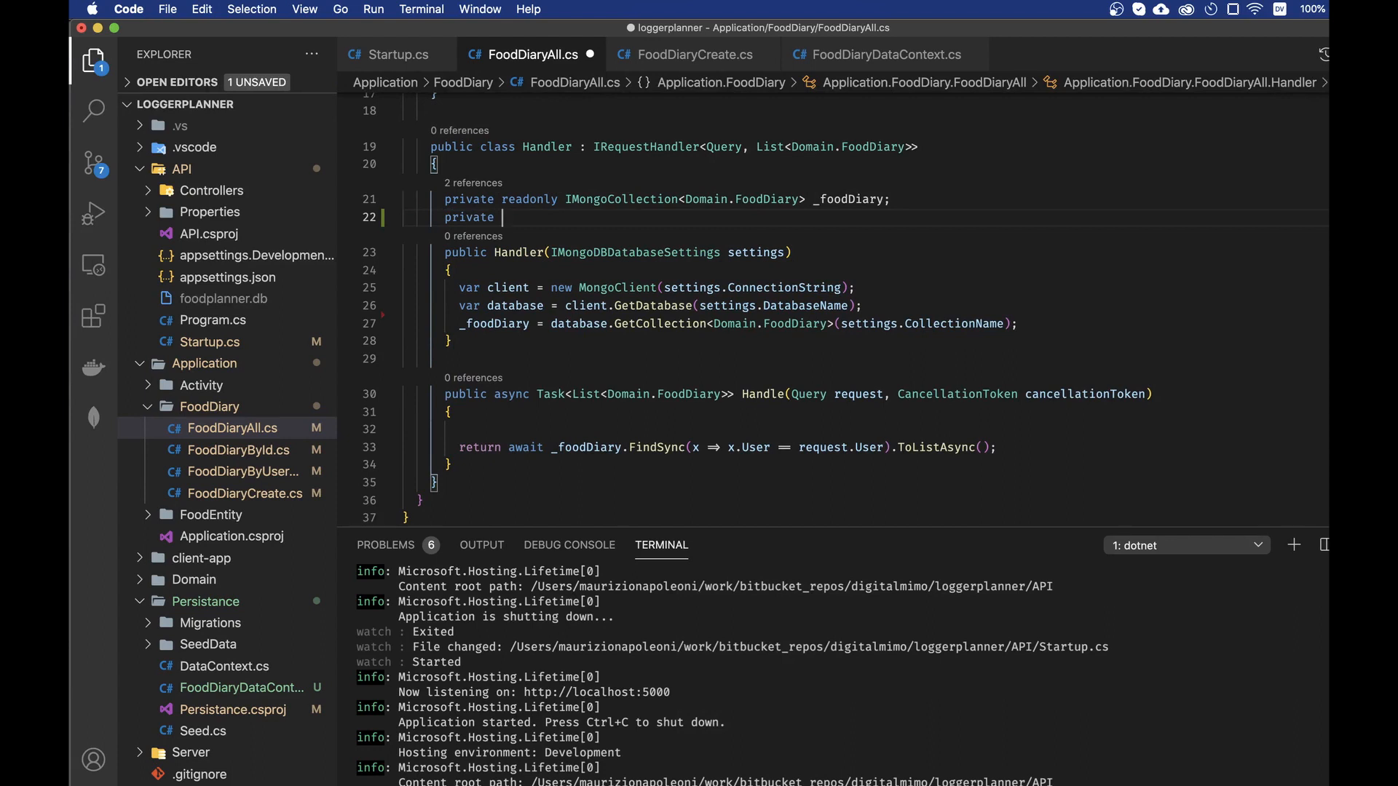
{"action": "type", "text": "reado"}
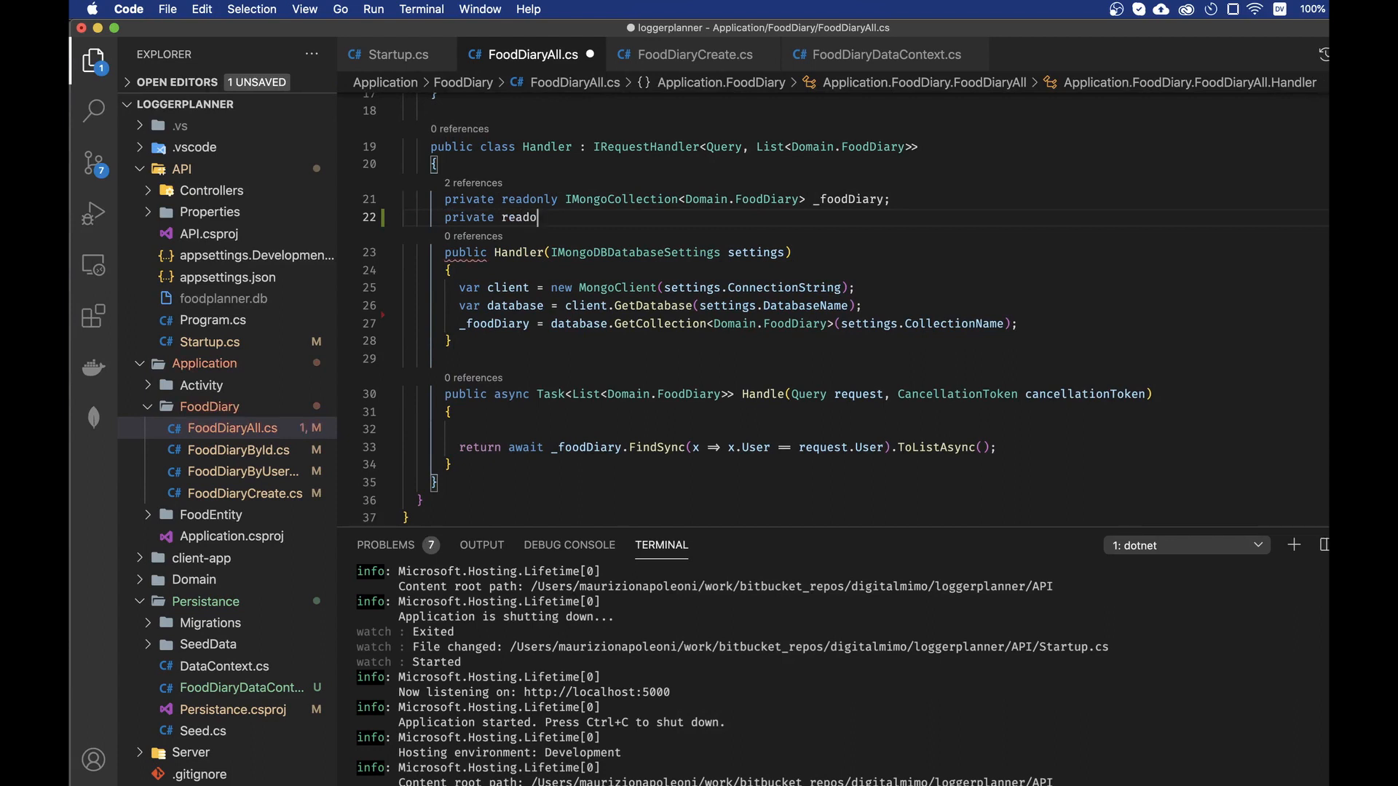
{"action": "type", "text": "nly Foo"}
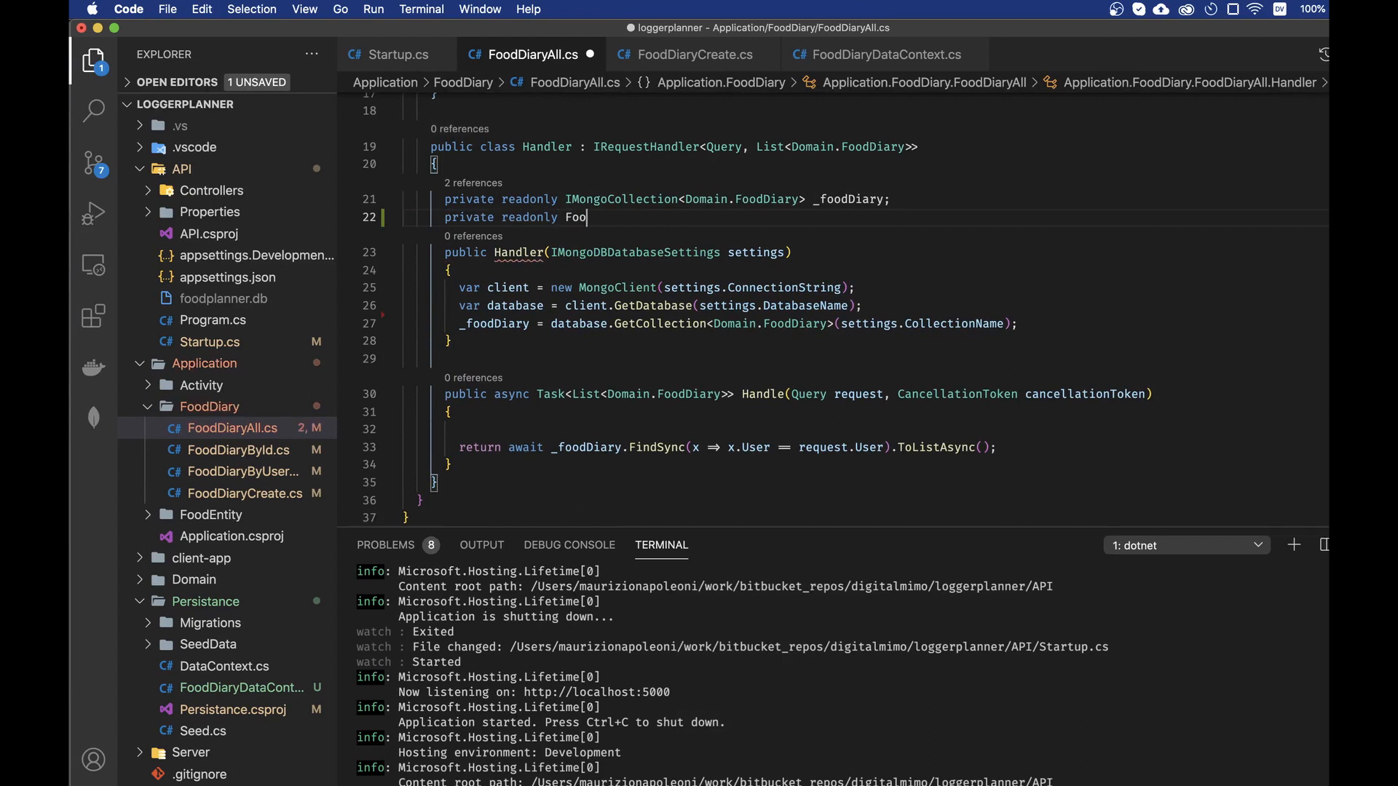
{"action": "type", "text": "dDia"}
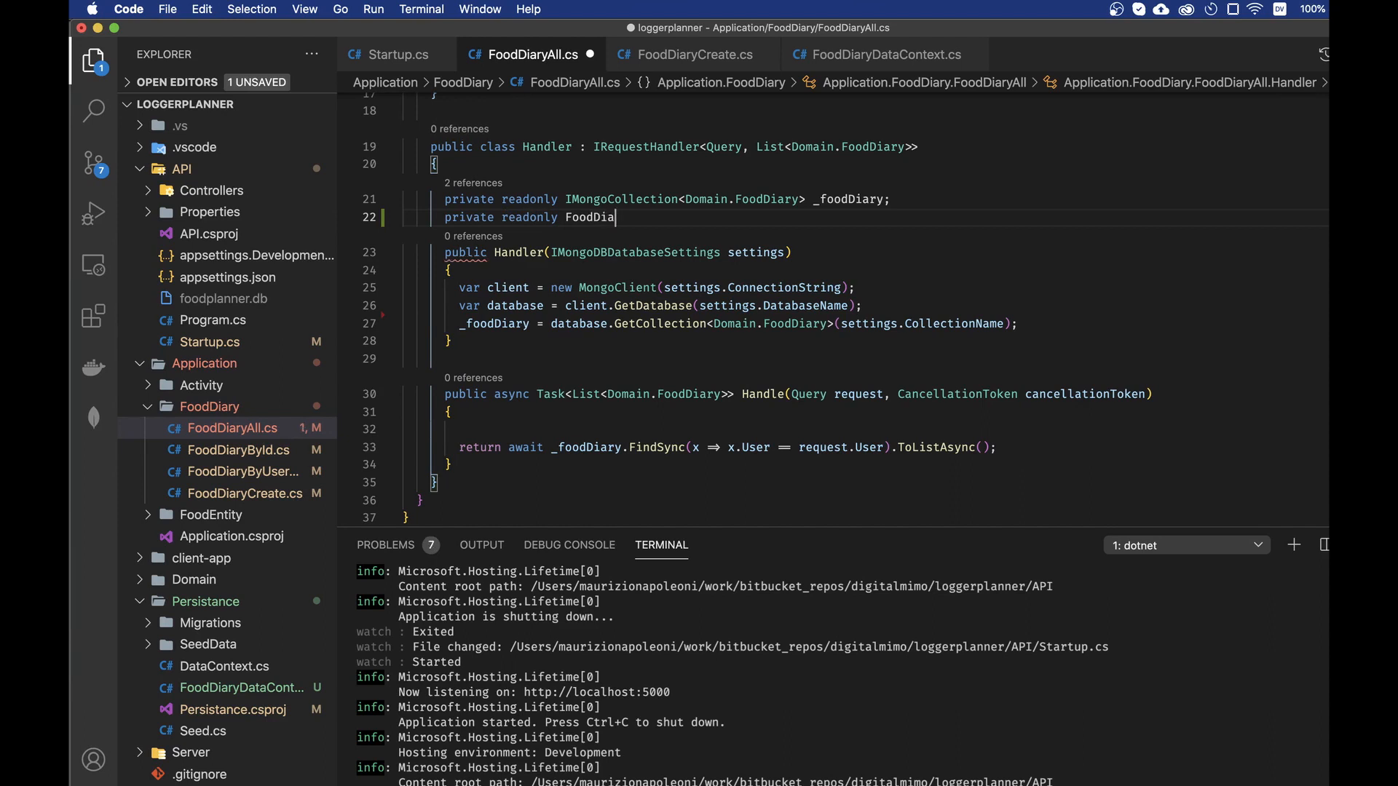
{"action": "type", "text": "ry"}
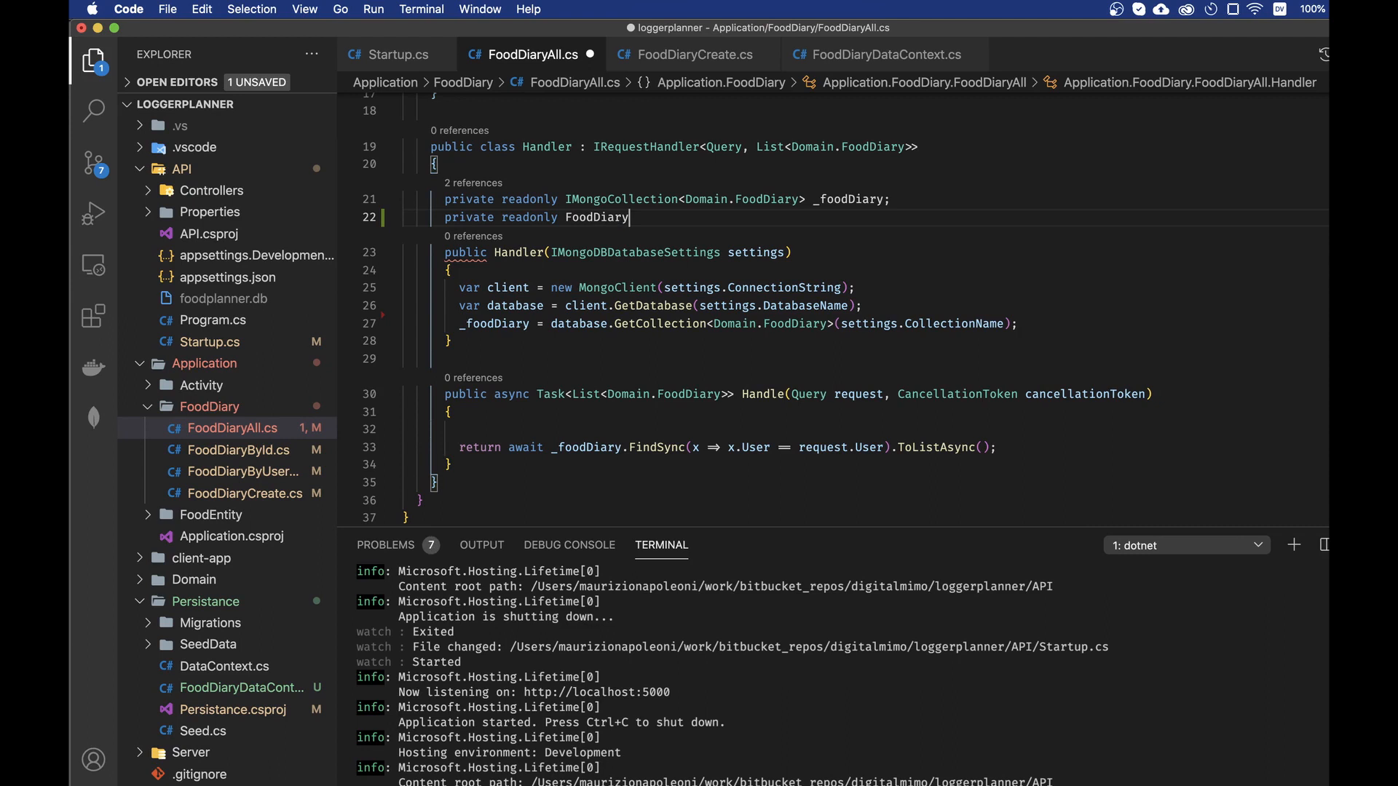
{"action": "type", "text": "DataContex"}
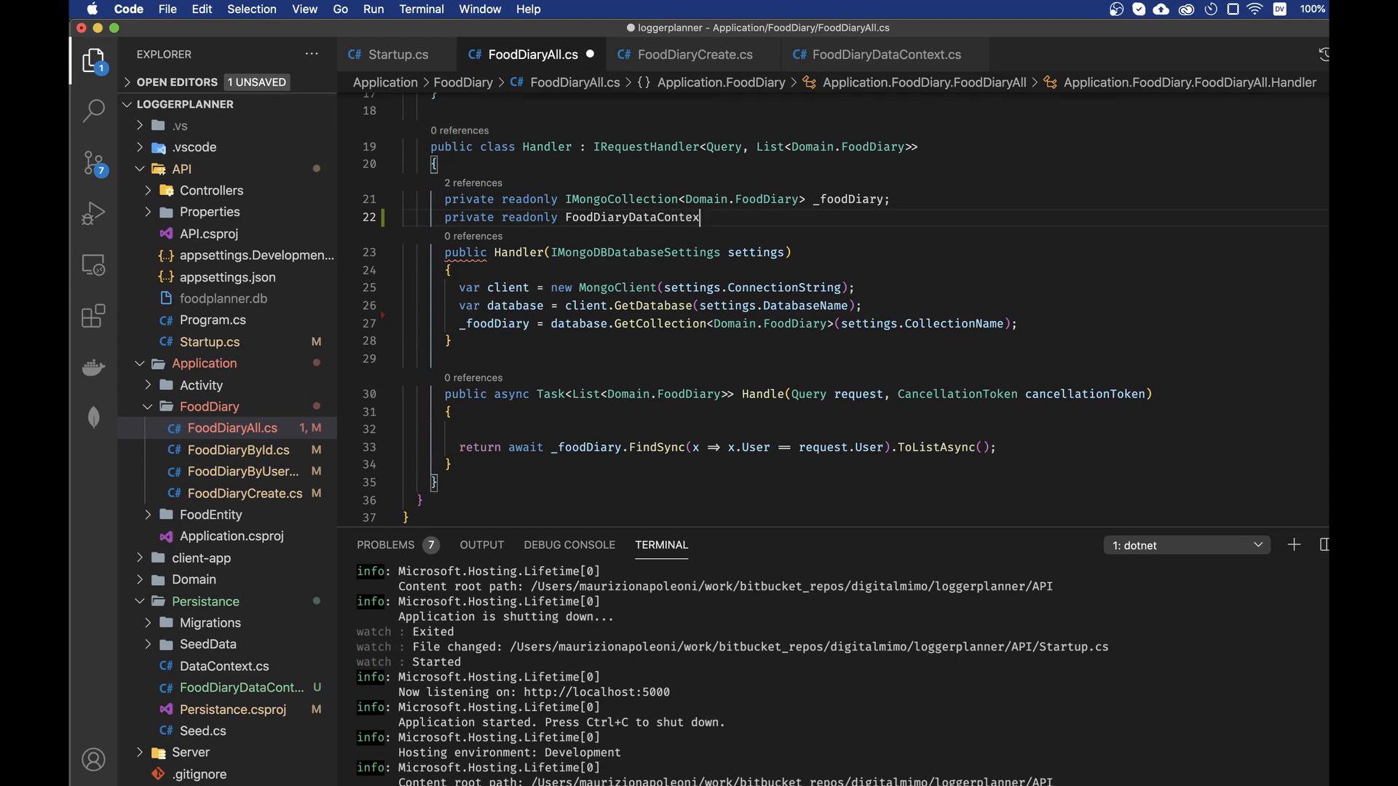
{"action": "type", "text": "t"}
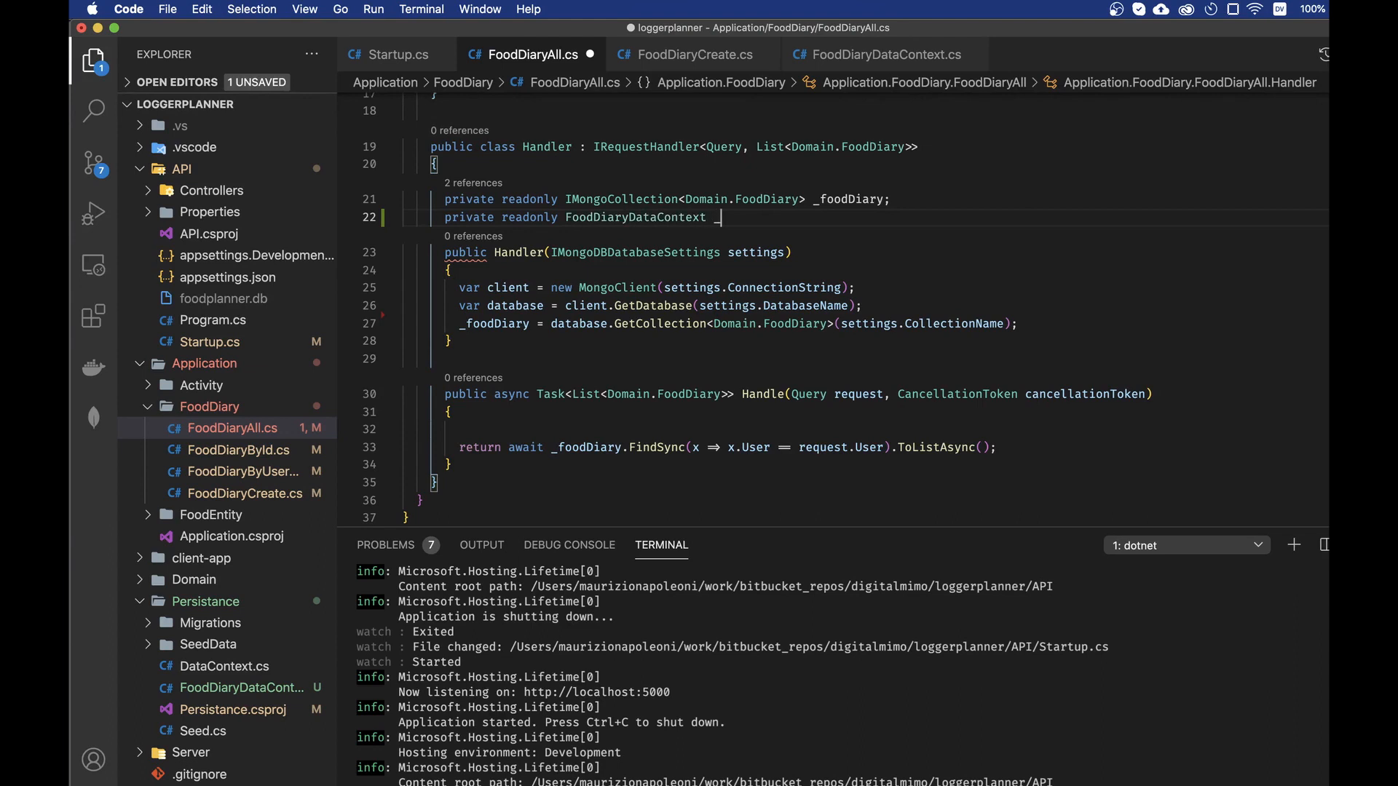
{"action": "type", "text": "_foodDiary"}
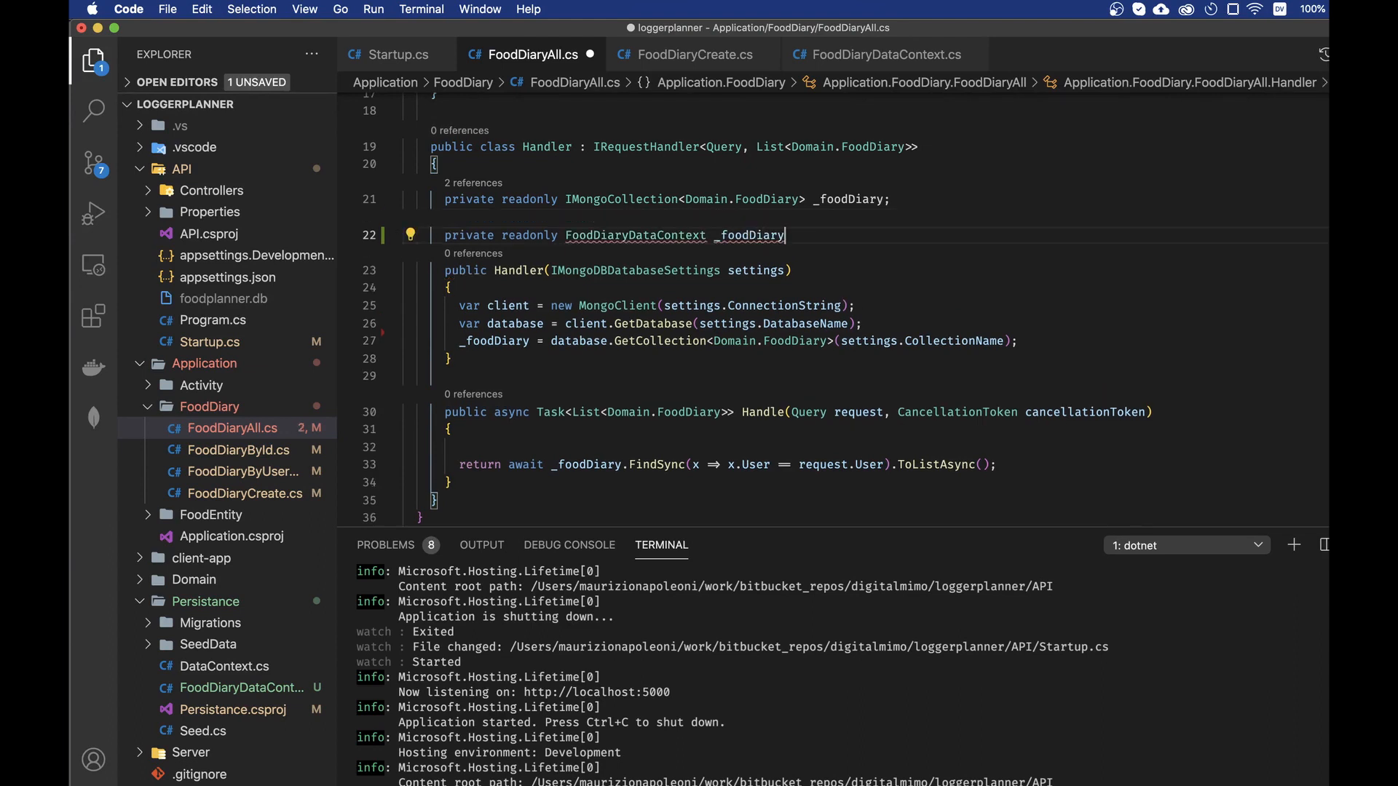
{"action": "type", "text": "DataCont"}
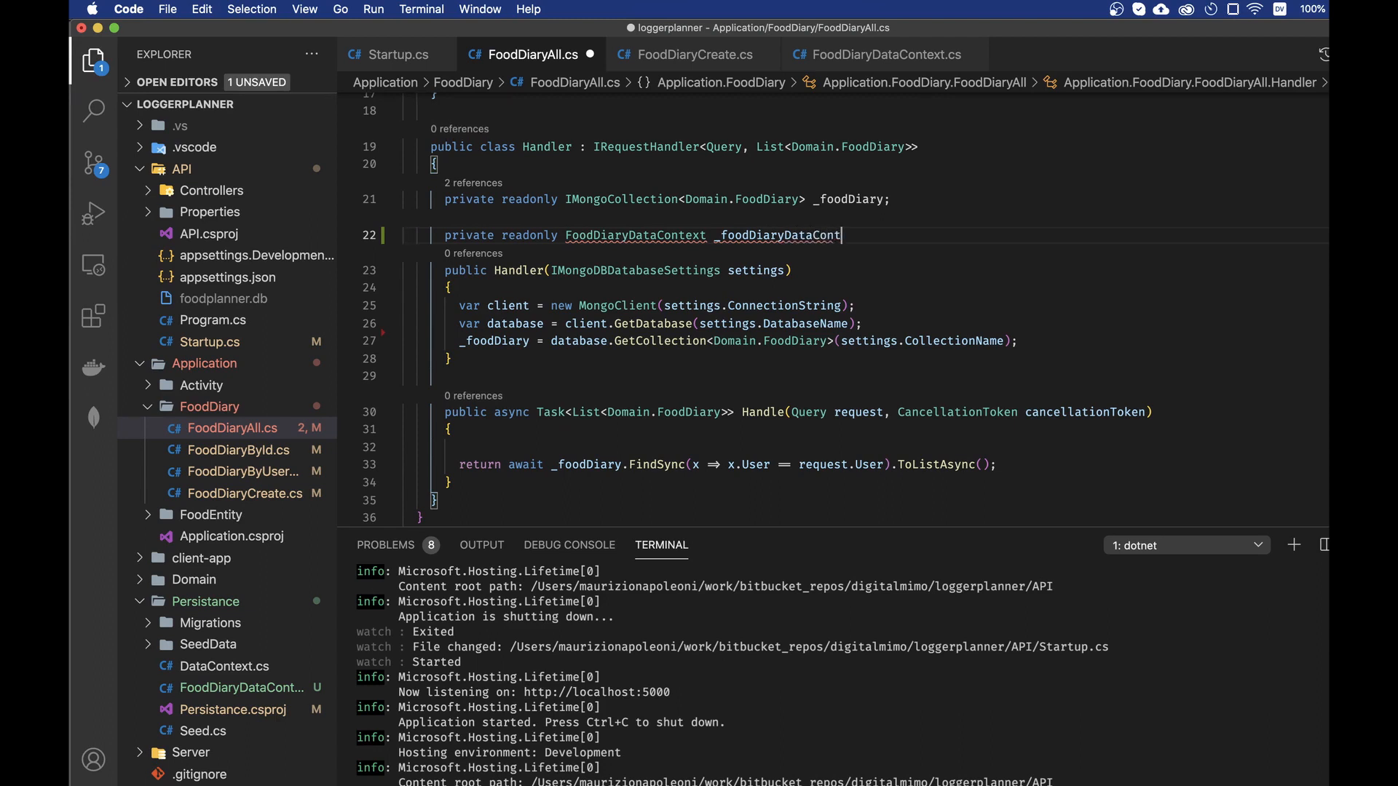
{"action": "type", "text": "ext"}
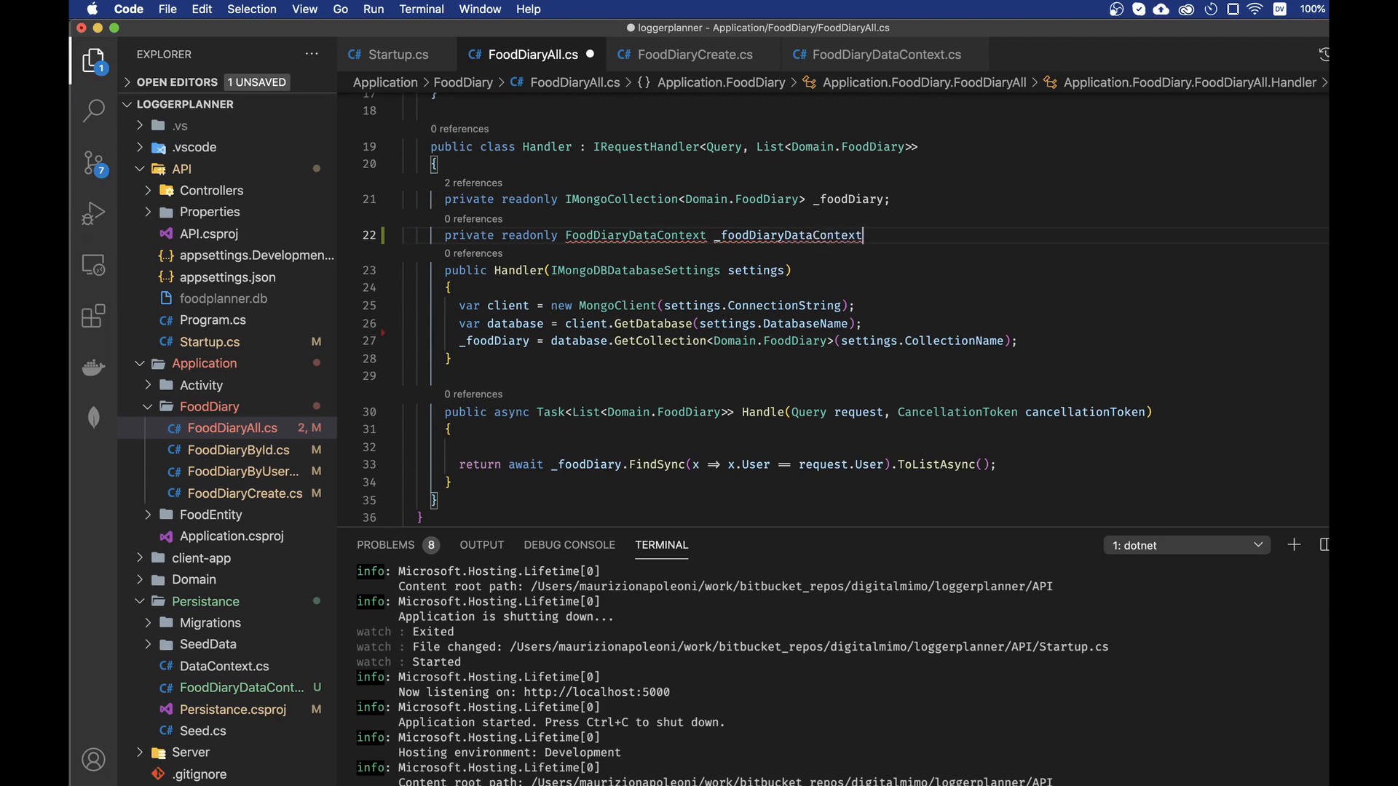
{"action": "type", "text": ";"}
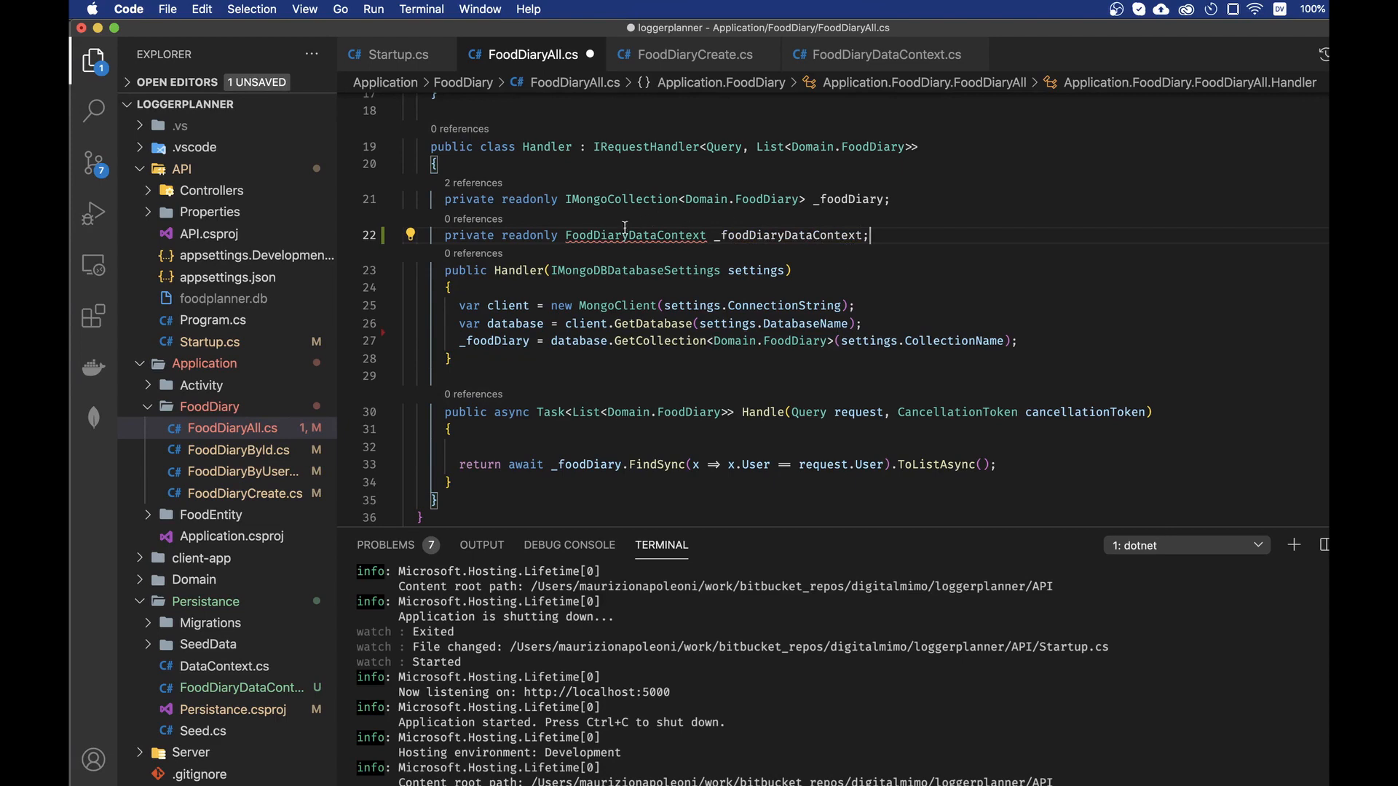
{"action": "scroll", "scroll_direction": "up", "scroll_amount": 3}
{"action": "type", "text": "using"}
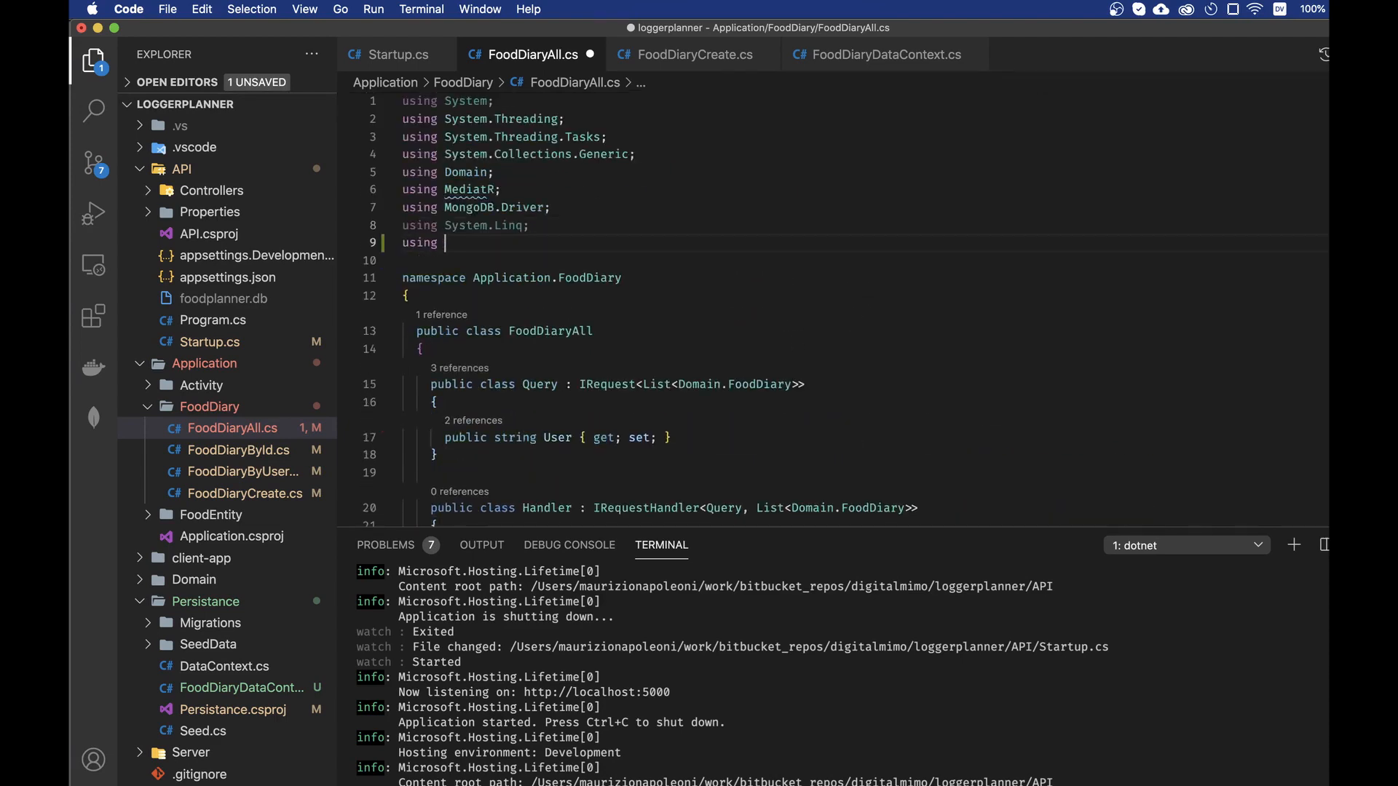
Begin typing the Persistance using directive at the top of FoodDiaryAll.cs.
{"action": "type", "text": "Per"}
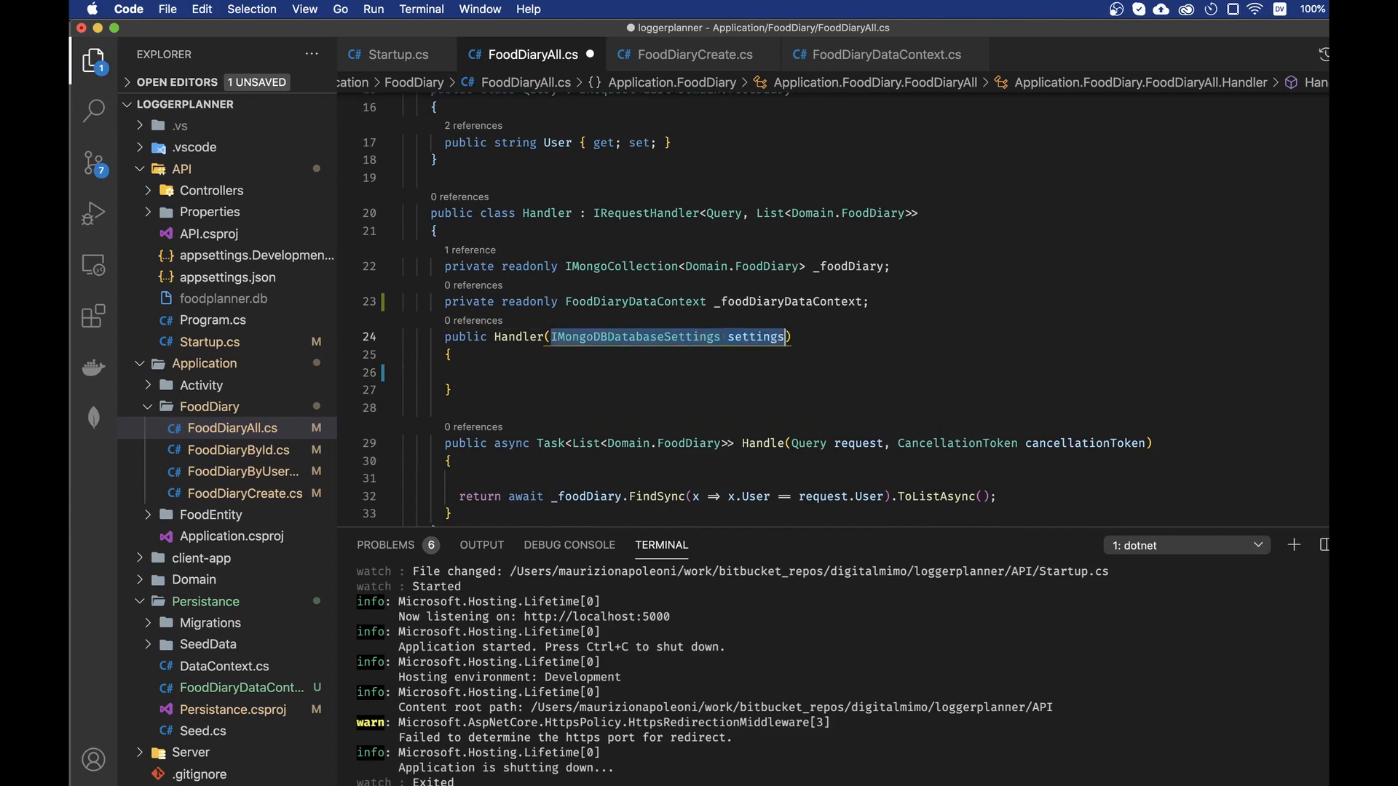
Take a FoodDiaryDataContext constructor parameter and assign it to the data-context field.
{"action": "type", "text": "FoodDiaryDataContext foodDiaryD)"}
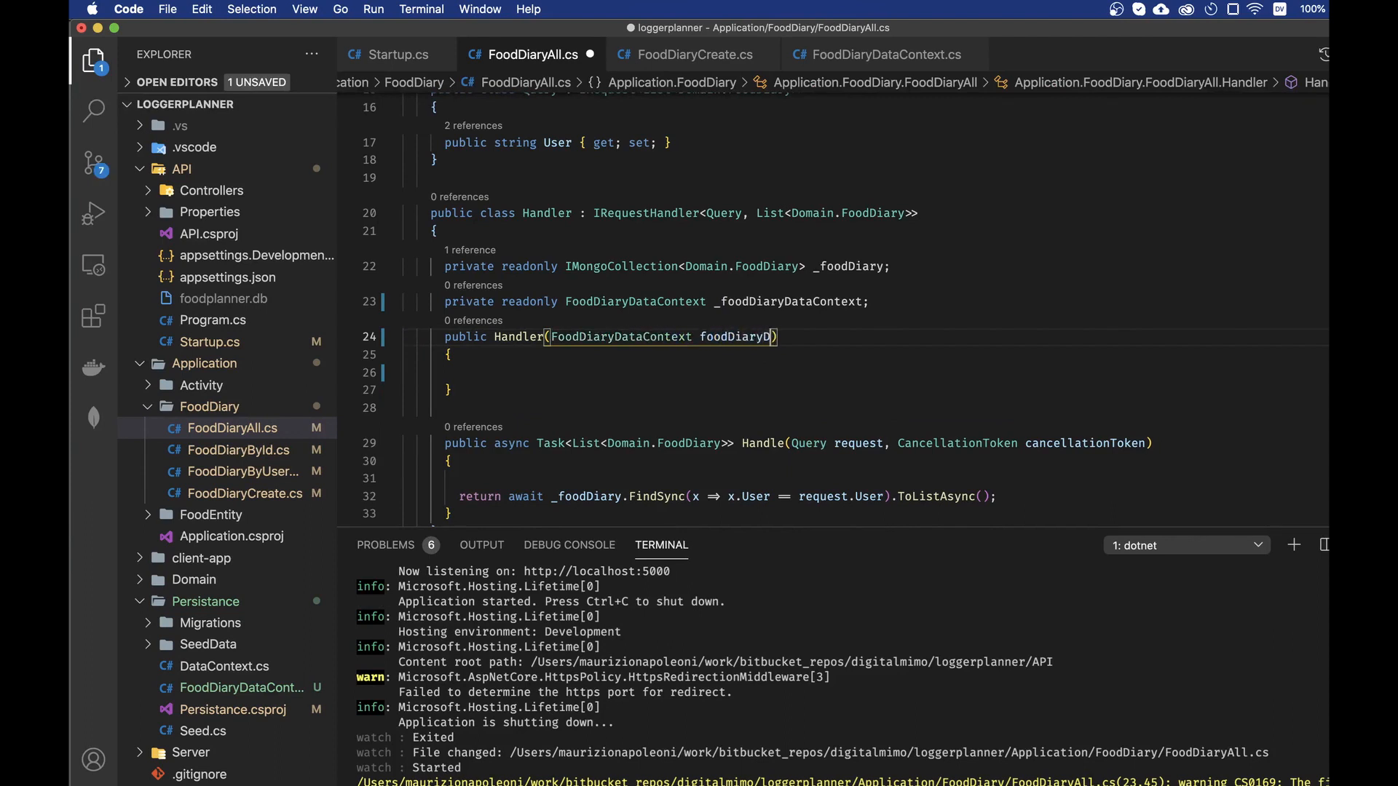
{"action": "type", "text": "ataContext"}
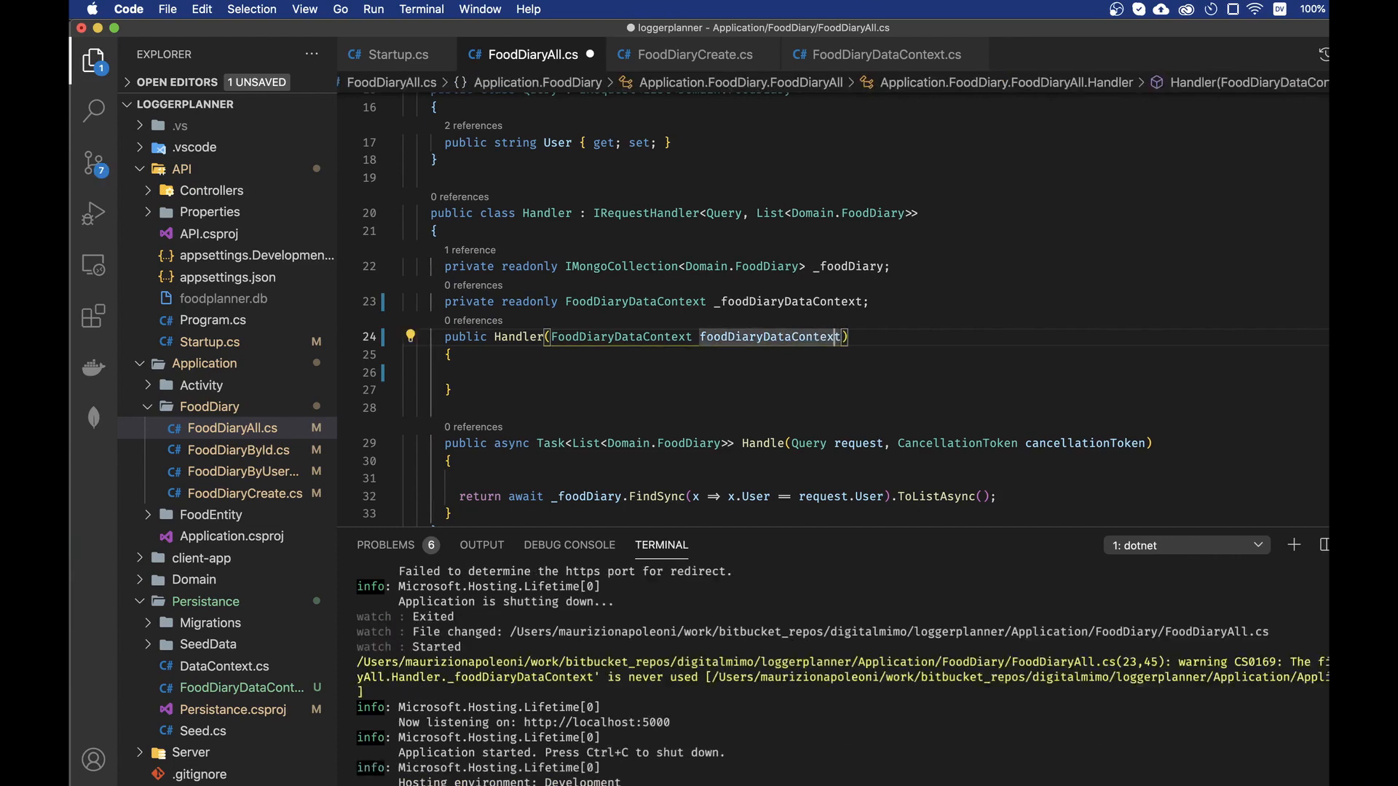
{"action": "type", "text": "_"}
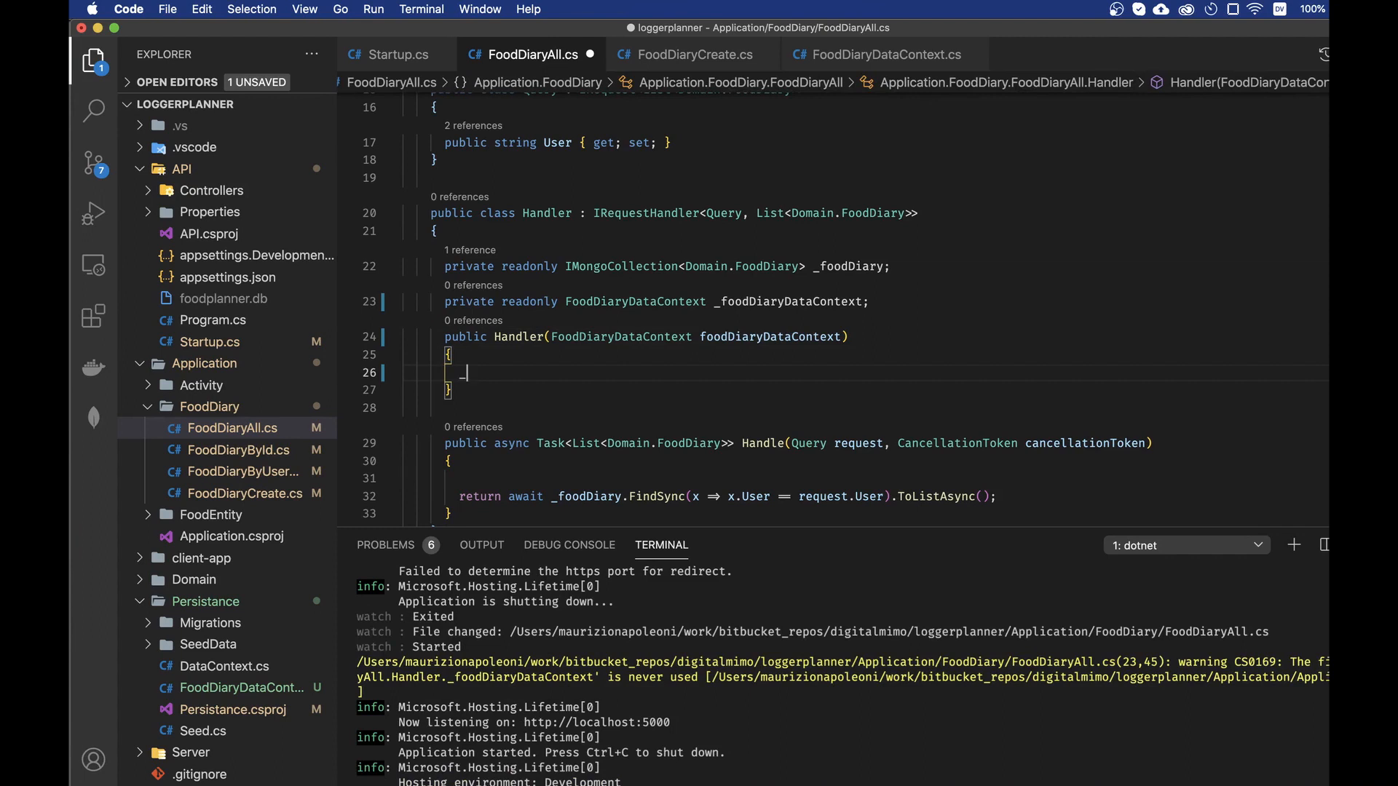
{"action": "type", "text": "_foodDiaryDataContext"}
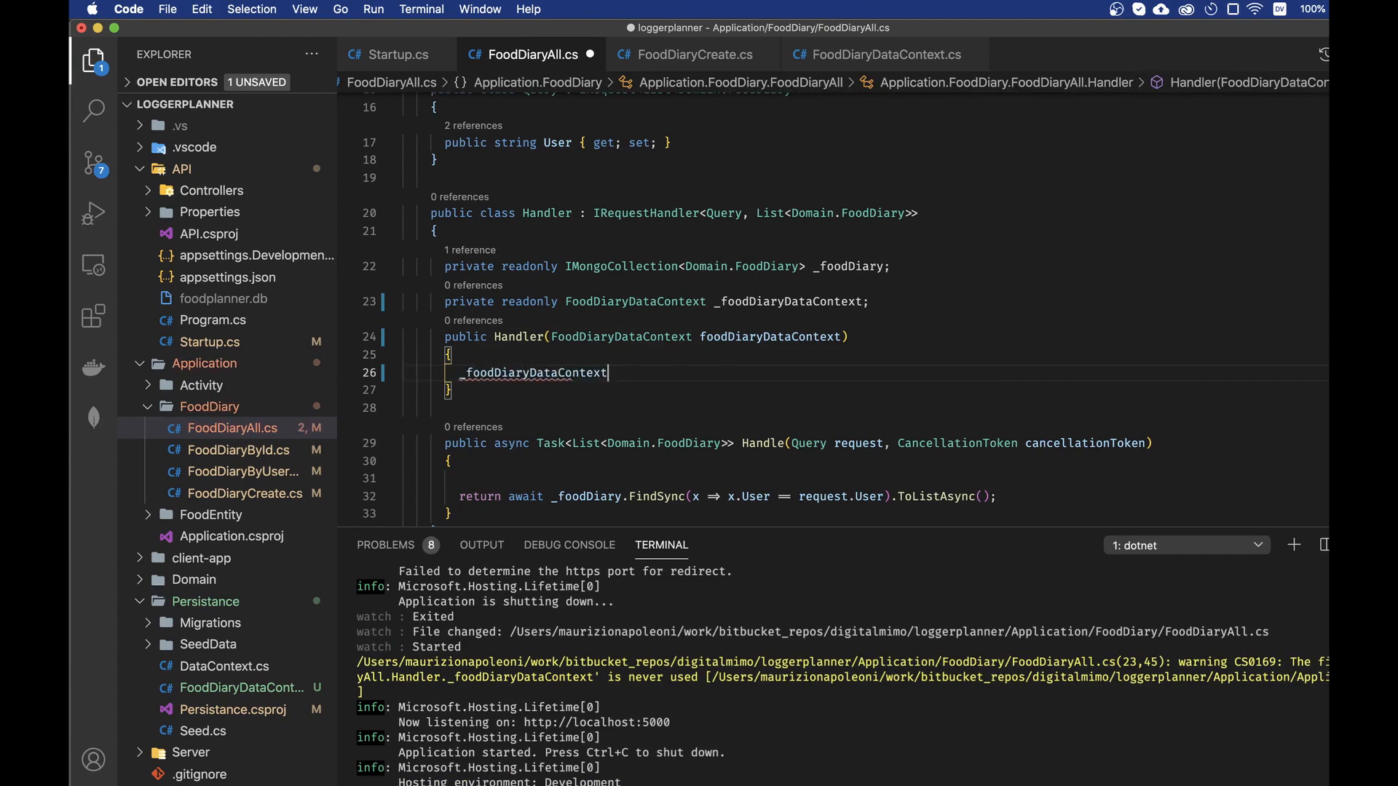
{"action": "type", "text": "= foodDiaryDataContext;"}
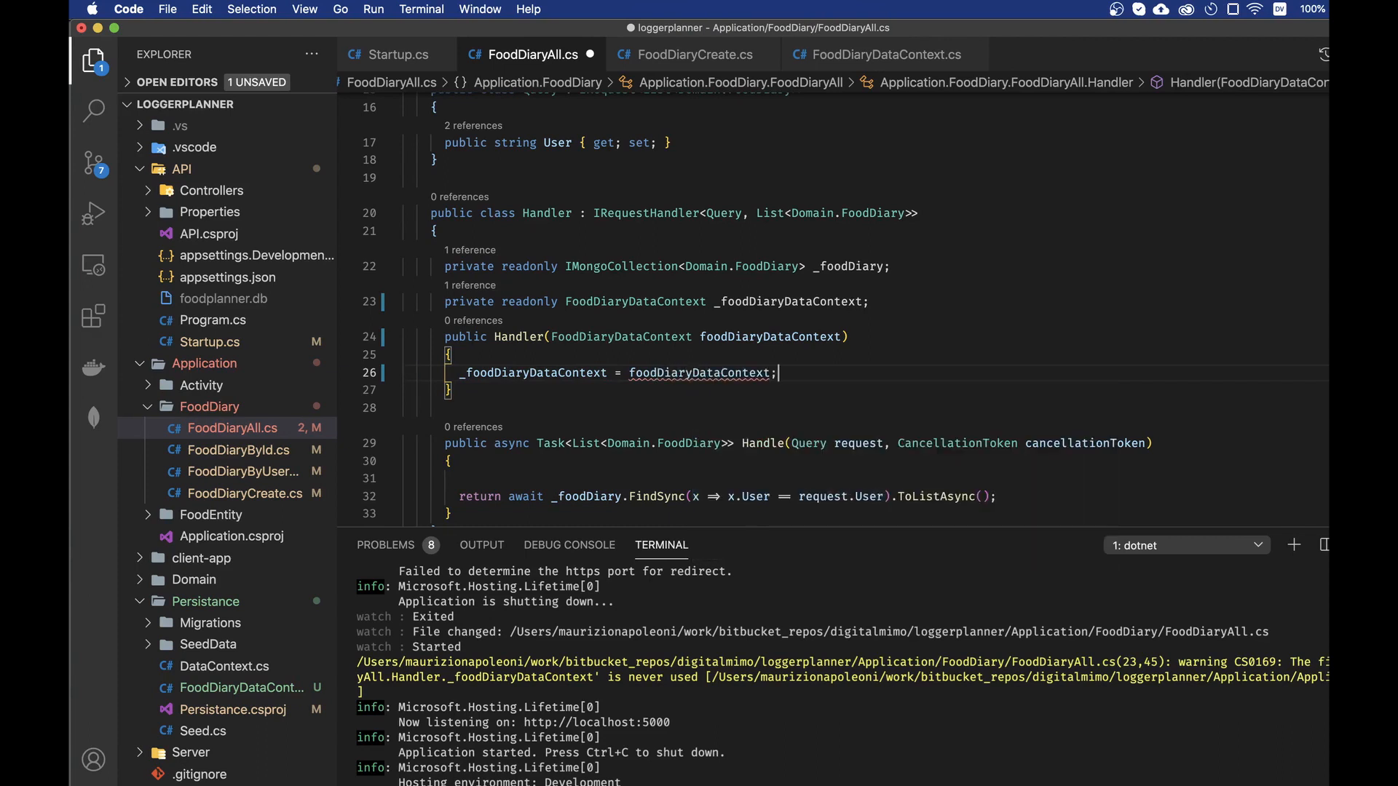
Remove the old _foodDiary field and replace its reference in the query.
{"action": "left_click", "coordinate": [891, 266]}
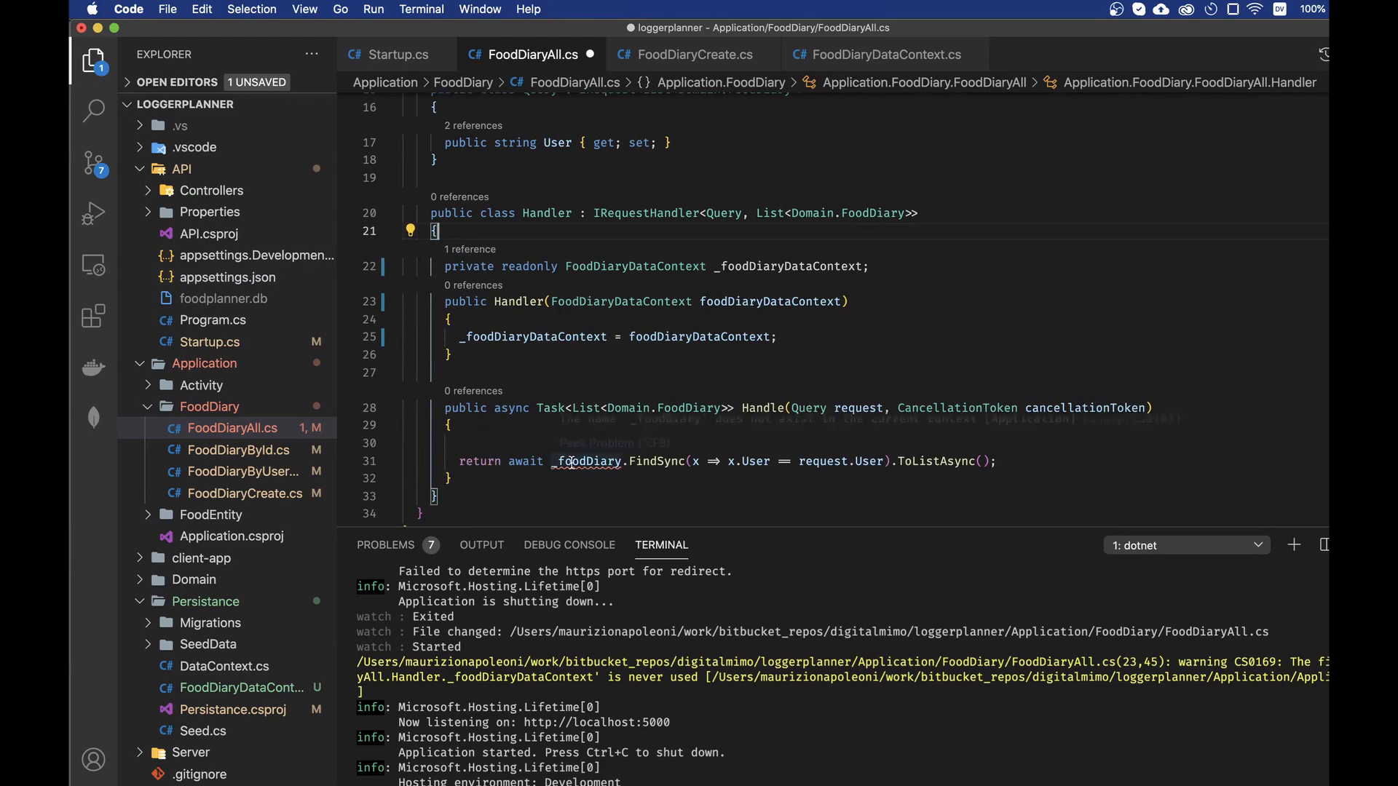
{"action": "right_click", "coordinate": [500, 337]}
{"action": "type", "text": "DataContext.Get()"}
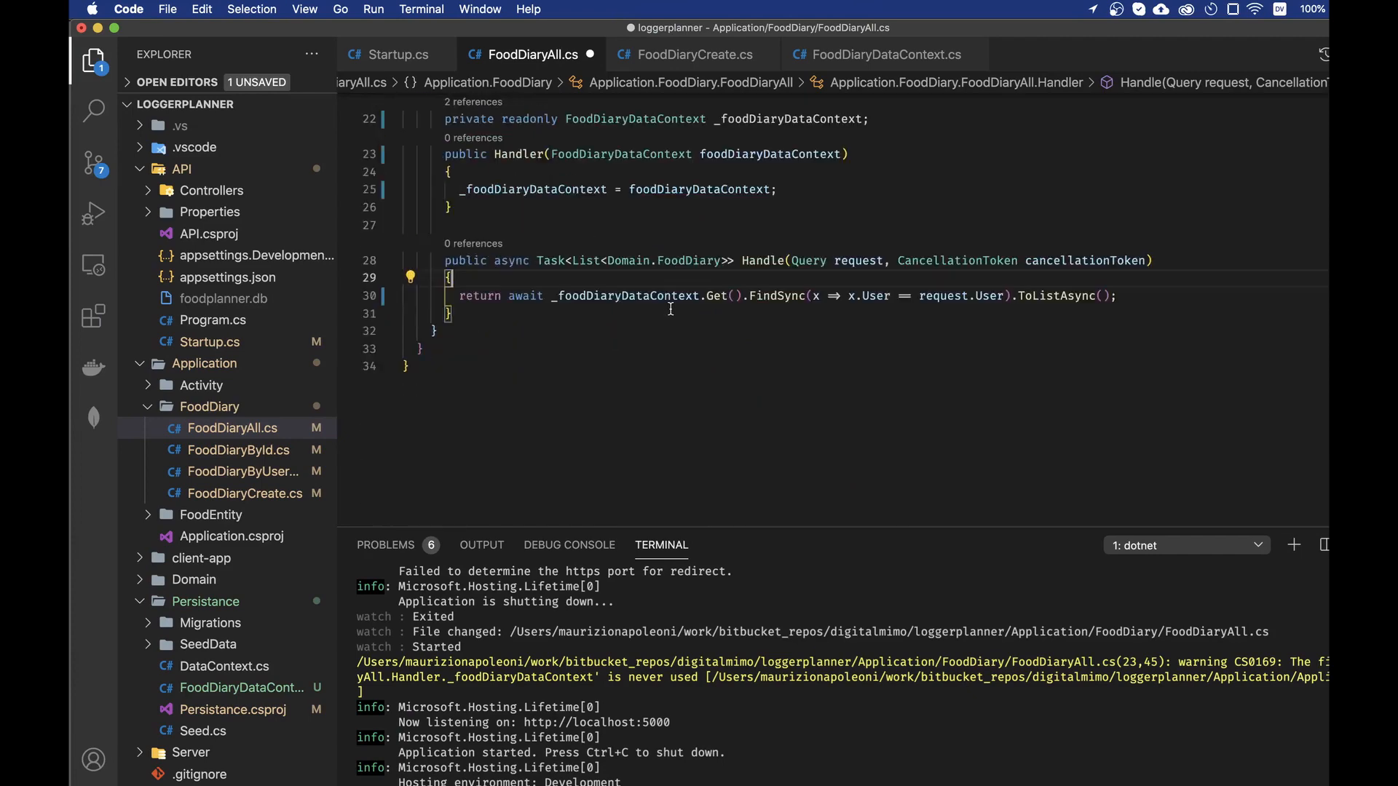
{"action": "scroll", "scroll_direction": "up", "scroll_amount": 3}
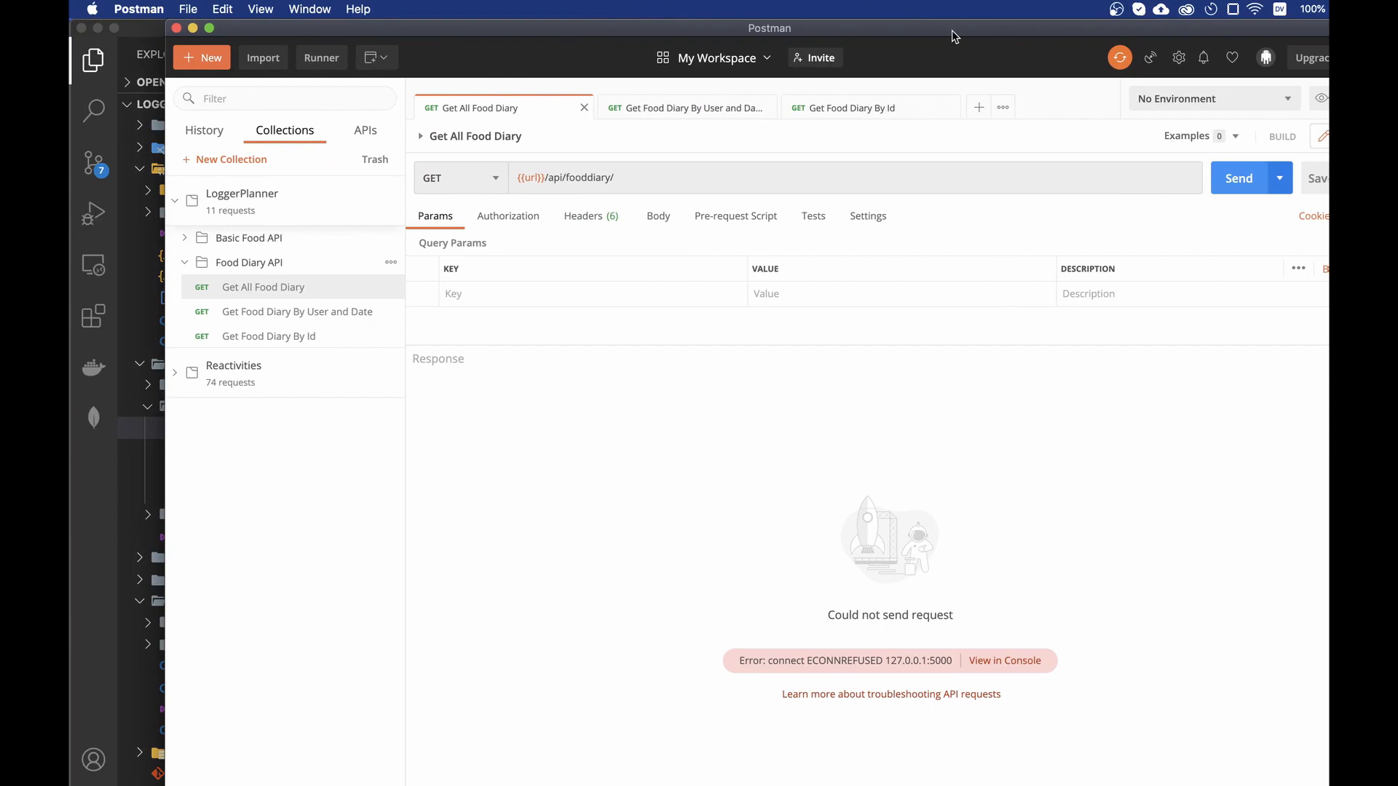
Send the Get All Food Diary request in Postman; it still returns ECONNREFUSED.
{"action": "left_click", "coordinate": [1238, 178]}
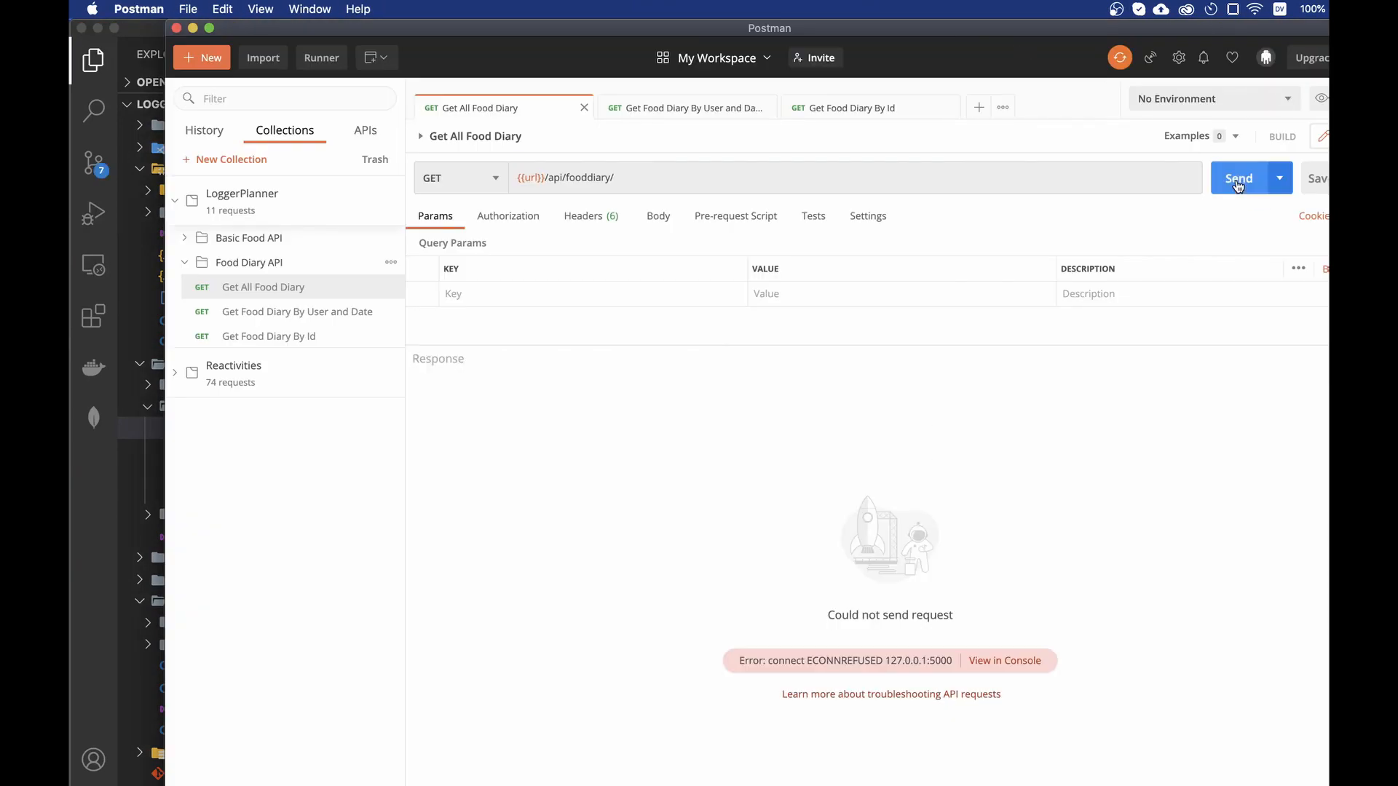
{"action": "left_click", "coordinate": [1238, 178]}
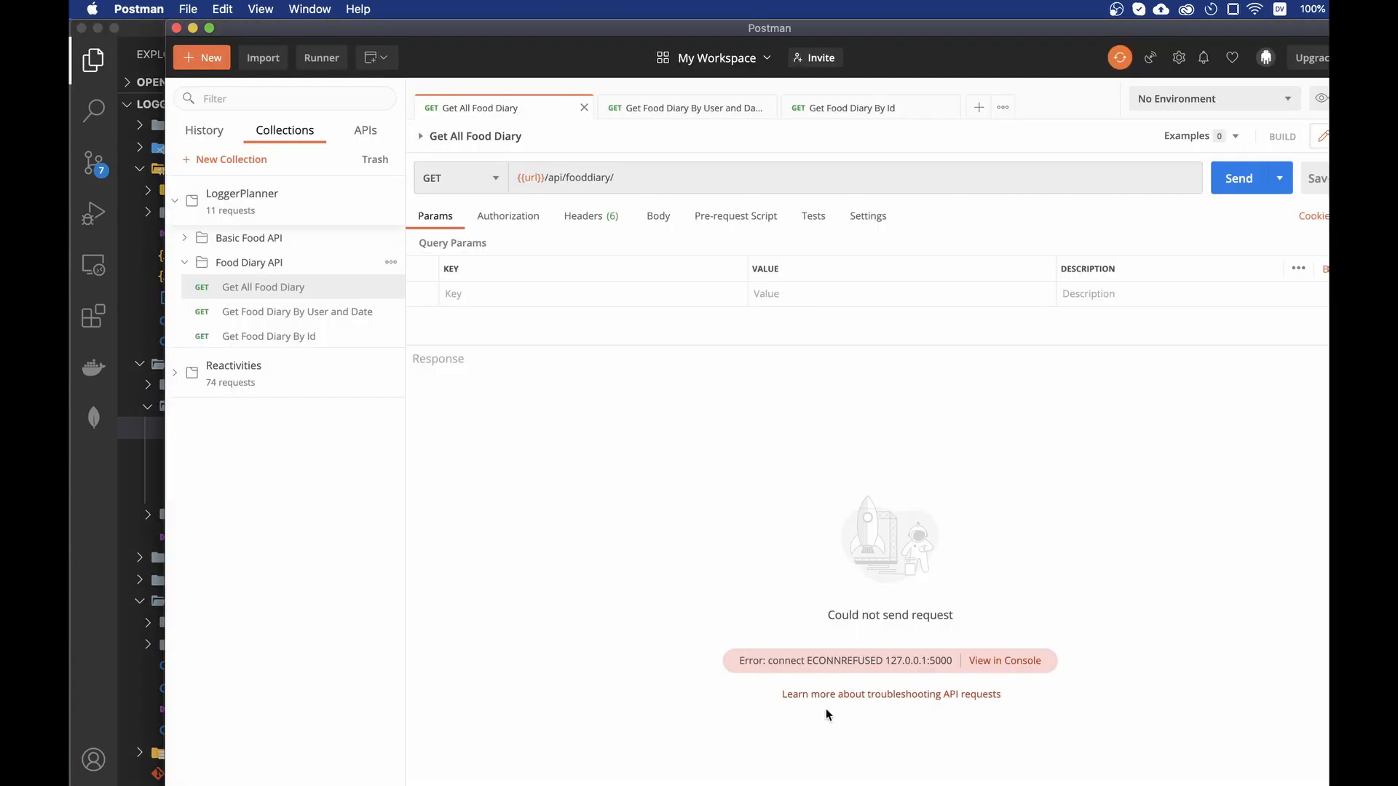
{"action": "left_click", "coordinate": [1238, 177]}
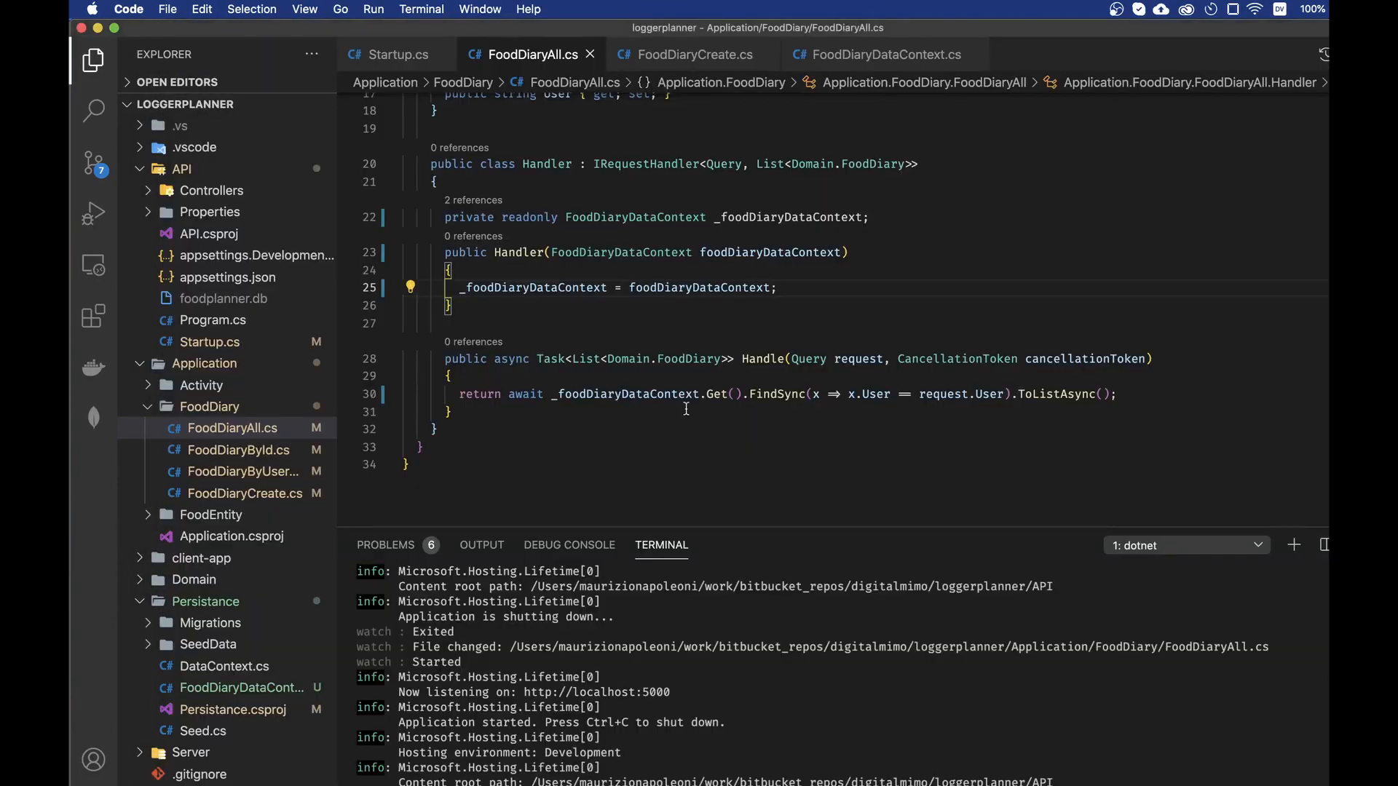
Paste the data-context field and constructor into FoodDiaryById.cs and query via _foodDiaryDataContext.Get().
{"action": "left_click", "coordinate": [453, 305]}
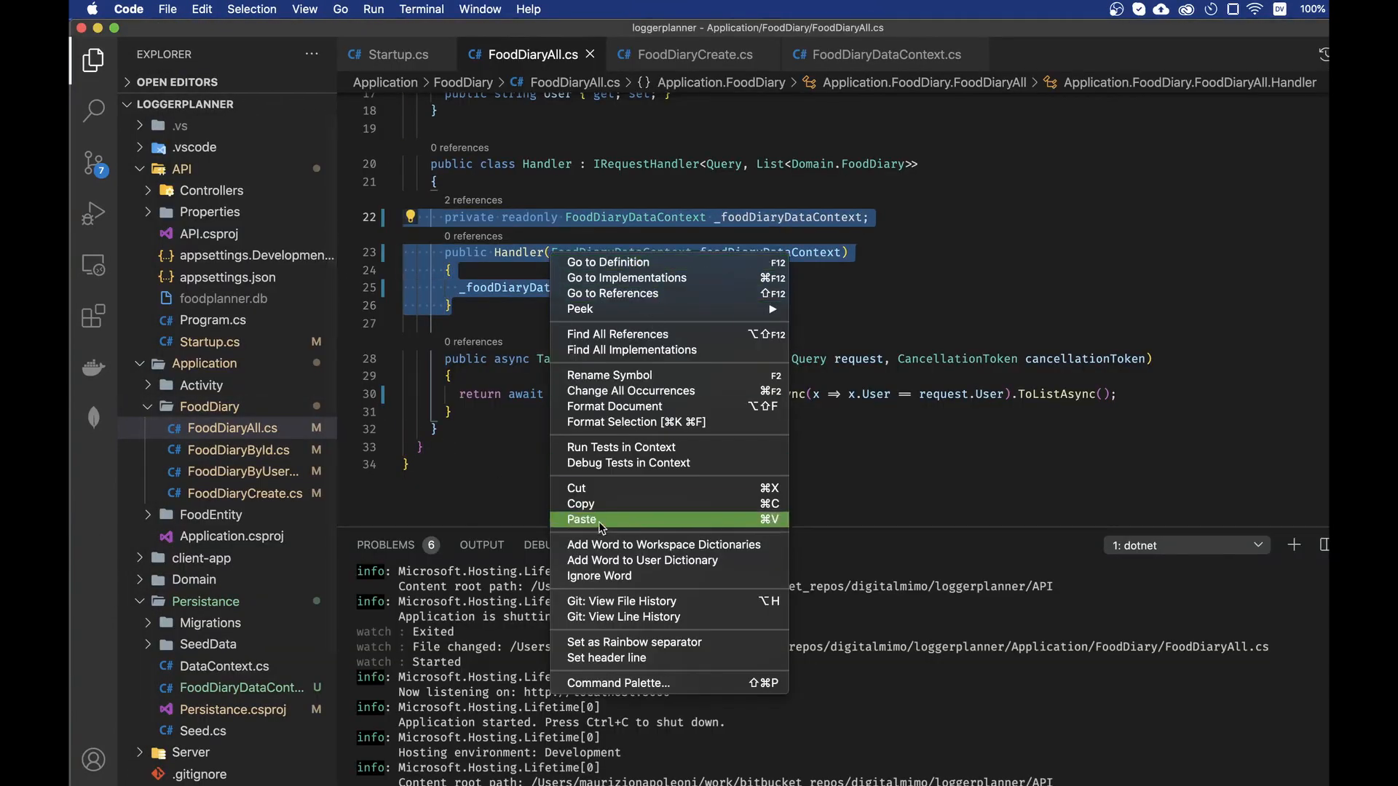
{"action": "left_click", "coordinate": [238, 449]}
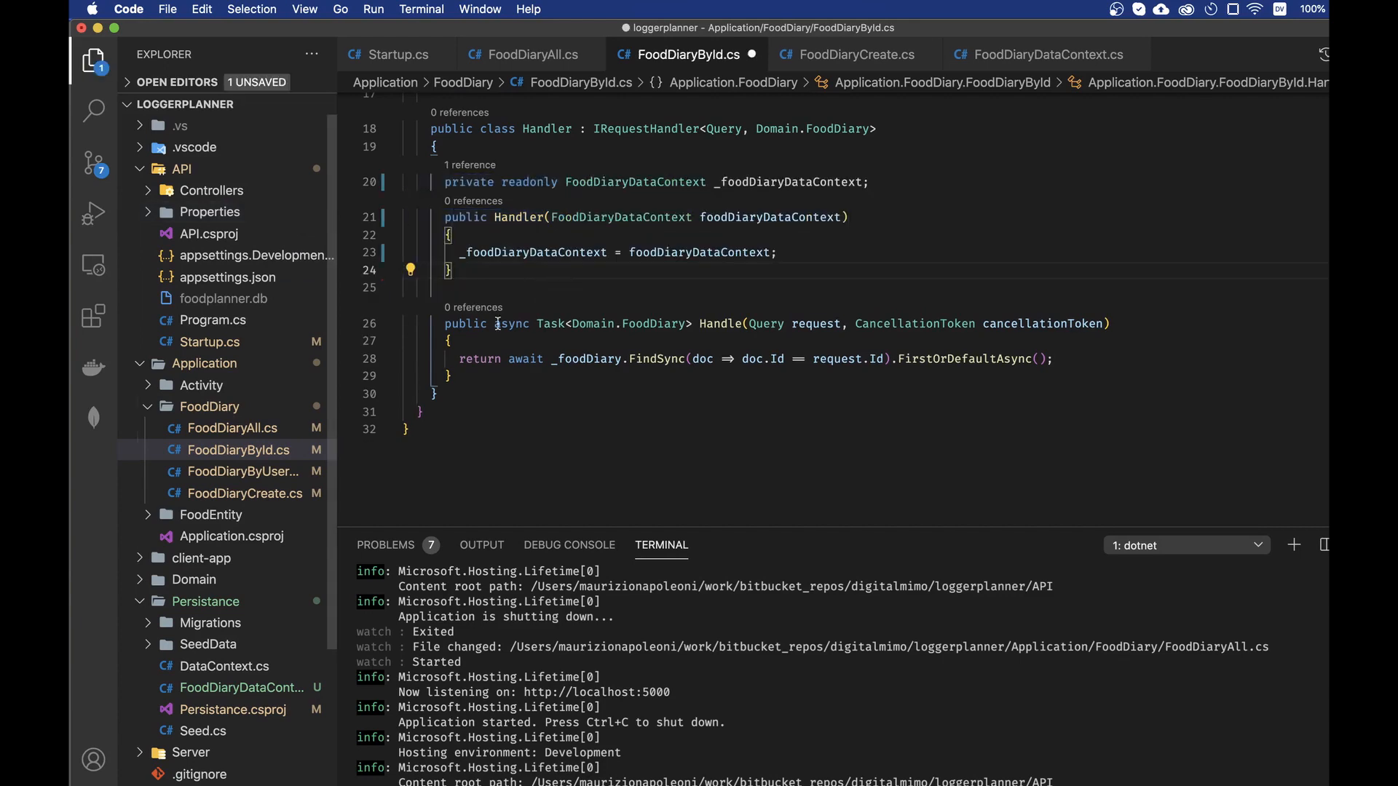
{"action": "right_click", "coordinate": [508, 253]}
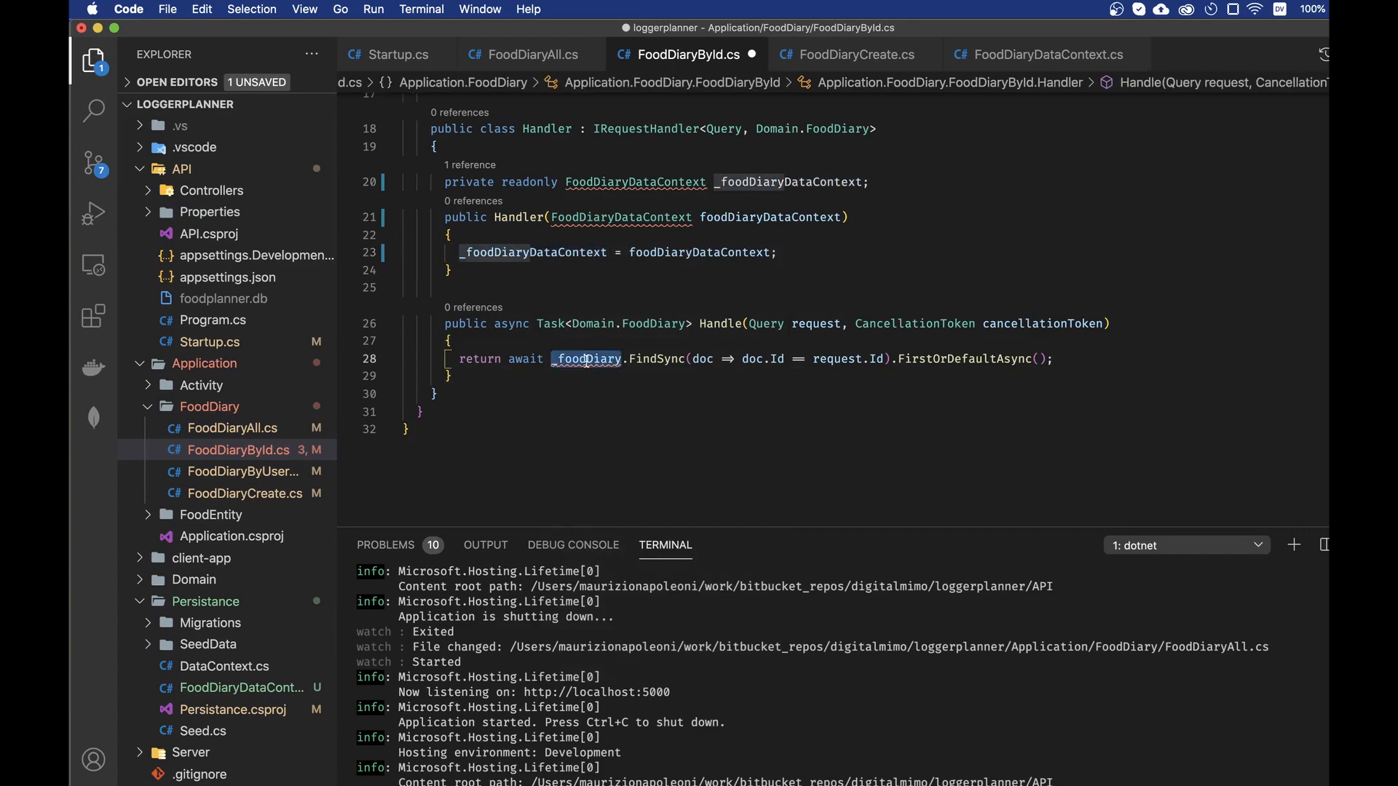
{"action": "type", "text": "_foodDiaryDataContext.Get()"}
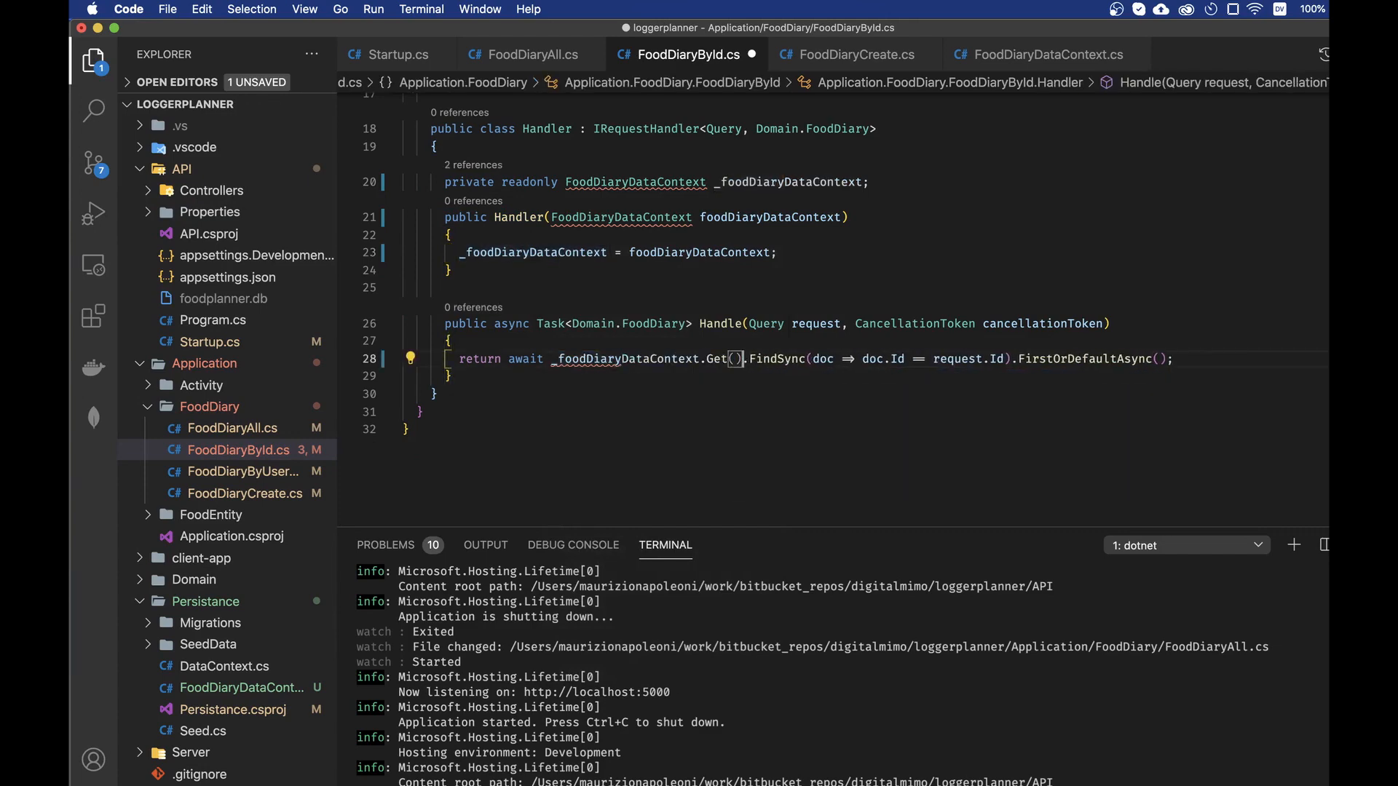
{"action": "scroll", "scroll_direction": "up", "scroll_amount": 3}
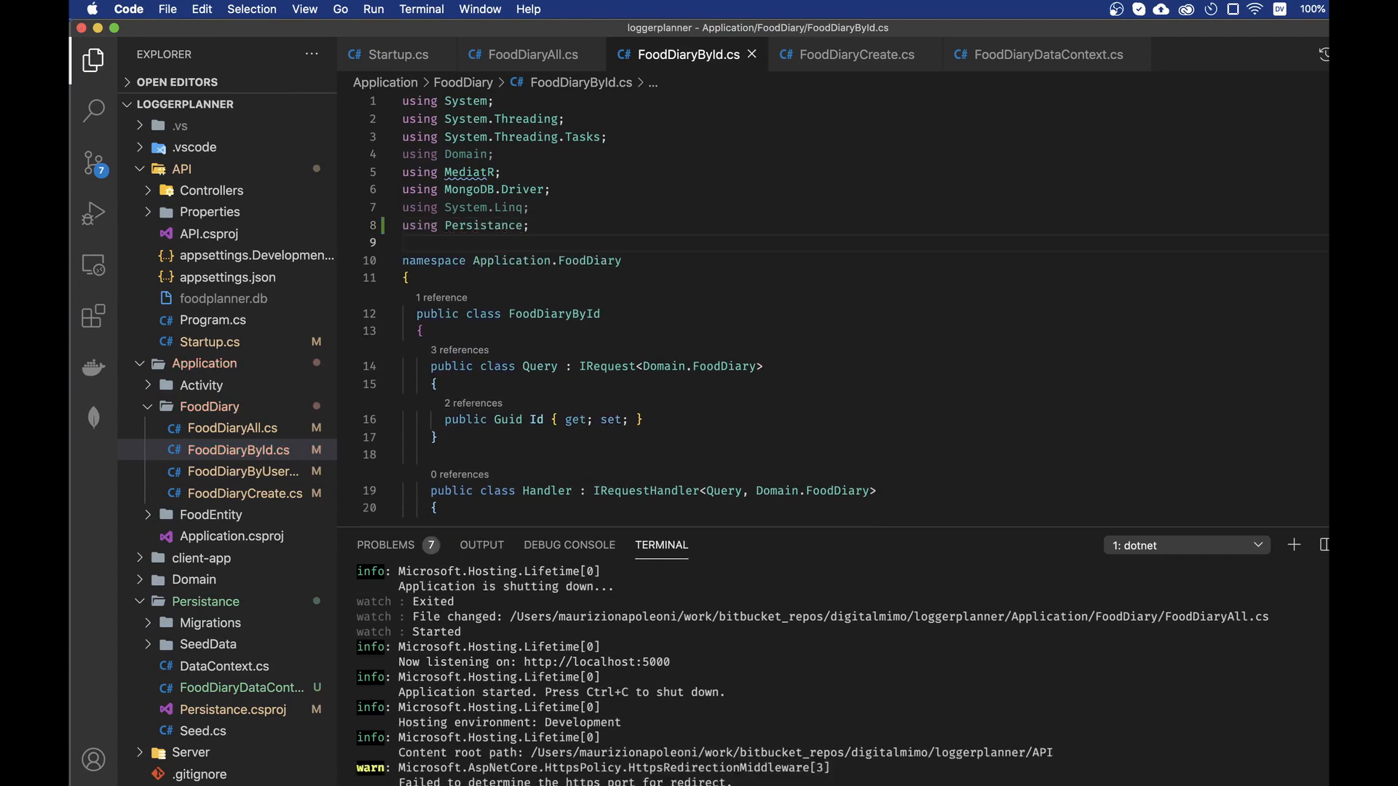
{"action": "scroll", "scroll_direction": "down", "scroll_amount": 3}
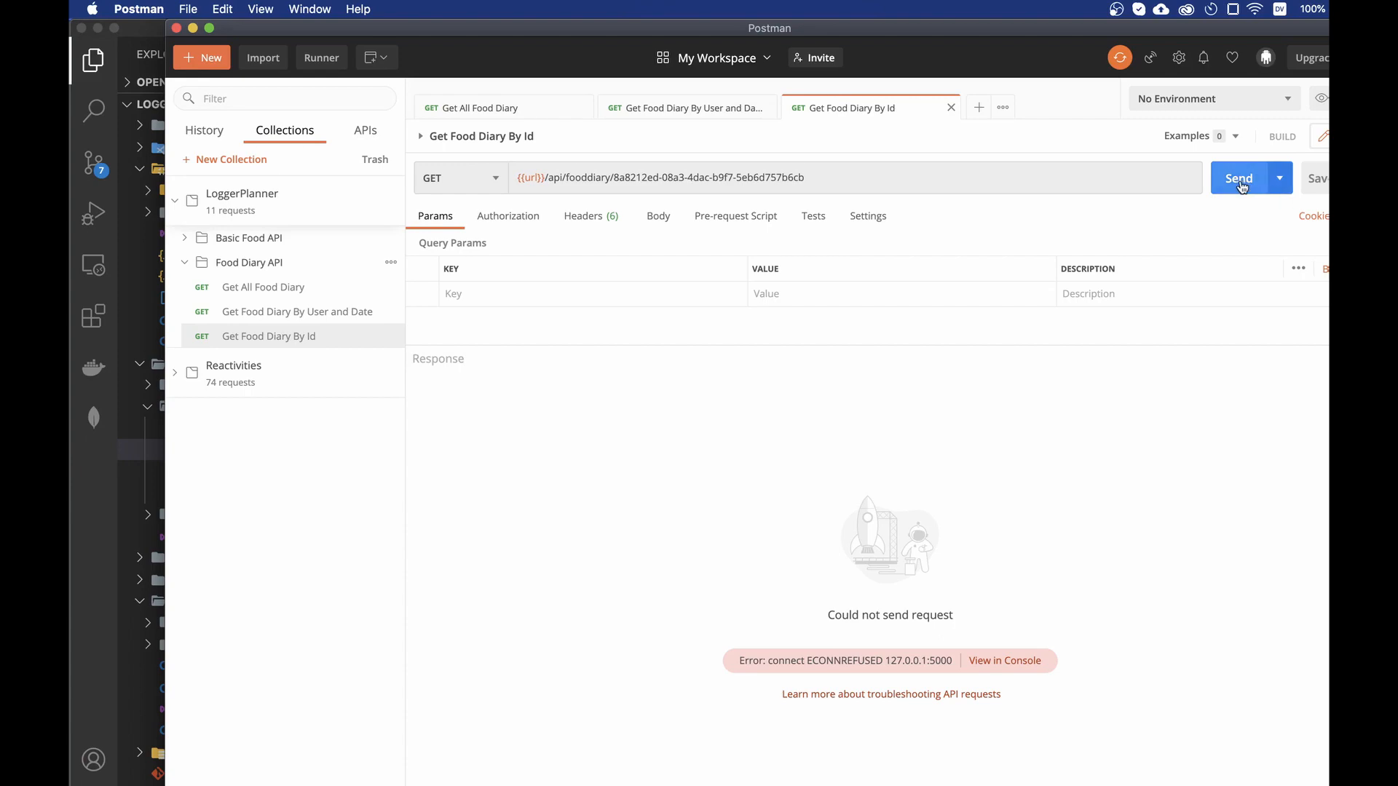
Send Get Food Diary By Id in Postman, then reopen Startup.cs's FoodDiaryDataContext registration.
{"action": "left_click", "coordinate": [1238, 178]}
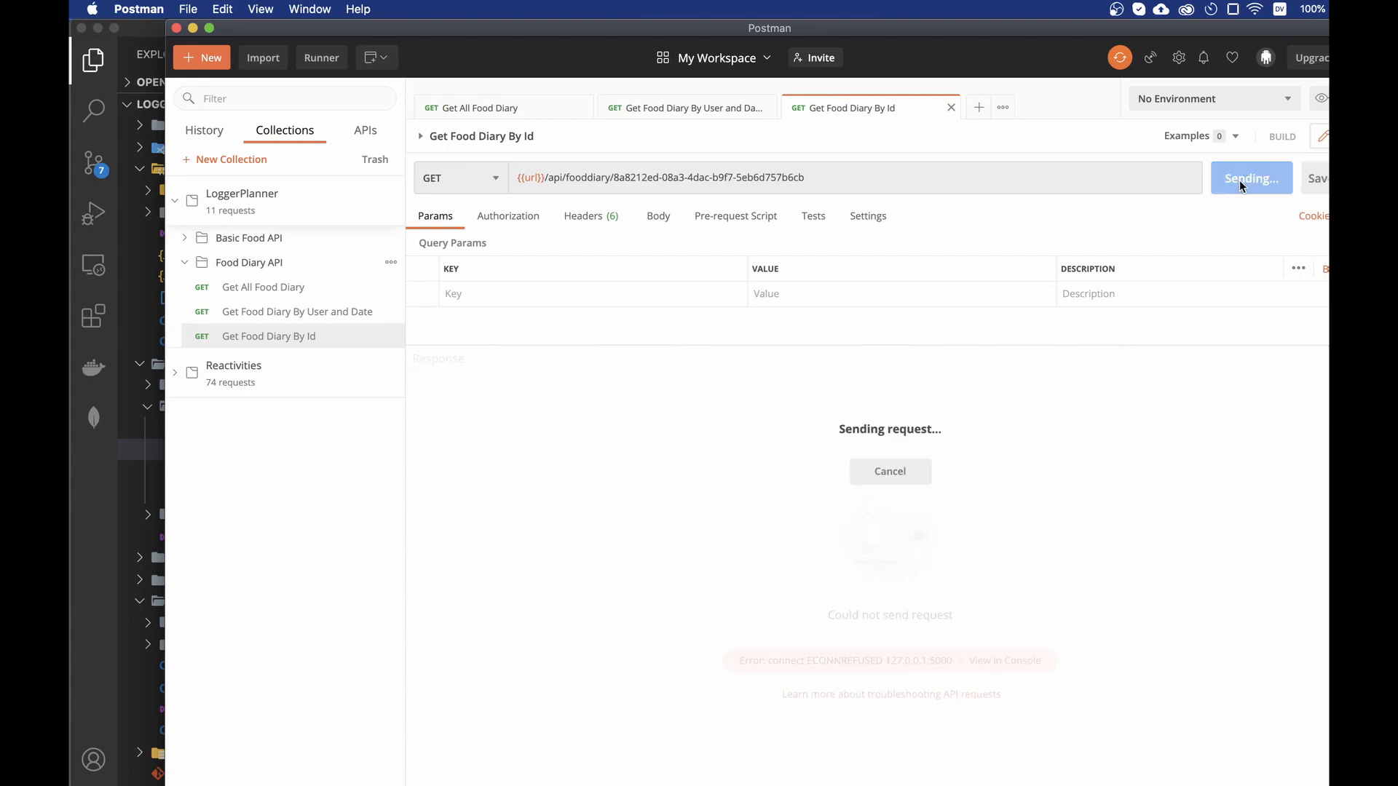
{"action": "left_click", "coordinate": [1239, 177]}
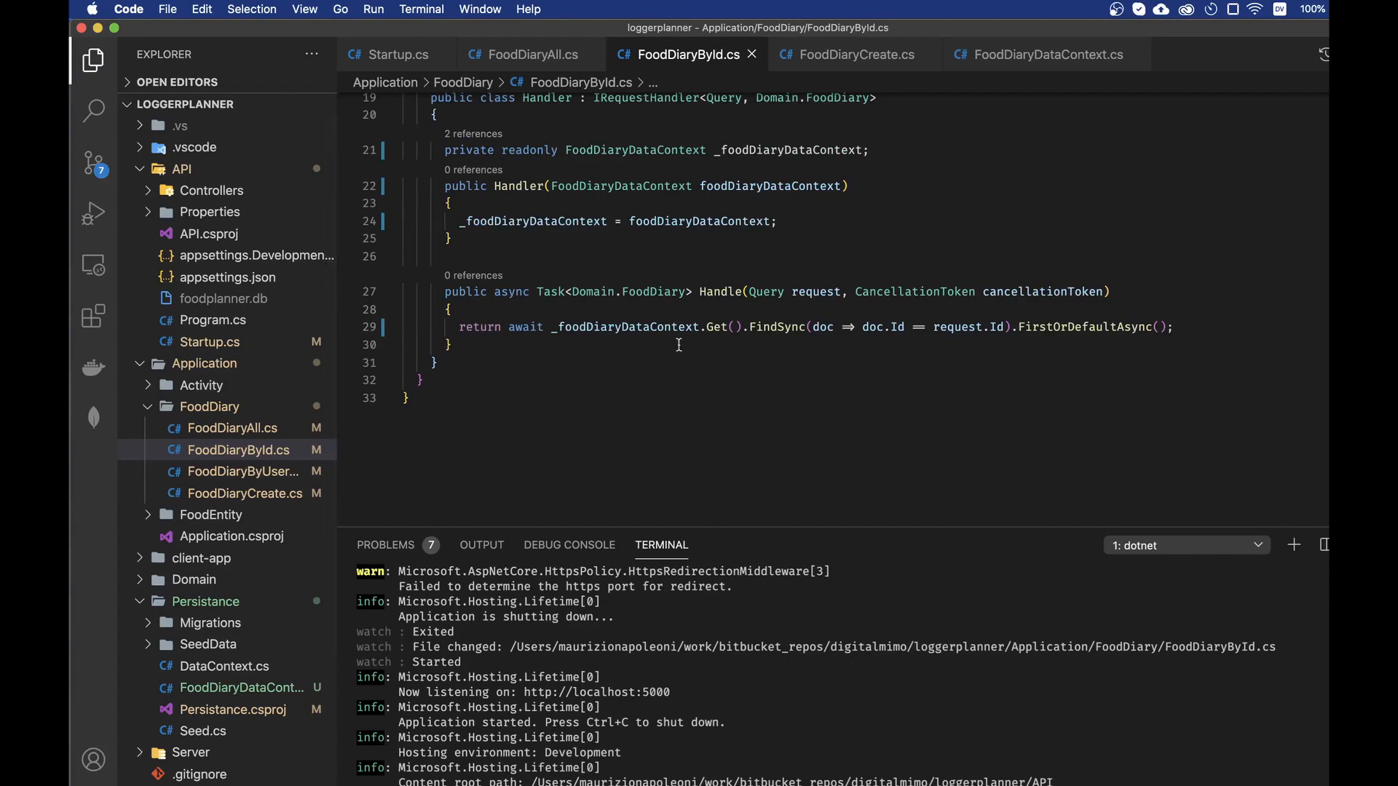
{"action": "scroll", "scroll_direction": "up", "scroll_amount": 3}
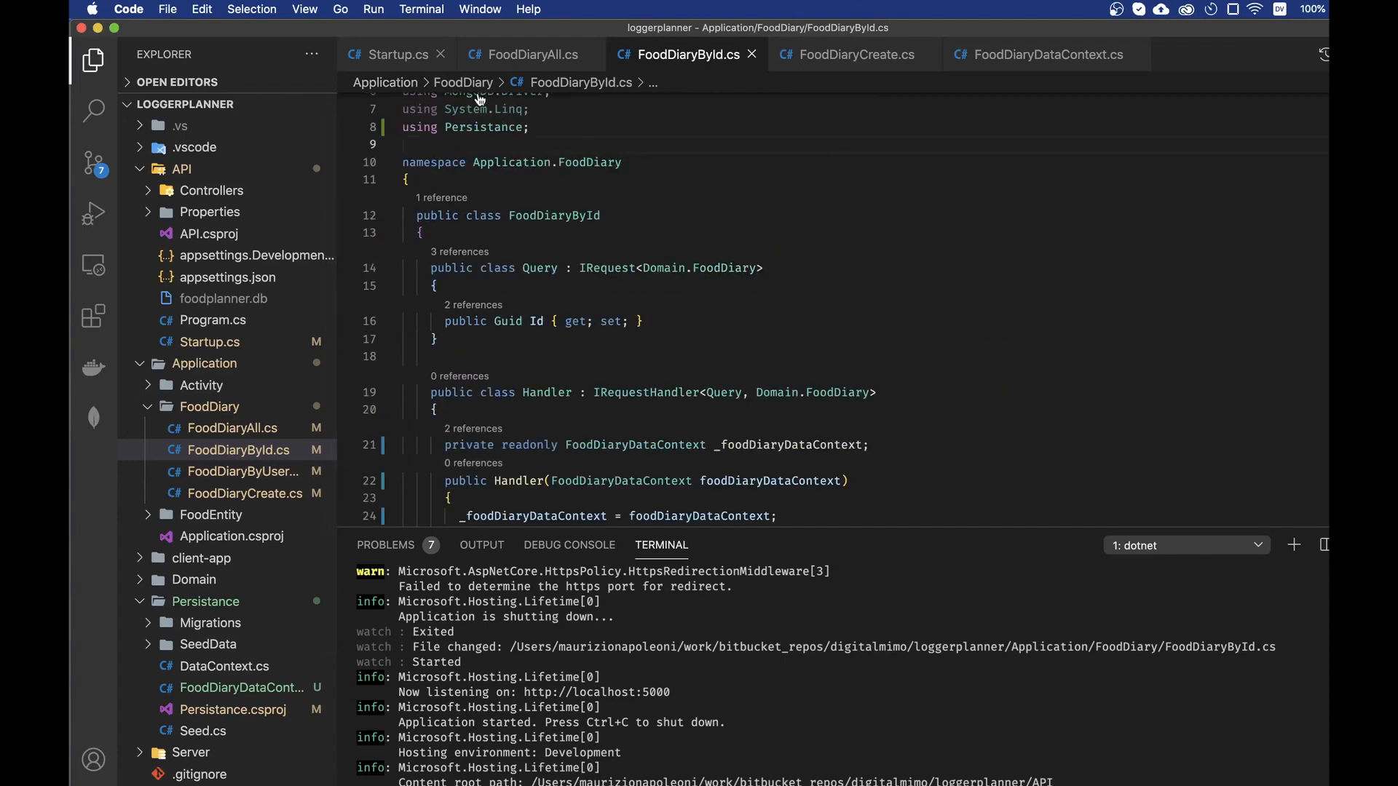
{"action": "left_click", "coordinate": [397, 55]}
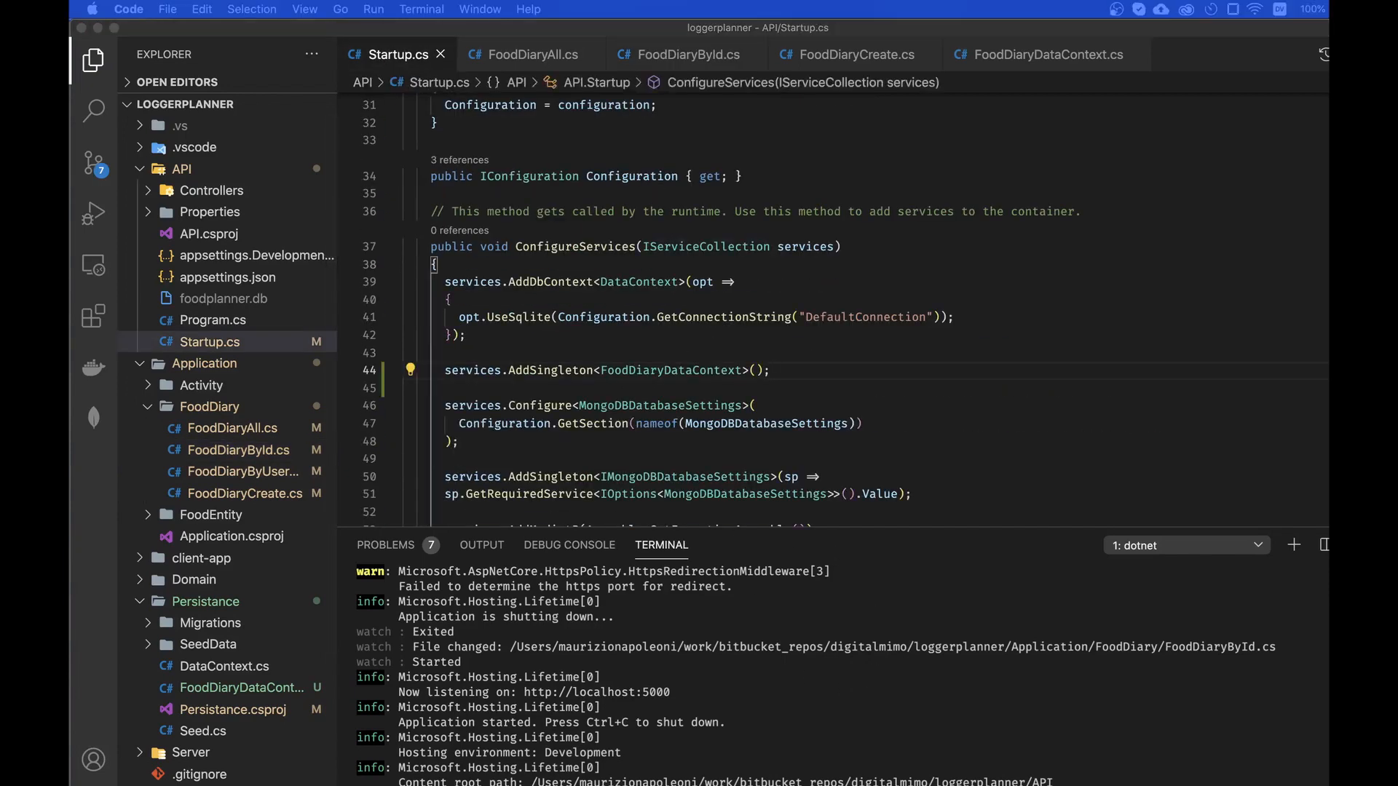